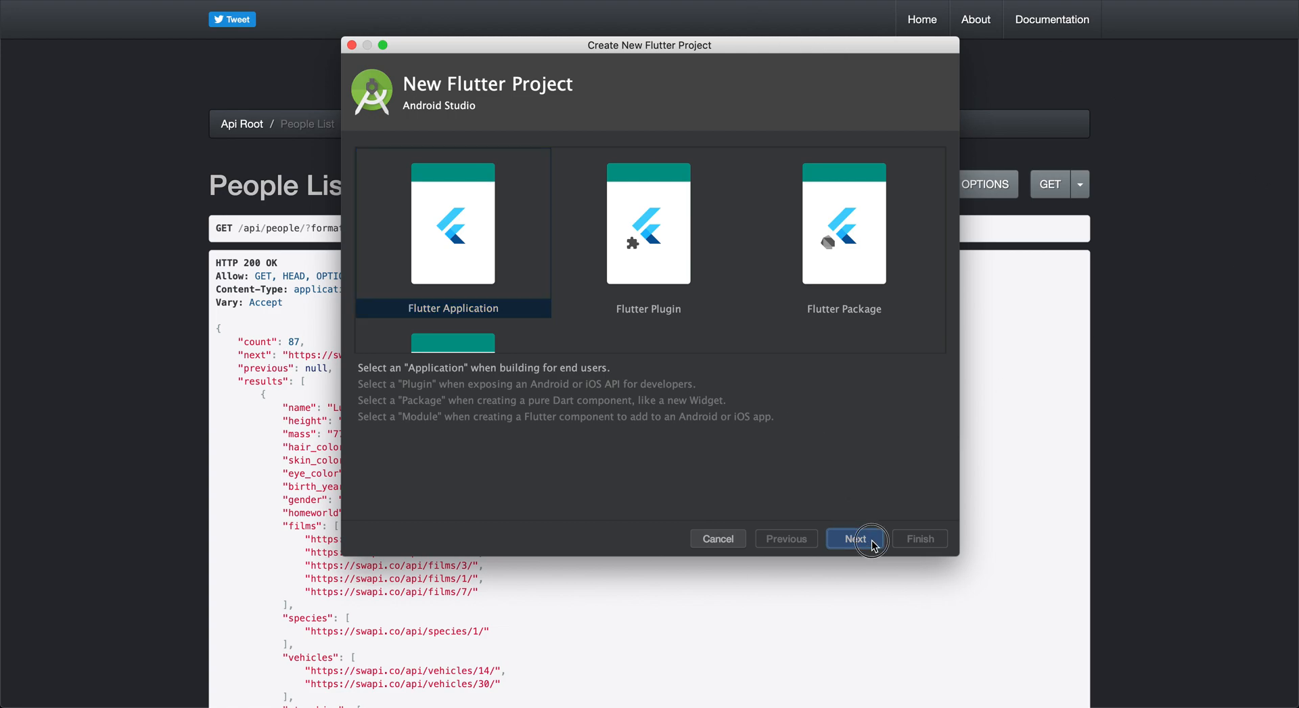
# - Choose Flutter Application and name the project starswarsflutter in the starwarsfluttertwo folder
pyautogui.click(854, 537)
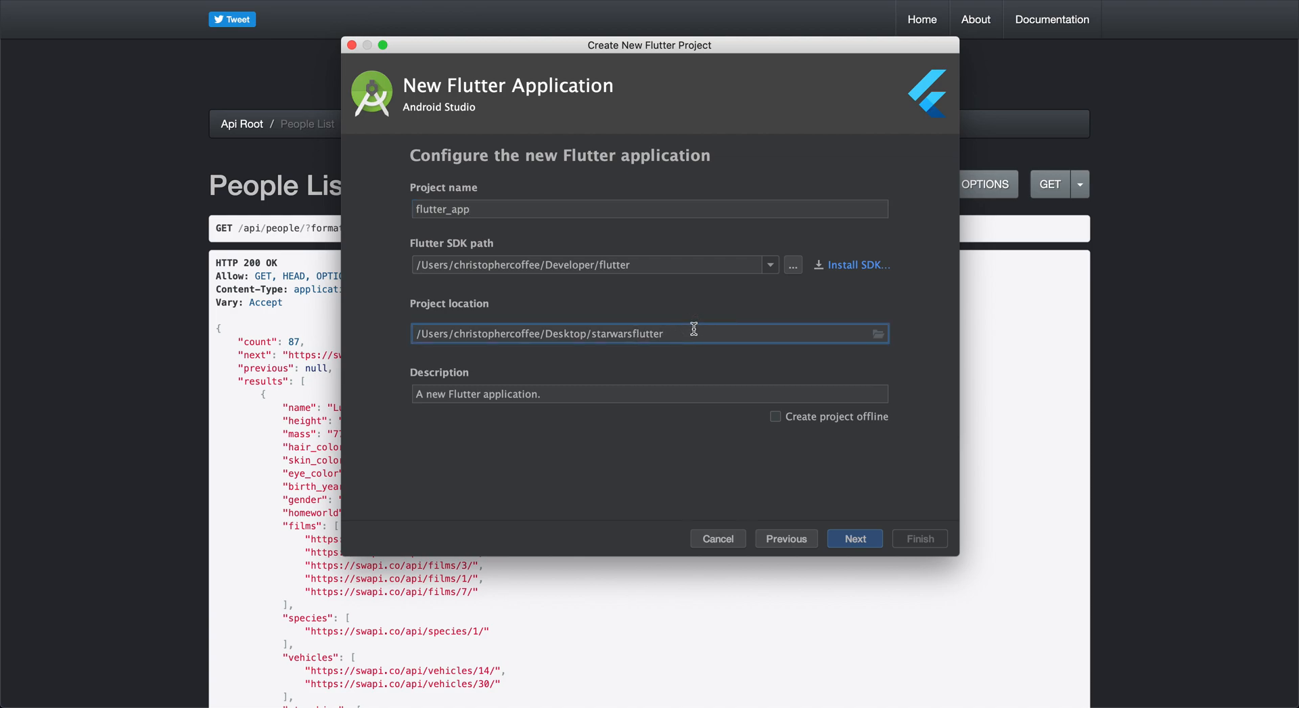
pyautogui.write('two')
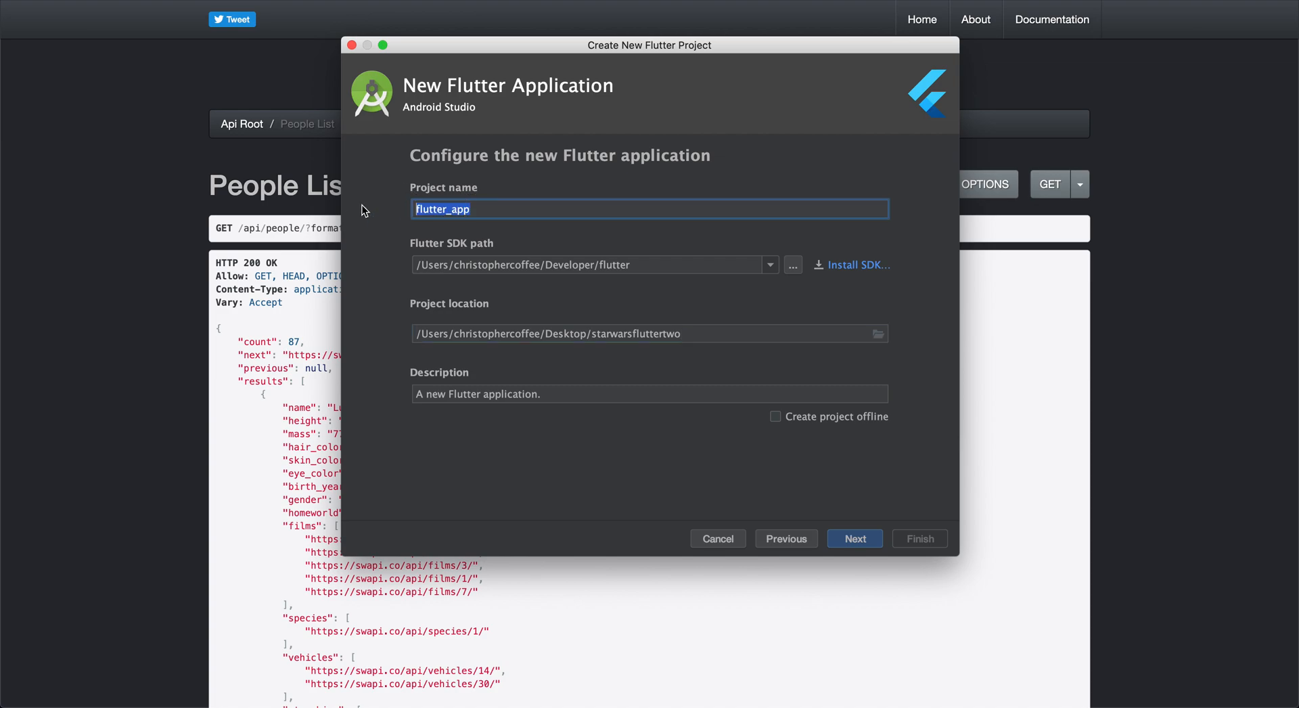
pyautogui.write('Sta')
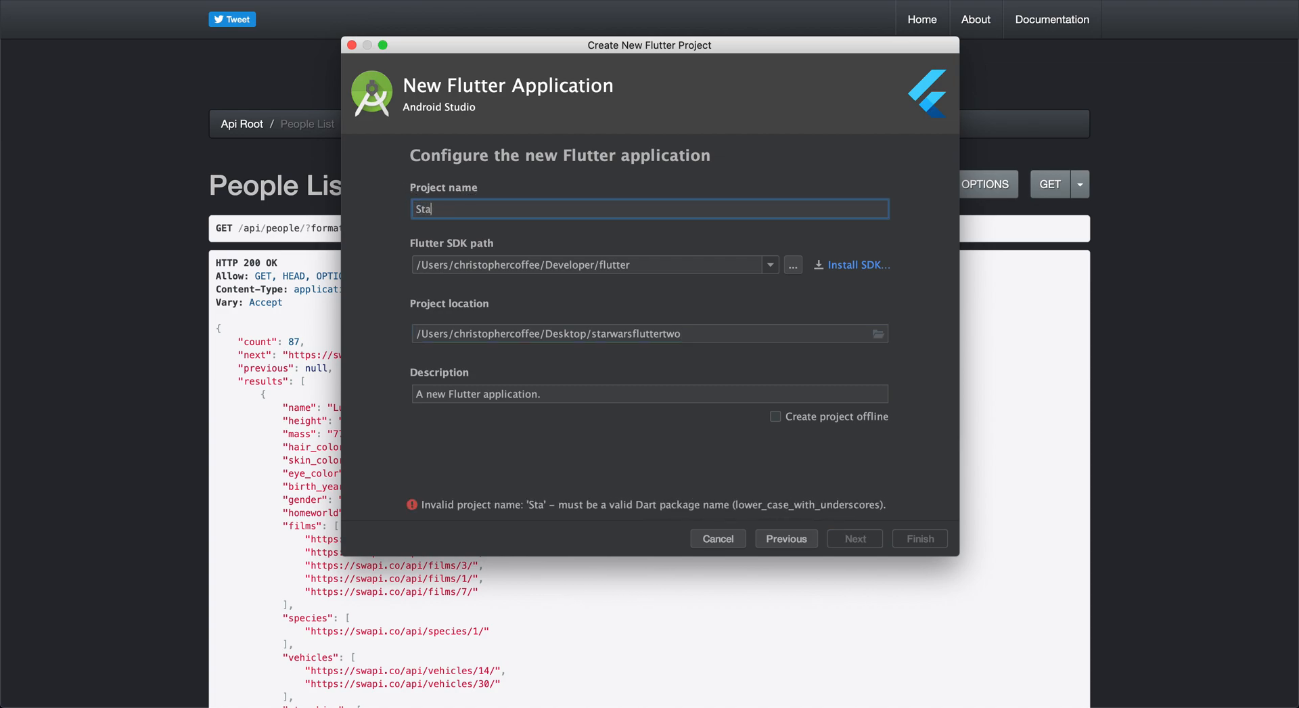
pyautogui.write('rs')
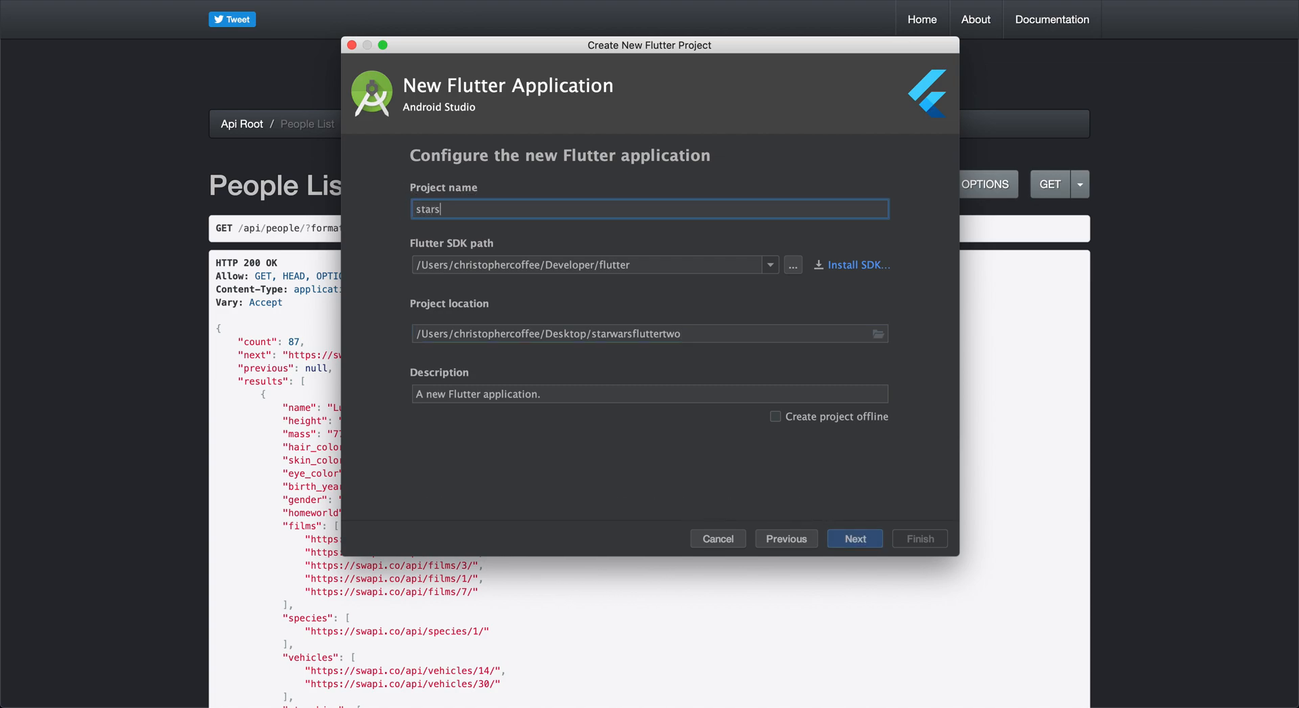
pyautogui.write('w')
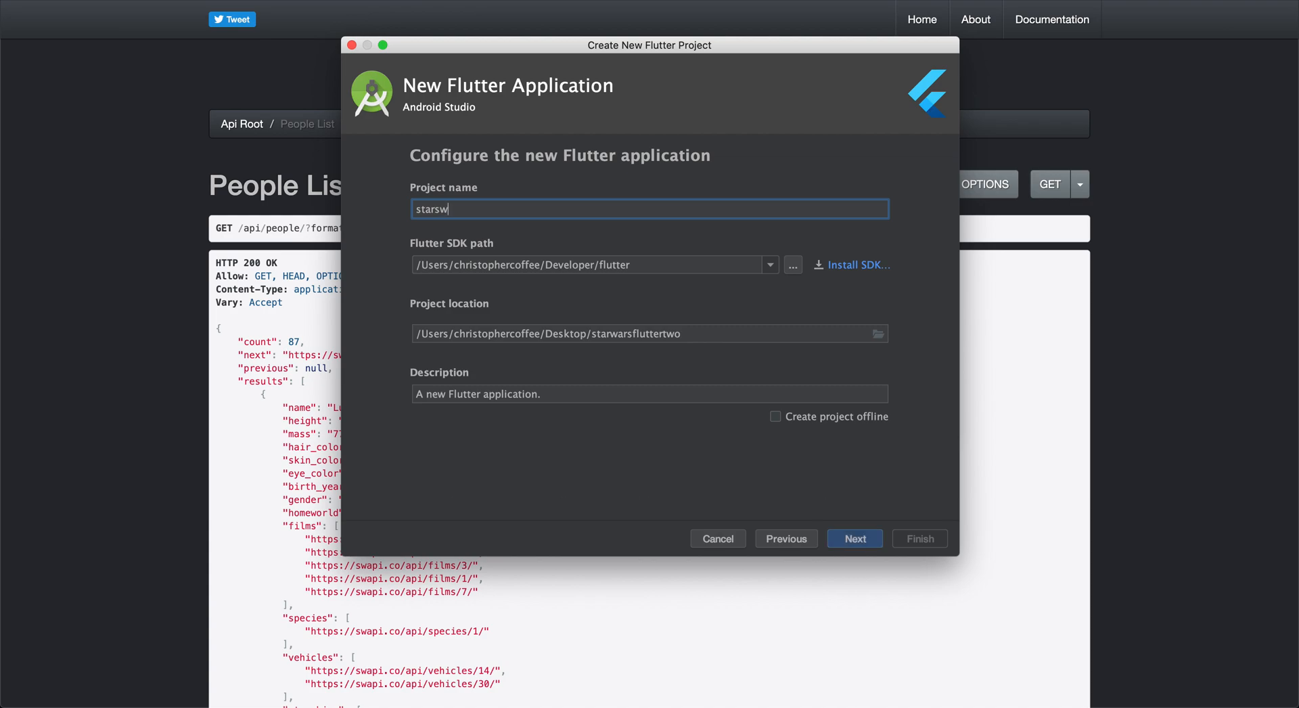
pyautogui.write('arsflut')
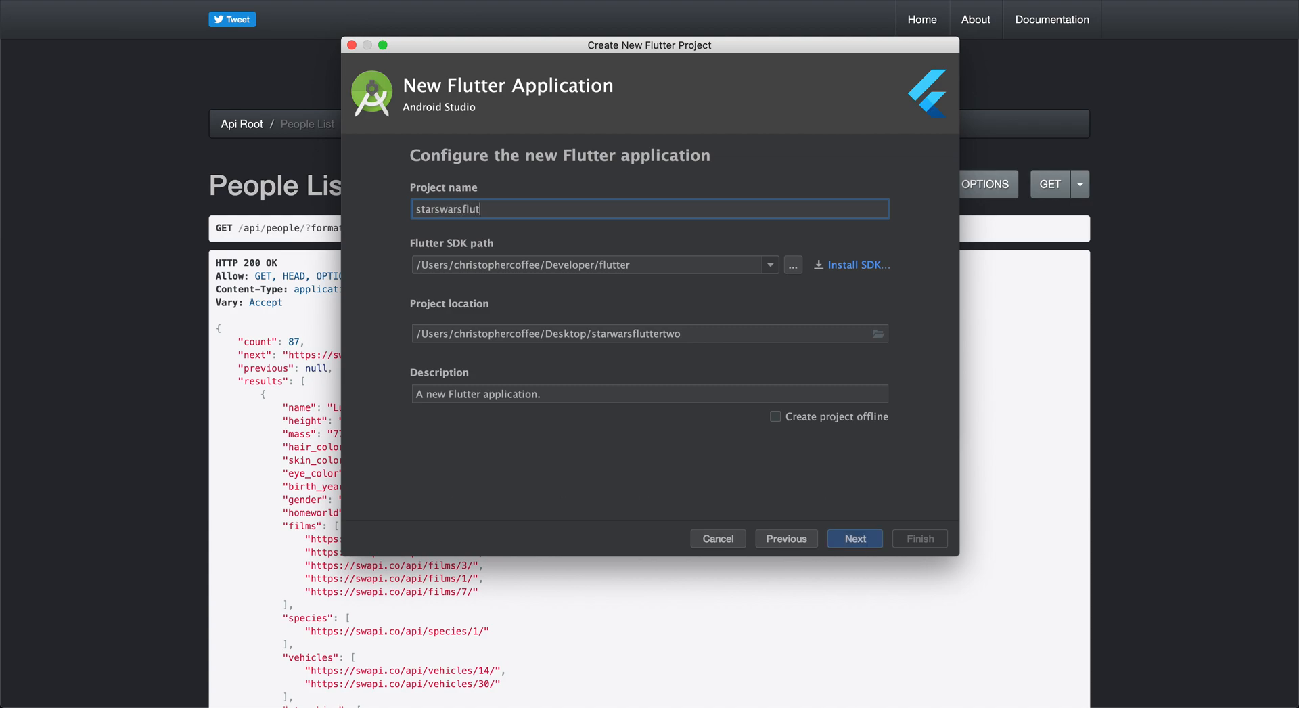
pyautogui.write('ter')
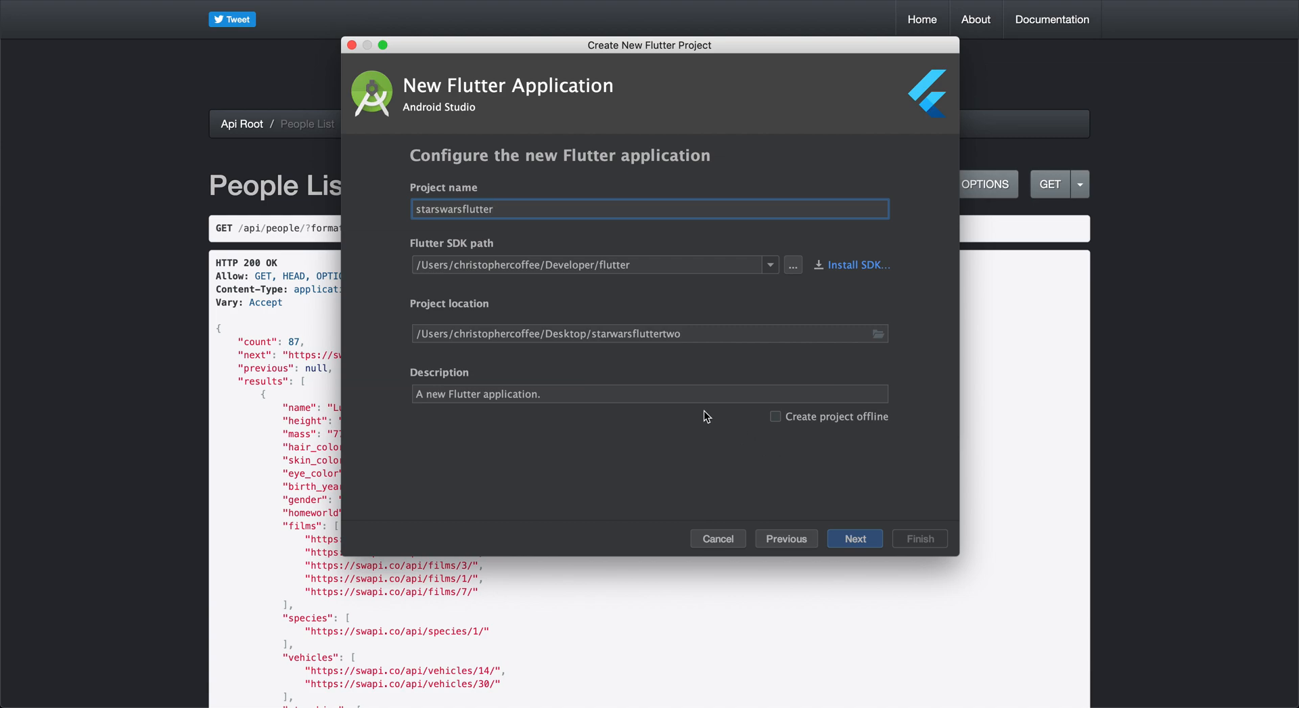
# - Set the company domain to starwars.com and finish creating the project
pyautogui.click(854, 537)
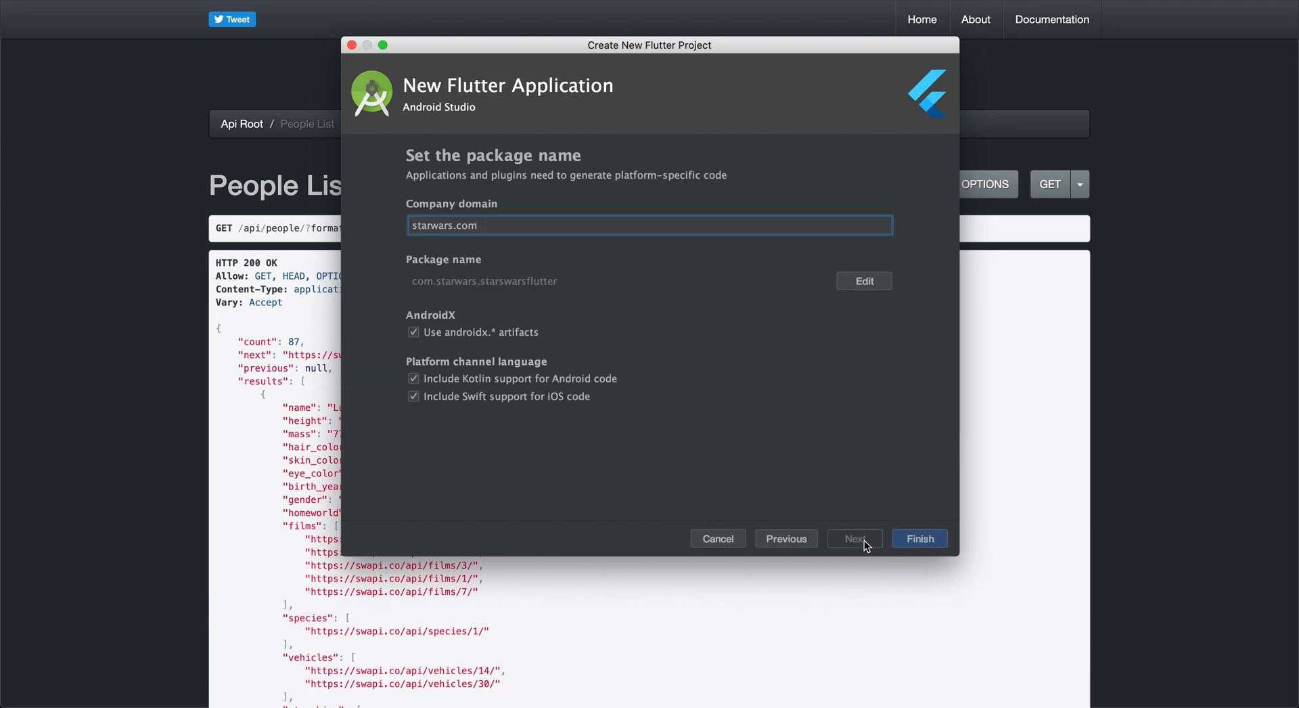
pyautogui.moveTo(791, 486)
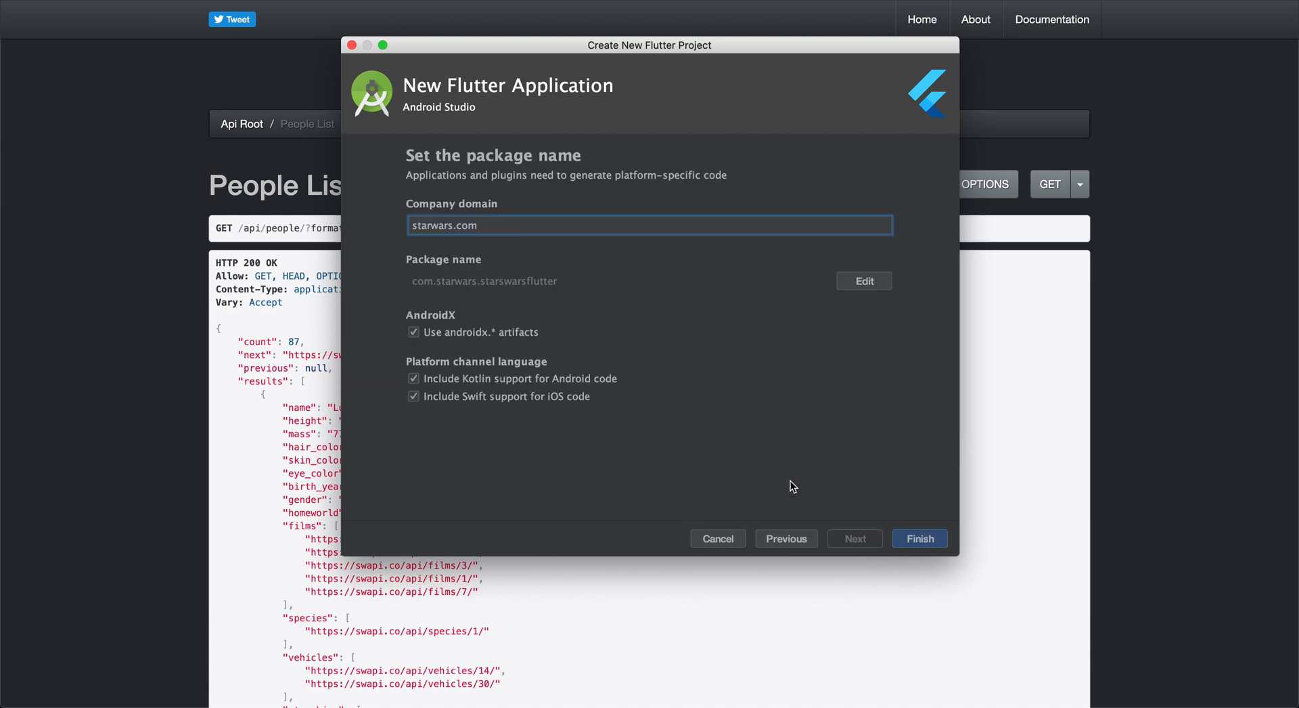
pyautogui.moveTo(518, 336)
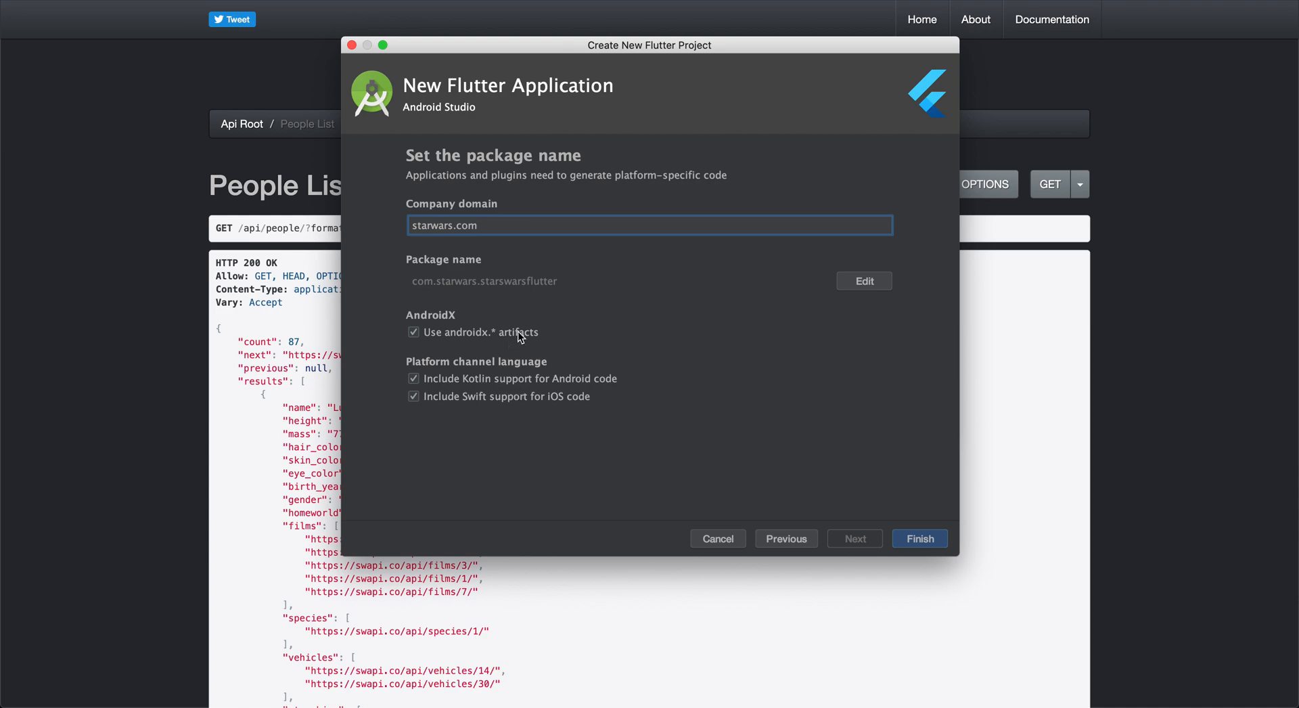
pyautogui.moveTo(431, 359)
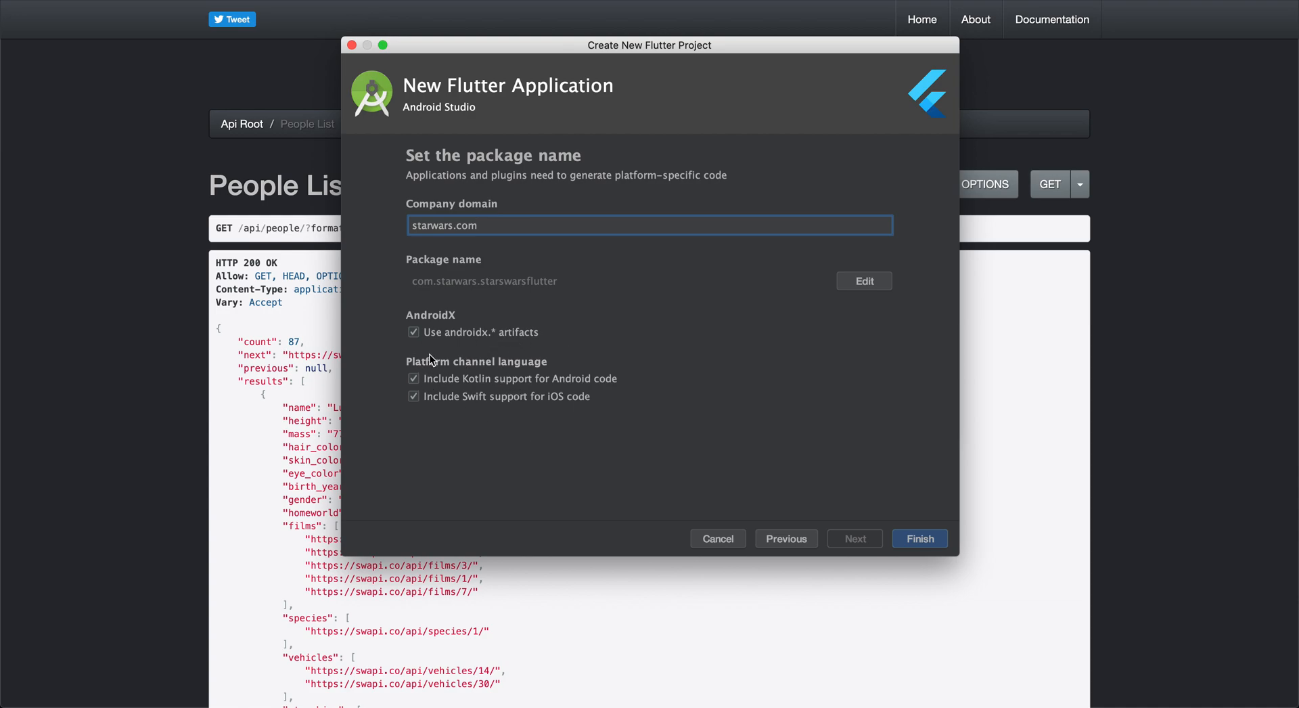
pyautogui.moveTo(453, 372)
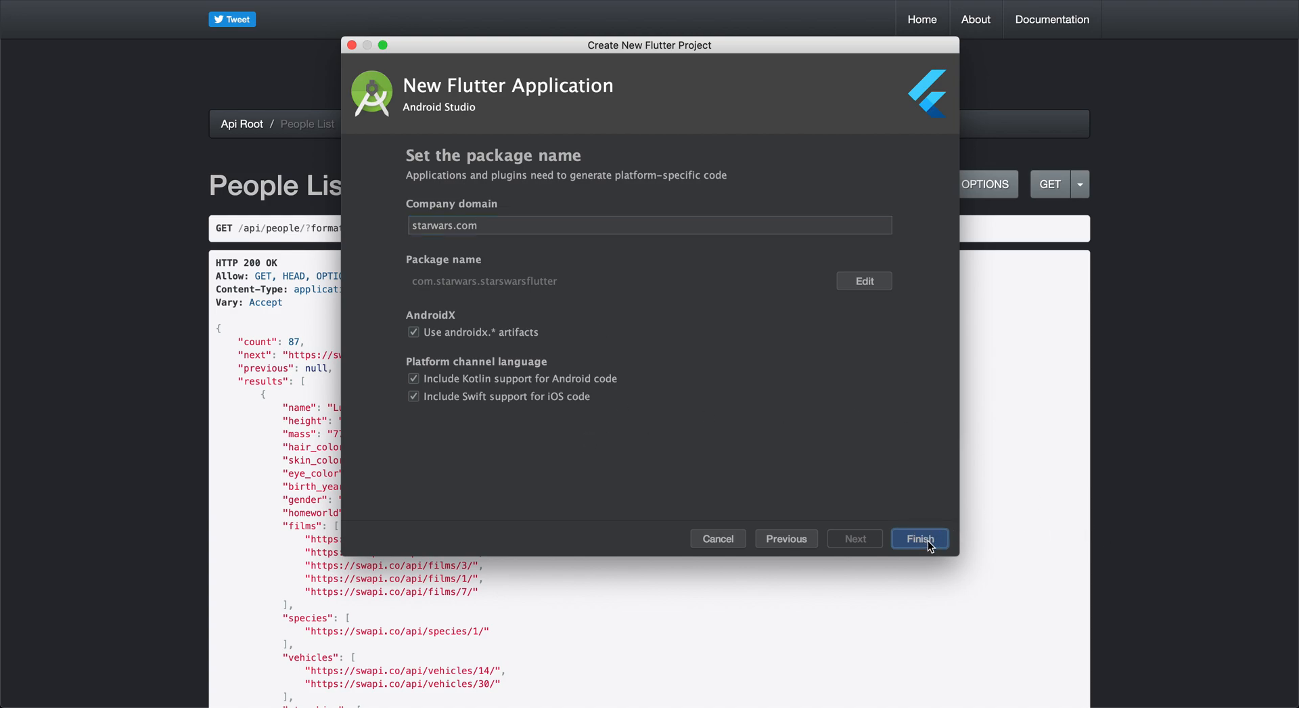
pyautogui.click(917, 538)
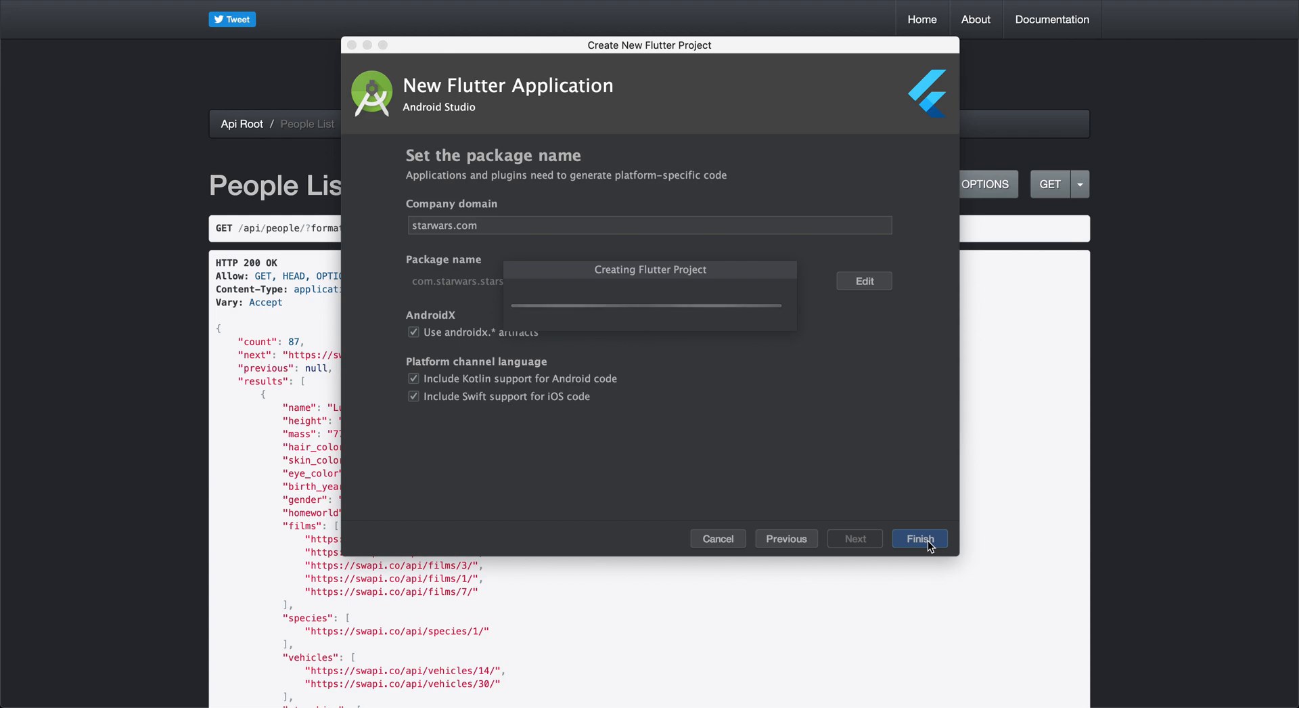
pyautogui.moveTo(964, 92)
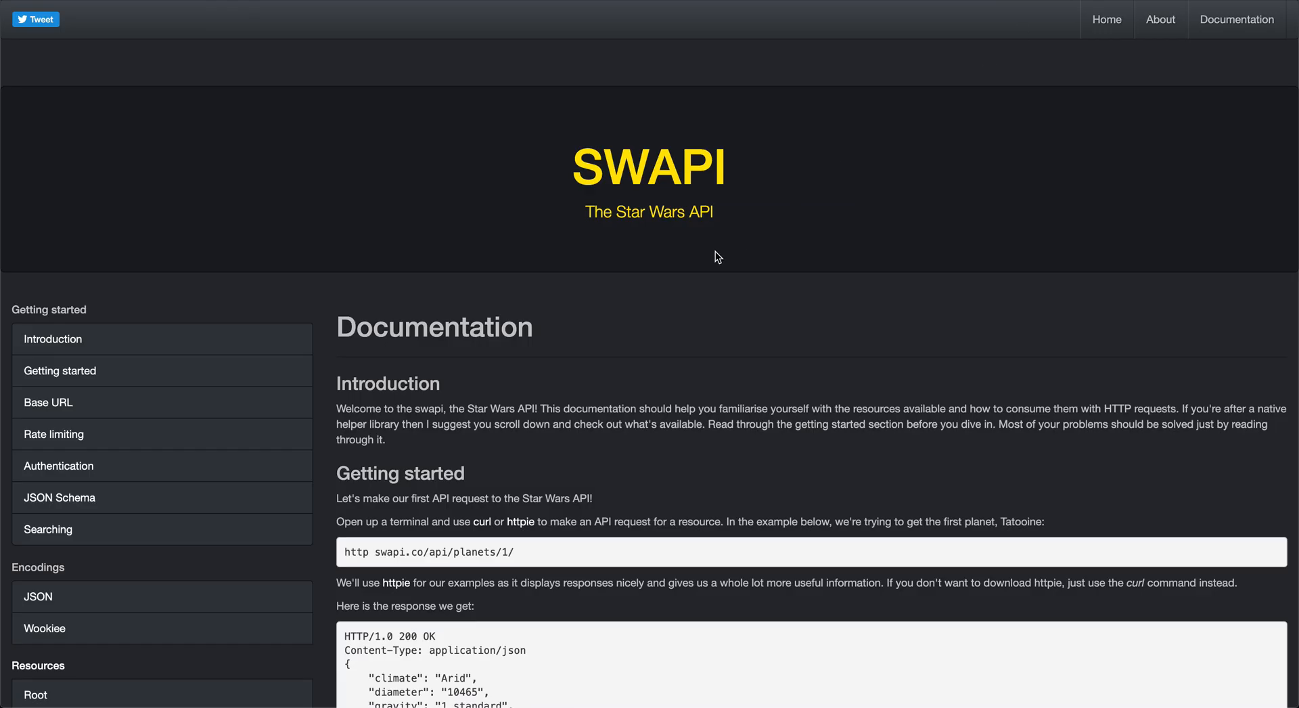
pyautogui.moveTo(597, 283)
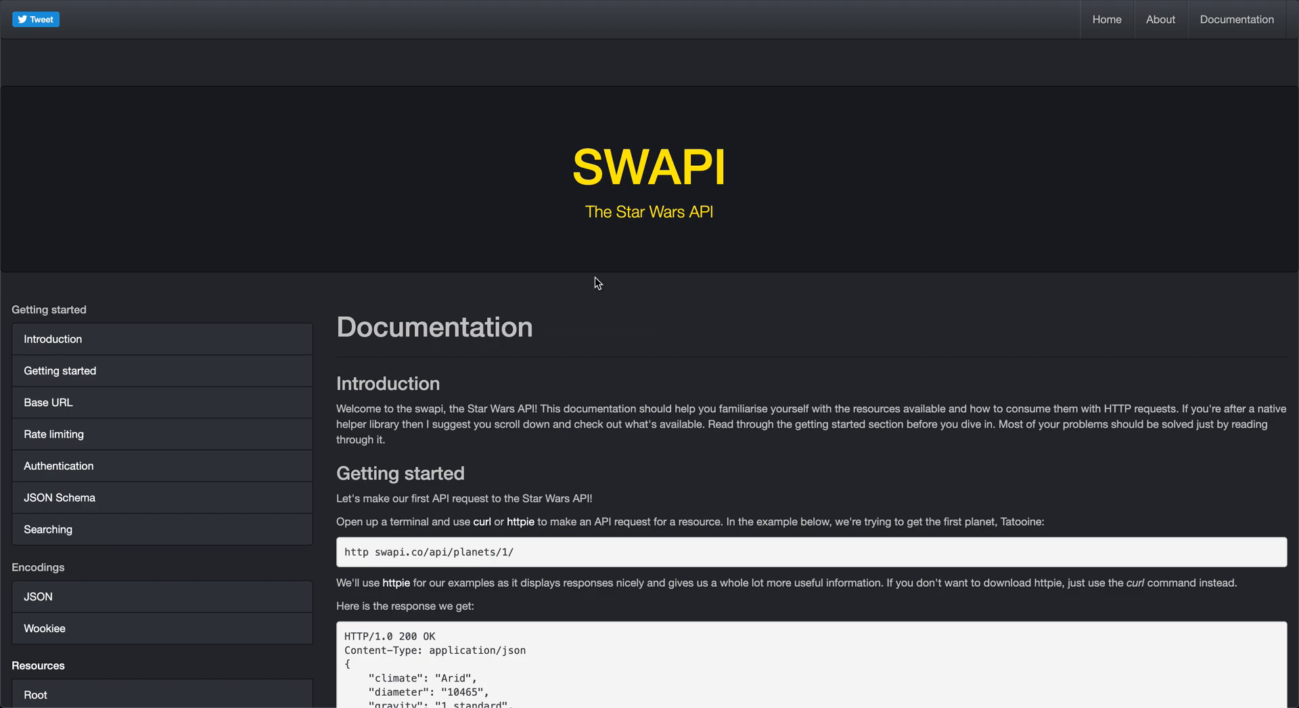
# - Scroll the SWAPI documentation to the People resource endpoints and example response
pyautogui.scroll(-3)
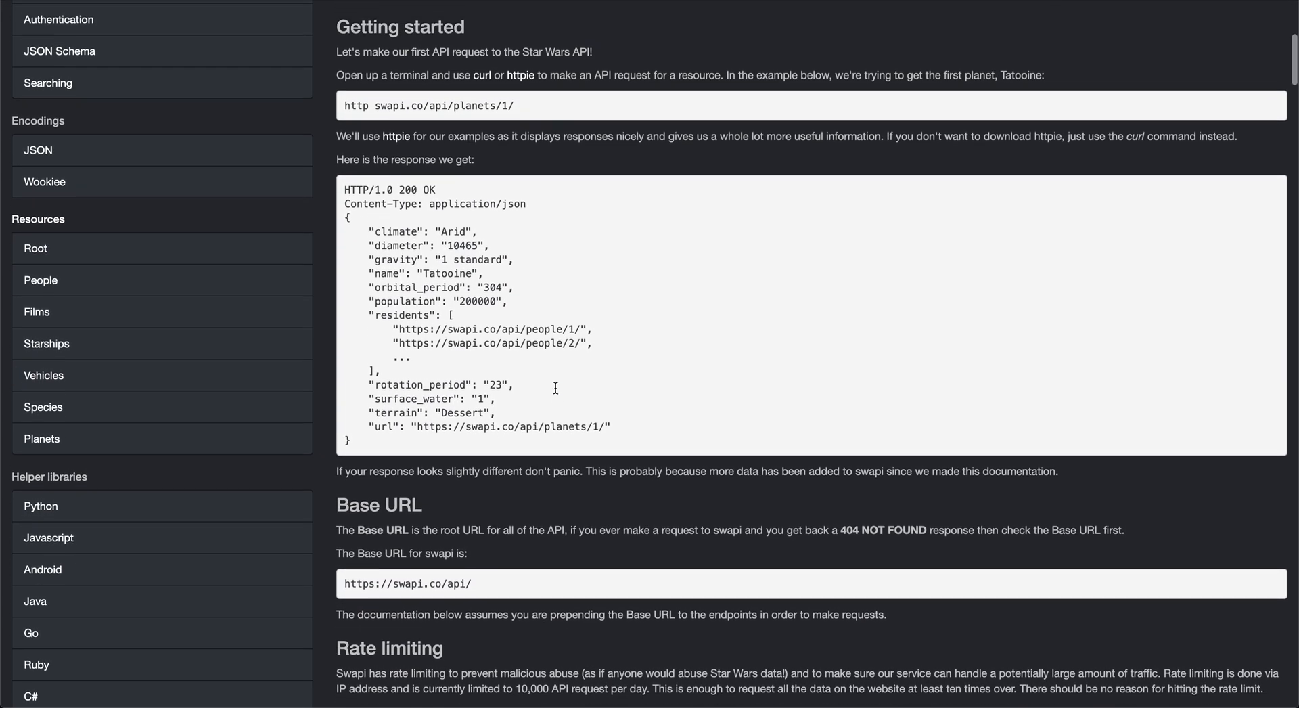
pyautogui.scroll(3)
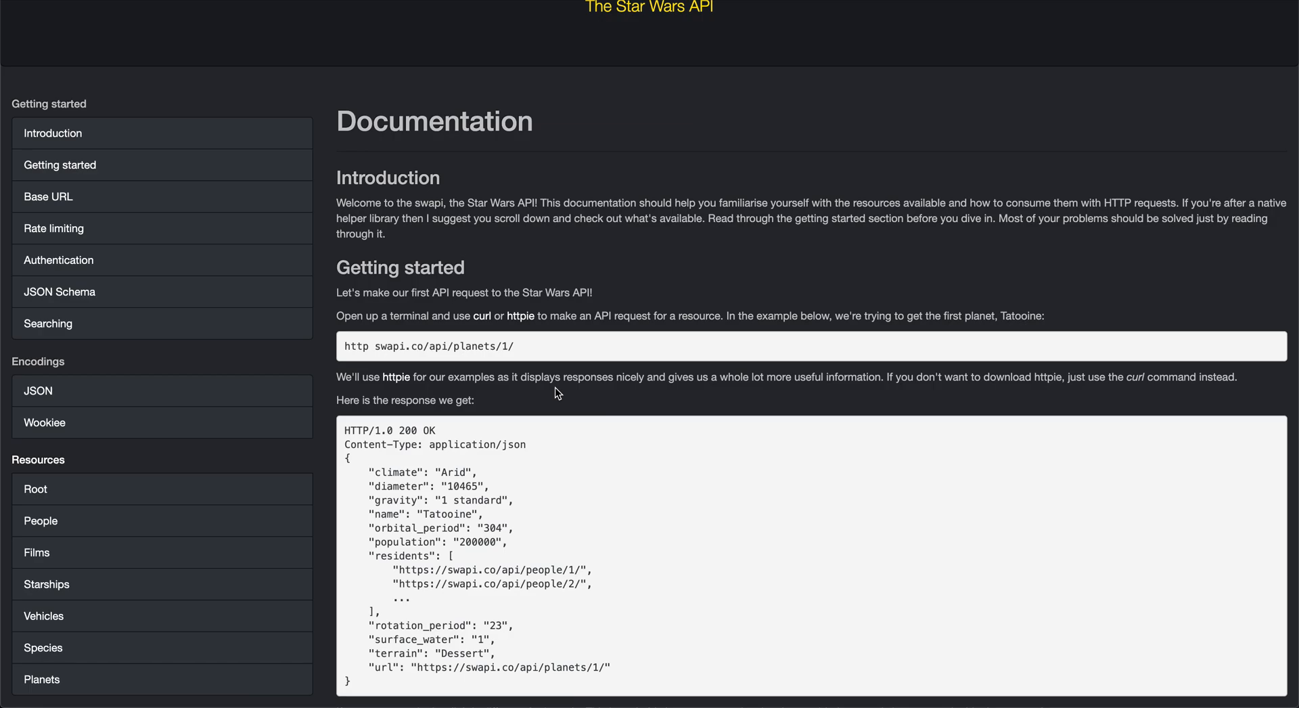
pyautogui.scroll(-3)
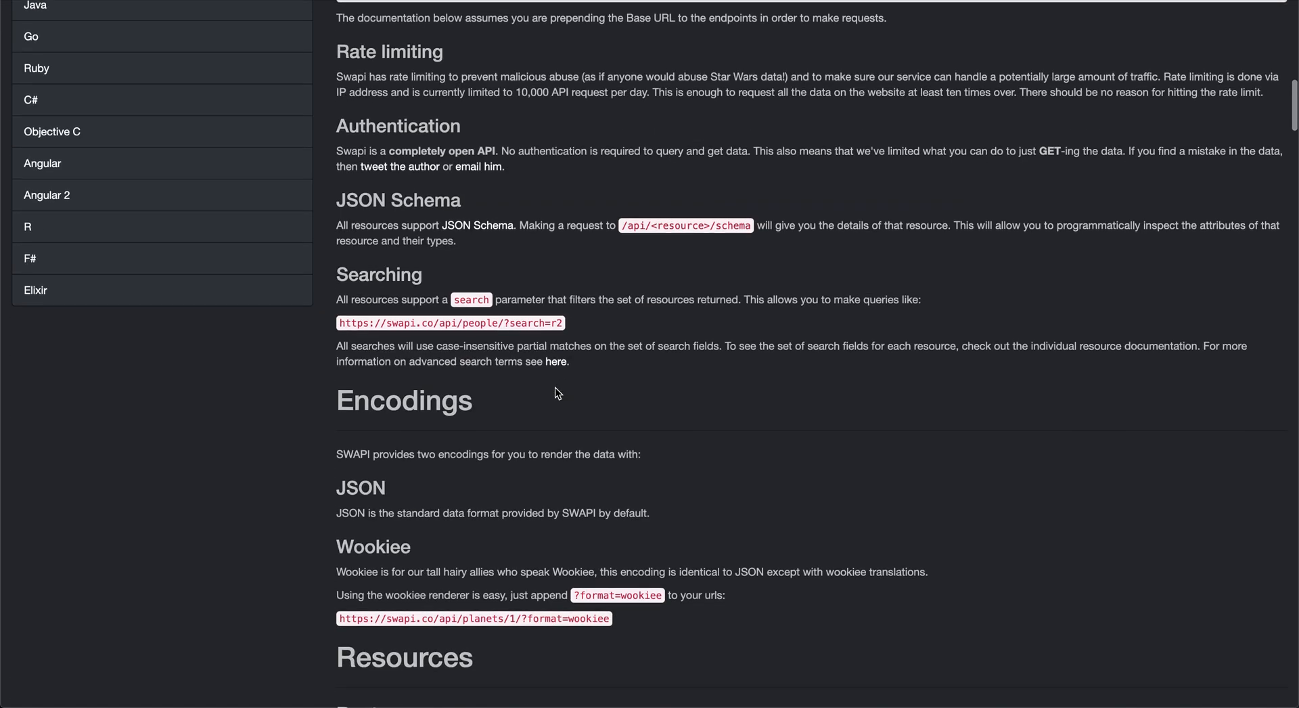
pyautogui.scroll(3)
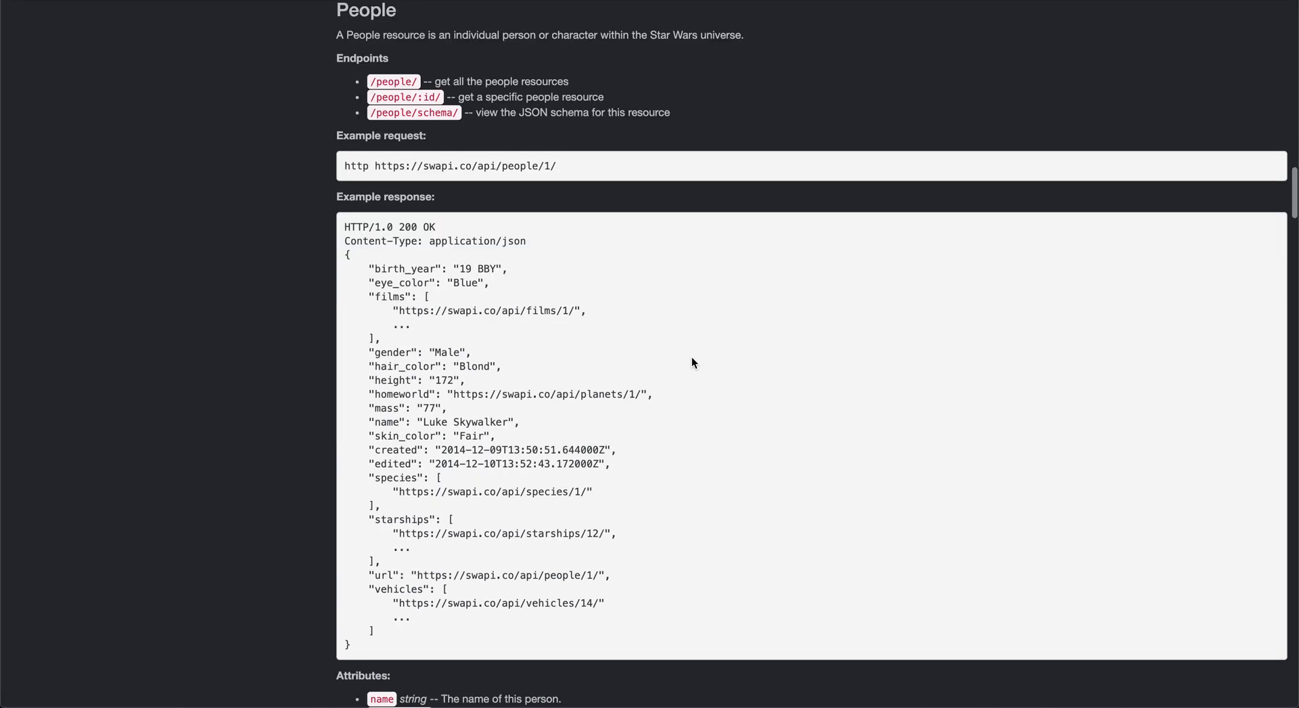
pyautogui.moveTo(559, 278)
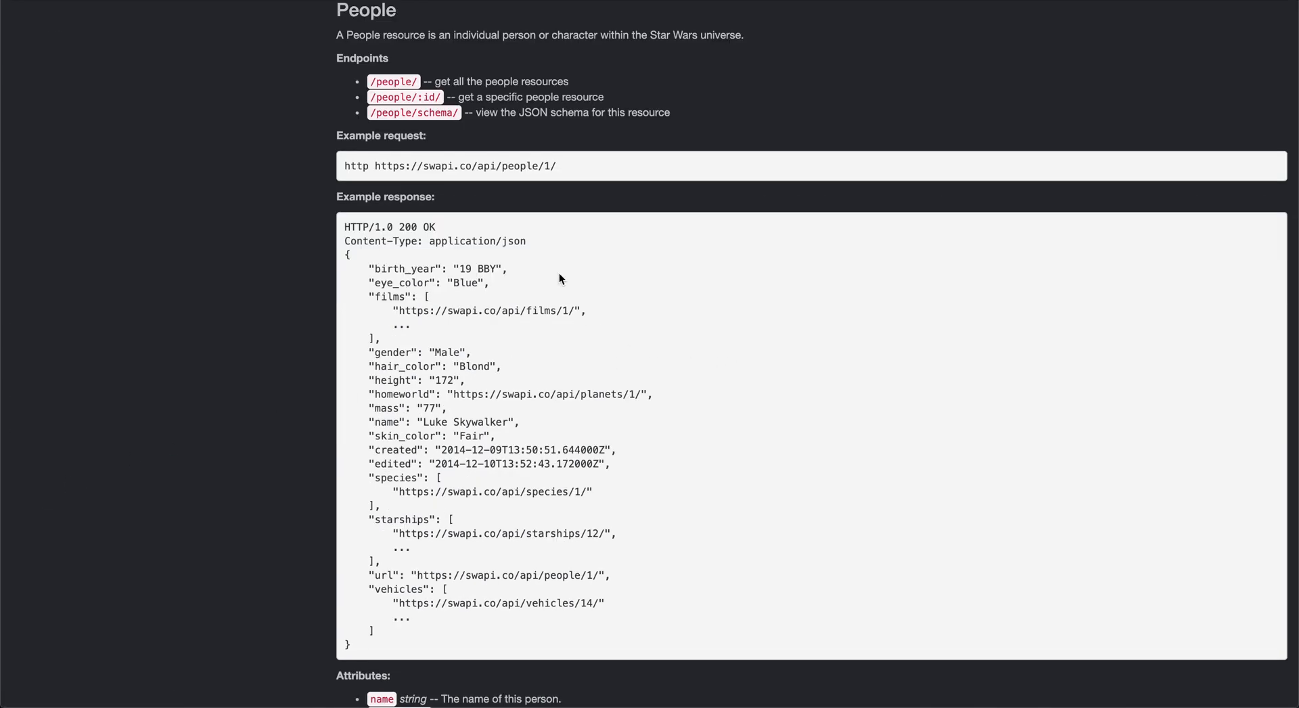
pyautogui.moveTo(560, 169)
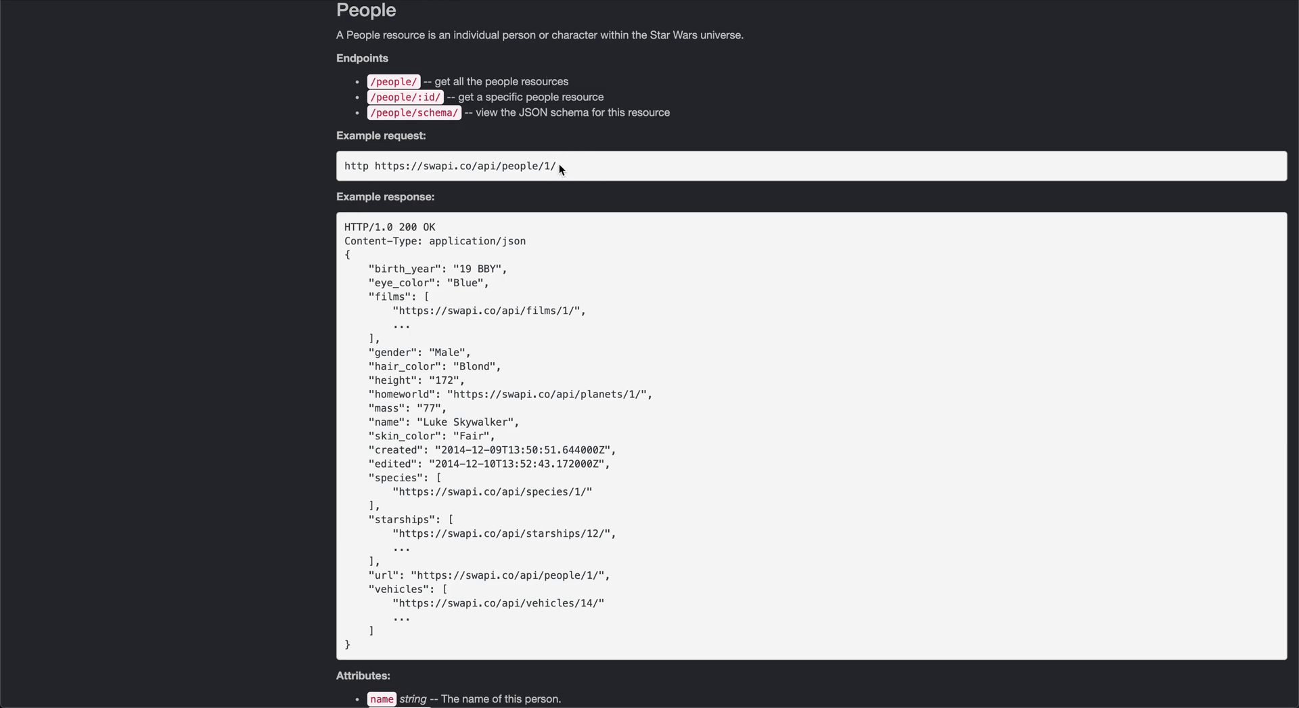
pyautogui.moveTo(348, 187)
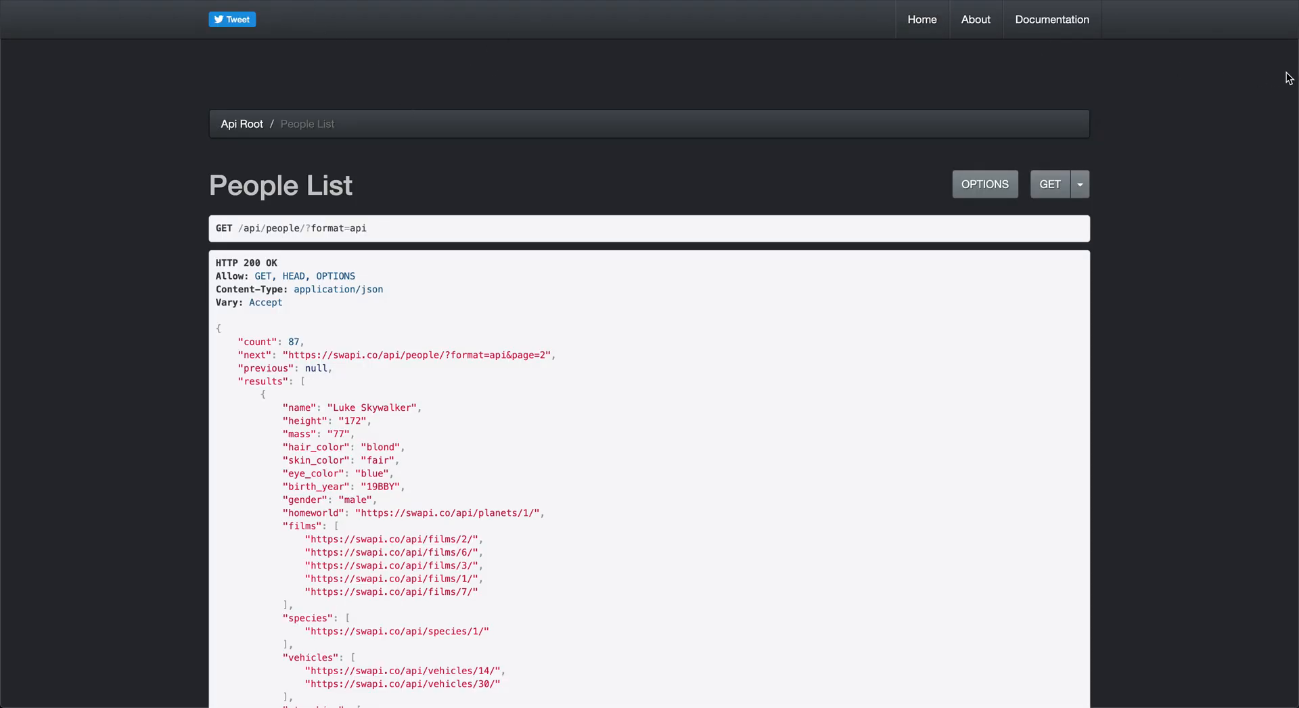
# - Load the /api/people/ People List in SWAPI and view it as plain JSON
pyautogui.click(1052, 19)
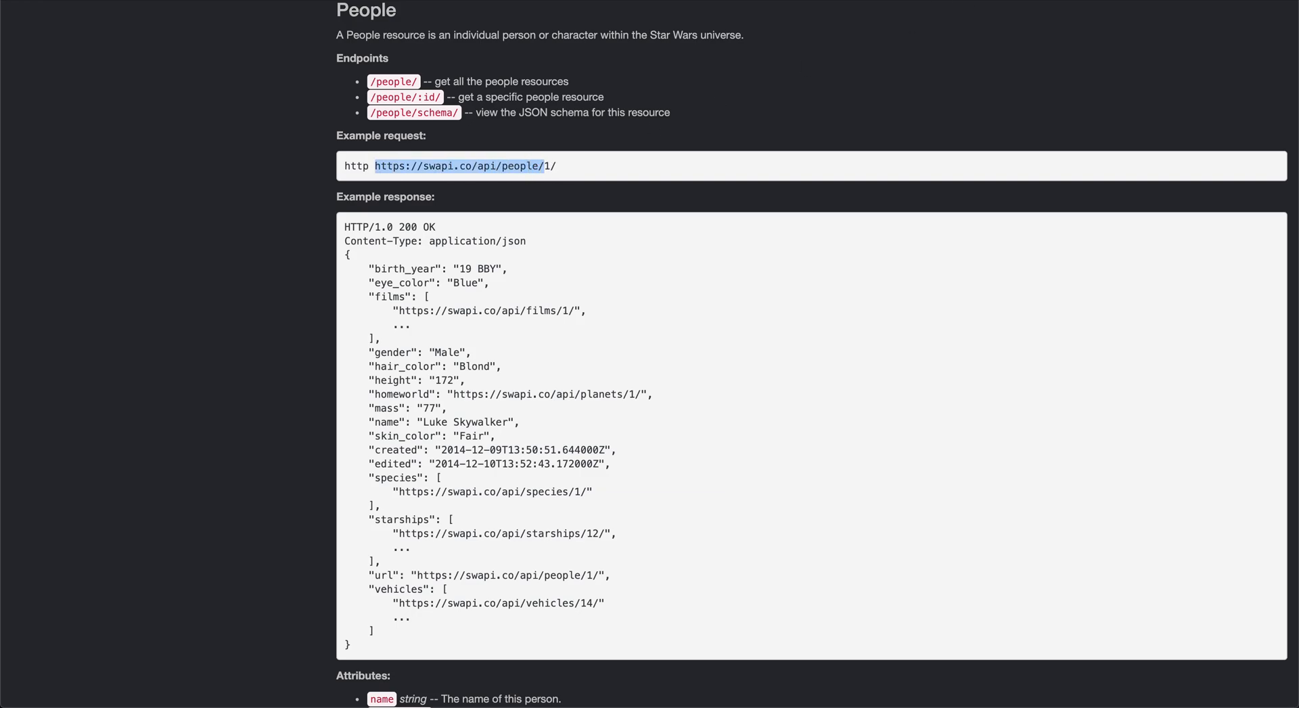
pyautogui.click(393, 81)
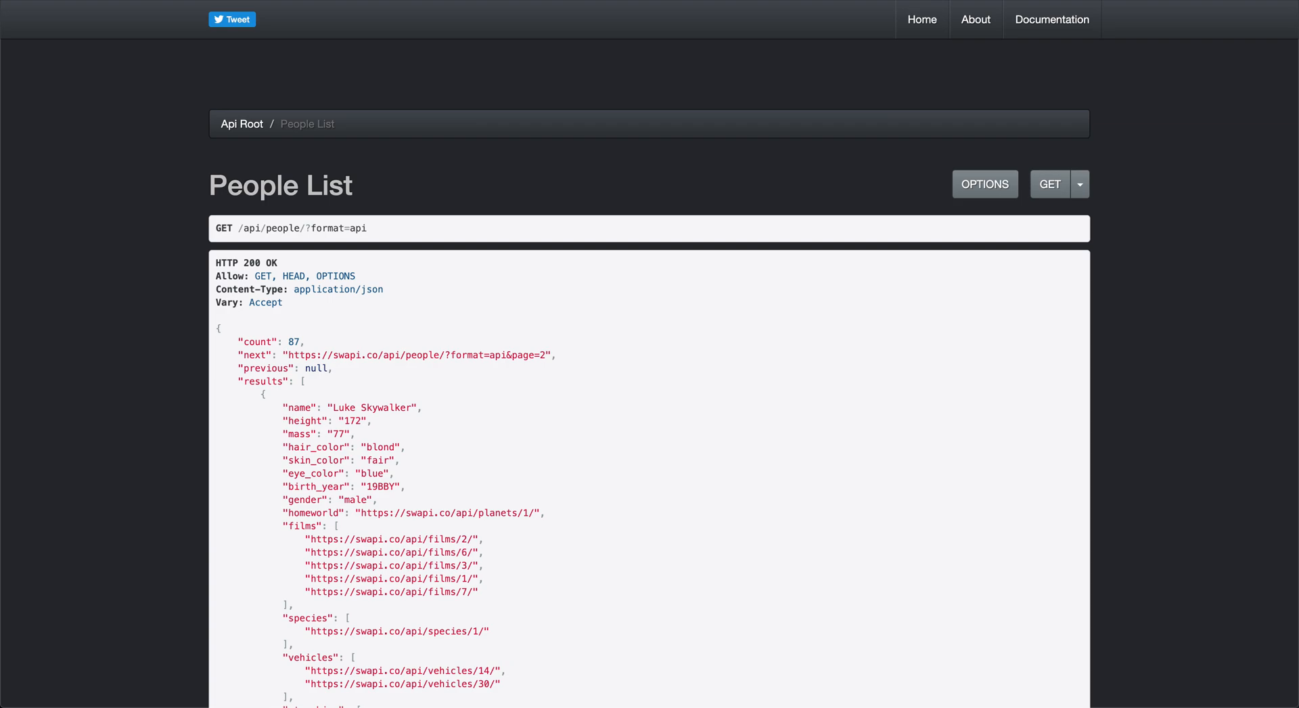
pyautogui.click(1050, 184)
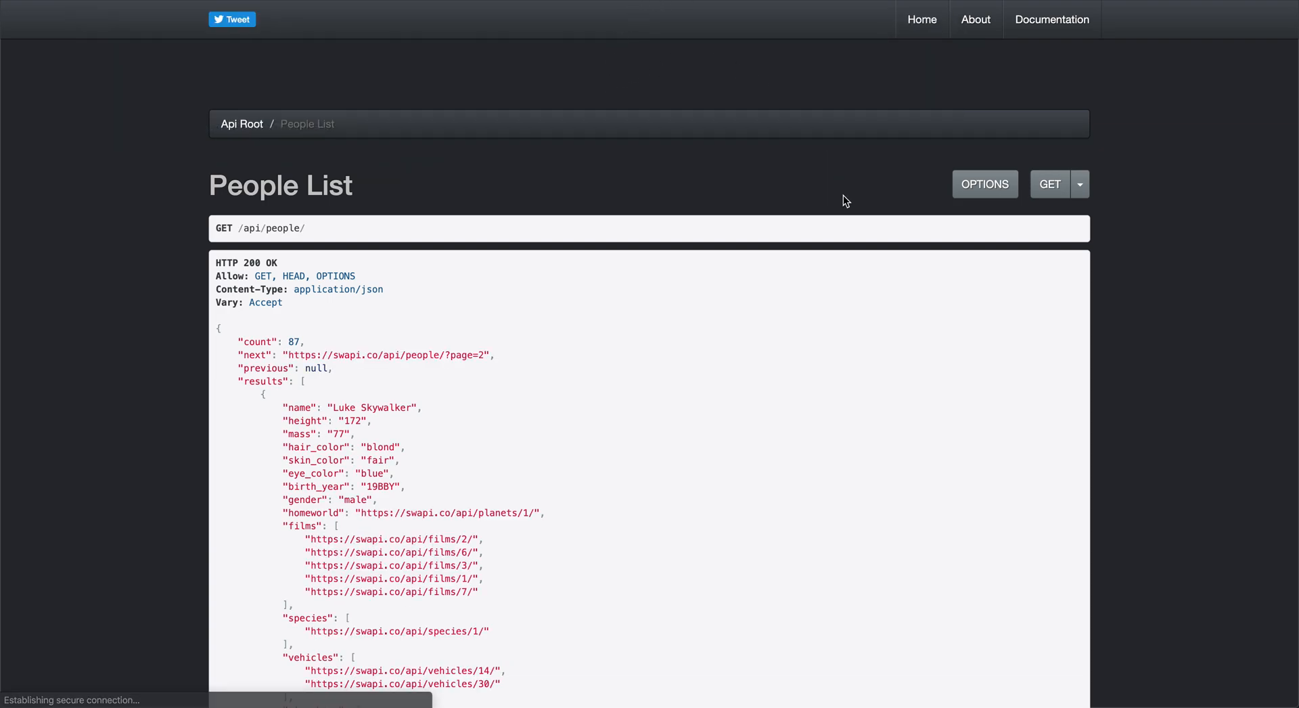
pyautogui.moveTo(1080, 222)
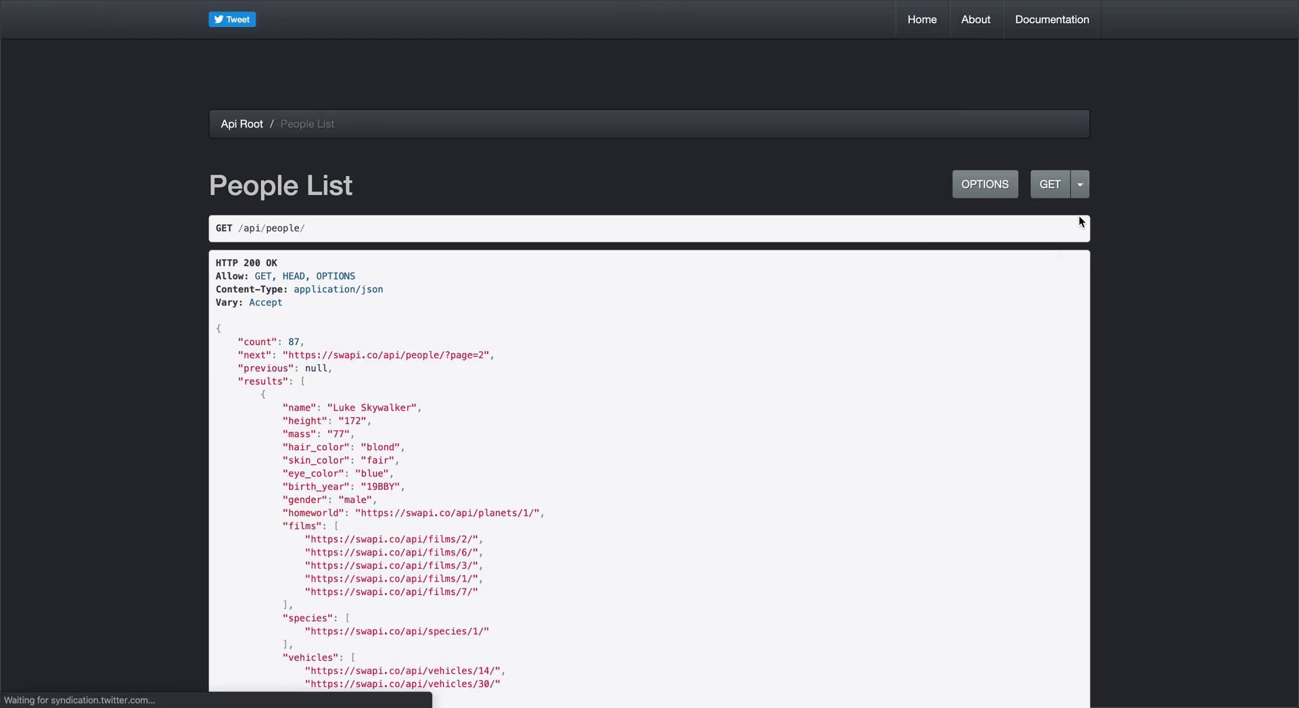
pyautogui.click(1079, 184)
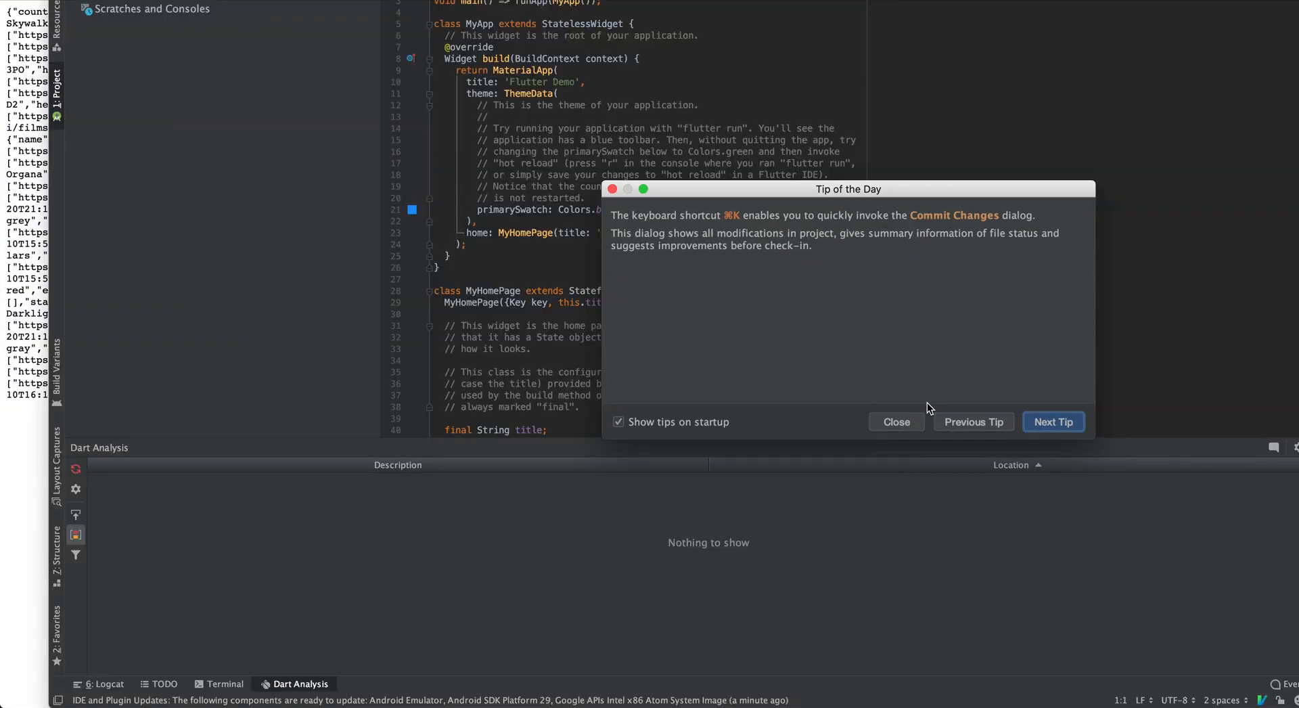
# - Launch the Pixel 2 API 27 emulator and bring Android Studio back in front of it
pyautogui.click(896, 421)
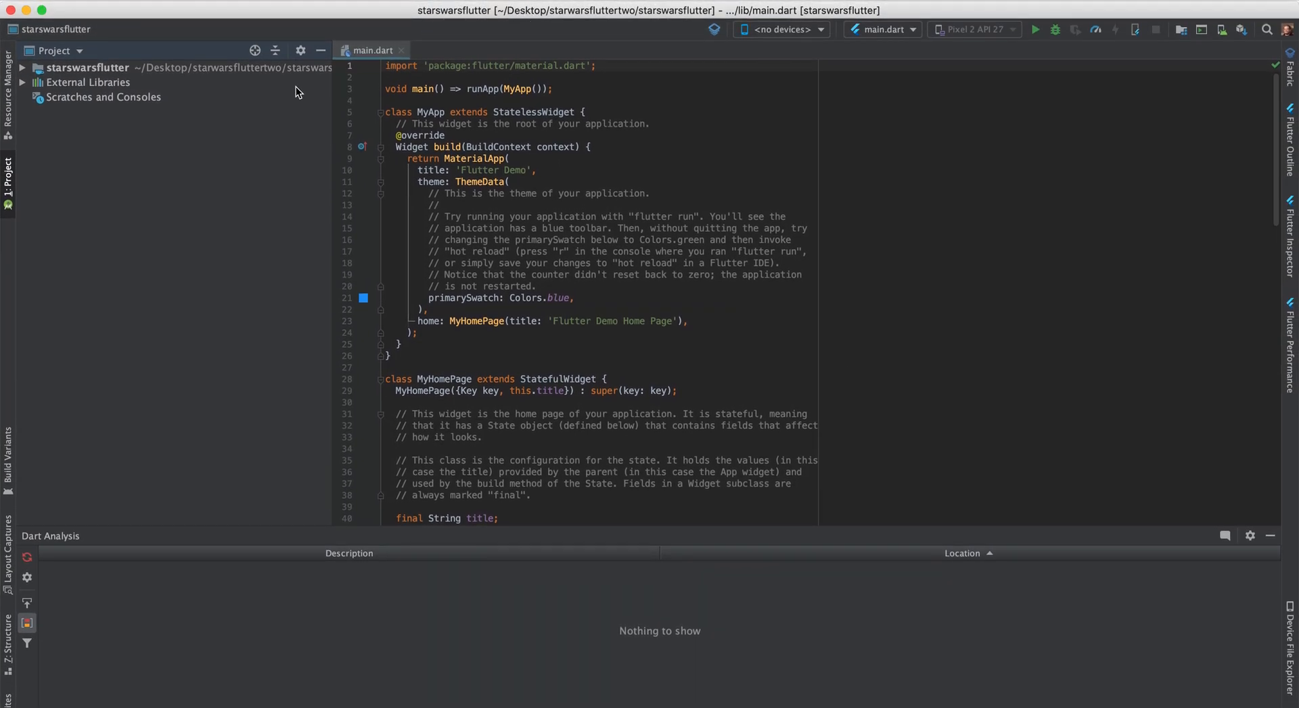
pyautogui.moveTo(828, 31)
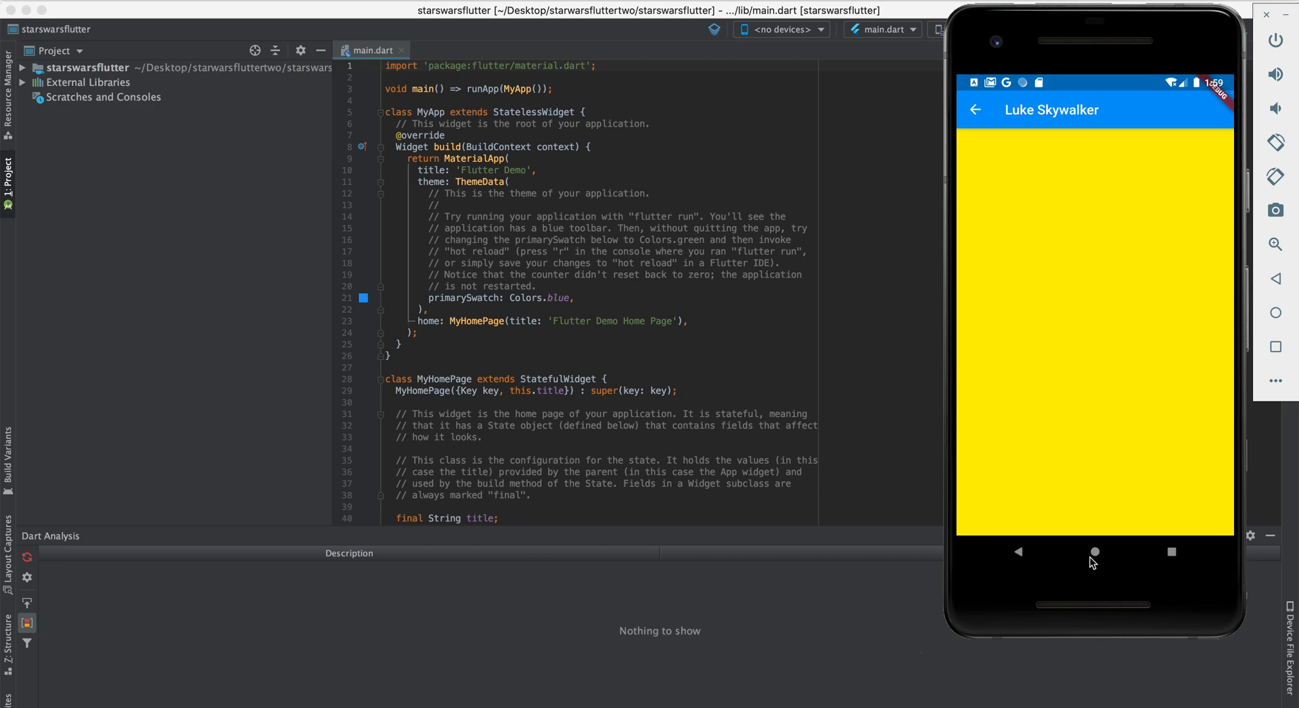
pyautogui.click(1095, 551)
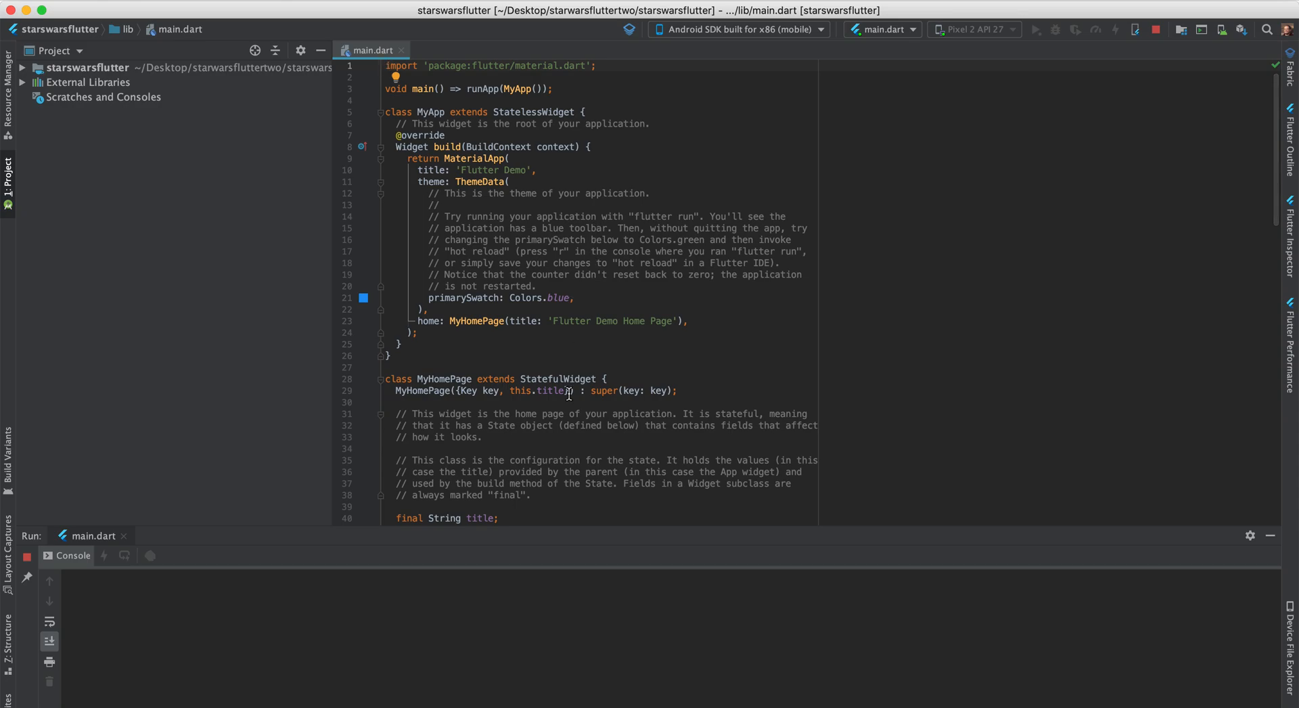
pyautogui.click(1038, 29)
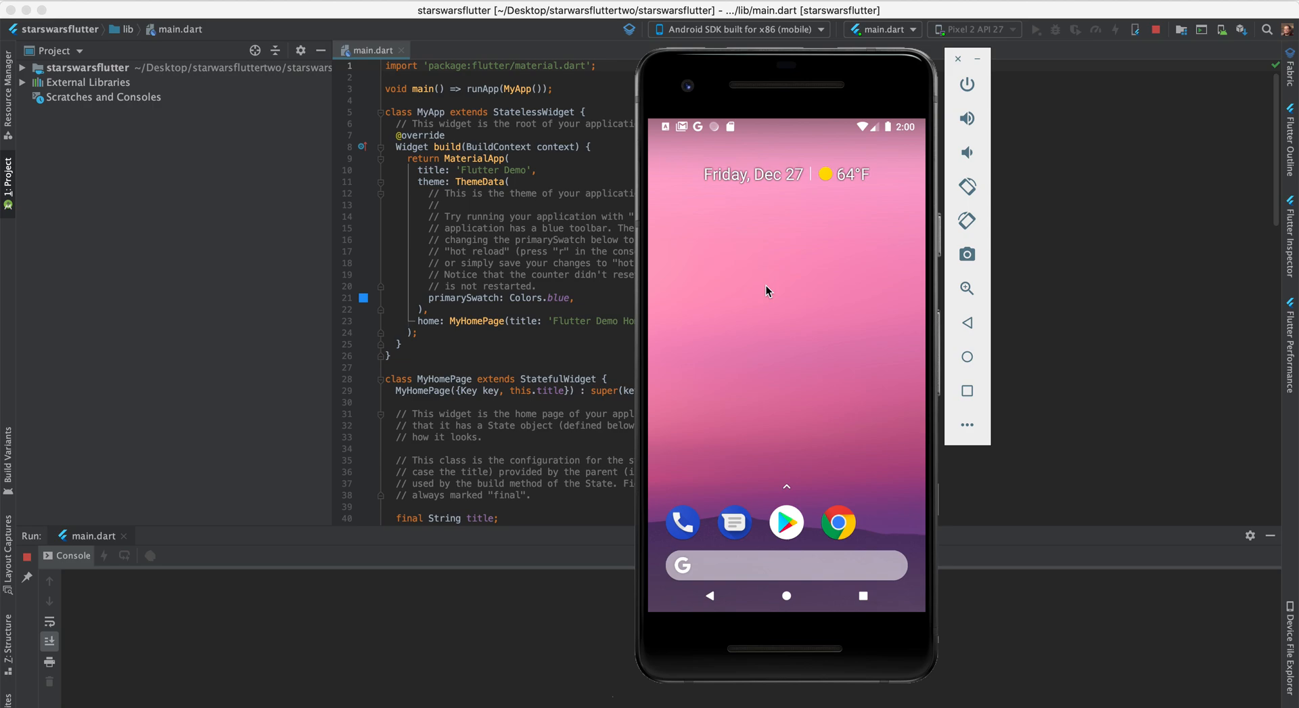
pyautogui.moveTo(519, 11)
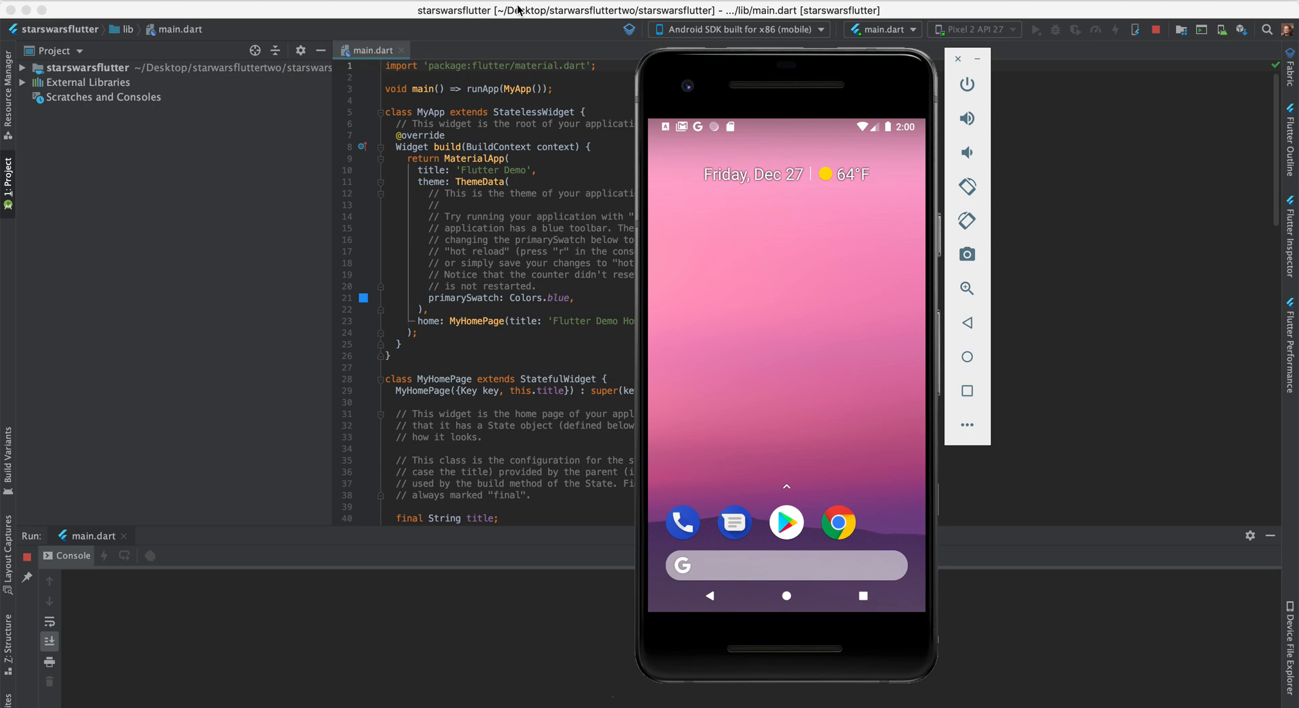
pyautogui.click(958, 58)
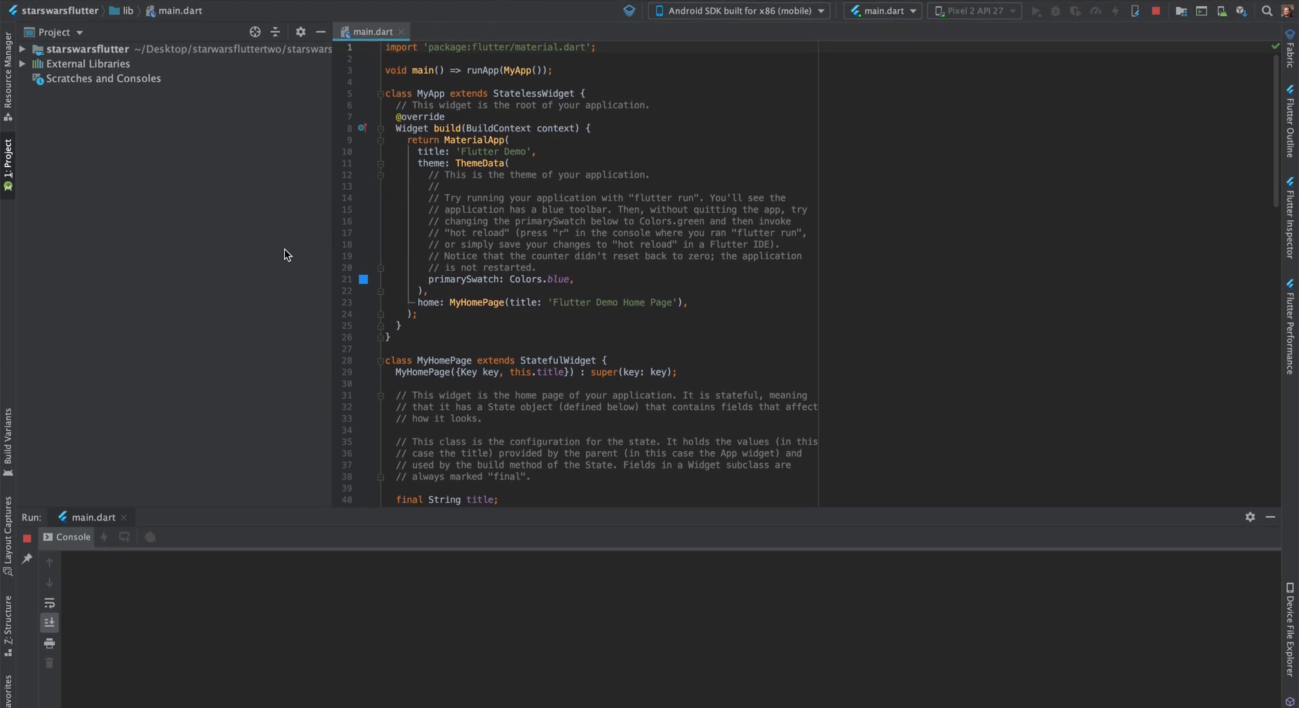
pyautogui.moveTo(299, 11)
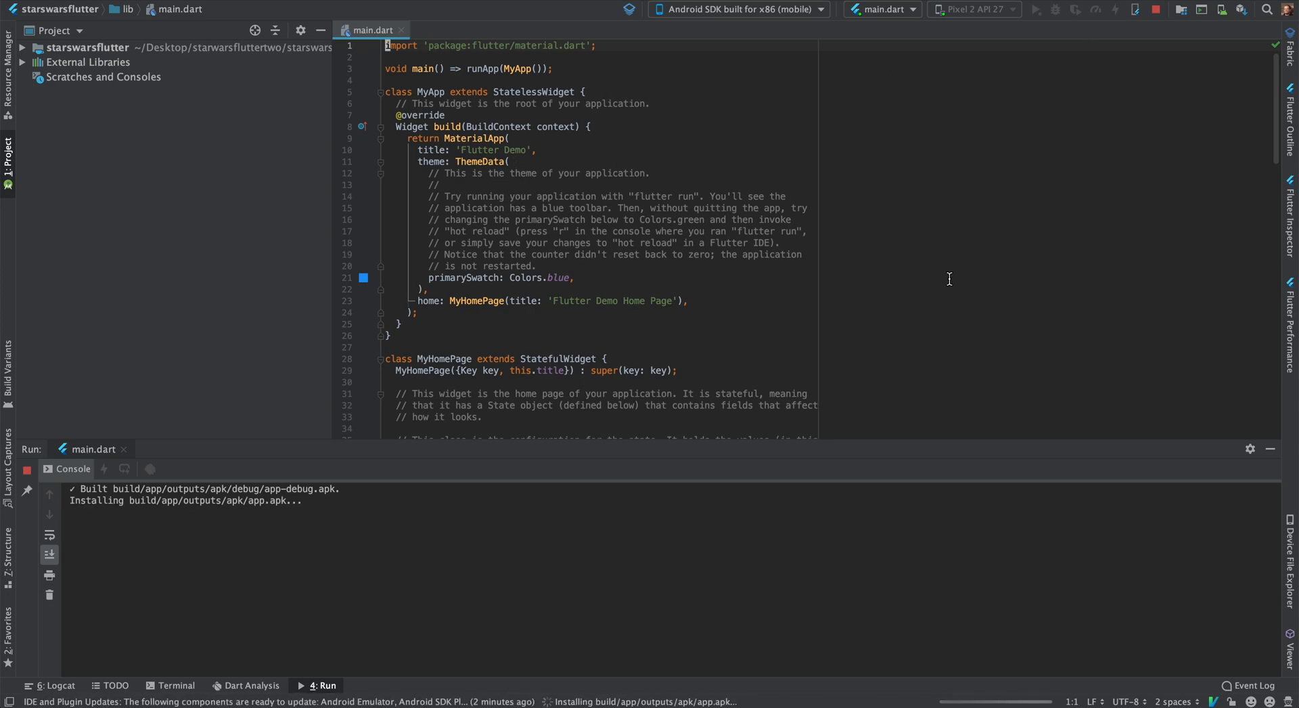
pyautogui.moveTo(949, 262)
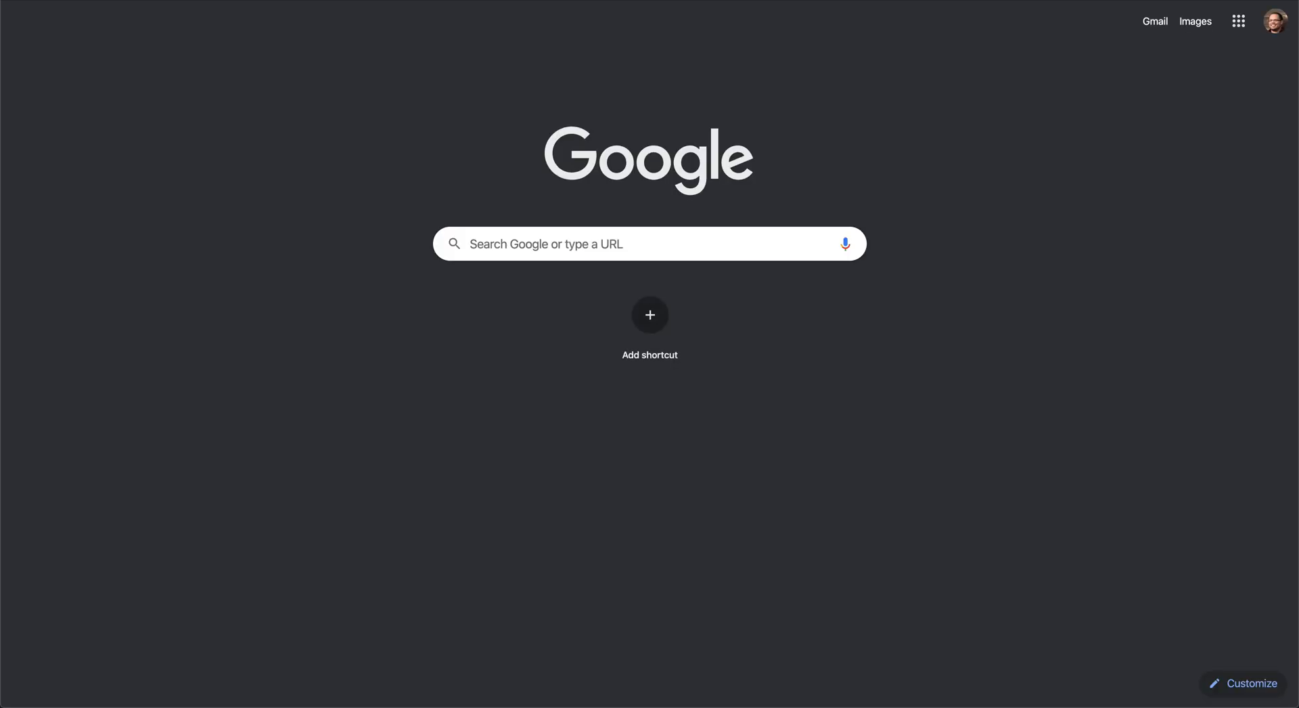
# - Search 'flutter load json' and read the 'Parse JSON in the background' Flutter guide
pyautogui.click(649, 242)
pyautogui.write('flutter load json')
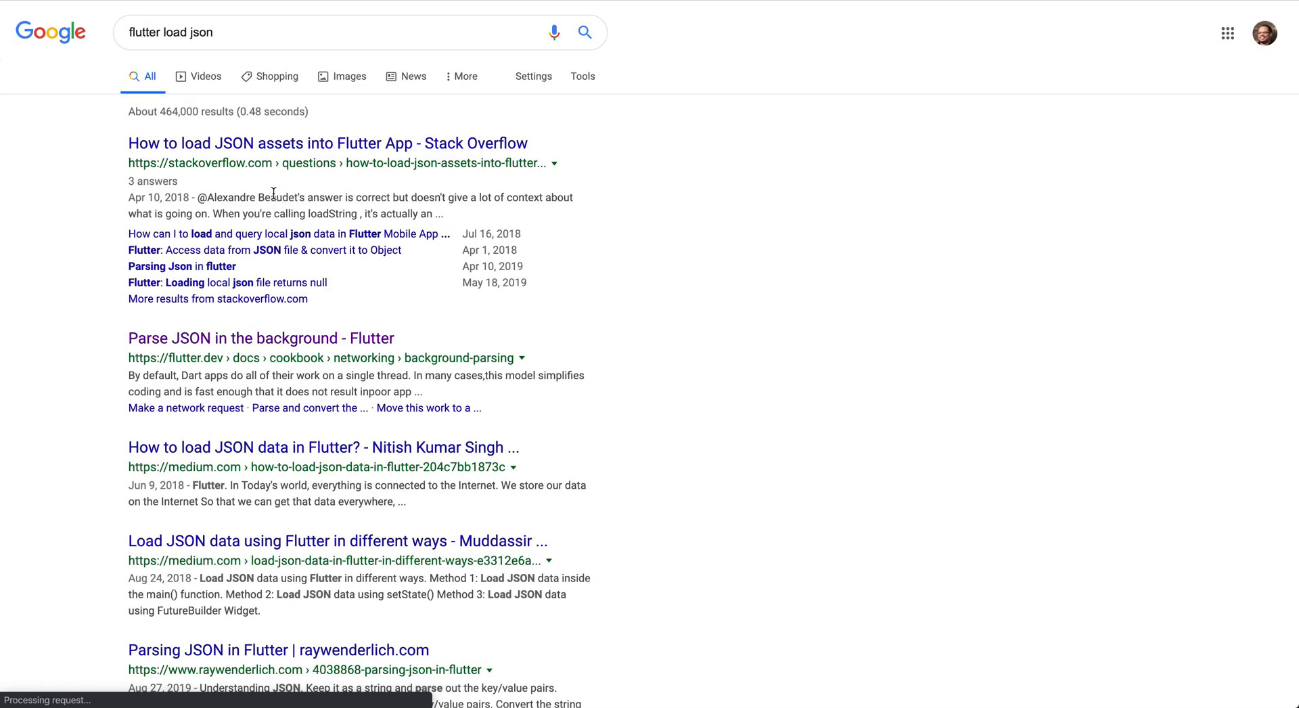
pyautogui.click(260, 339)
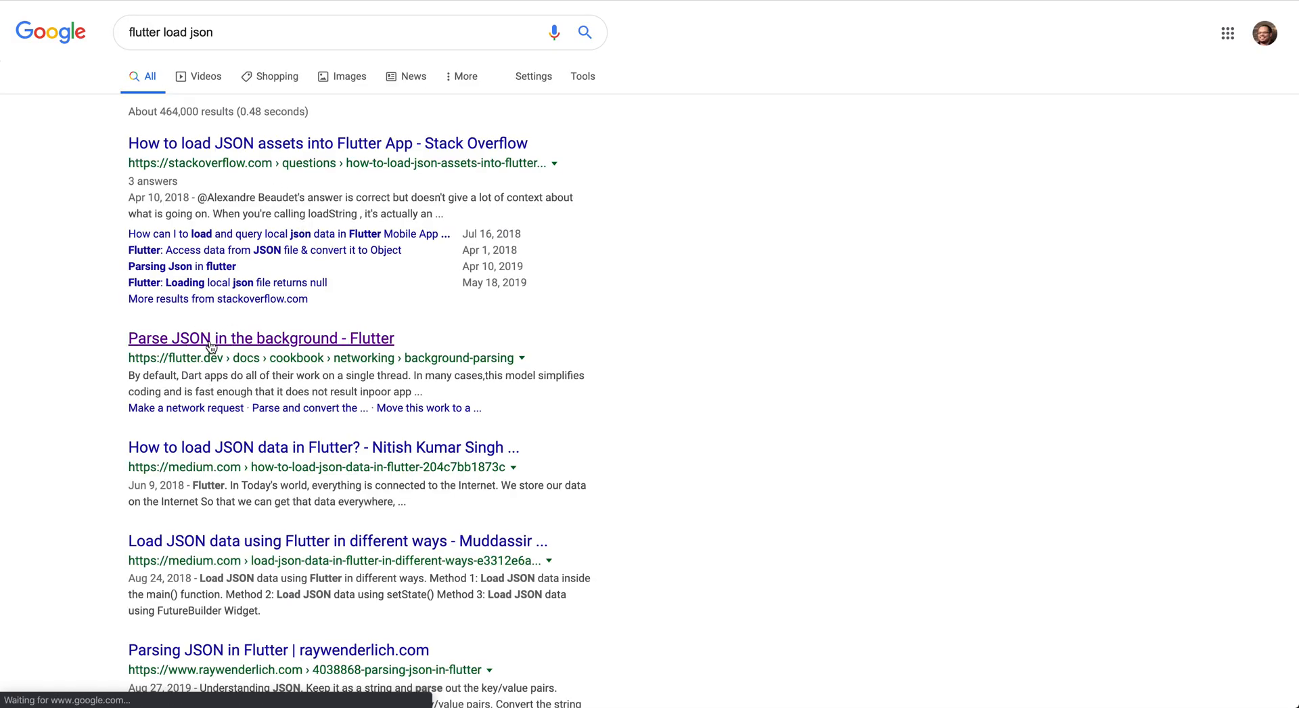
pyautogui.click(261, 339)
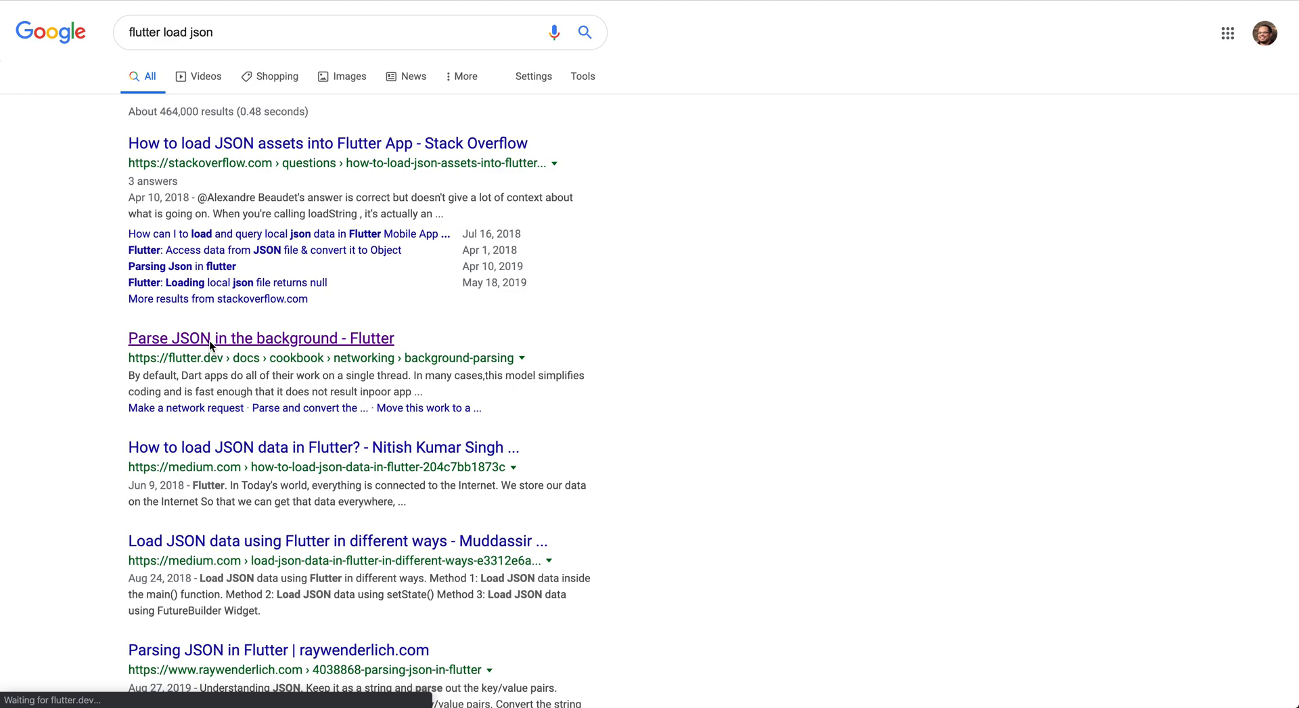
pyautogui.click(260, 337)
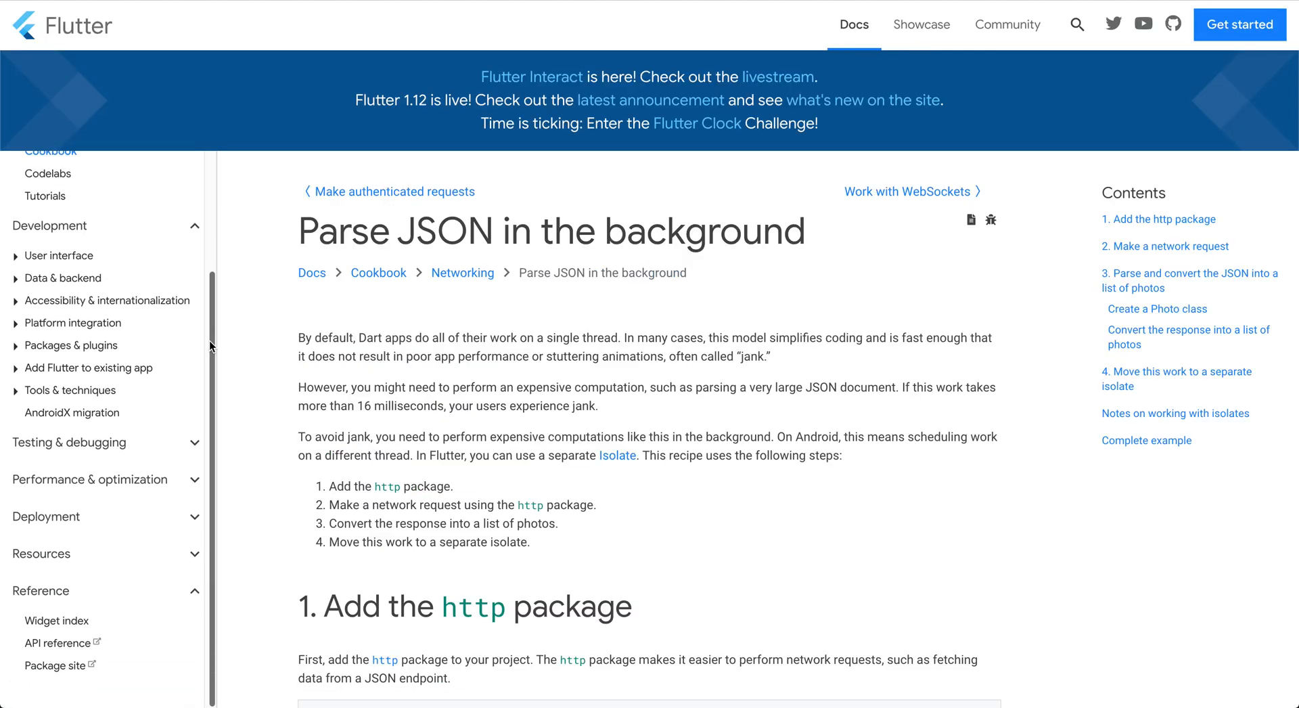
pyautogui.scroll(-3)
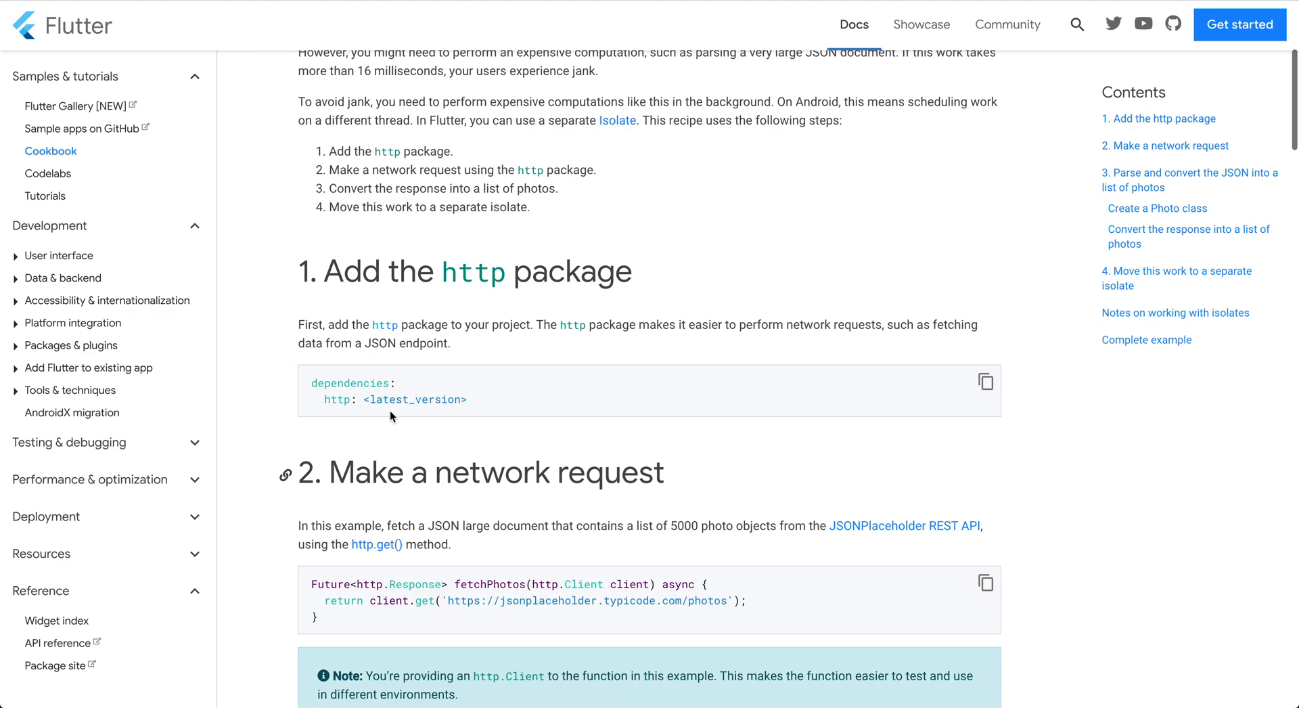
# - Follow the http package link to its pub.dev page, version 0.12.0+3
pyautogui.rightClick(385, 324)
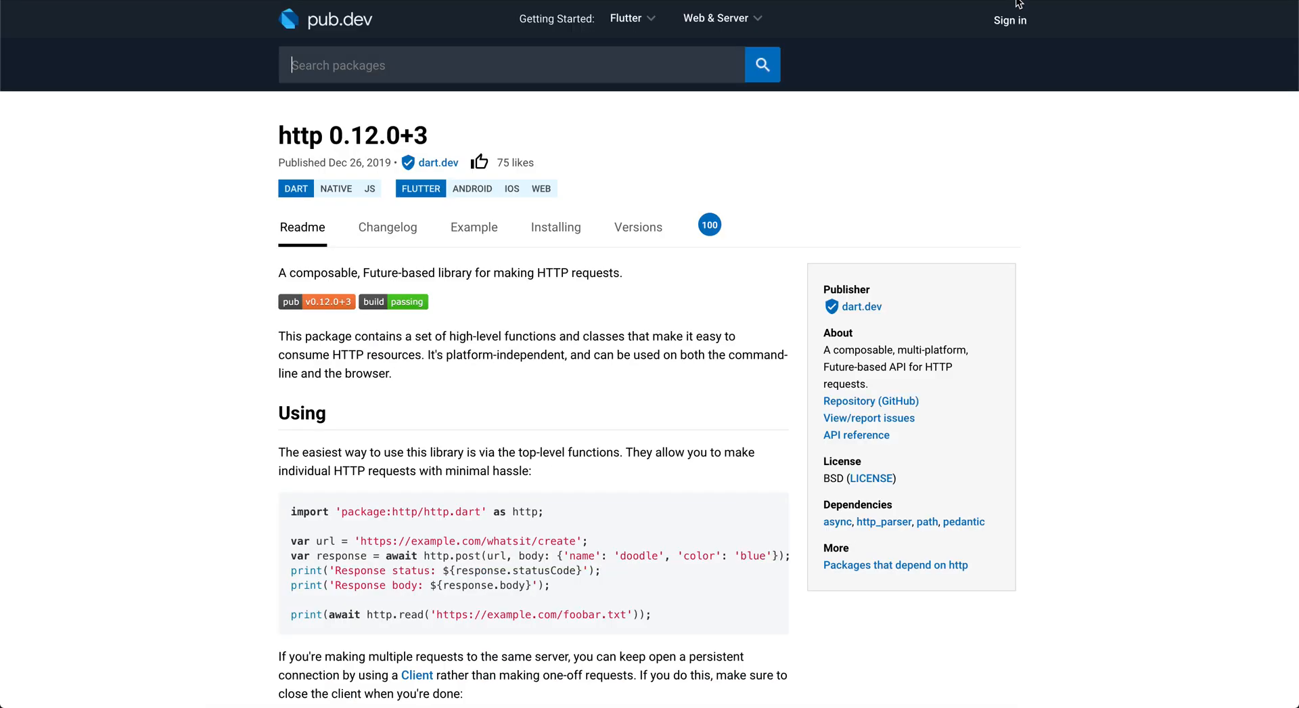
pyautogui.click(555, 226)
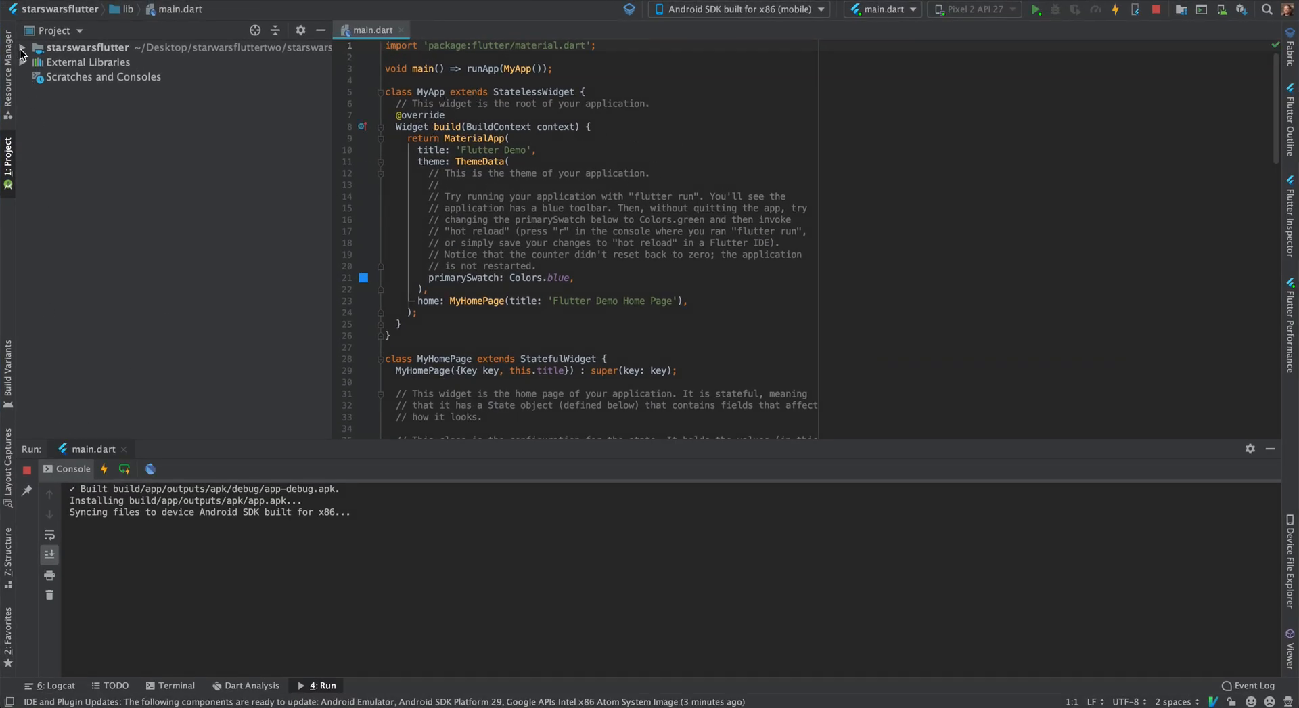
# - Add 'http: ^0.12.0+3' under dependencies in pubspec.yaml
pyautogui.click(23, 47)
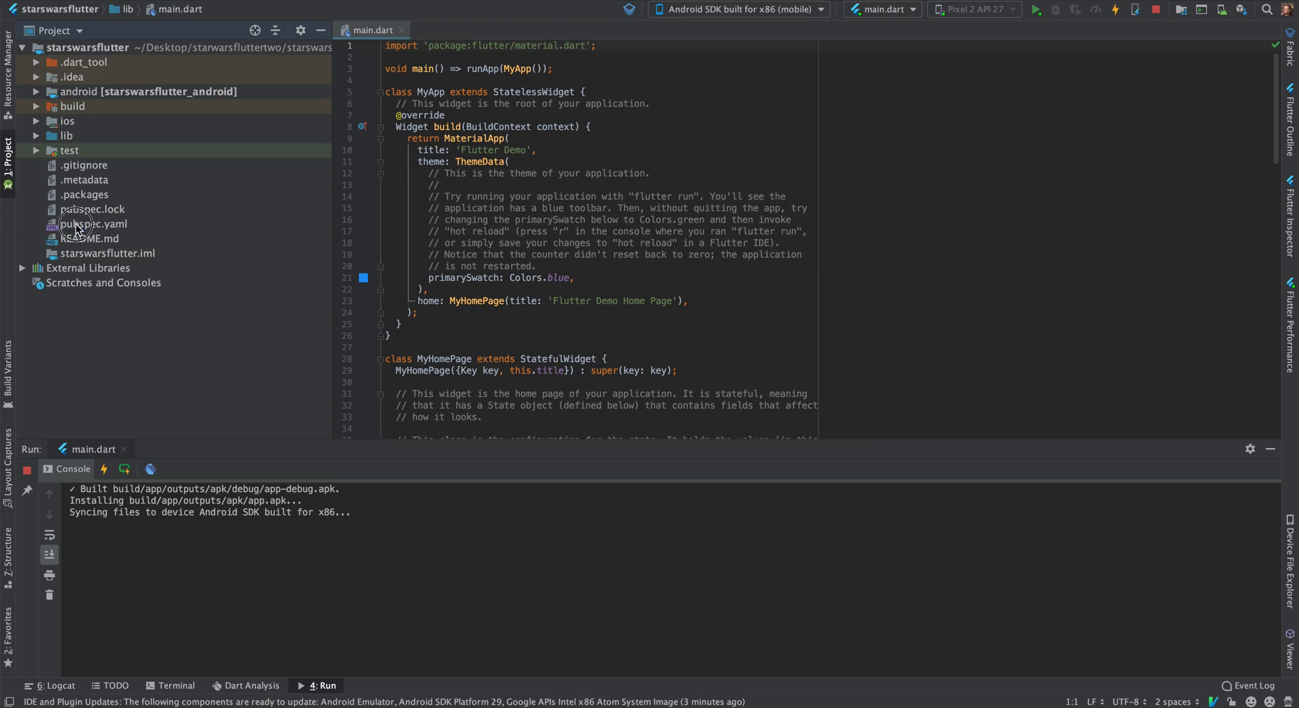
pyautogui.doubleClick(93, 224)
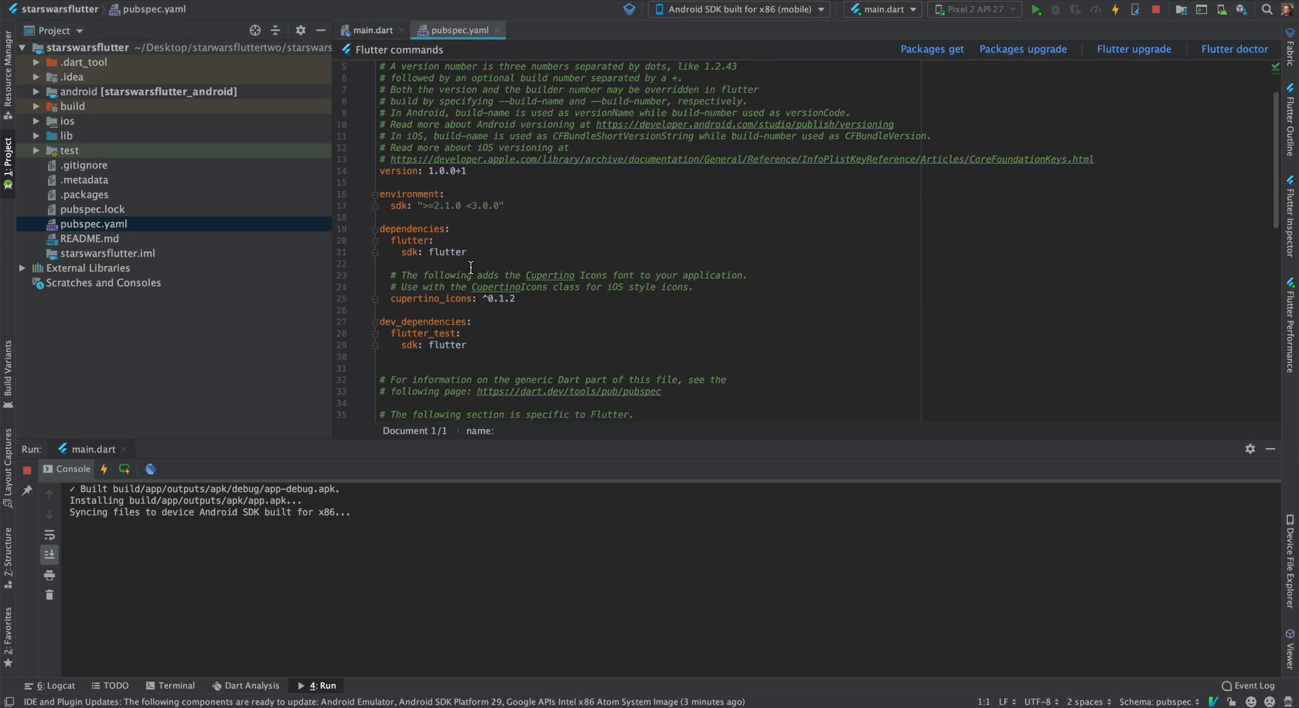
pyautogui.click(465, 252)
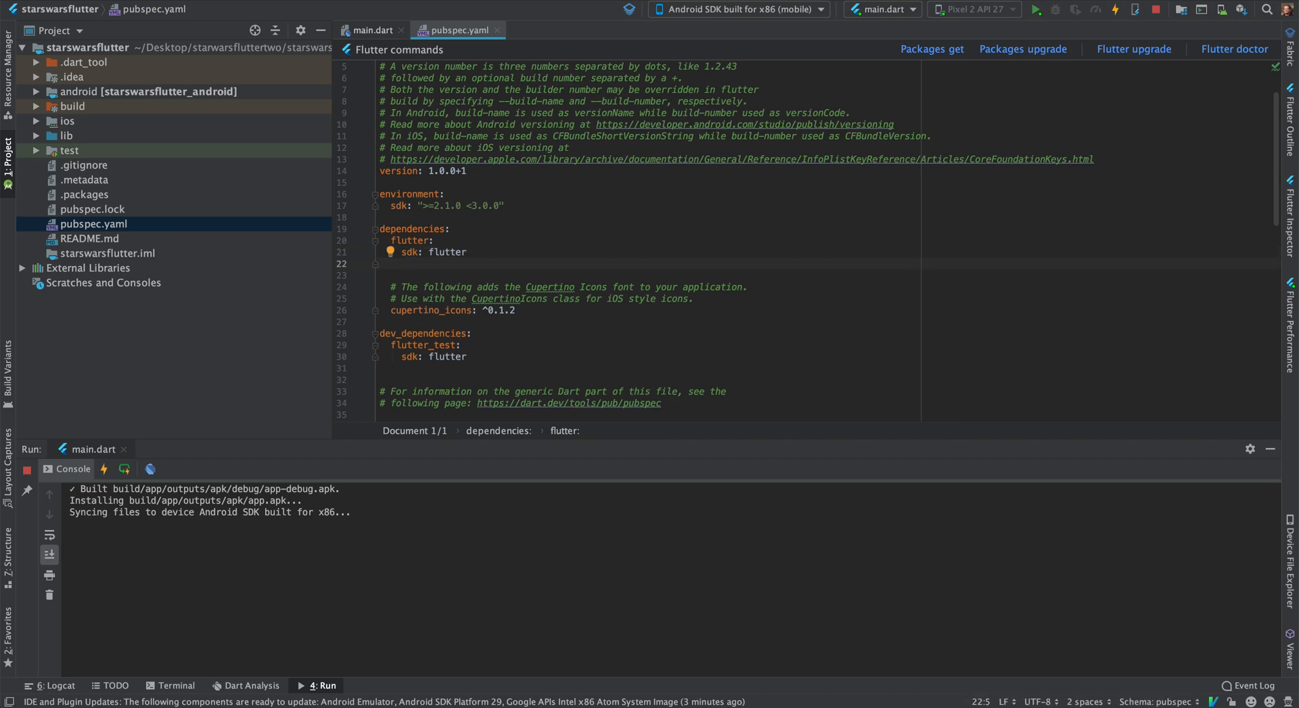
pyautogui.write('http: ^0.12.0+3')
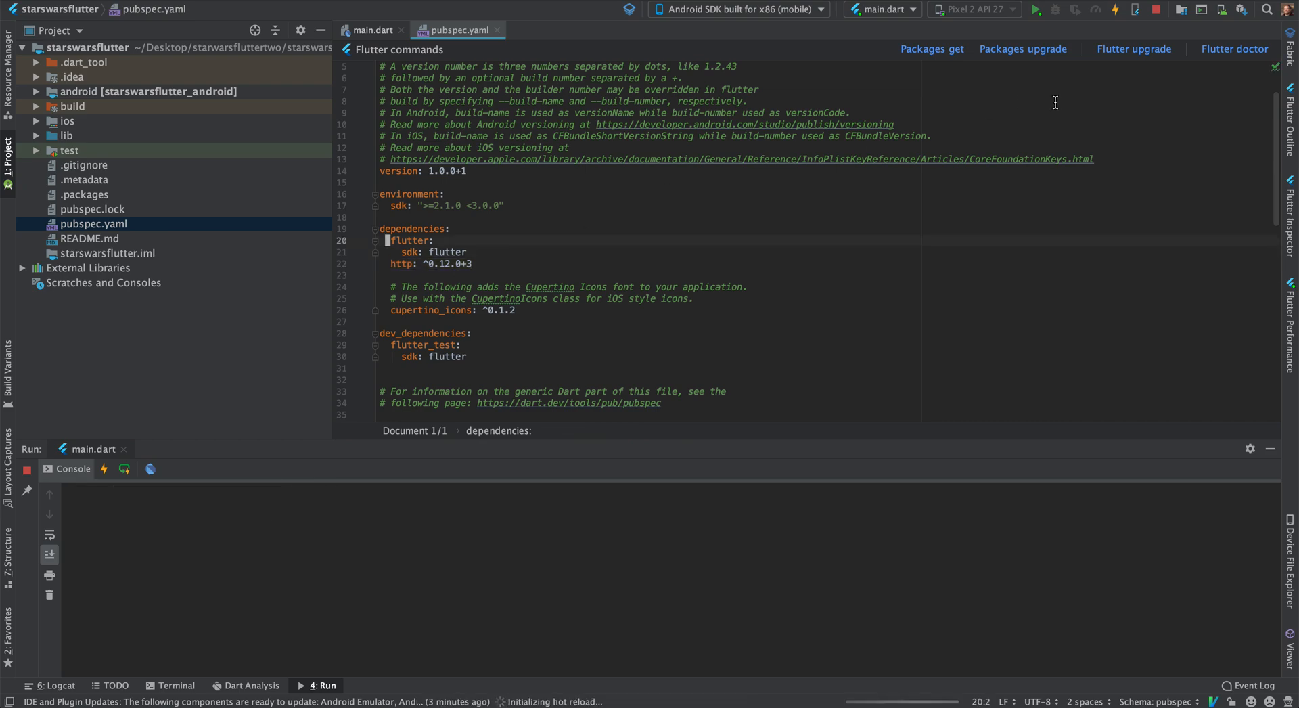
# - Run Packages get to fetch the referenced packages
pyautogui.click(931, 49)
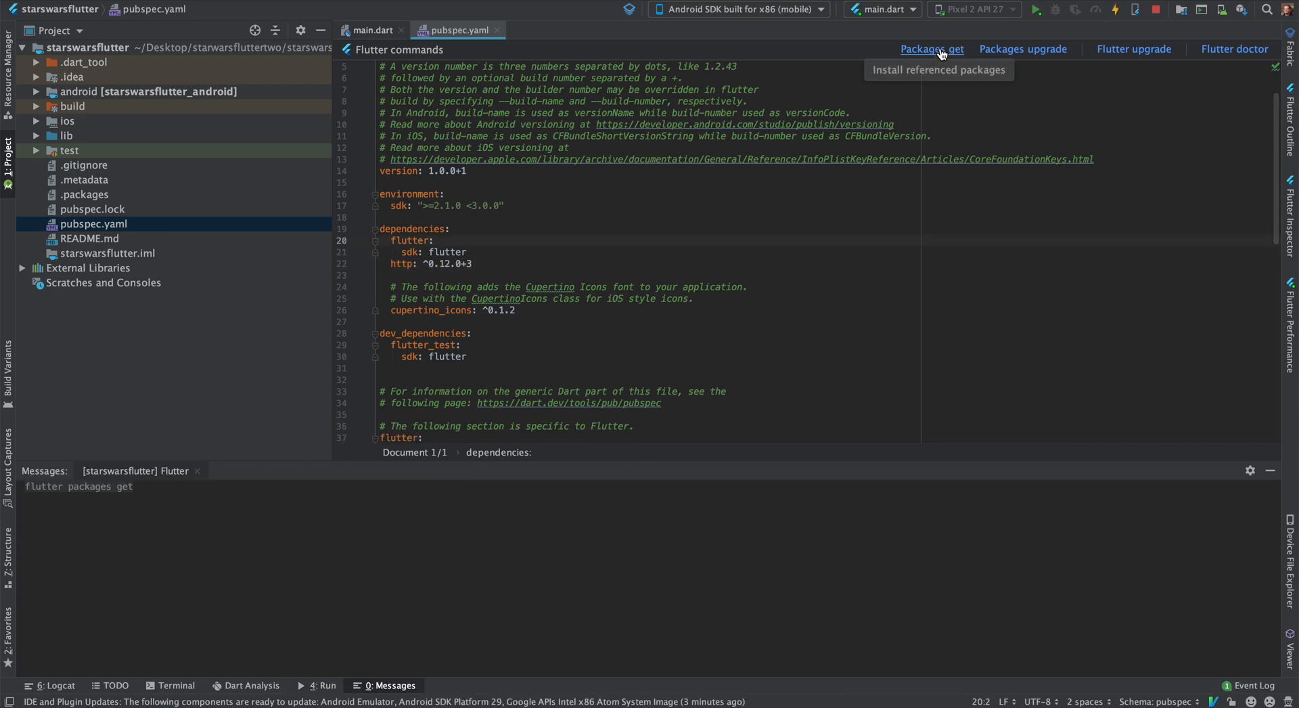
pyautogui.click(931, 49)
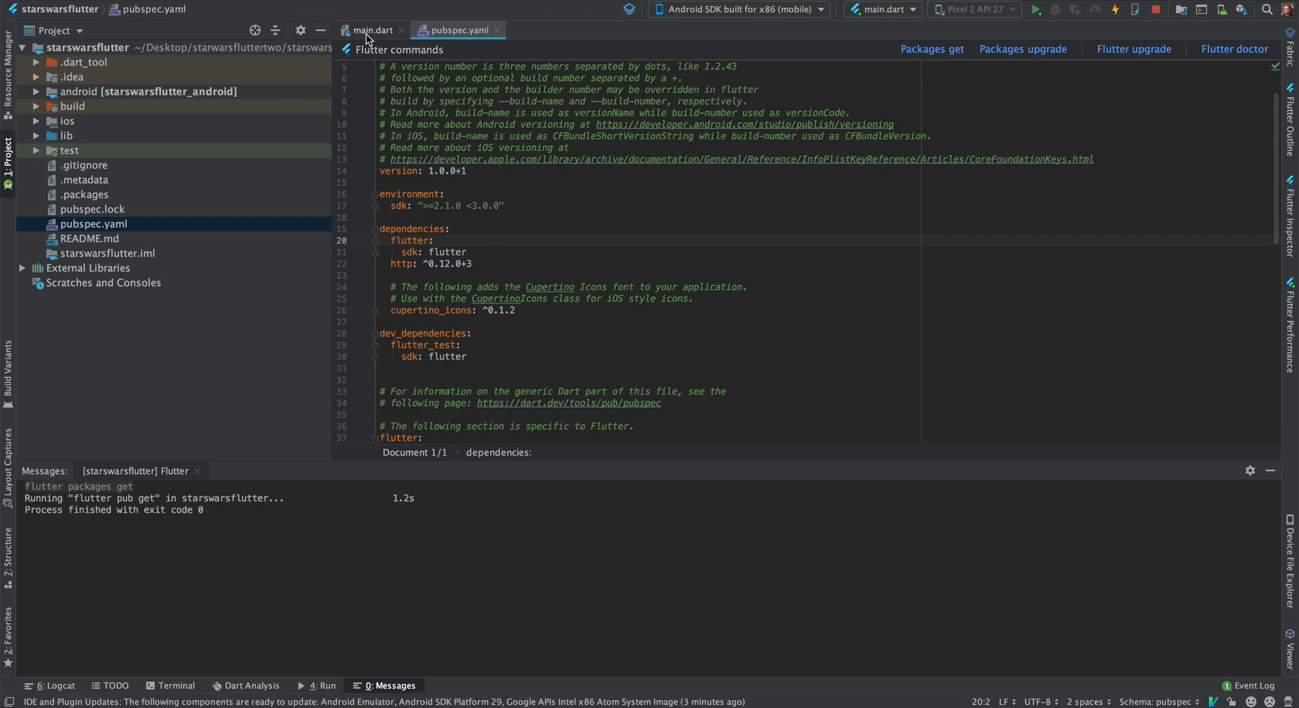
# - Check the running counter demo on the emulator, then read through main.dart in the editor
pyautogui.click(373, 30)
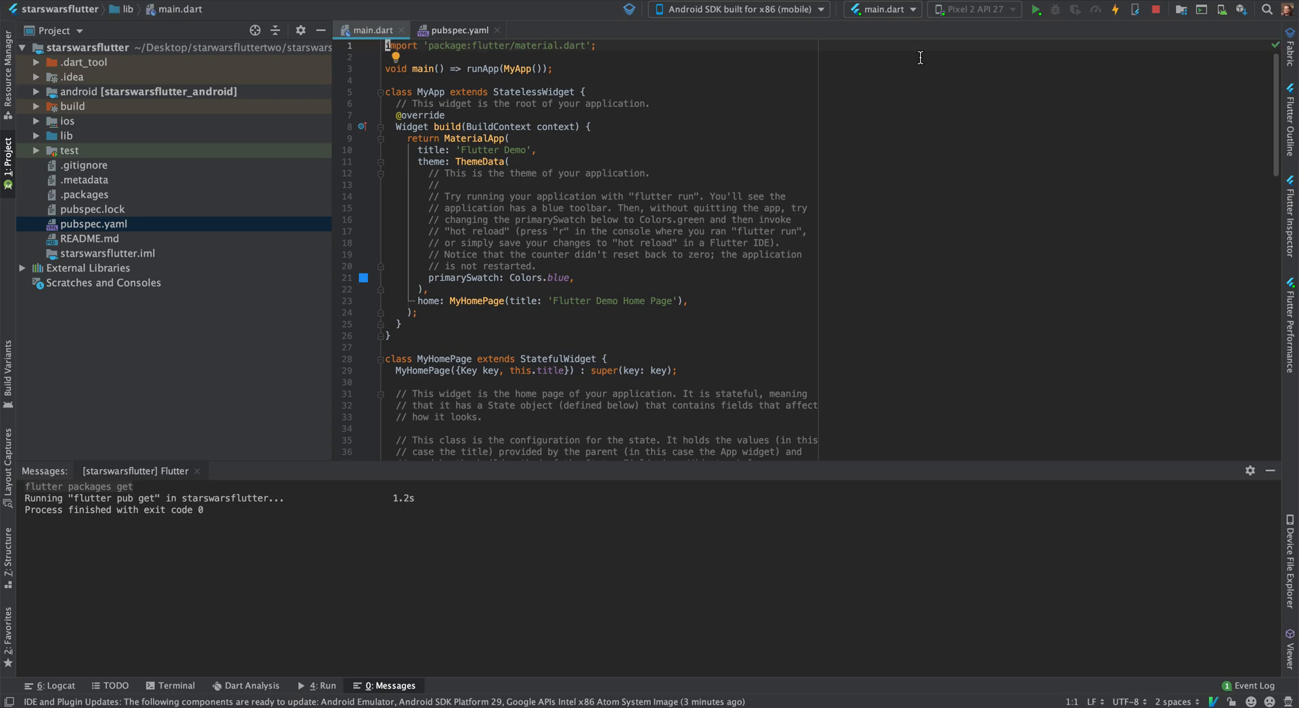
pyautogui.click(1036, 9)
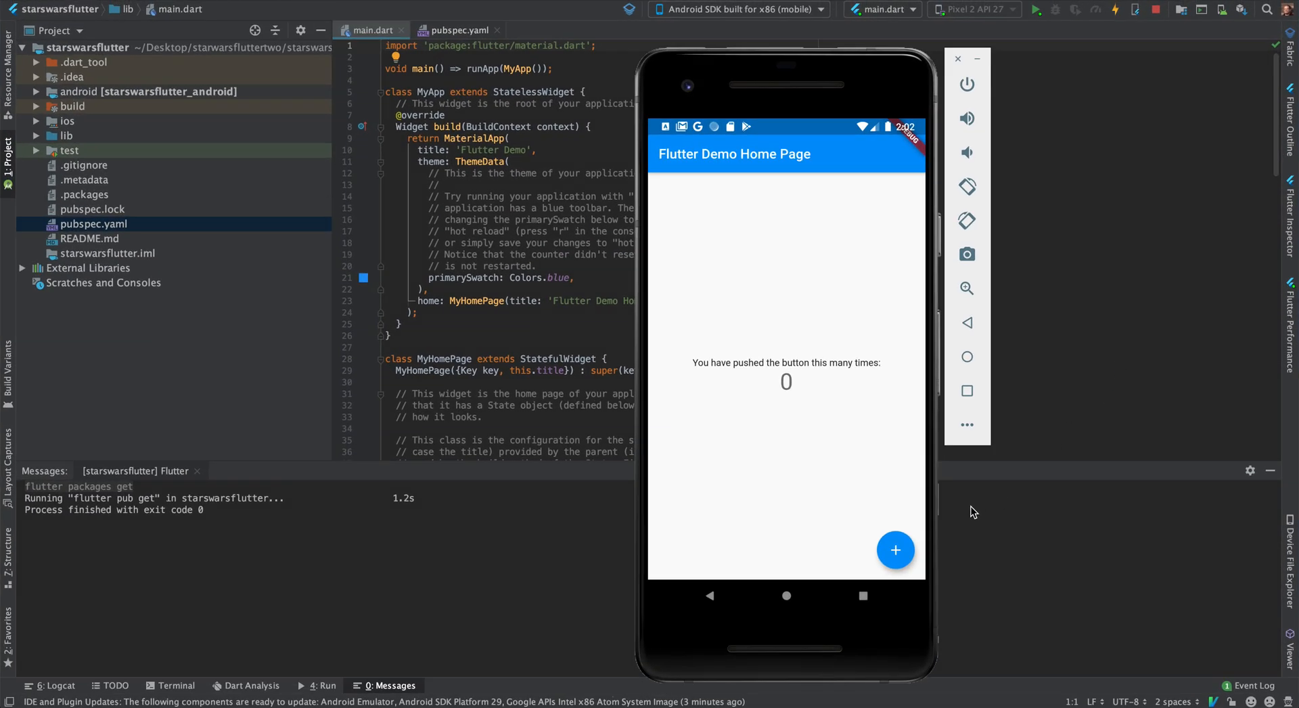
pyautogui.click(895, 549)
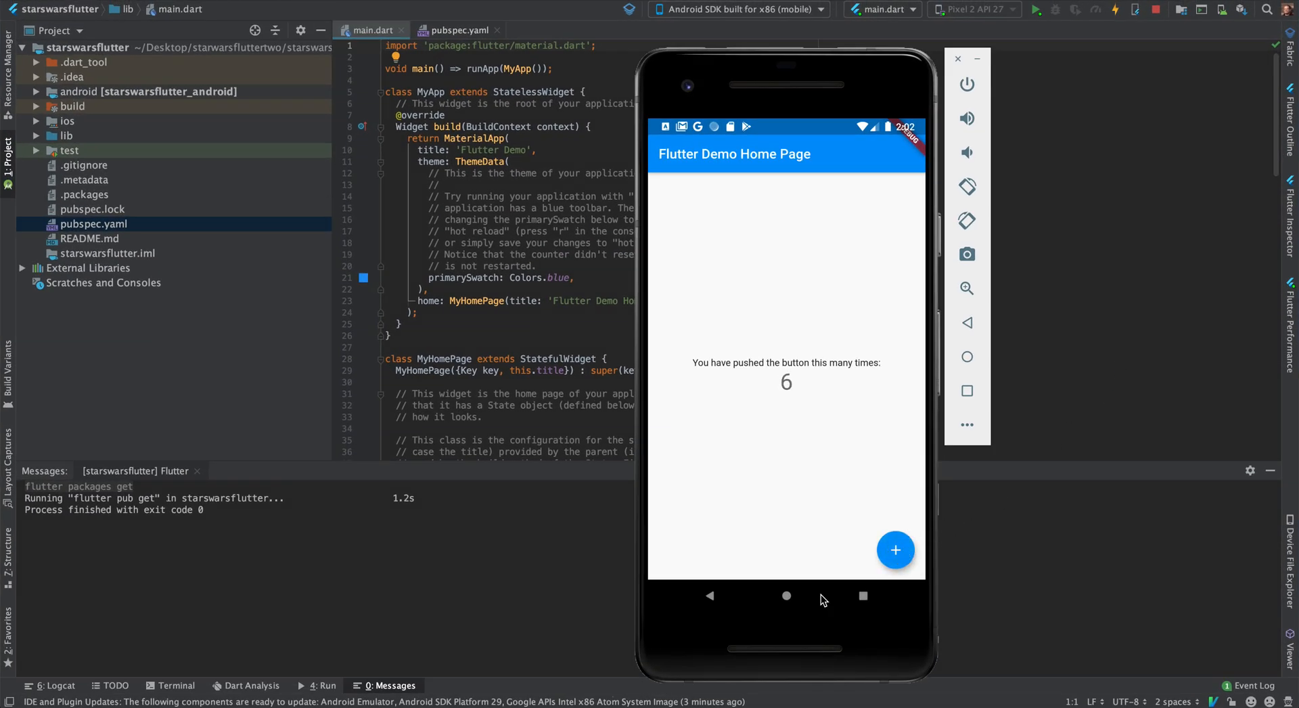
pyautogui.moveTo(570, 360)
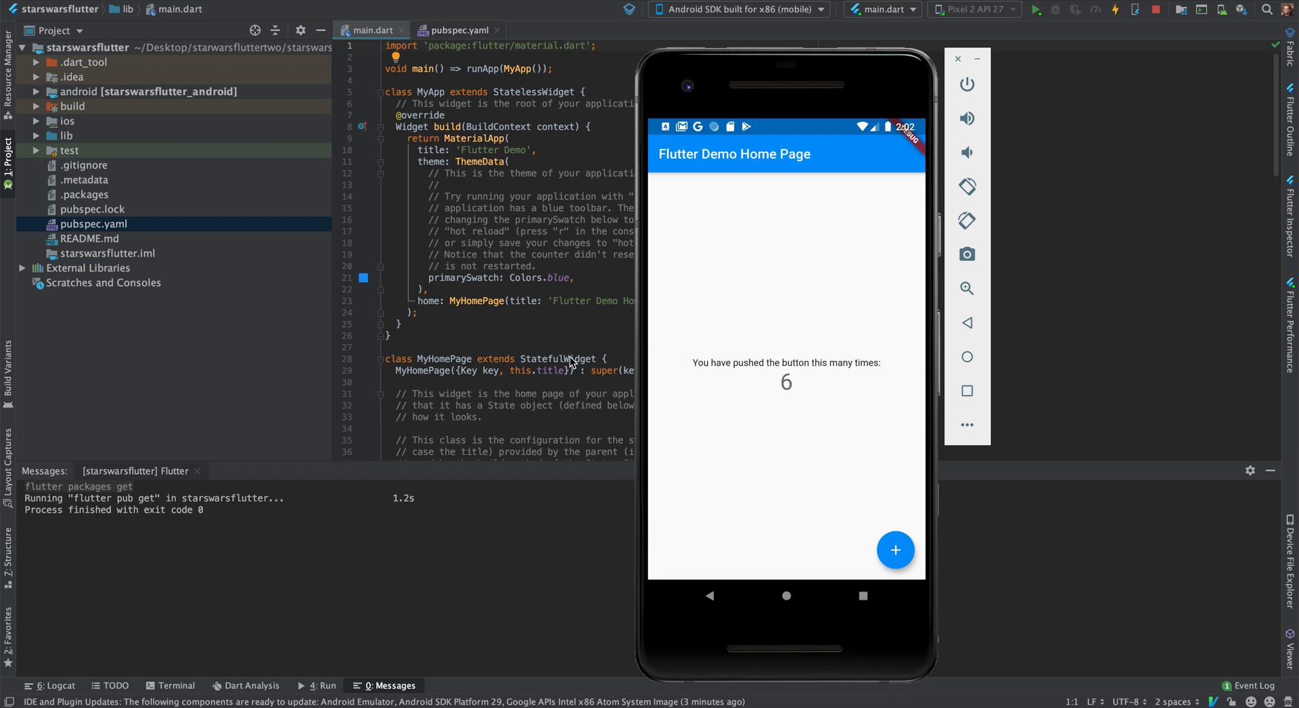
pyautogui.click(958, 58)
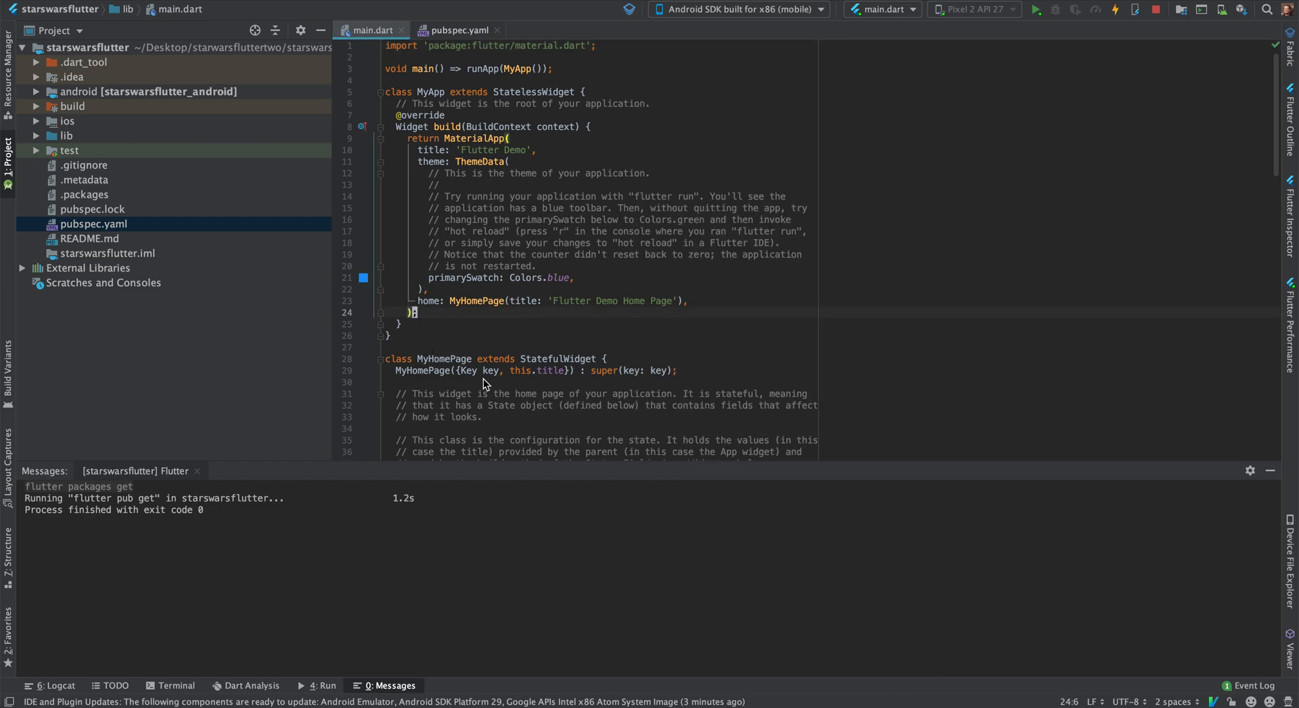
pyautogui.scroll(-3)
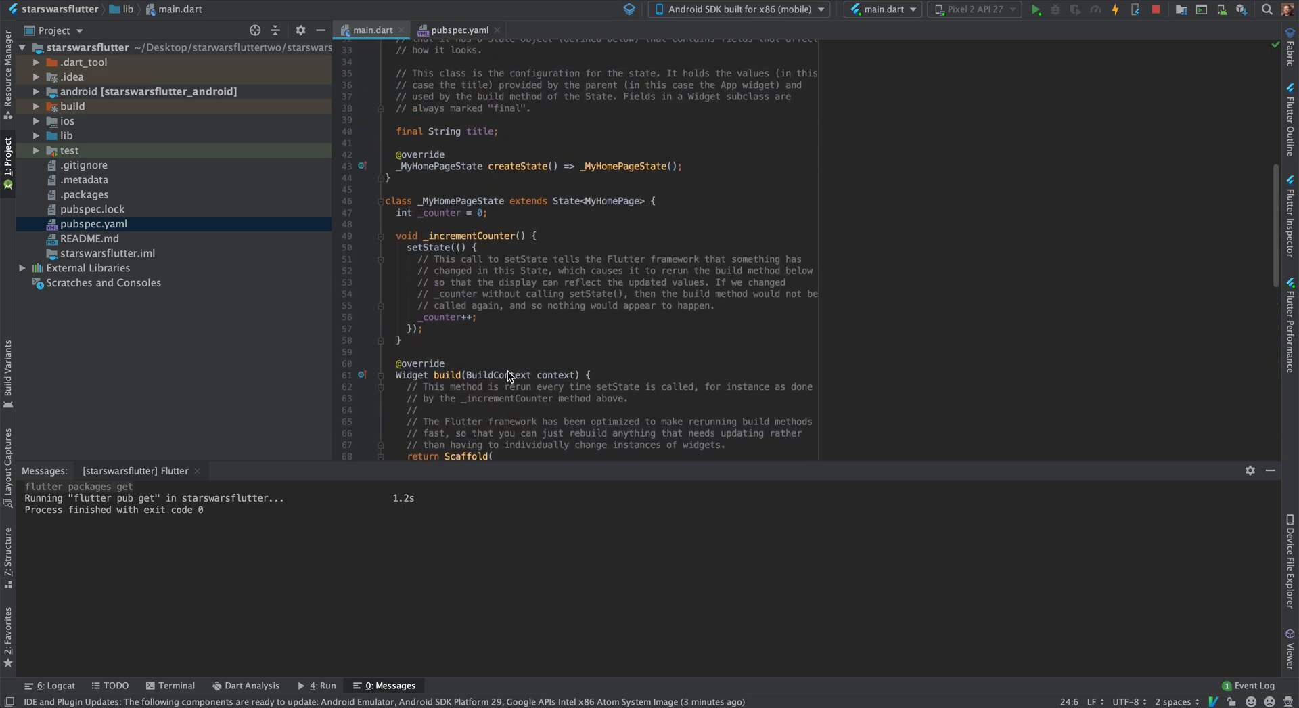
pyautogui.scroll(3)
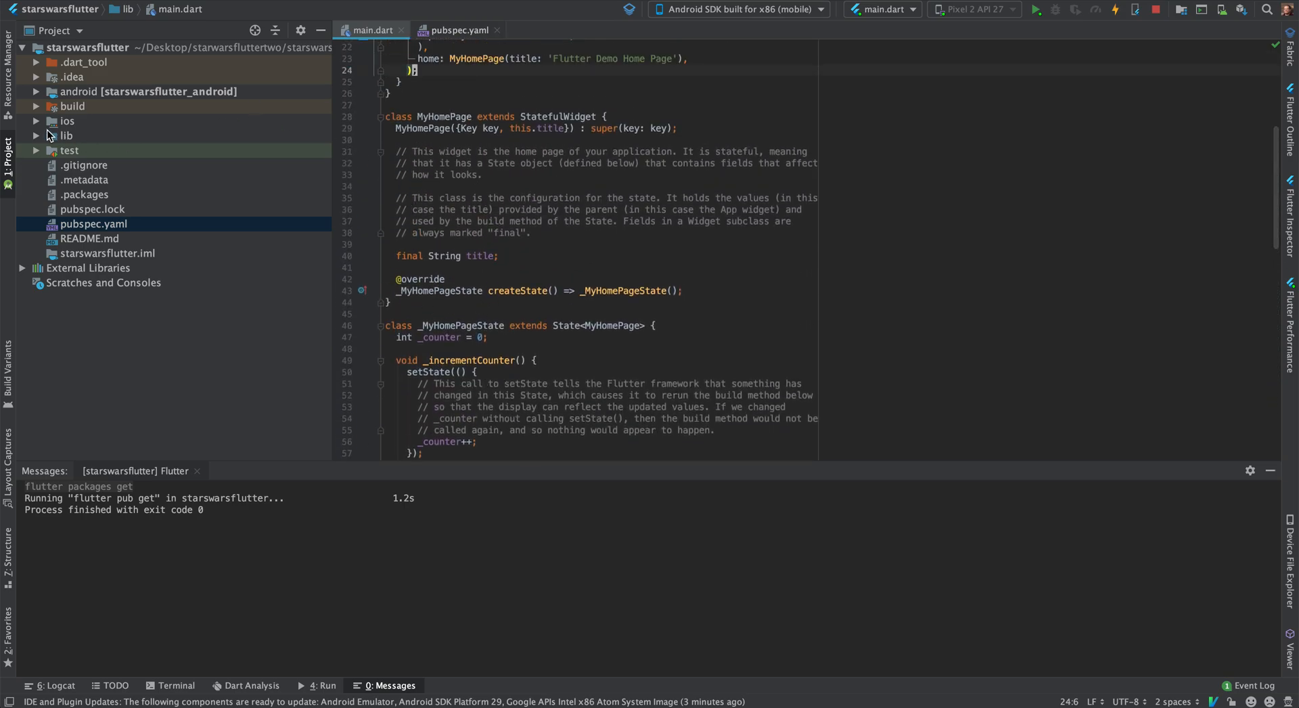
# - Start a new Dart file in lib named MyHomePage
pyautogui.rightClick(66, 136)
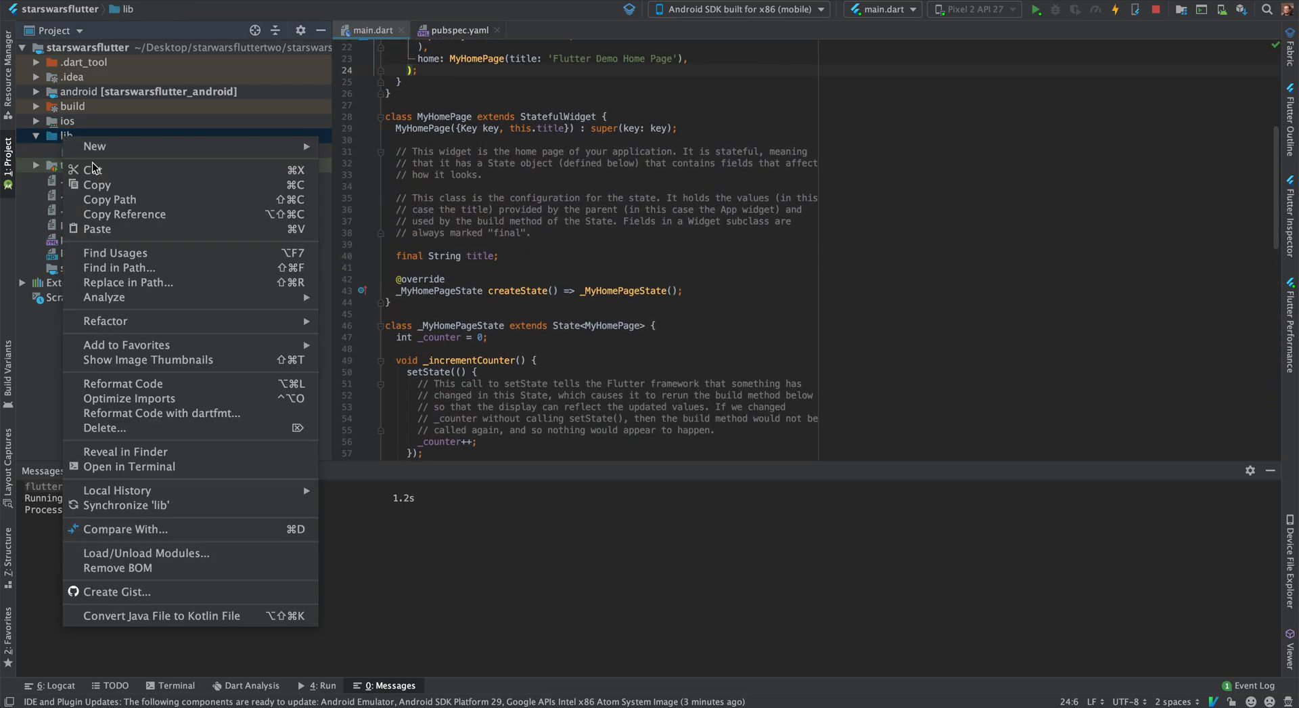
pyautogui.click(94, 146)
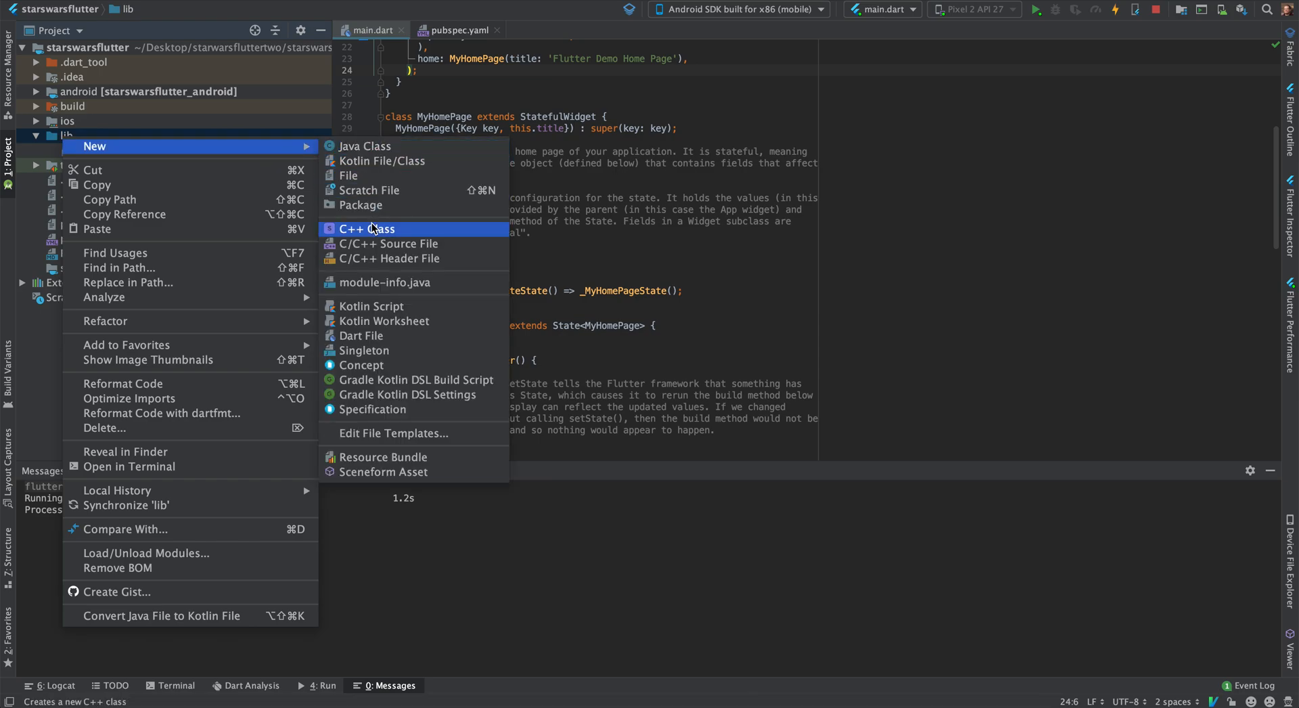
pyautogui.moveTo(252, 153)
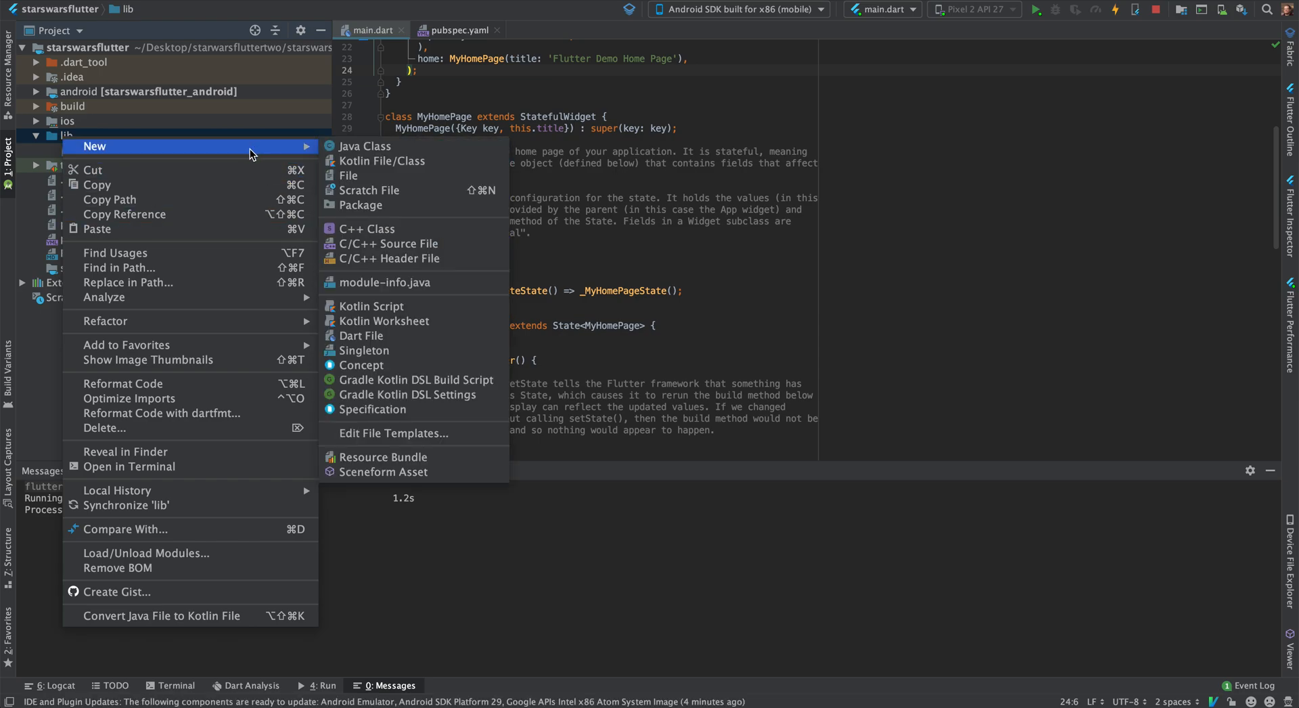
pyautogui.moveTo(374, 349)
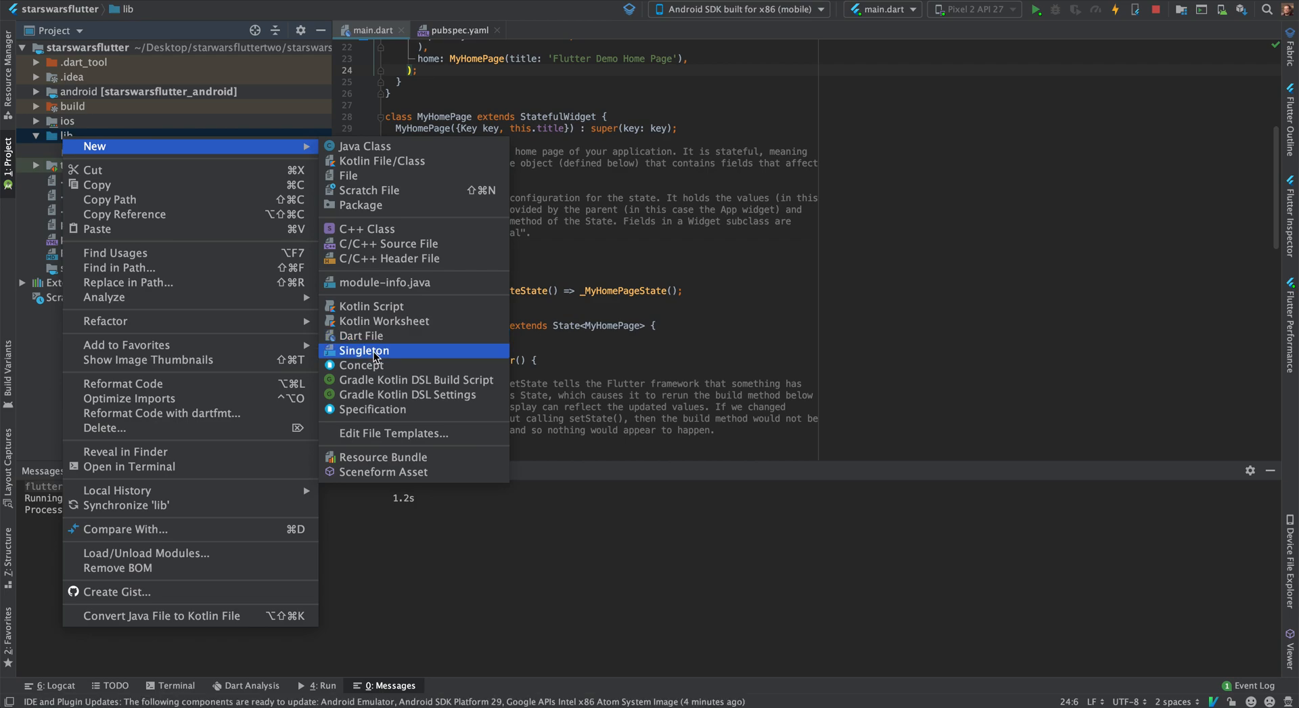
pyautogui.click(361, 336)
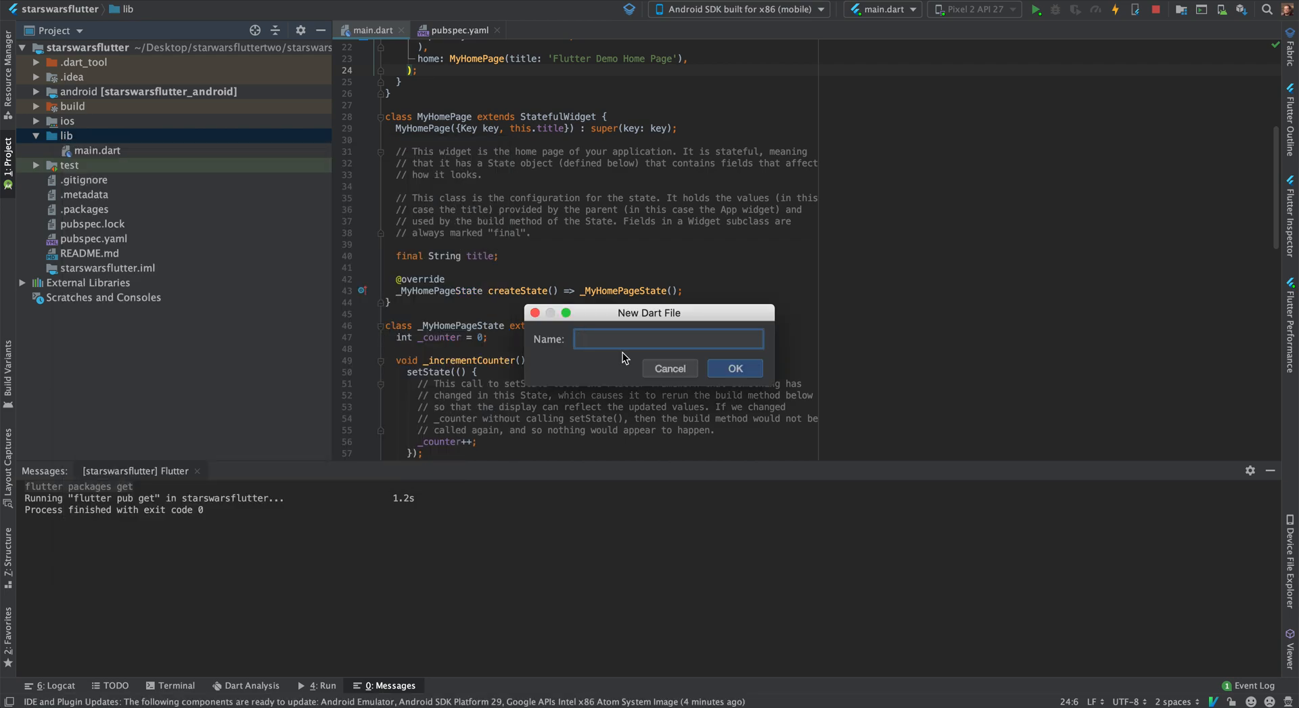
pyautogui.write('M')
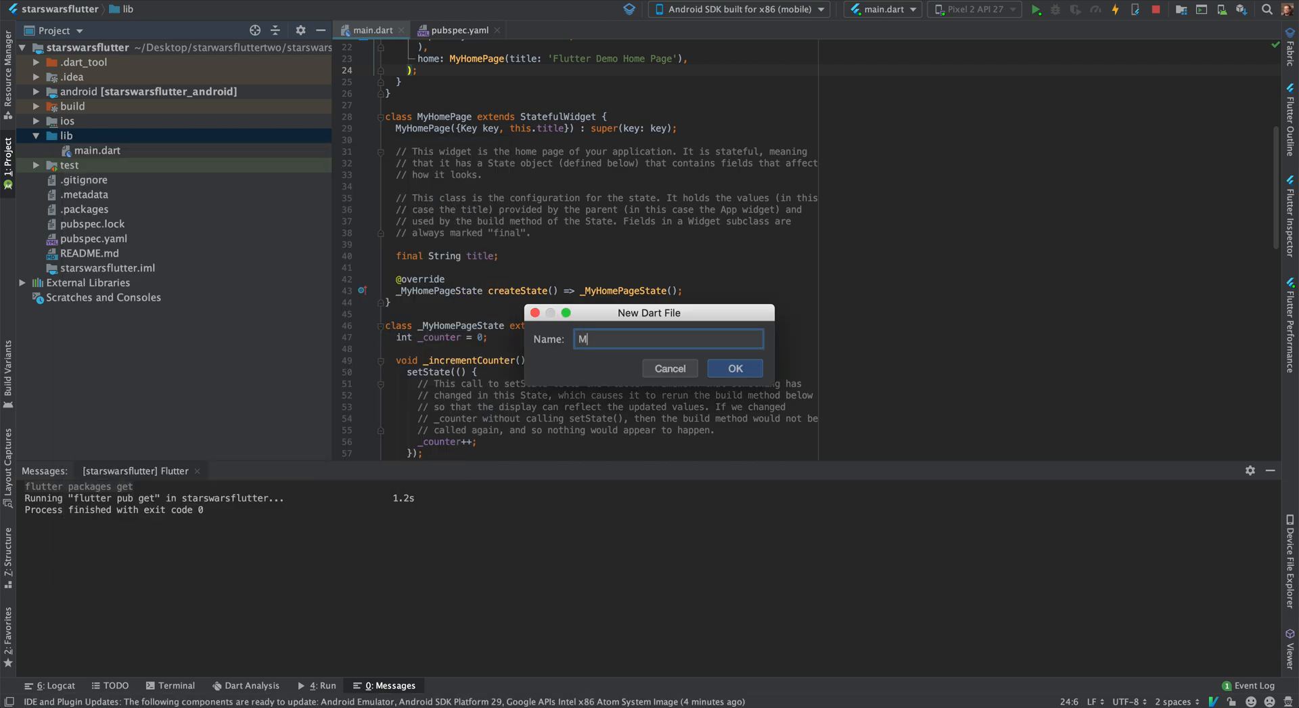
pyautogui.write('yHomePage')
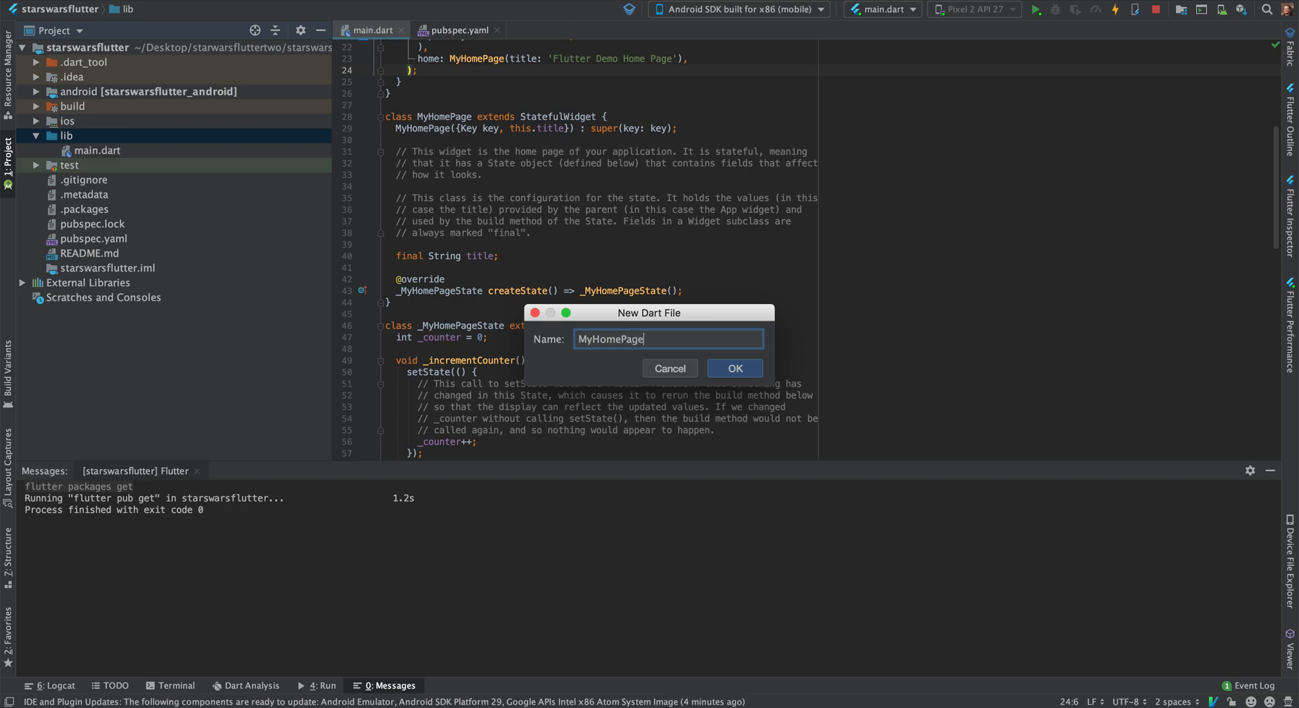
pyautogui.moveTo(431, 133)
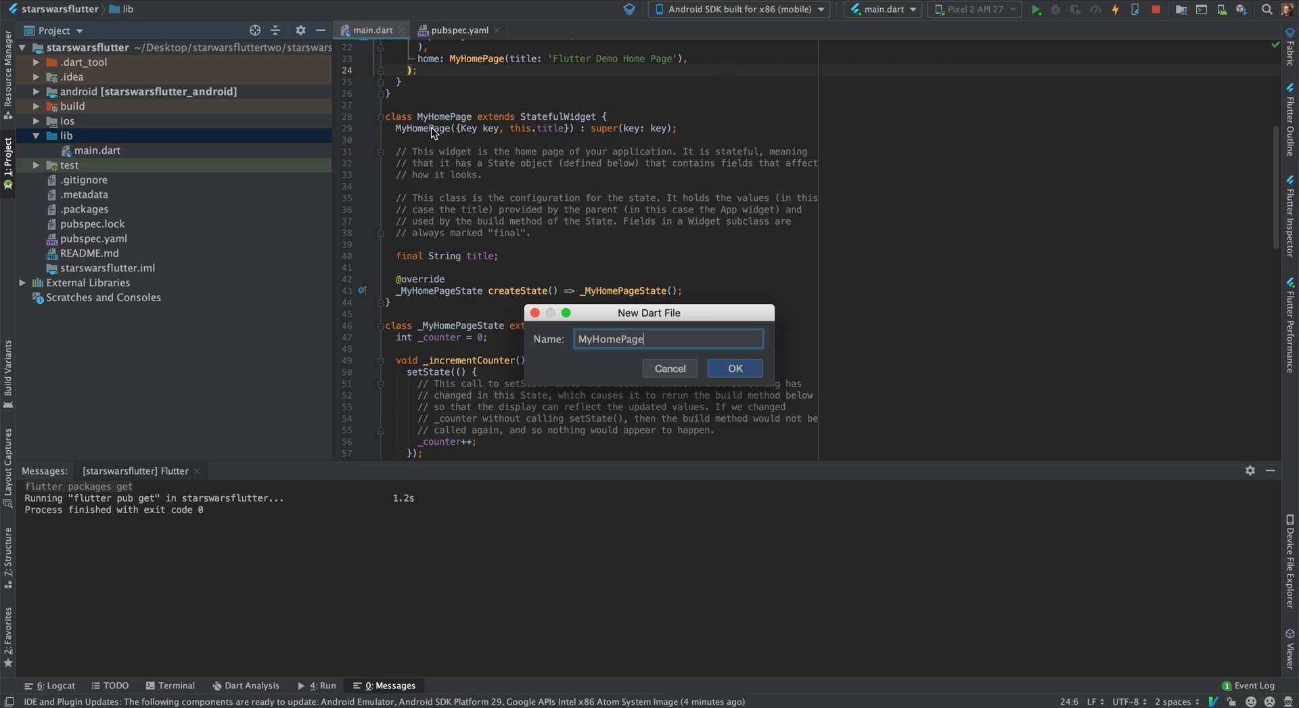
pyautogui.moveTo(601, 282)
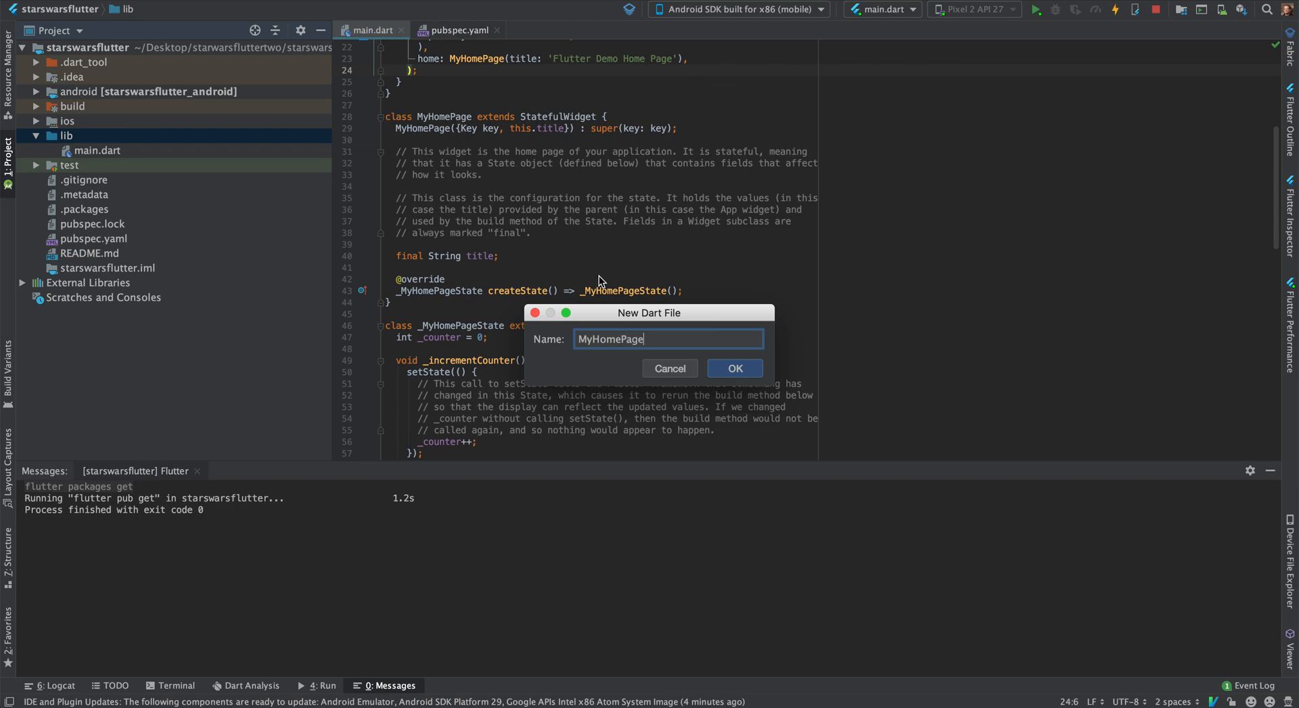
pyautogui.moveTo(736, 368)
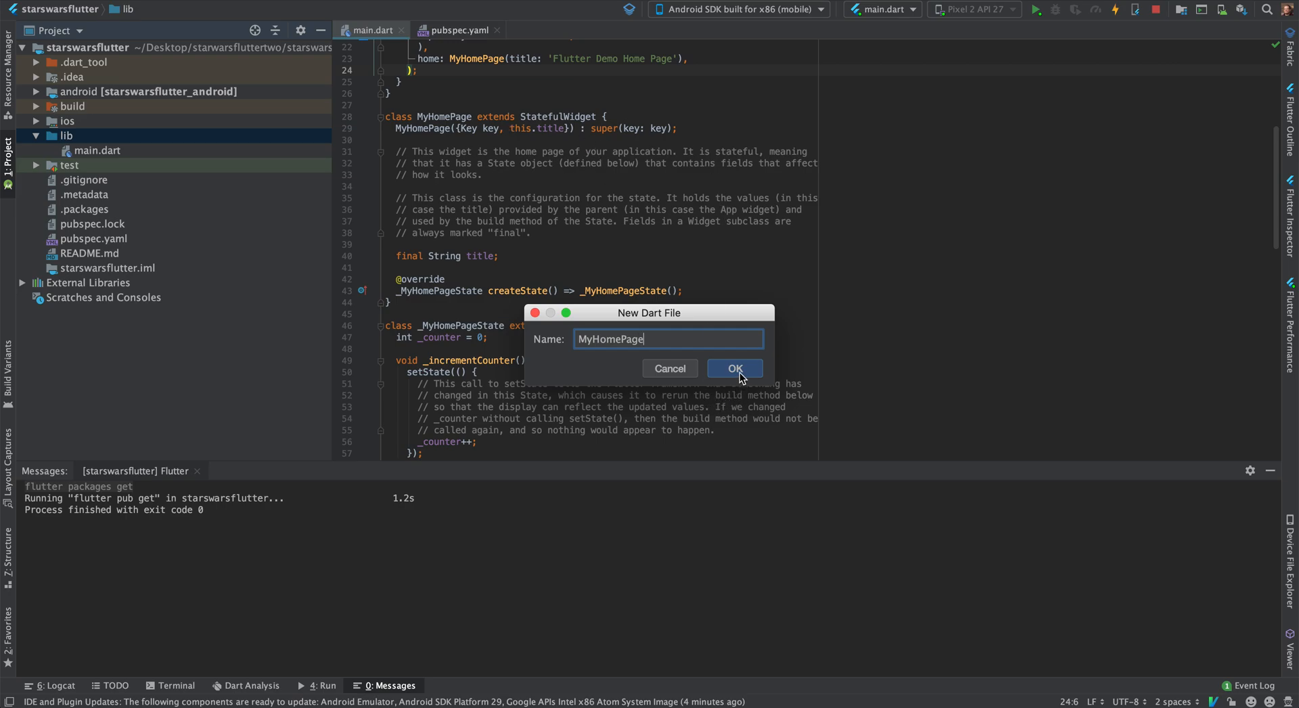
# - Create MyHomePage.dart and move the MyHomePage classes into it from main.dart
pyautogui.click(733, 368)
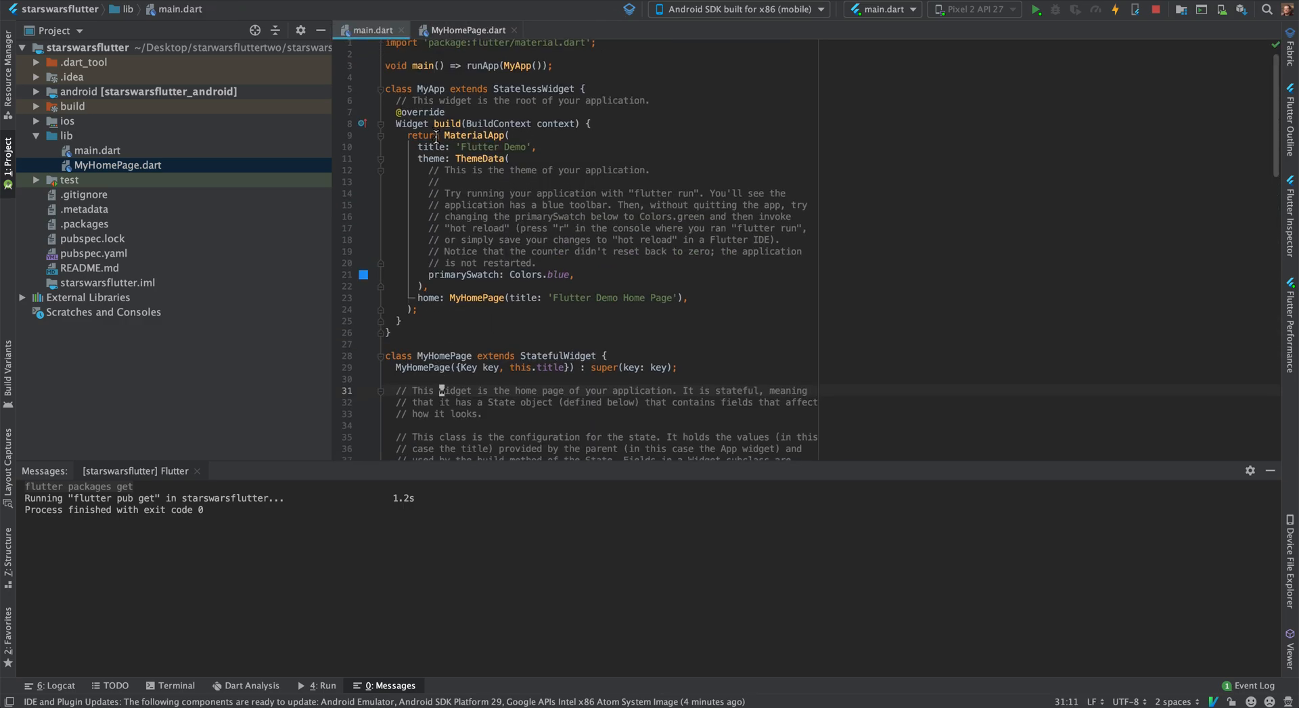
pyautogui.scroll(-3)
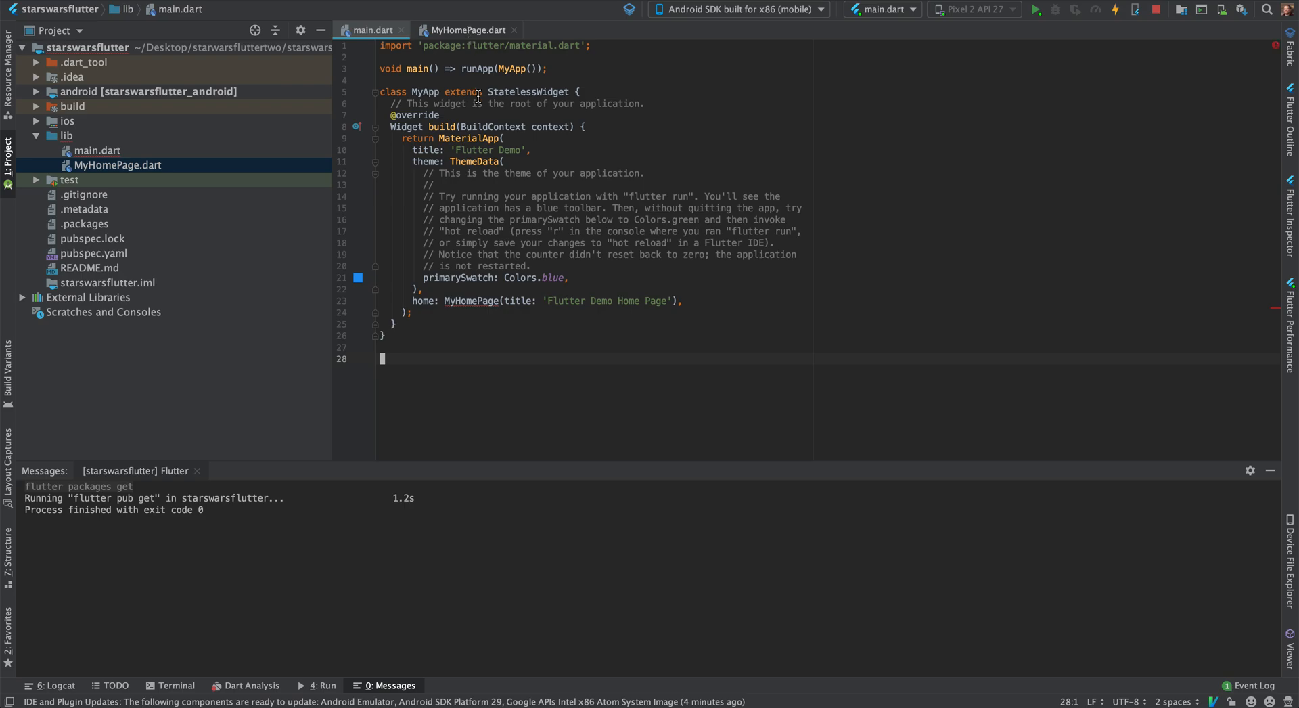
pyautogui.click(467, 30)
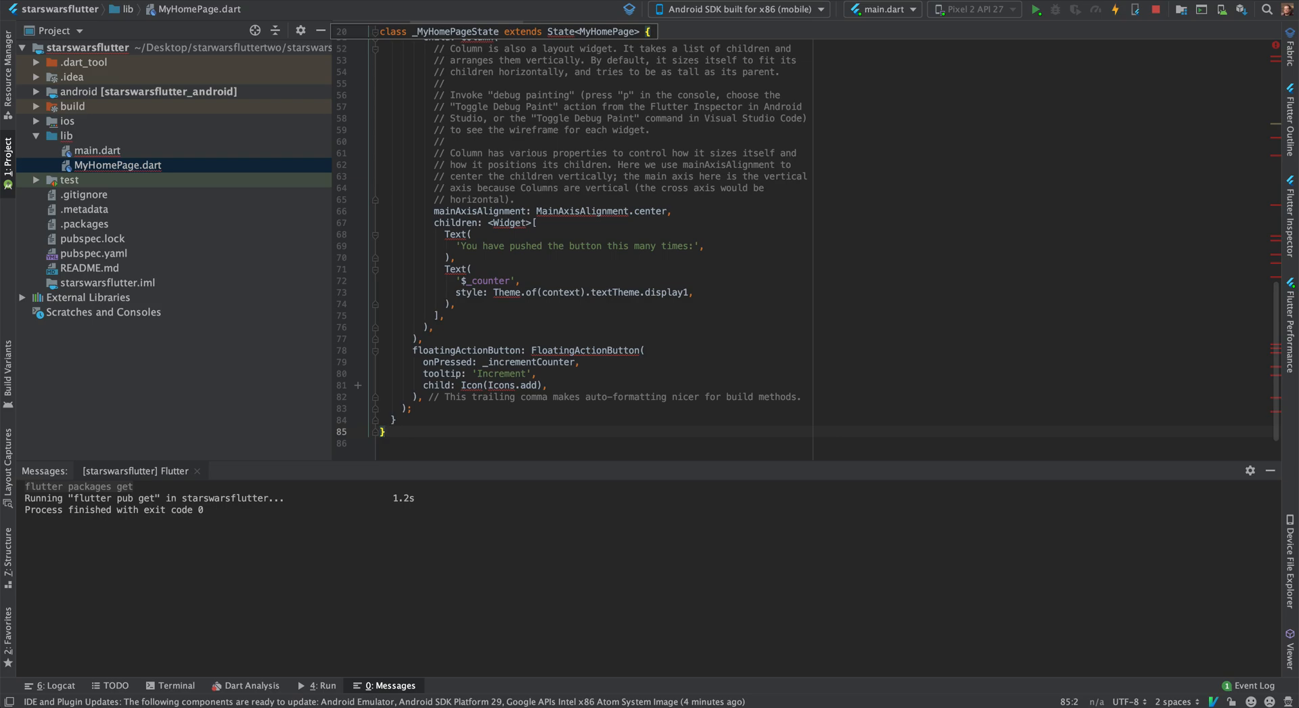
pyautogui.click(117, 164)
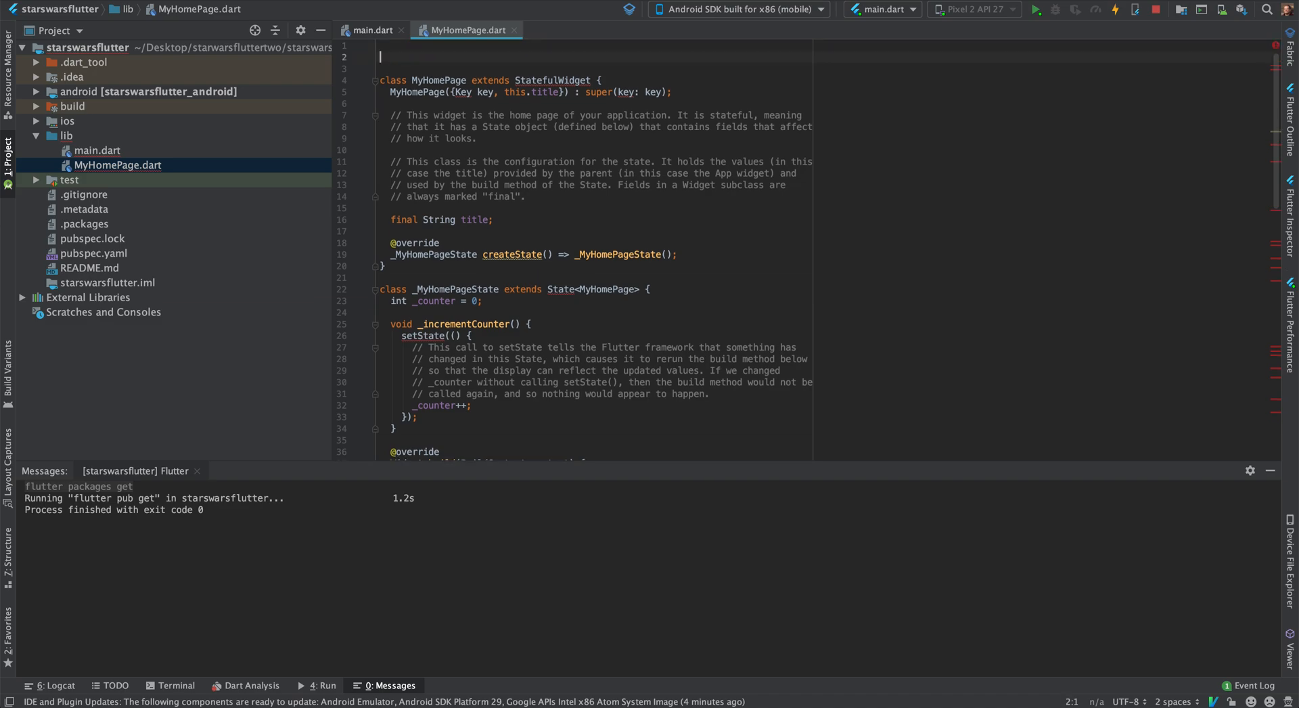
# - Add import 'package:flutter/material.dart'; at the top of MyHomePage.dart
pyautogui.write("import '';")
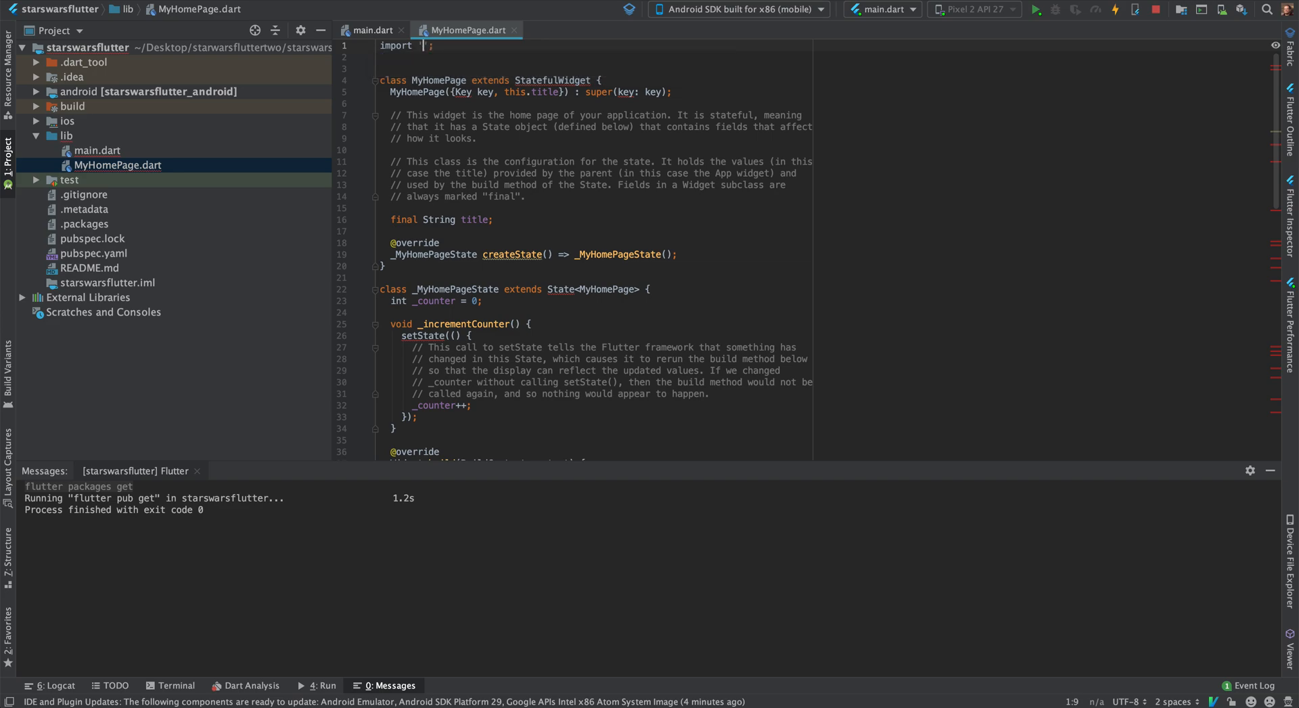
pyautogui.write('mate')
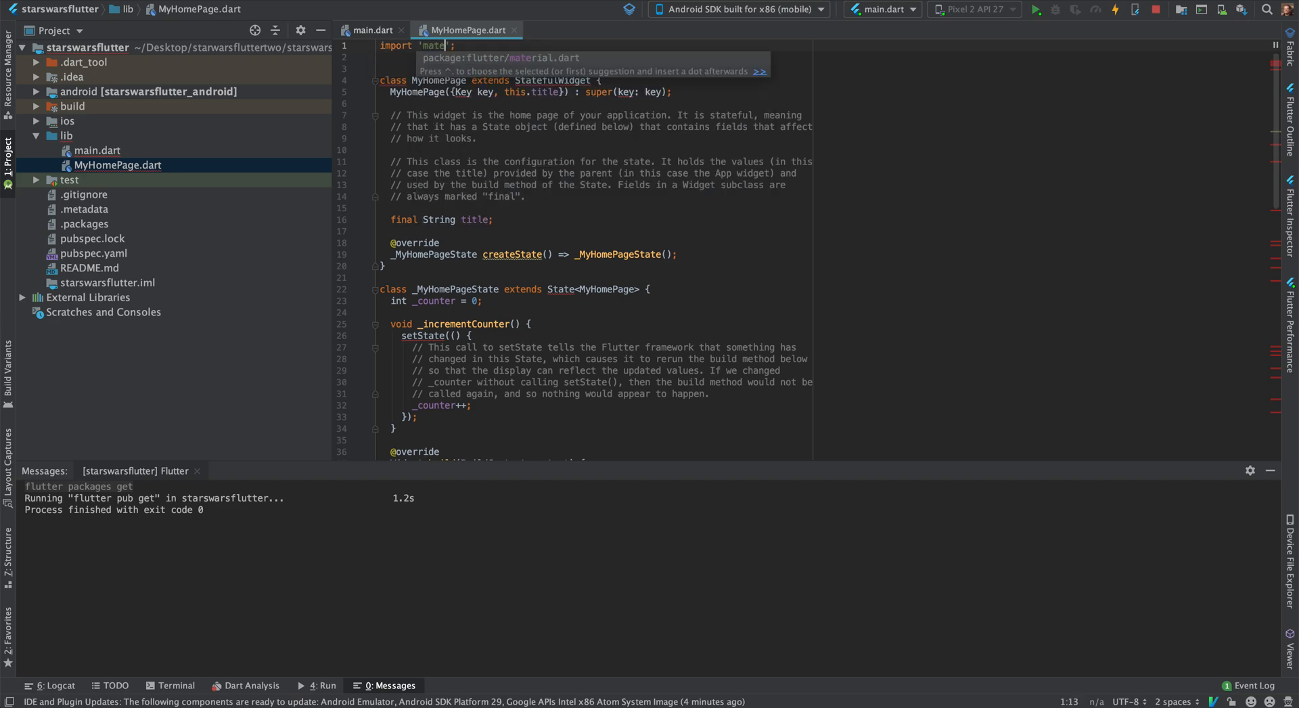
pyautogui.press('Return')
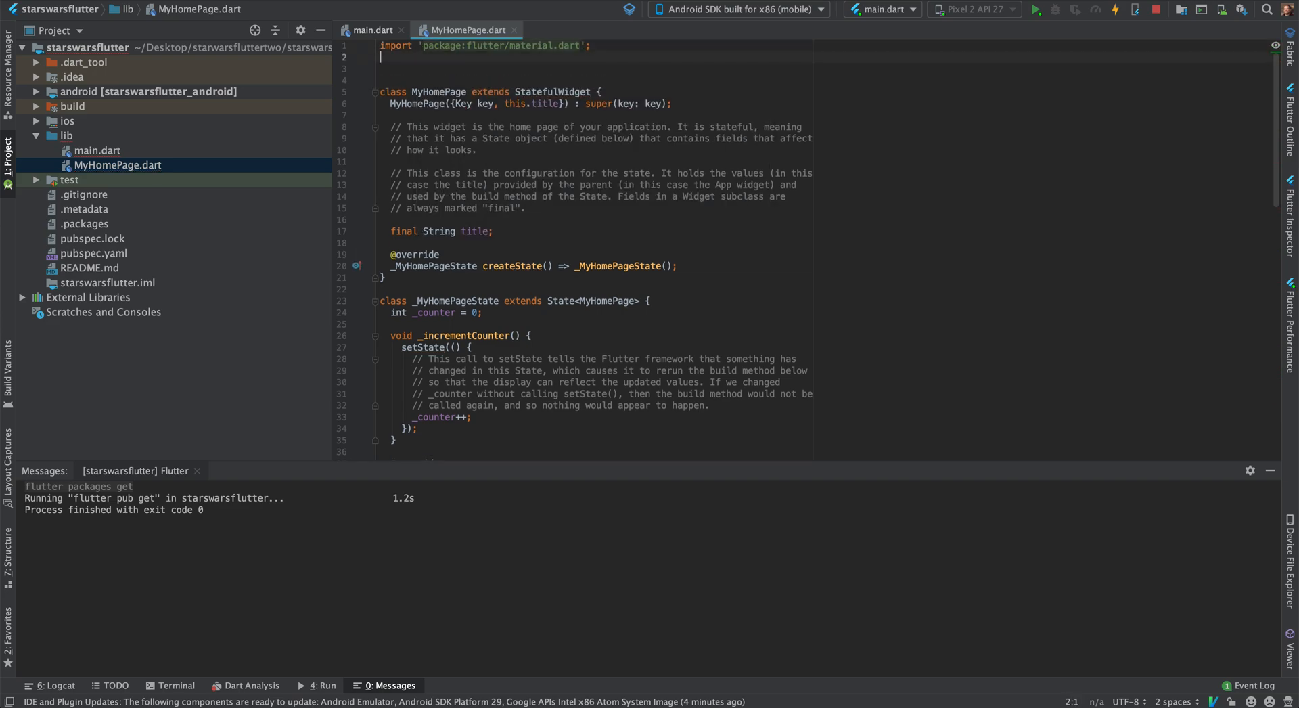
pyautogui.write('imp')
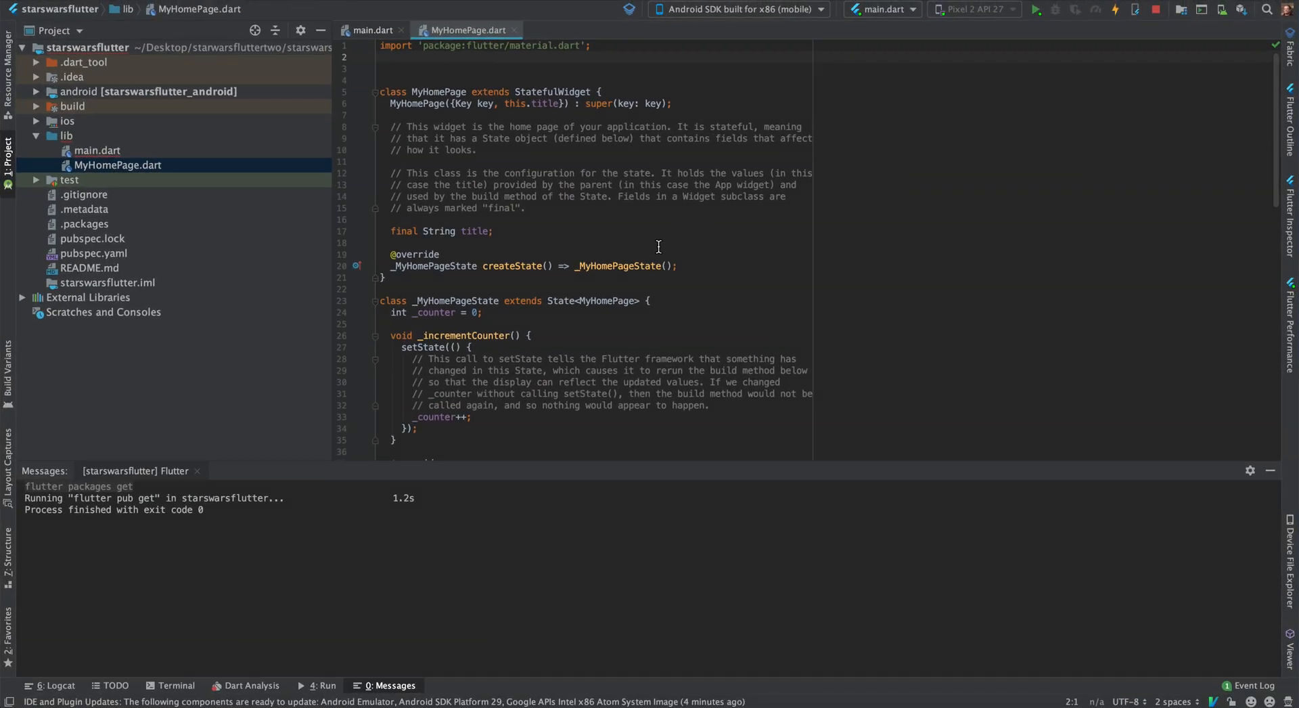
pyautogui.scroll(-3)
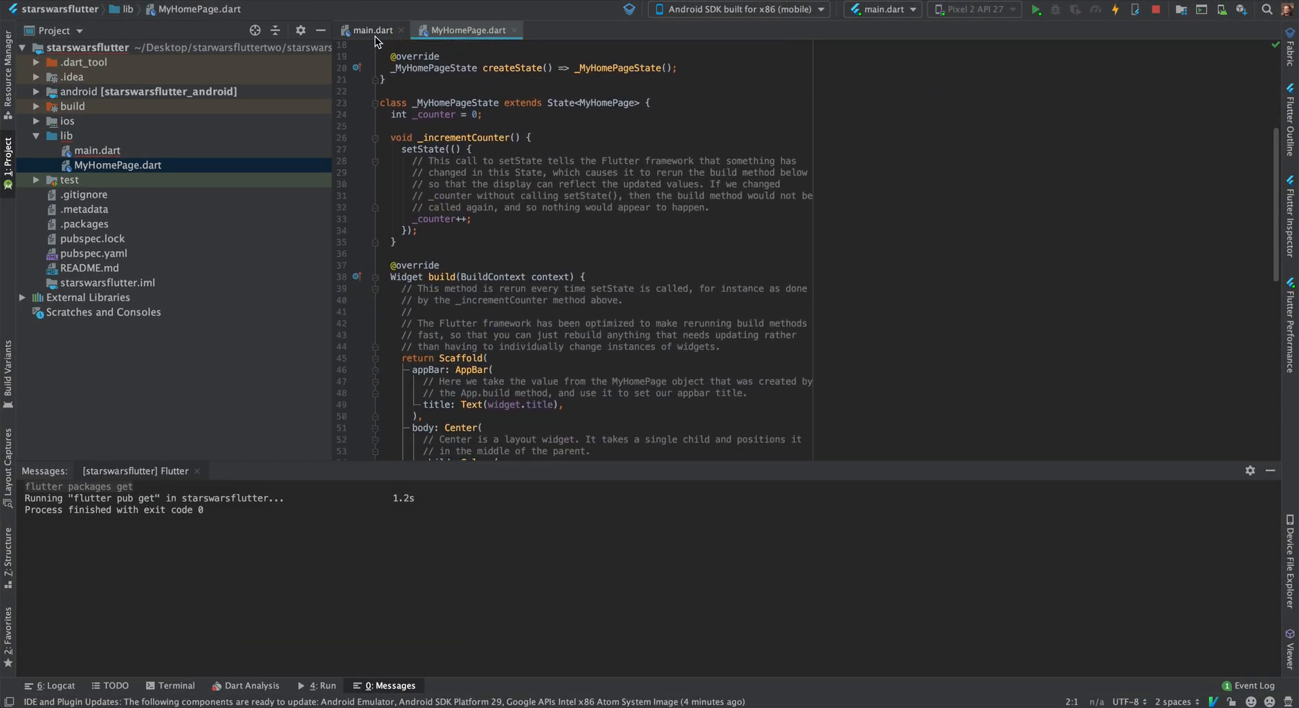
# - Add import 'MyHomePage.dart'; to main.dart below the material import
pyautogui.click(372, 30)
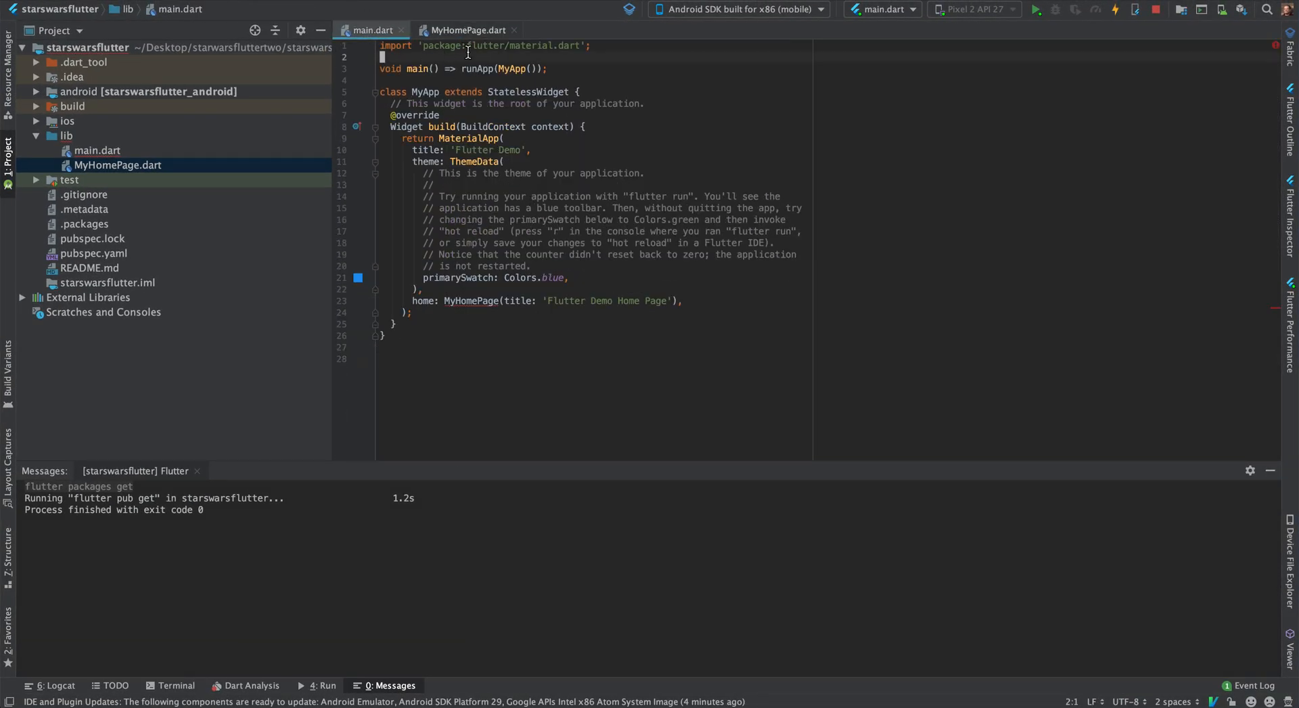
pyautogui.write('i p')
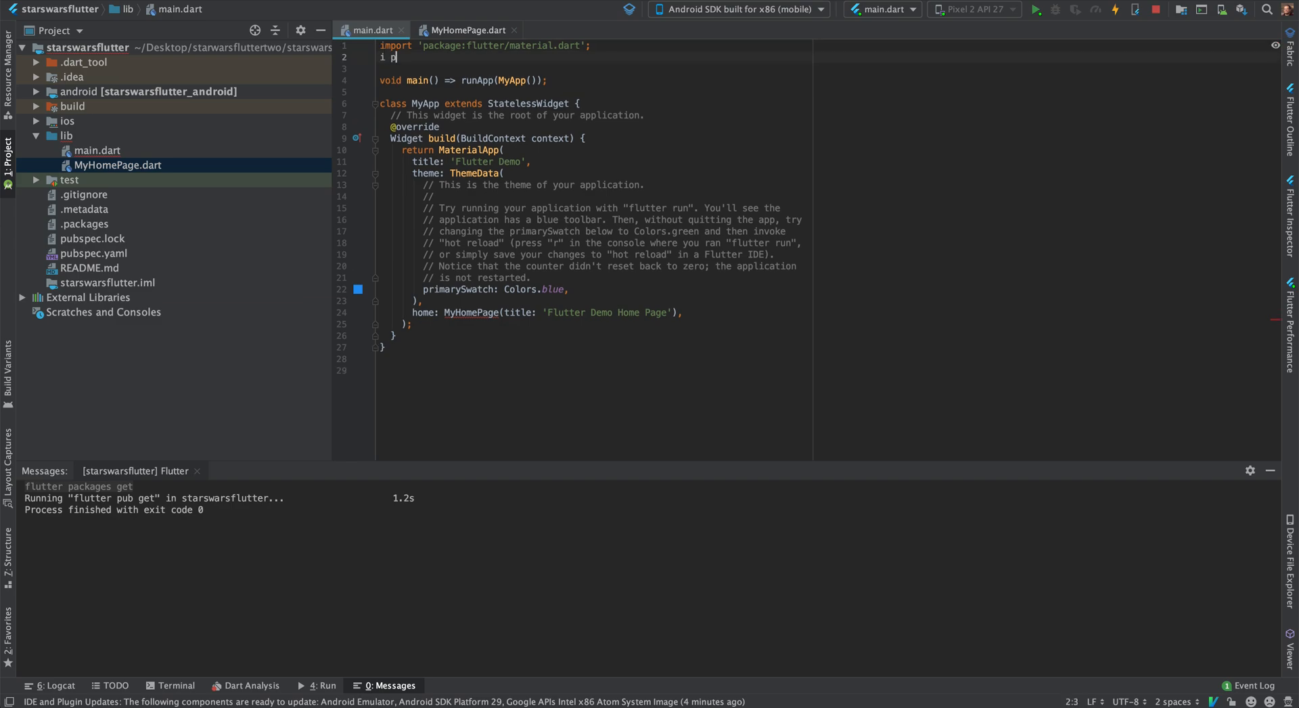
pyautogui.write('mport')
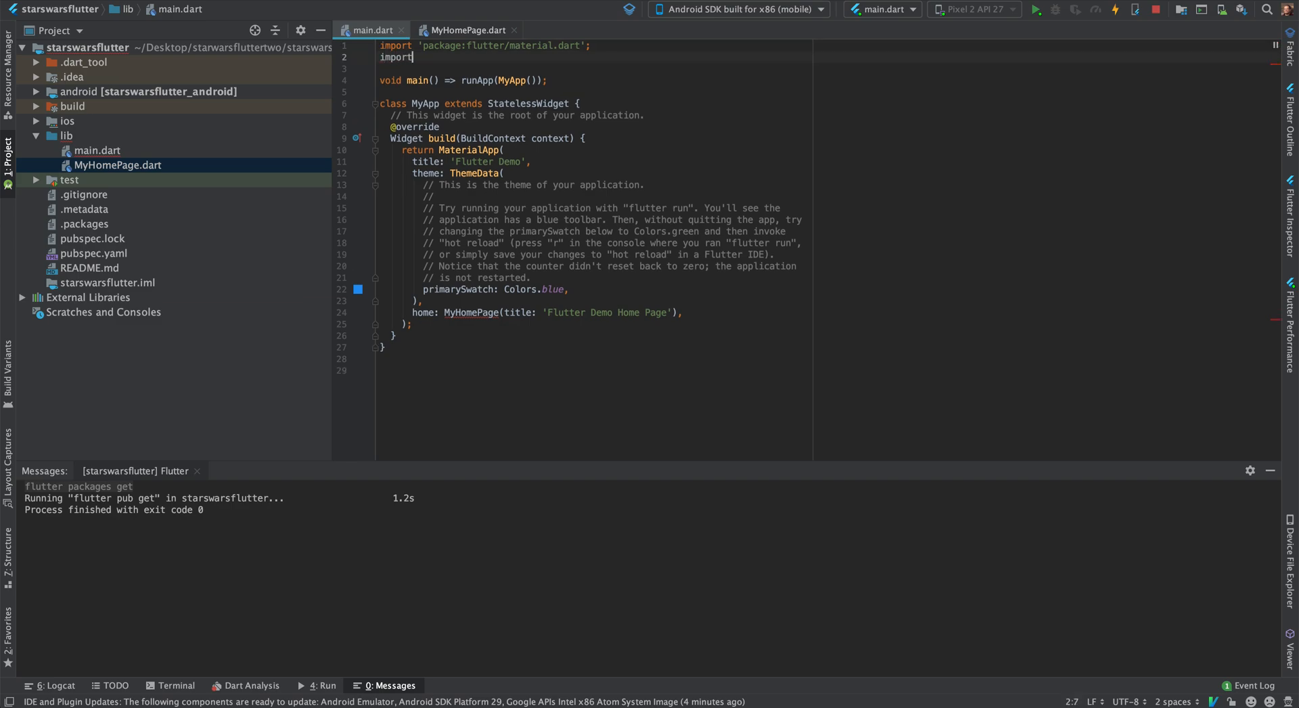
pyautogui.write("'MyHomePage.dart';")
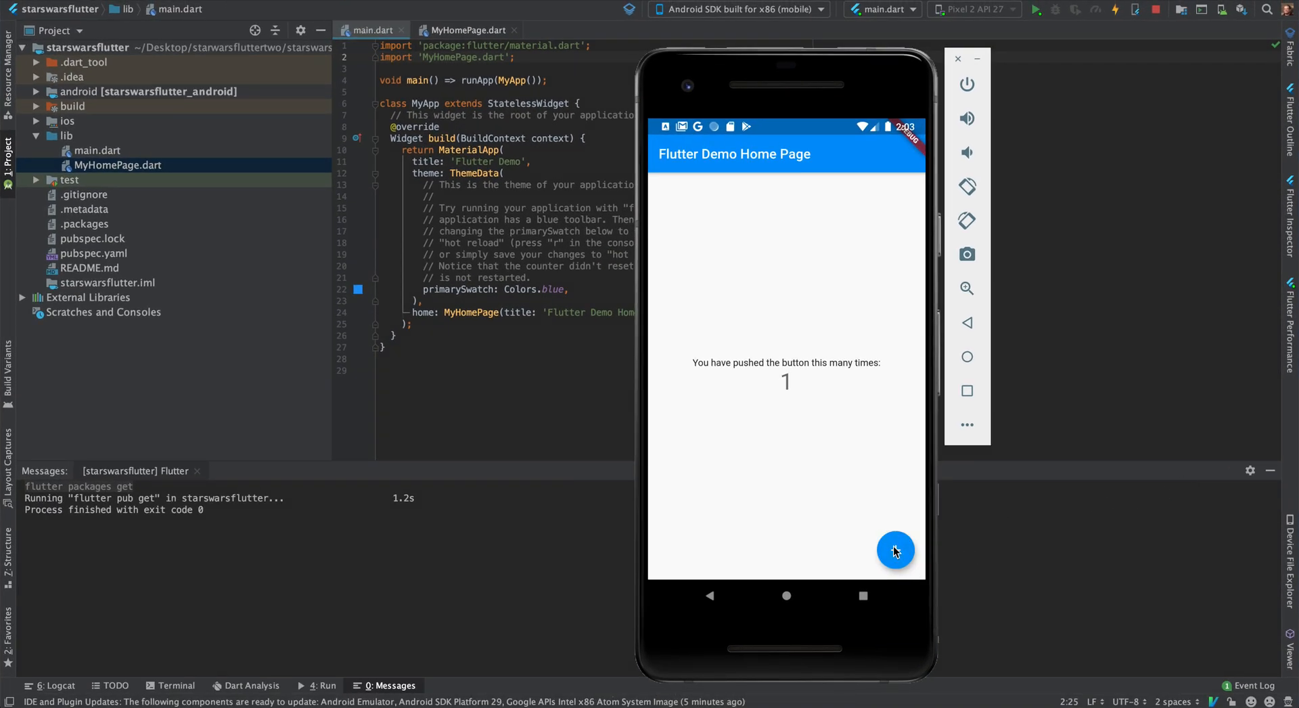
pyautogui.moveTo(599, 271)
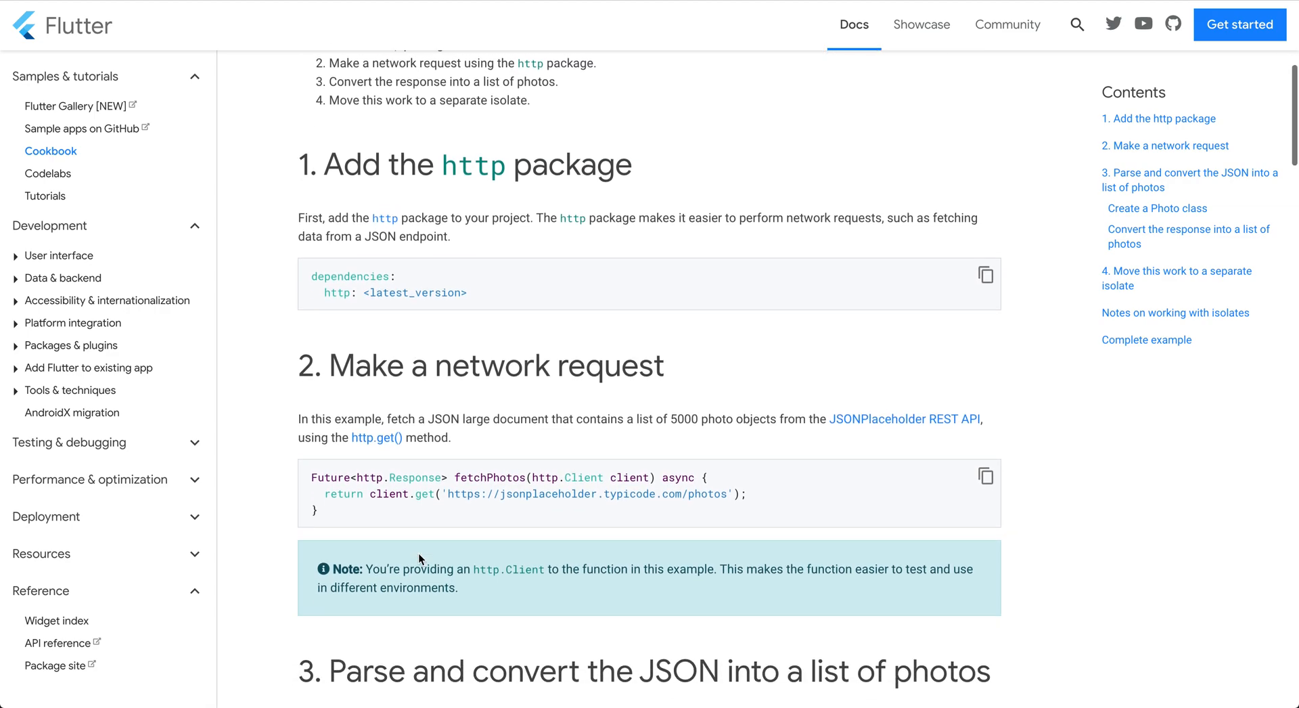
pyautogui.scroll(-3)
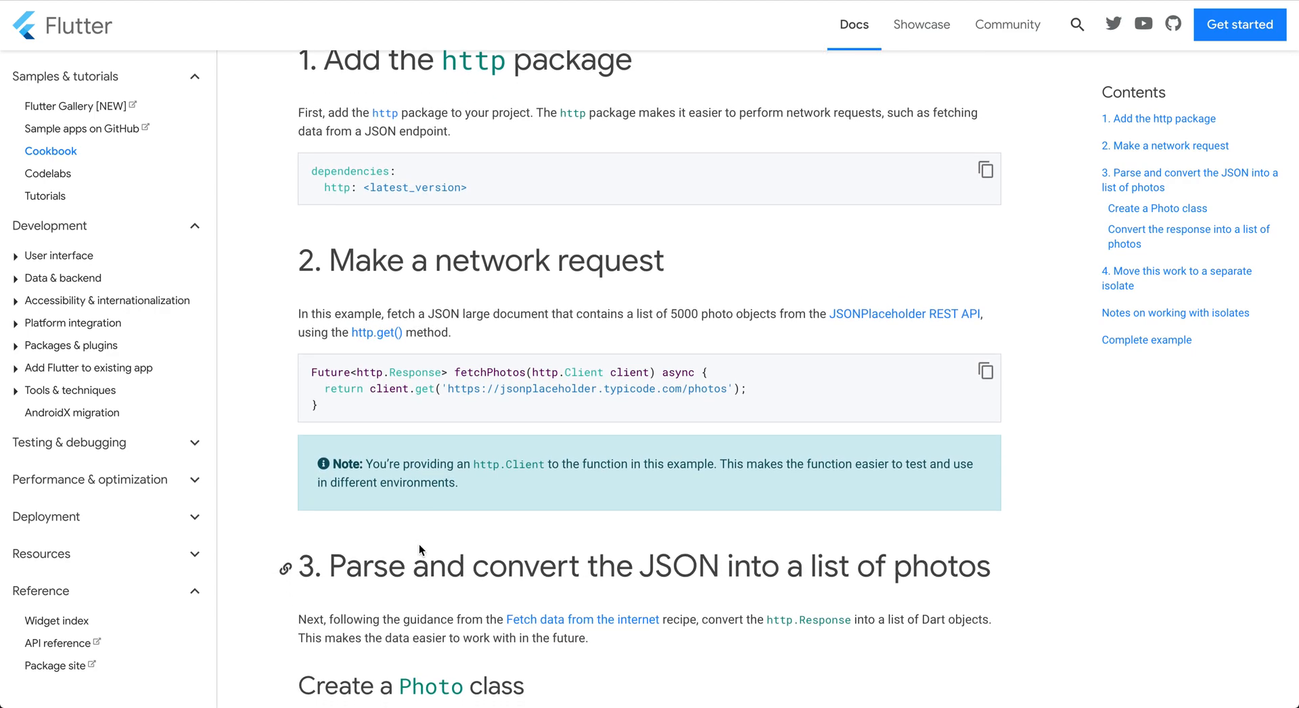
pyautogui.moveTo(438, 393)
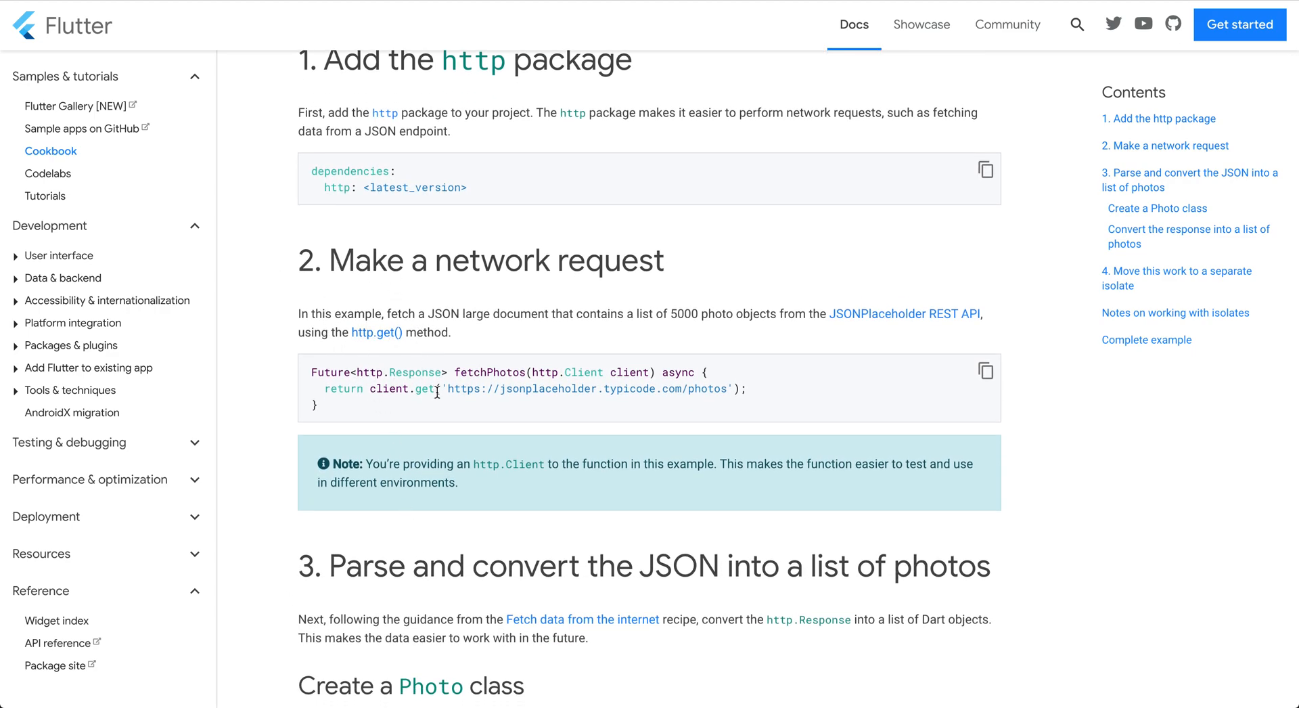
pyautogui.scroll(-3)
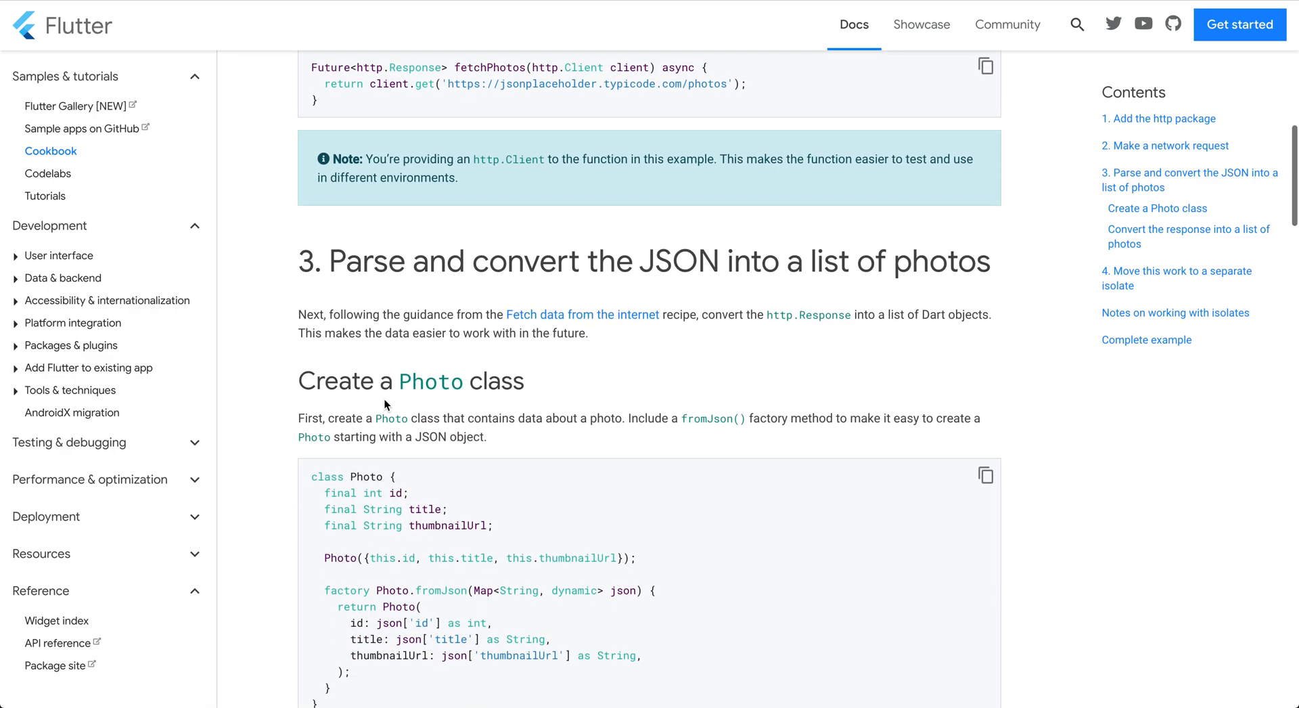
pyautogui.moveTo(531, 298)
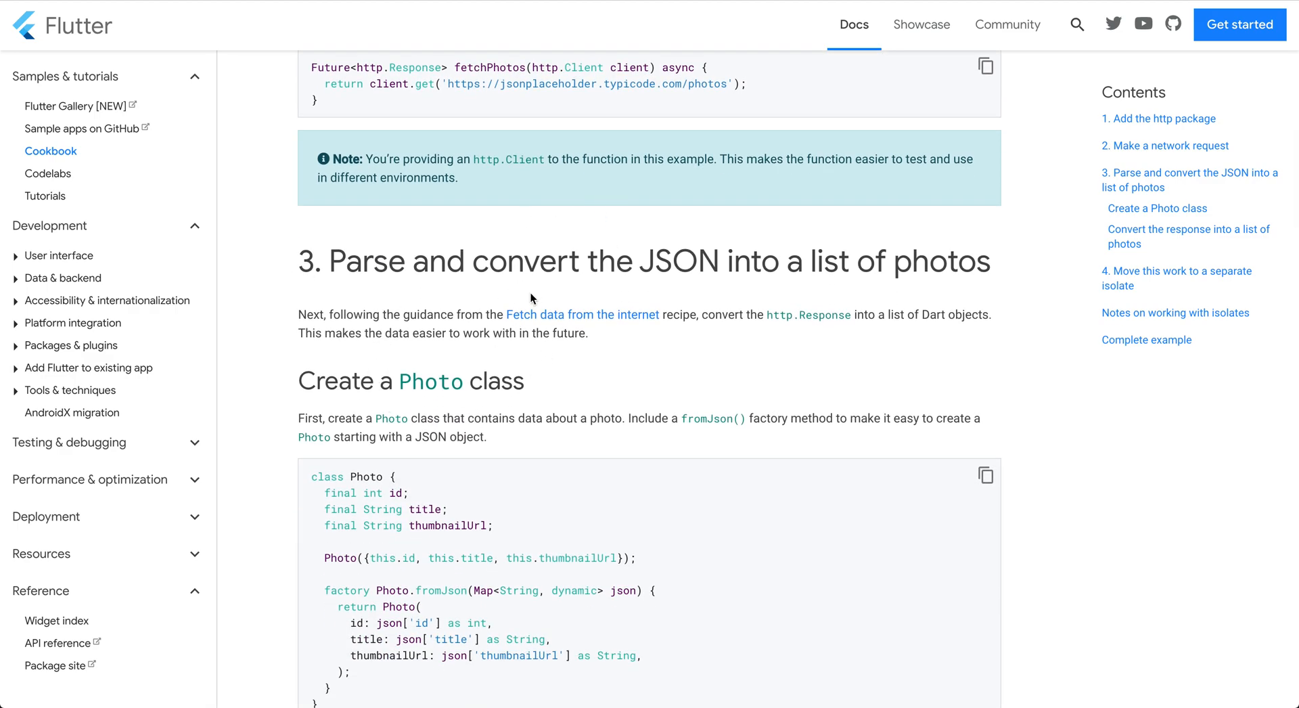
pyautogui.moveTo(395, 412)
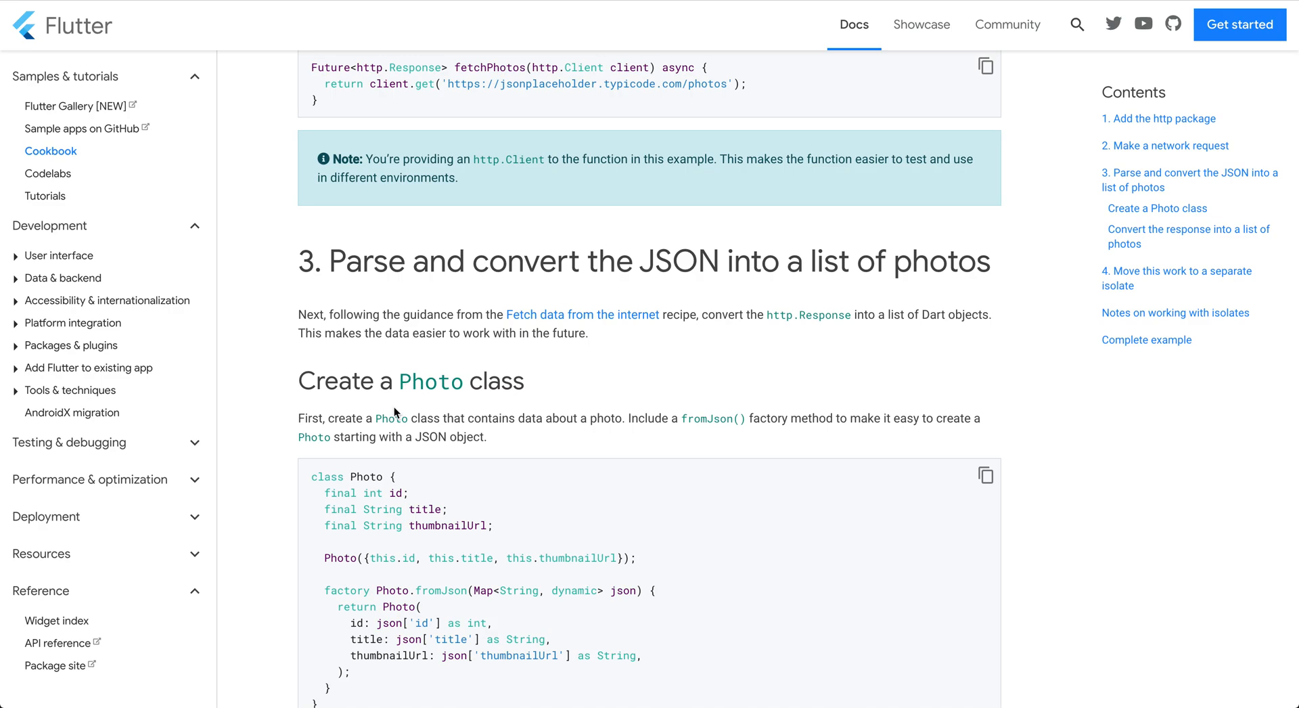
pyautogui.scroll(-3)
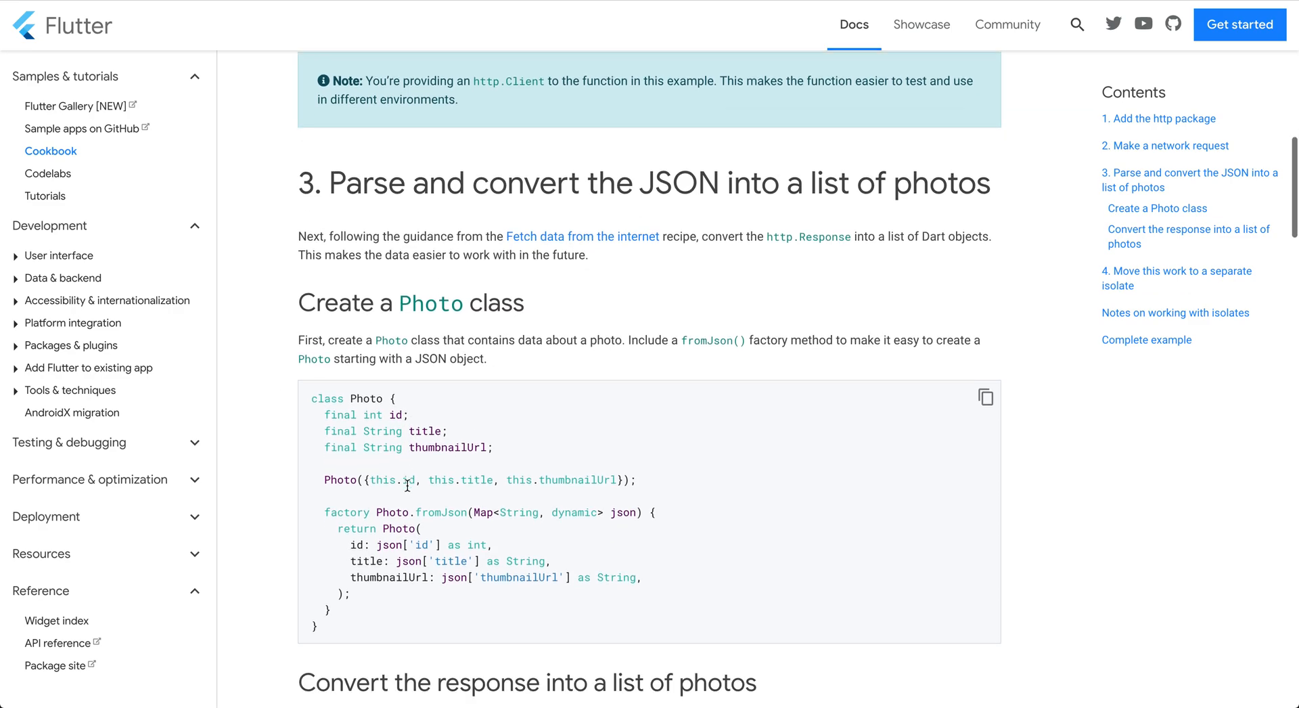
pyautogui.moveTo(295, 430)
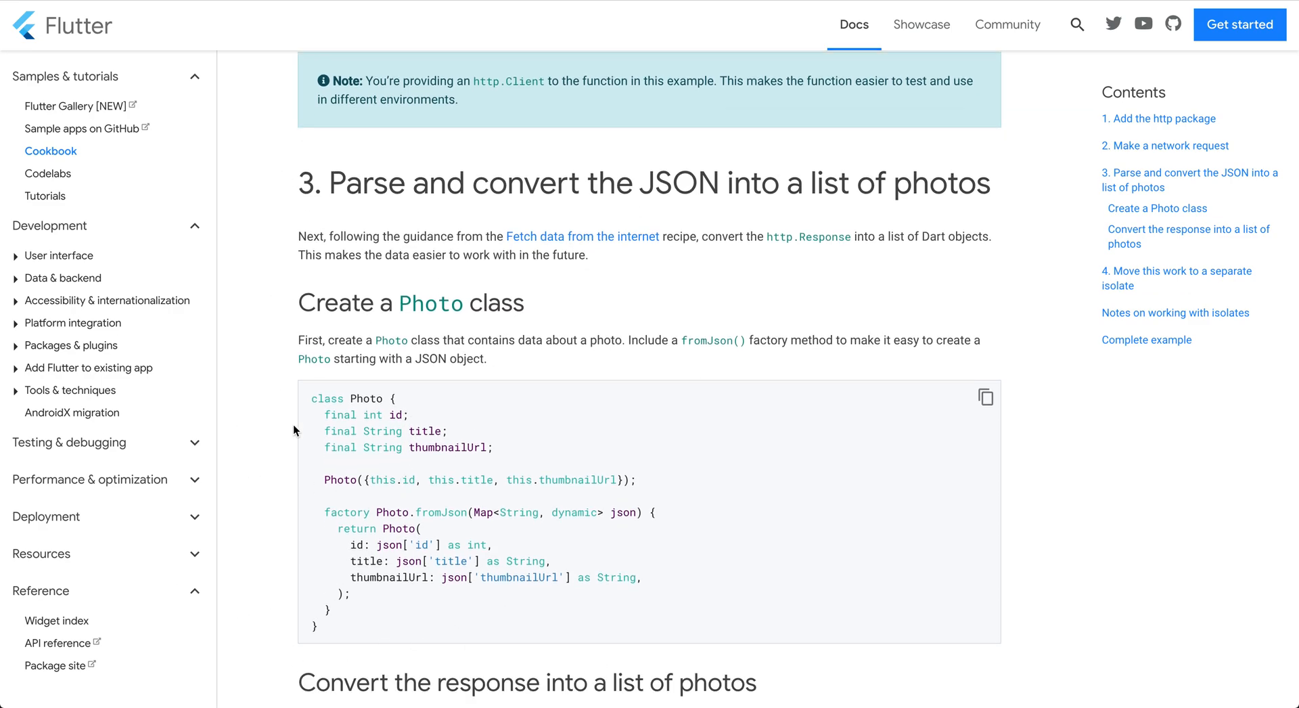
pyautogui.moveTo(464, 425)
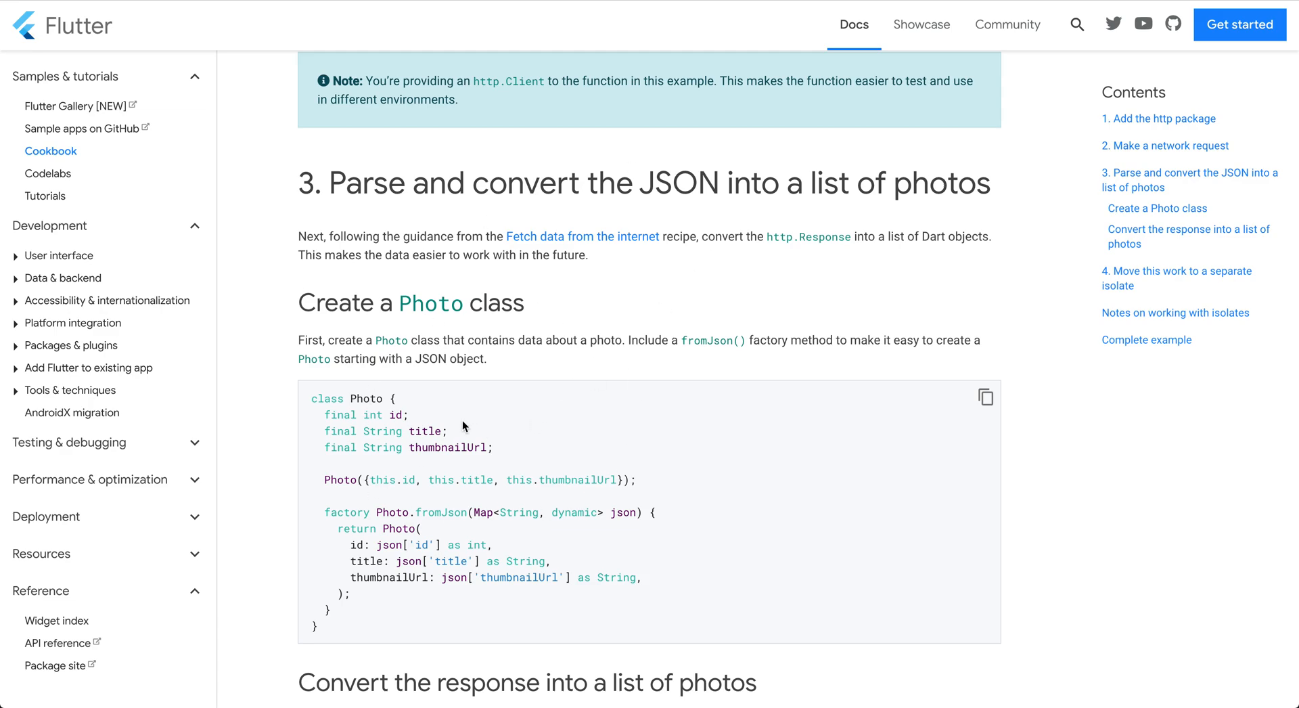
pyautogui.scroll(-3)
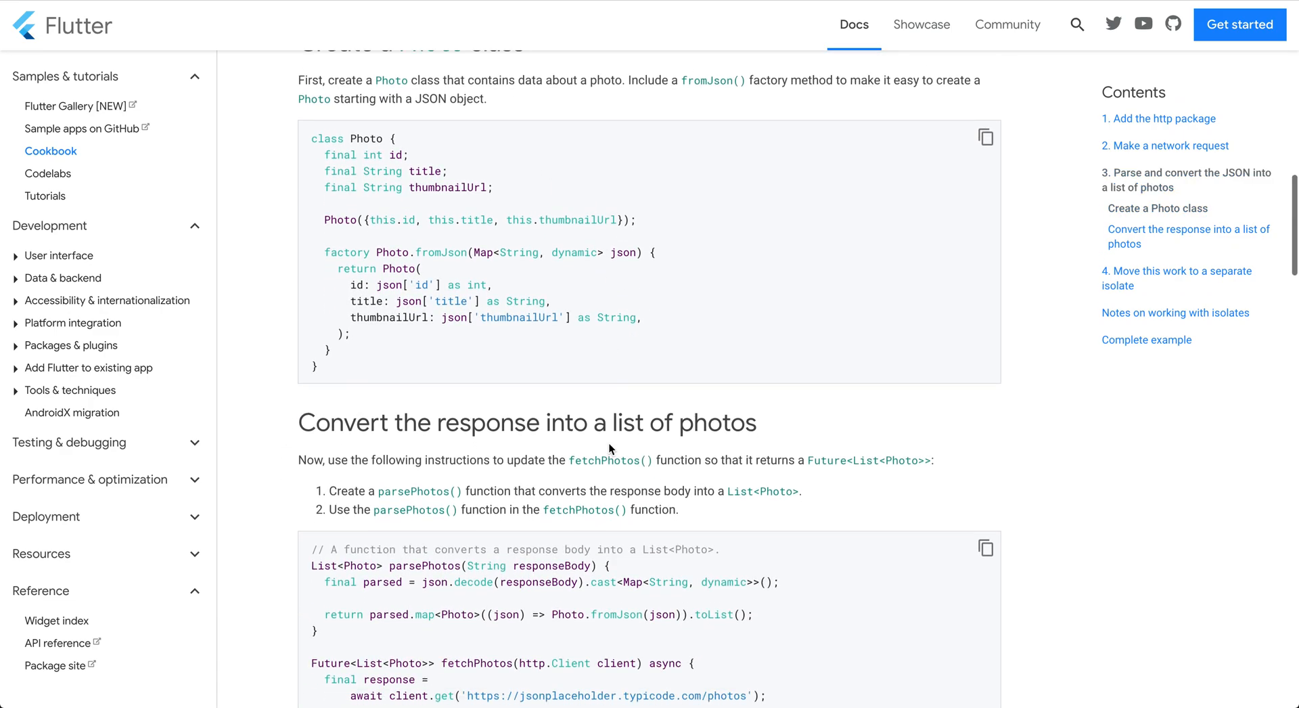
pyautogui.scroll(-3)
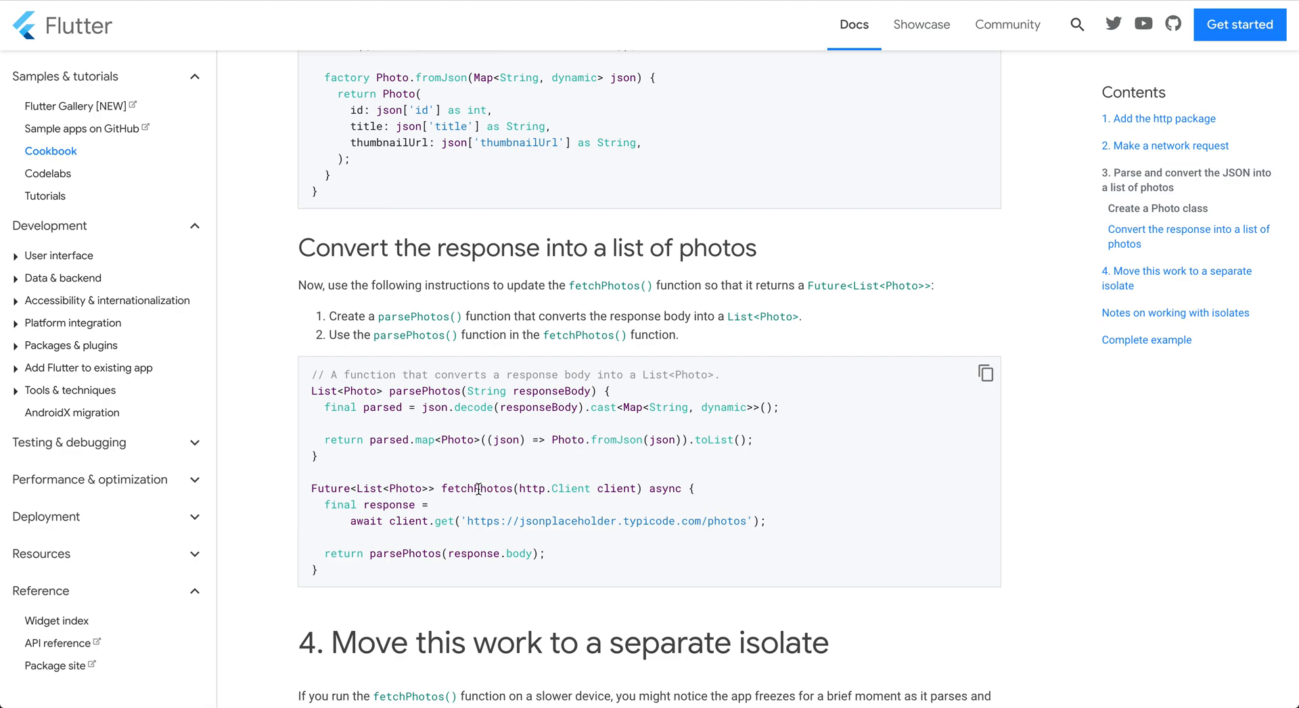
pyautogui.moveTo(330, 581)
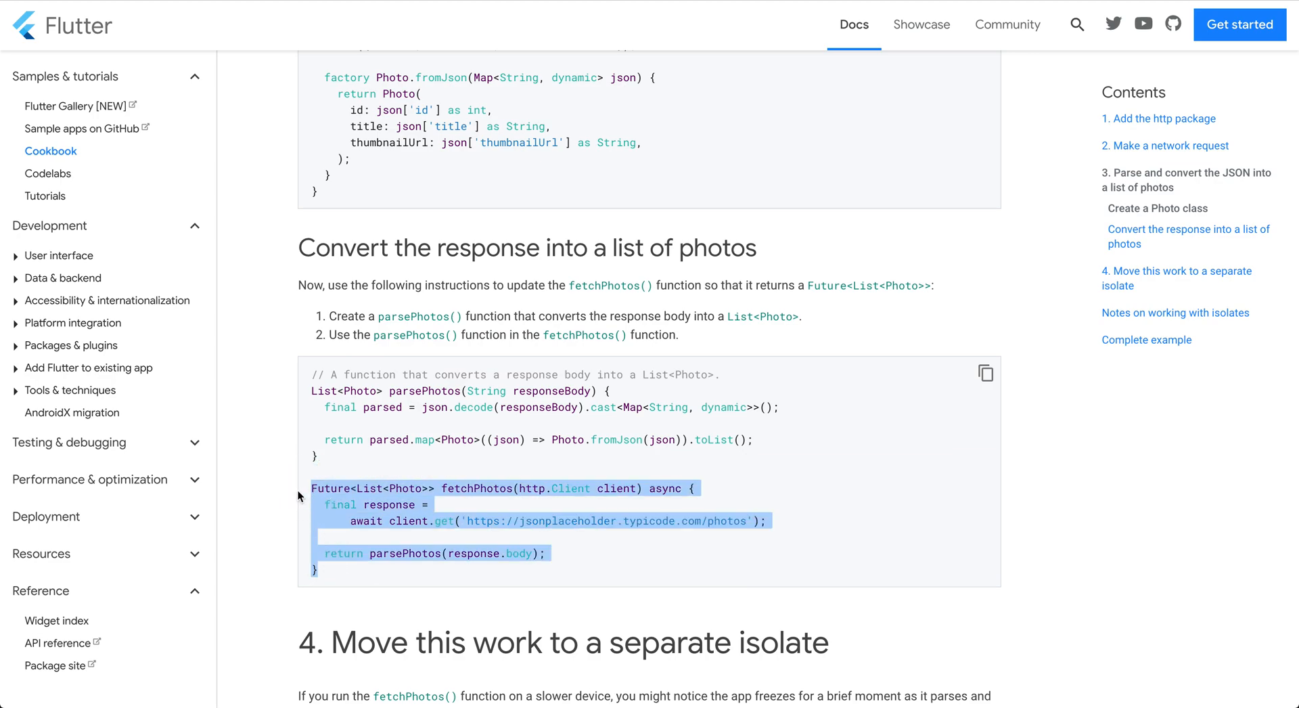
pyautogui.moveTo(370, 525)
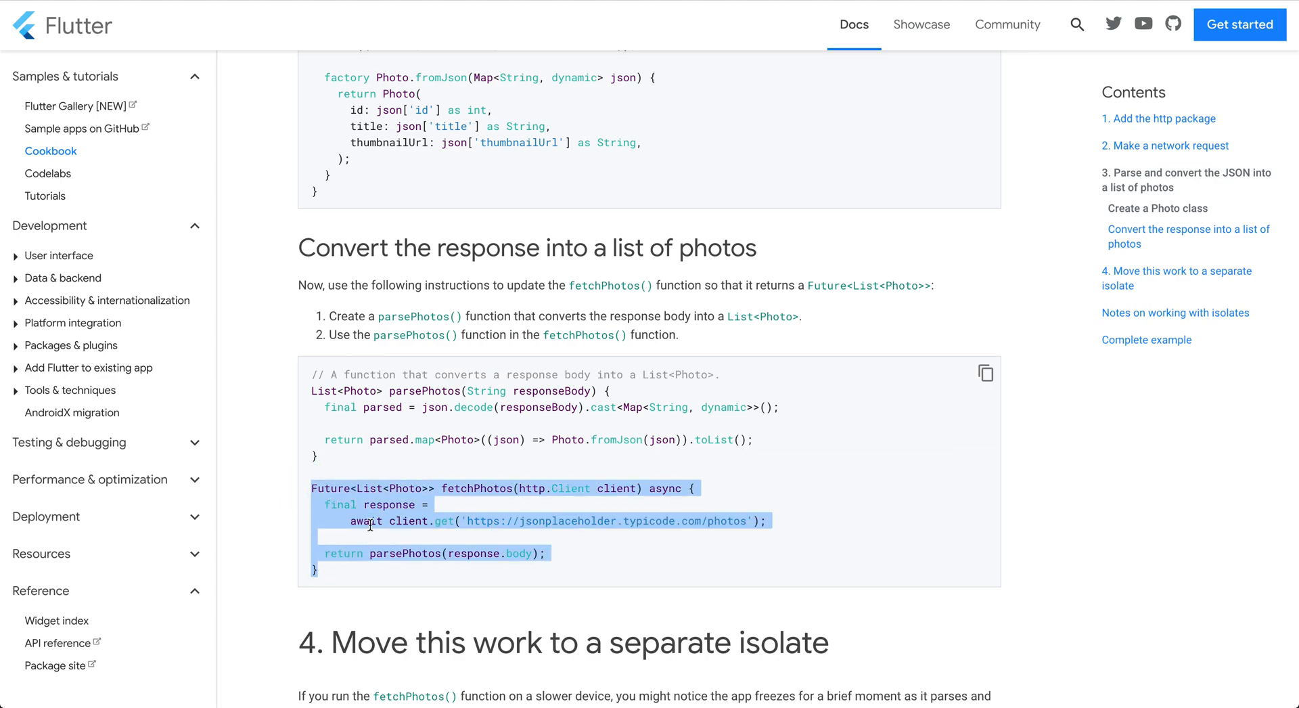
pyautogui.scroll(-3)
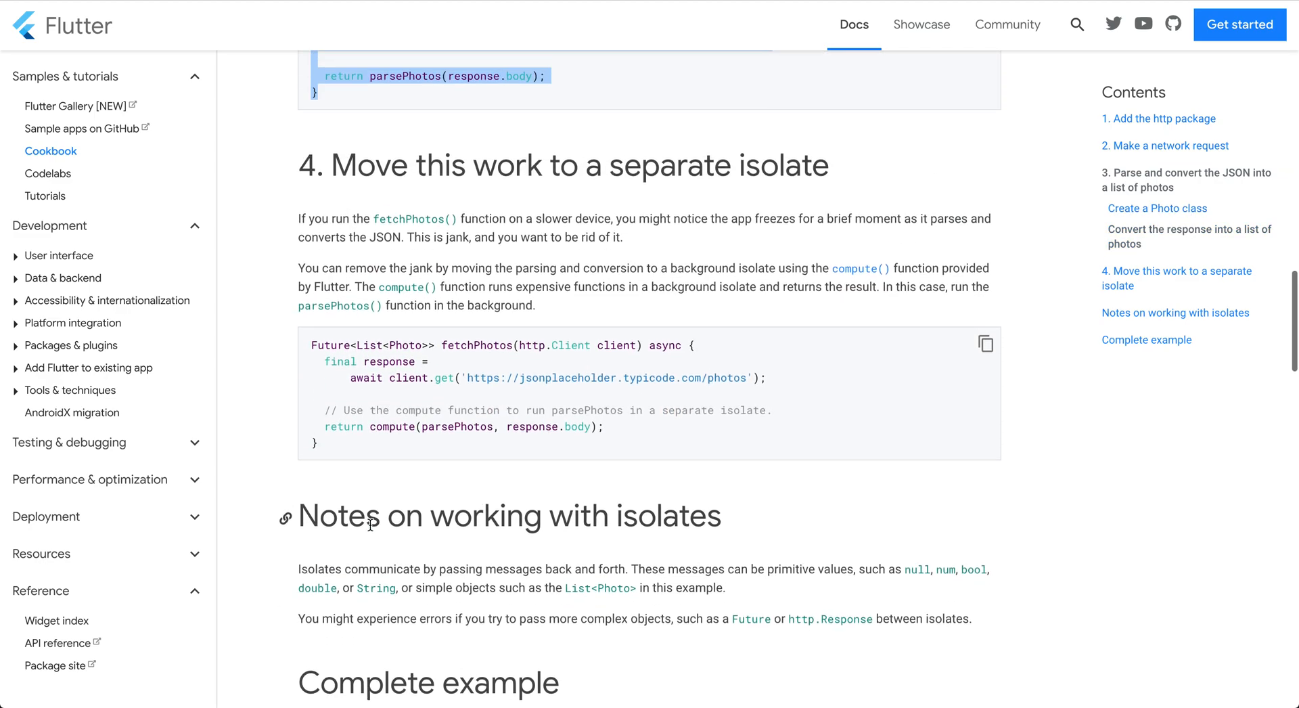
pyautogui.scroll(3)
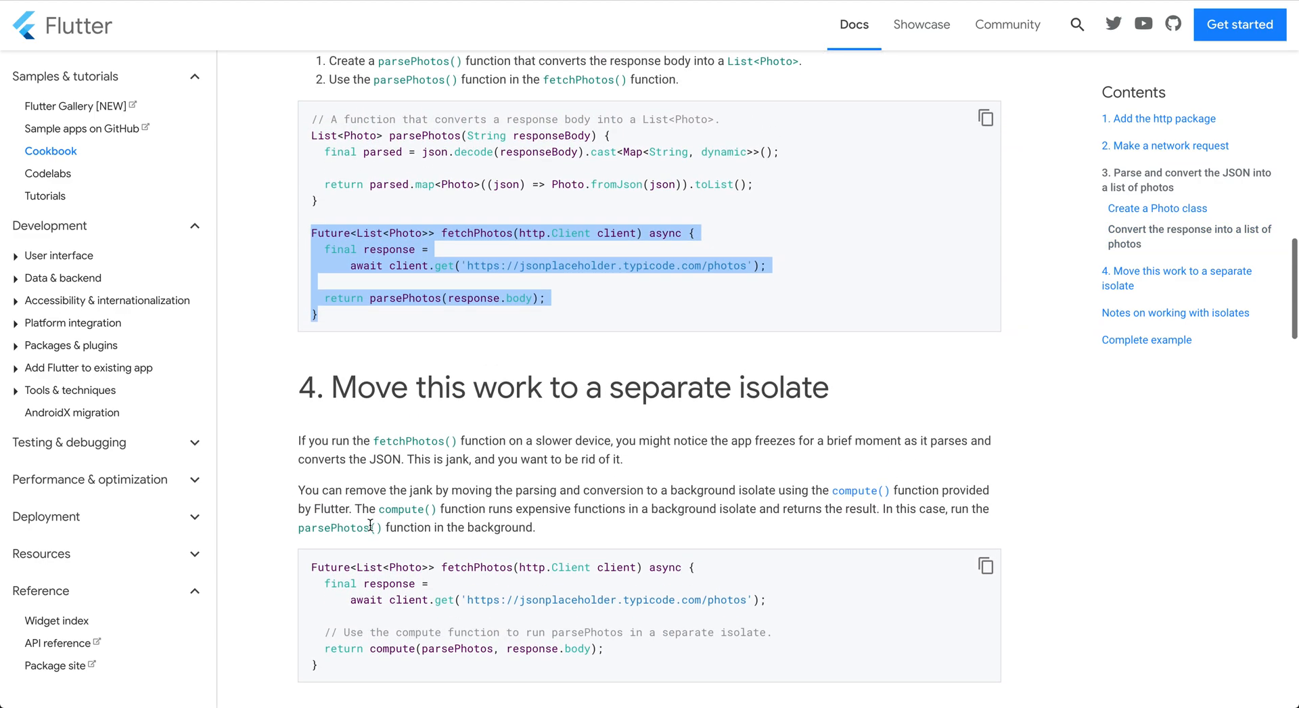
pyautogui.scroll(-3)
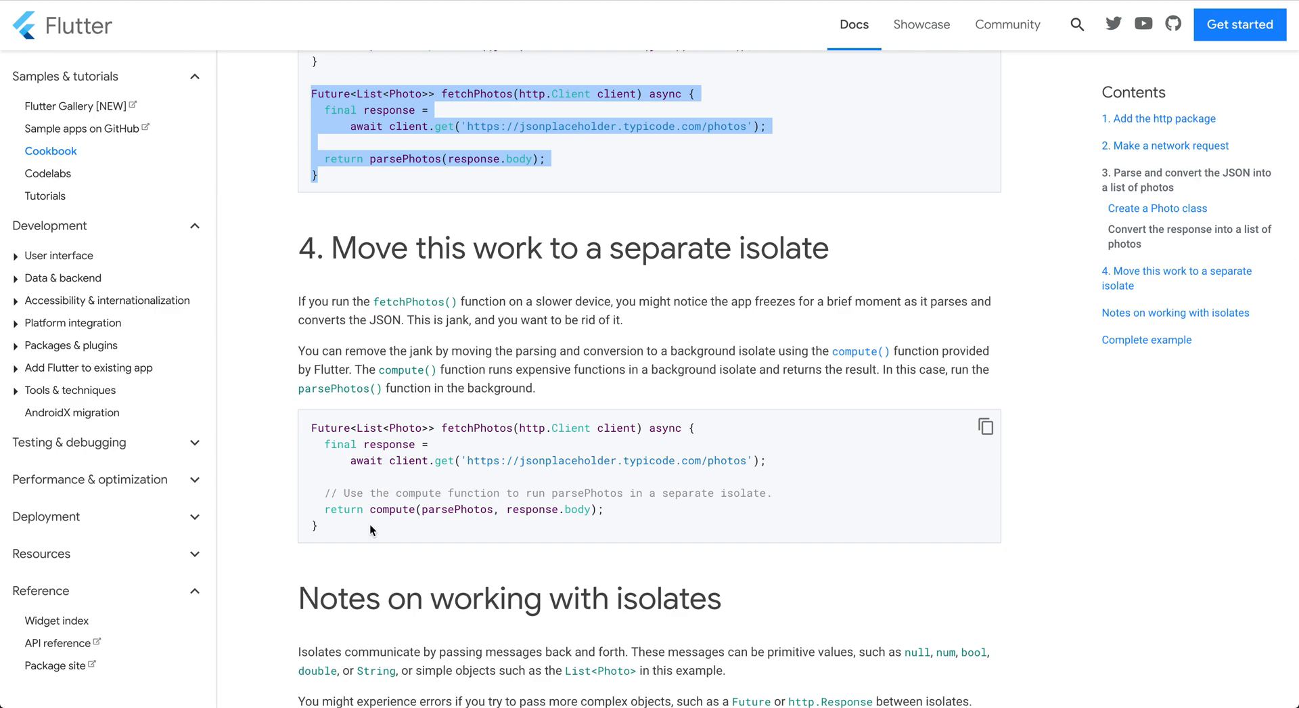
pyautogui.scroll(-3)
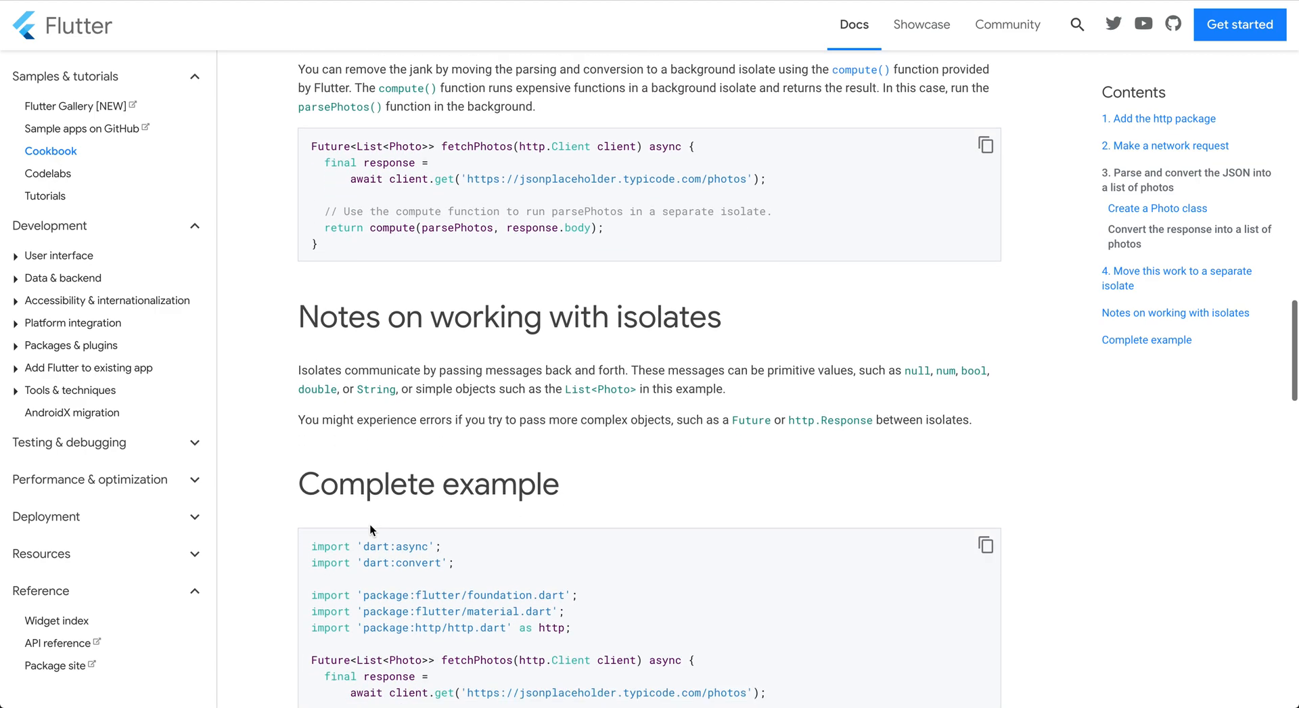
pyautogui.scroll(-3)
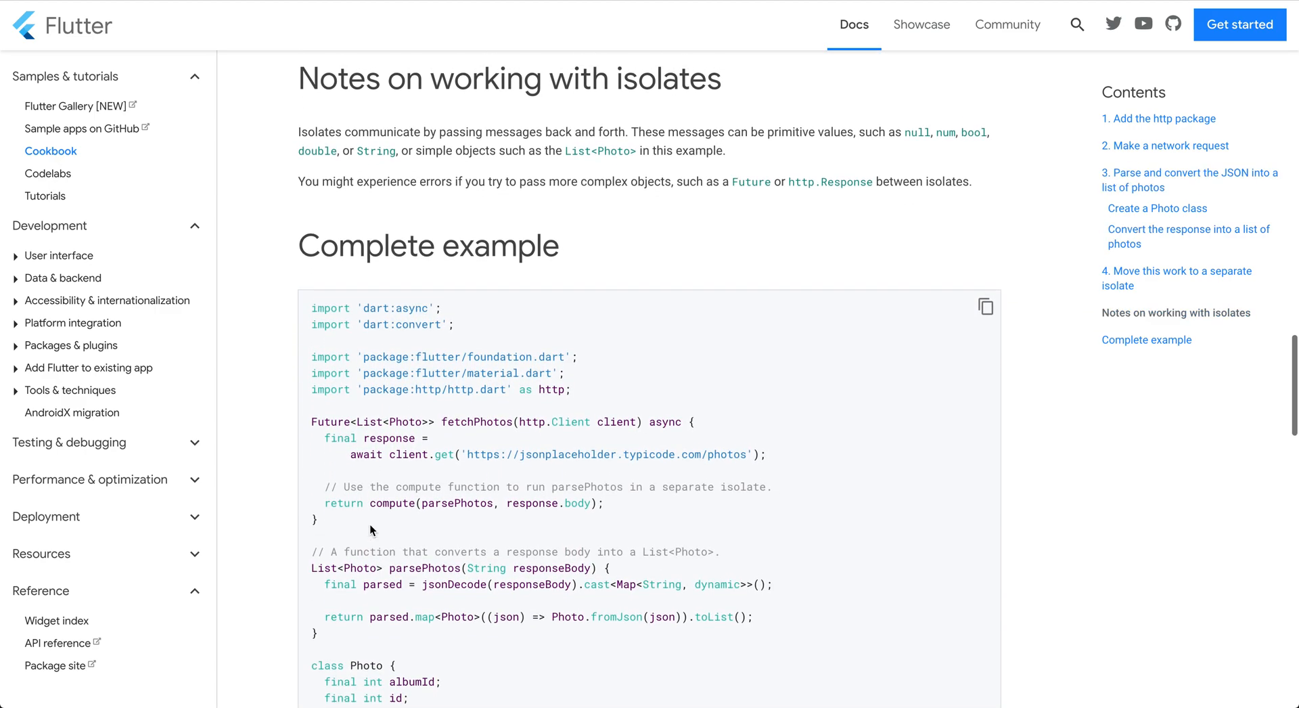
pyautogui.scroll(3)
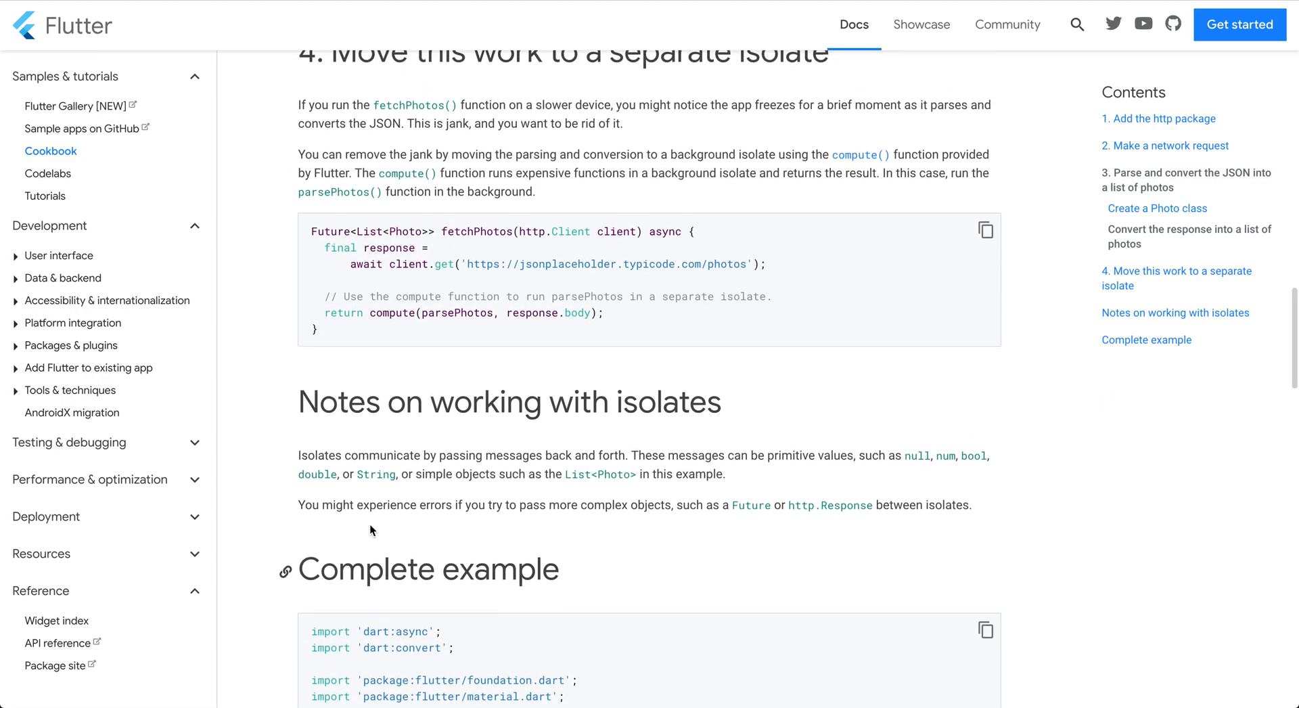
pyautogui.scroll(-3)
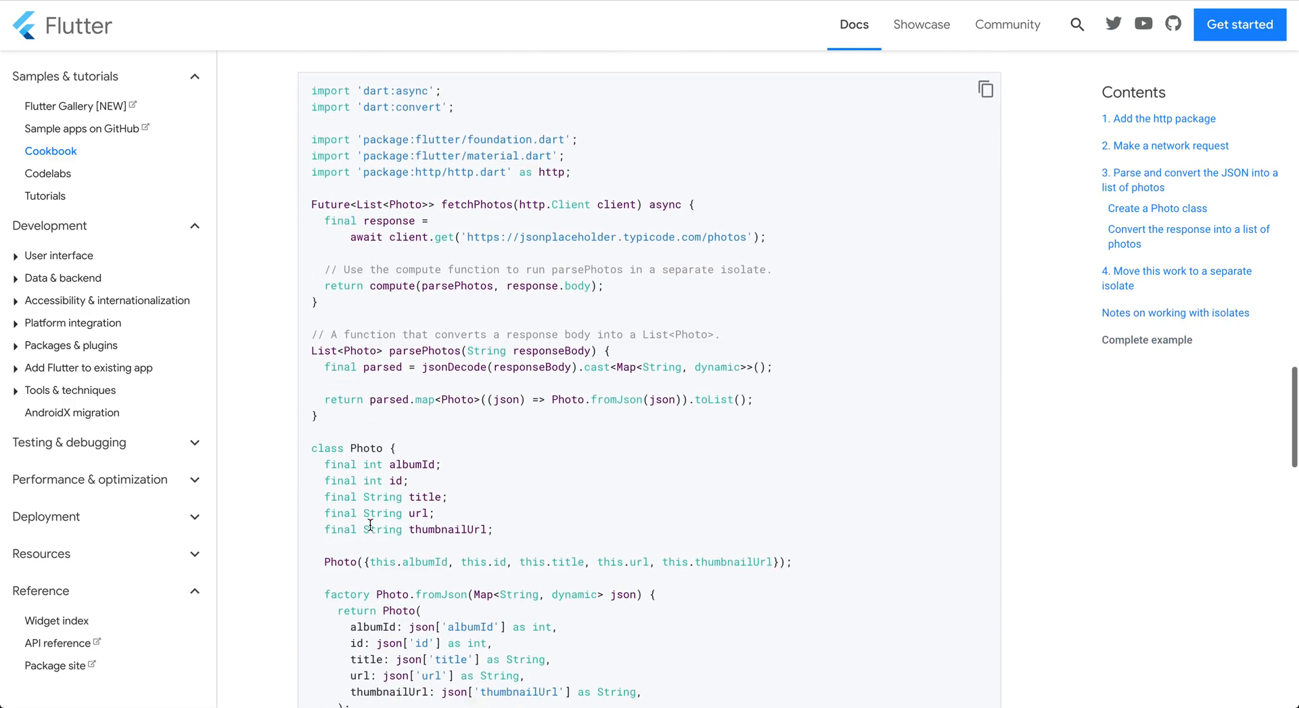
pyautogui.scroll(-3)
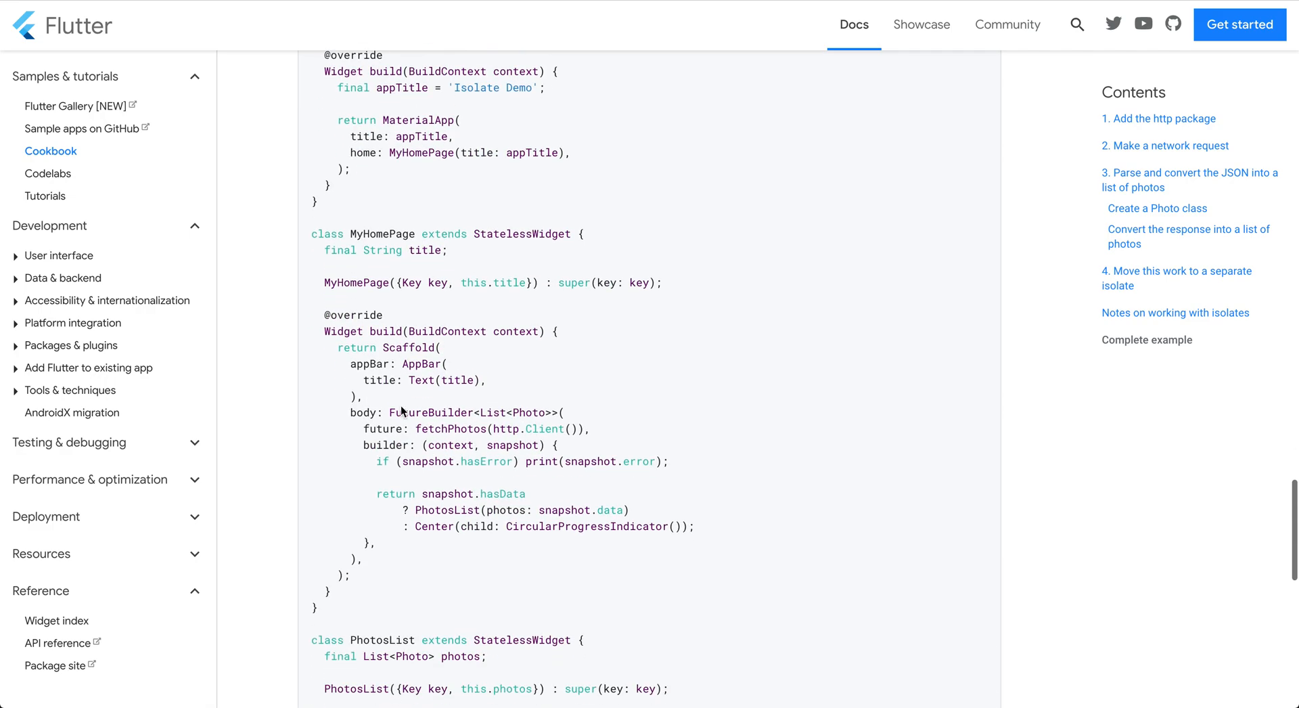
pyautogui.scroll(-3)
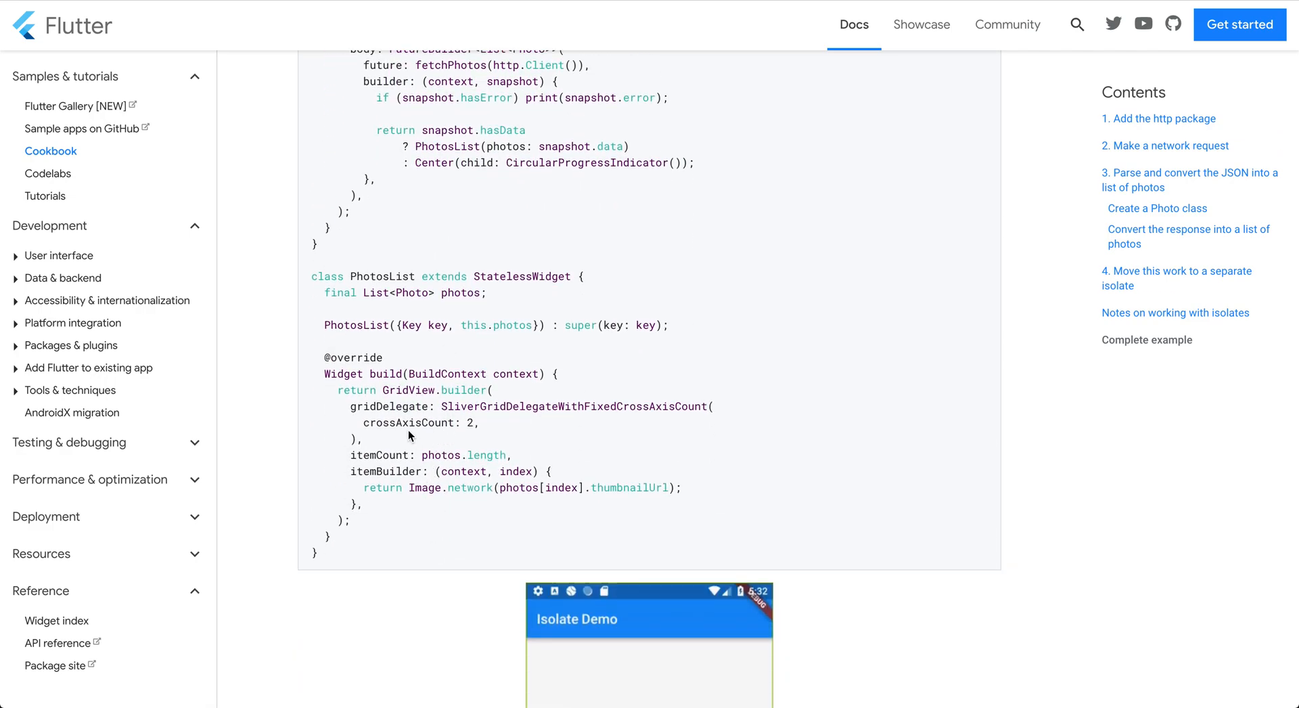
pyautogui.scroll(-3)
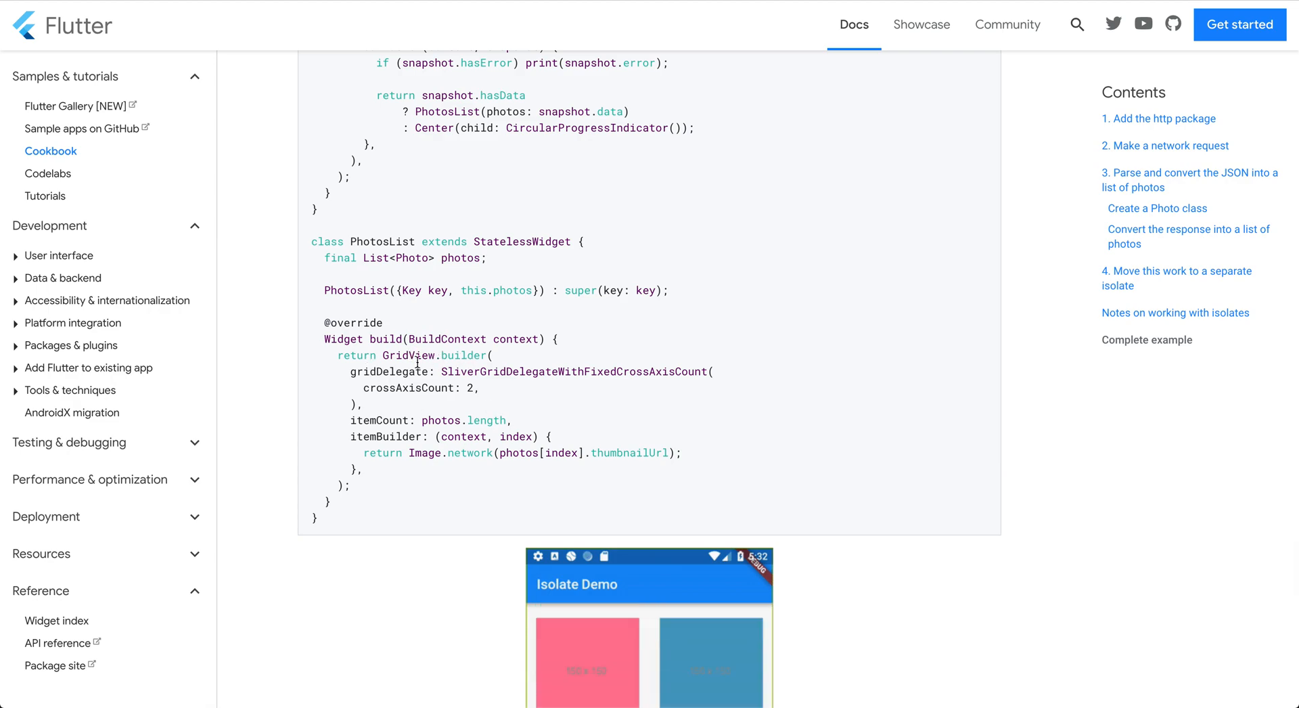
pyautogui.scroll(3)
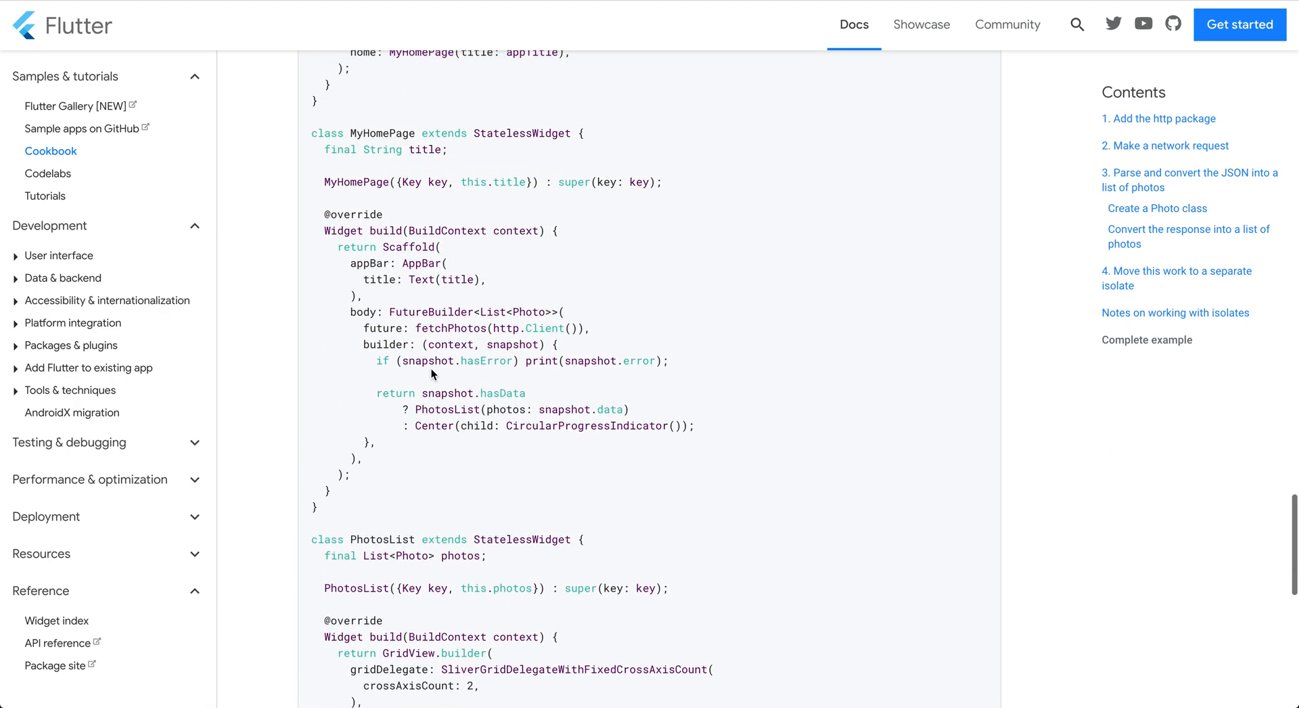
pyautogui.scroll(3)
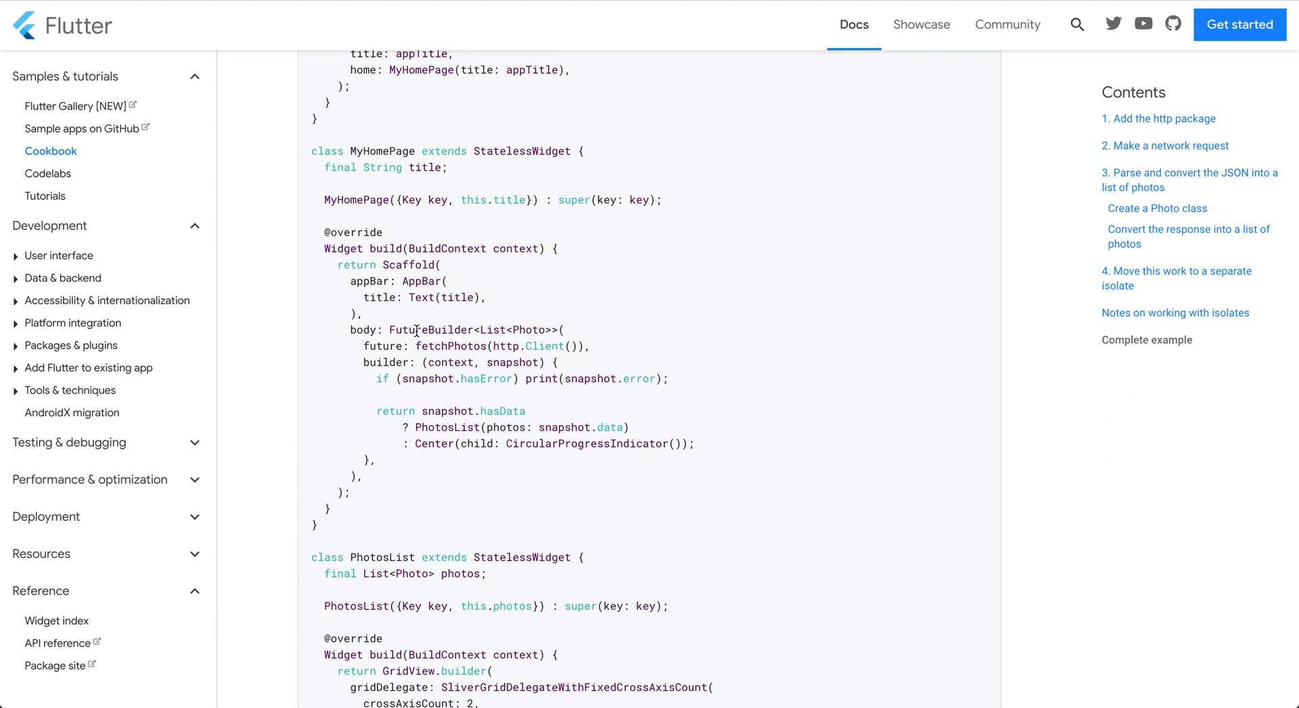
pyautogui.moveTo(360, 263)
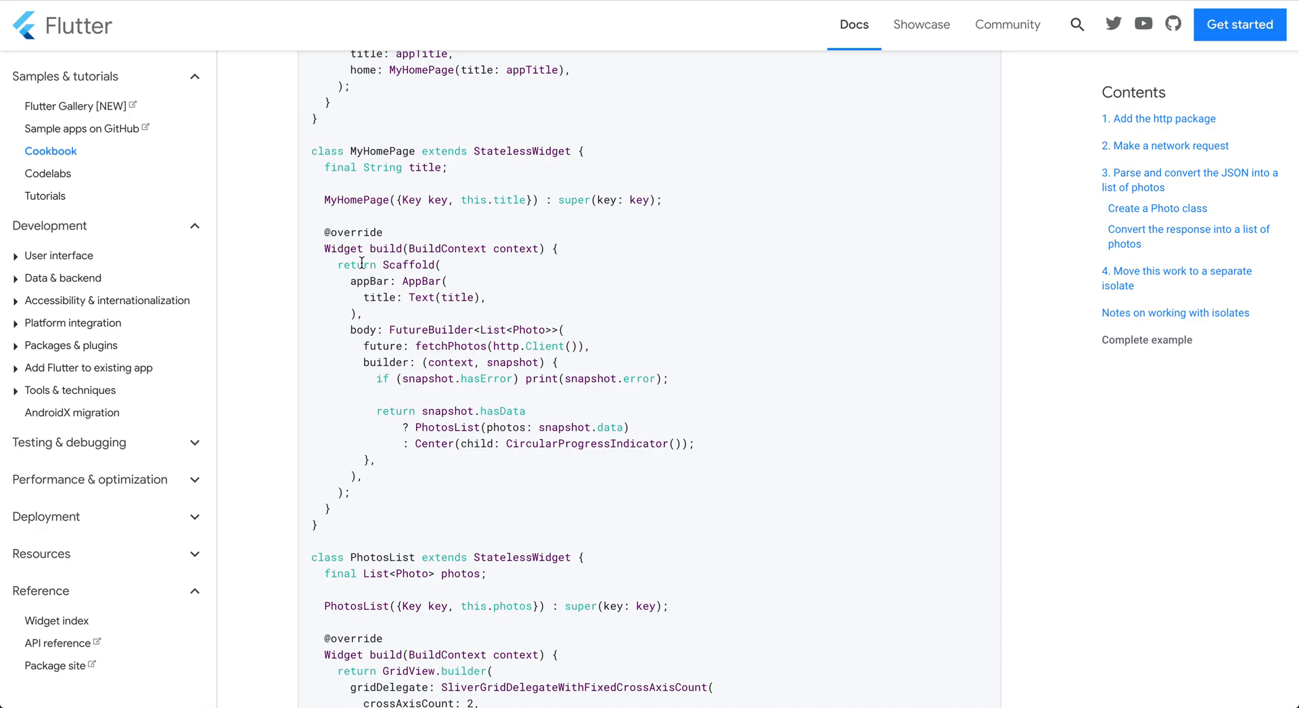
pyautogui.scroll(3)
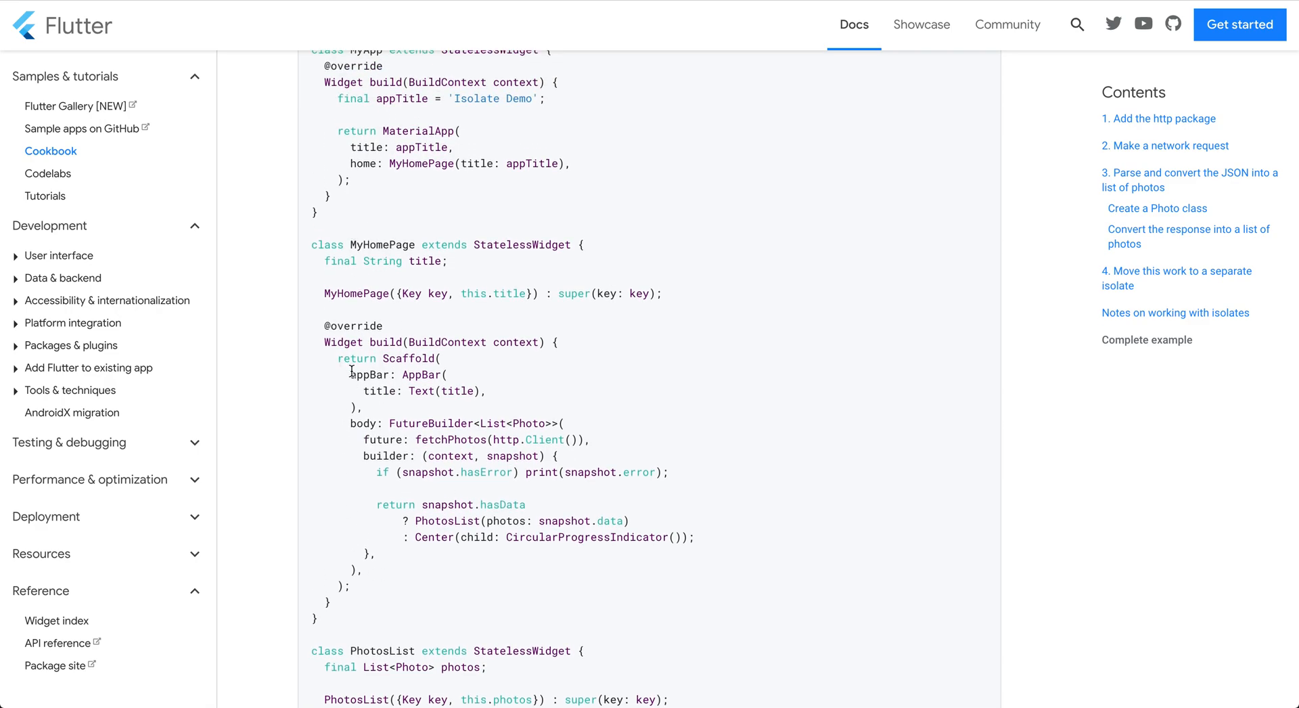
pyautogui.moveTo(371, 341)
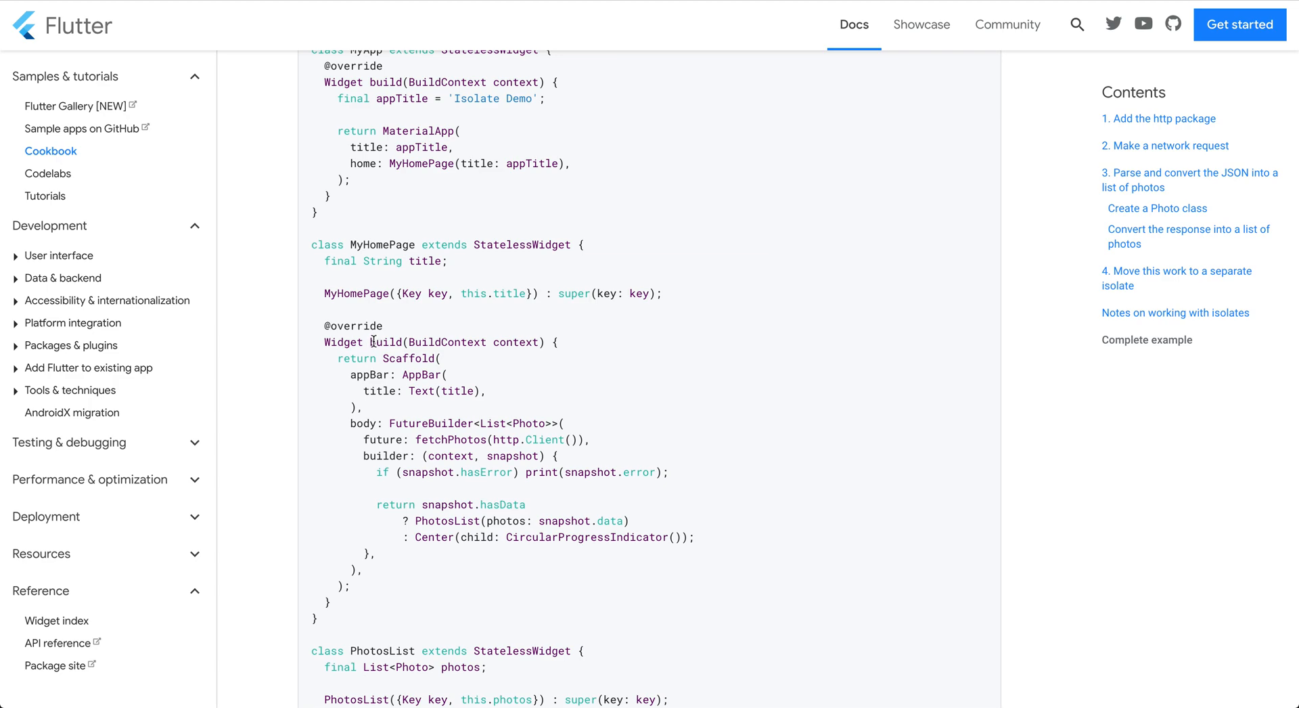
pyautogui.moveTo(370, 352)
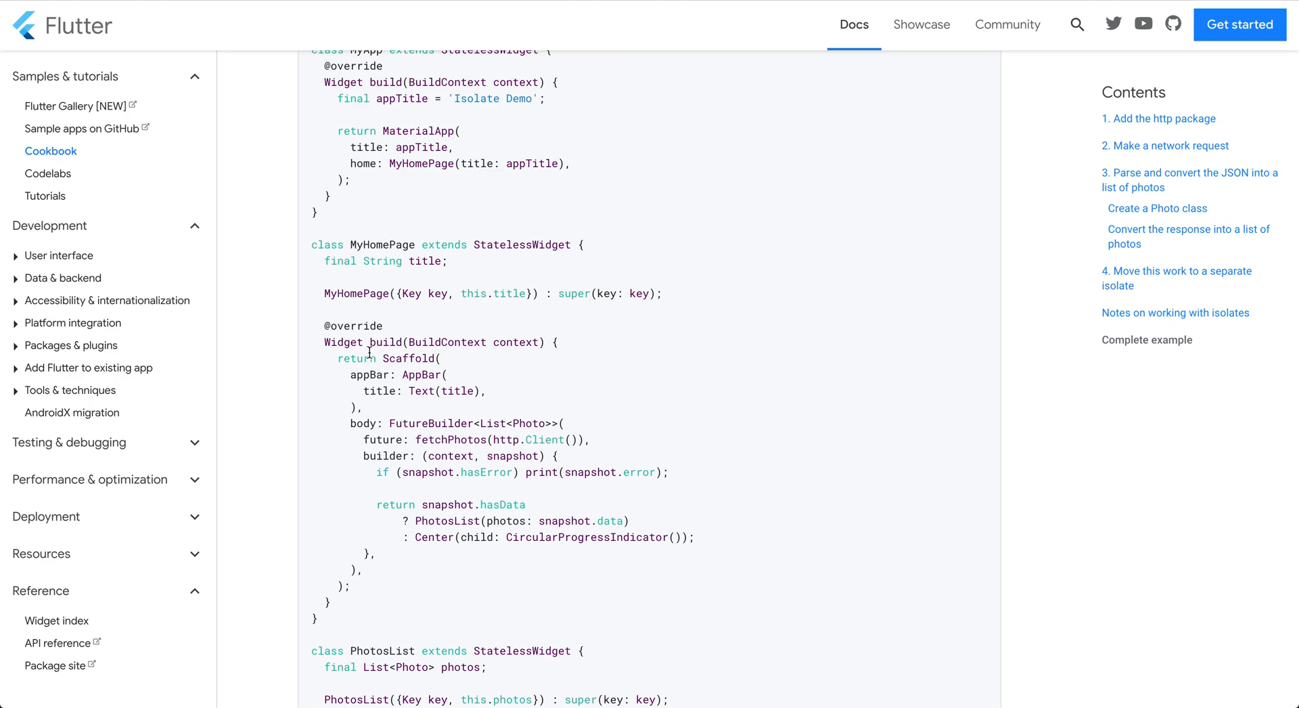
pyautogui.moveTo(445, 368)
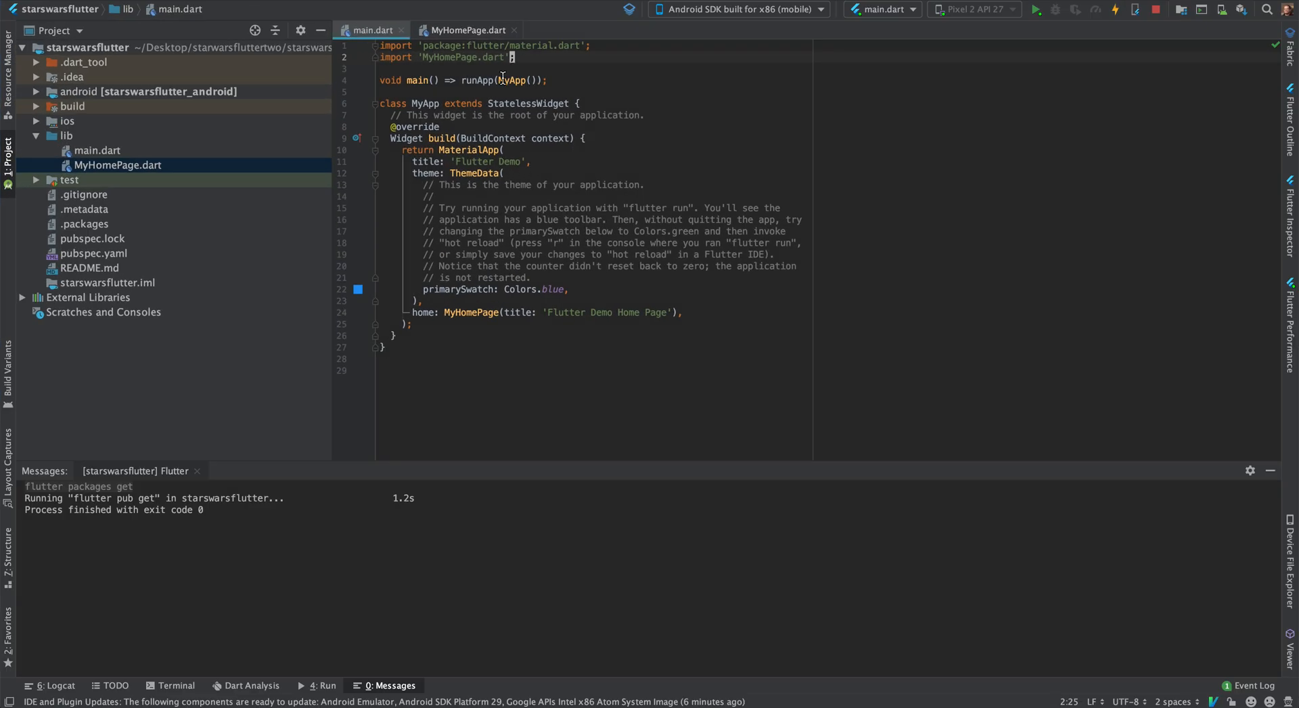
# - Start reworking the pasted FutureBuilder body in MyHomePage.dart toward a dynamic type
pyautogui.click(469, 30)
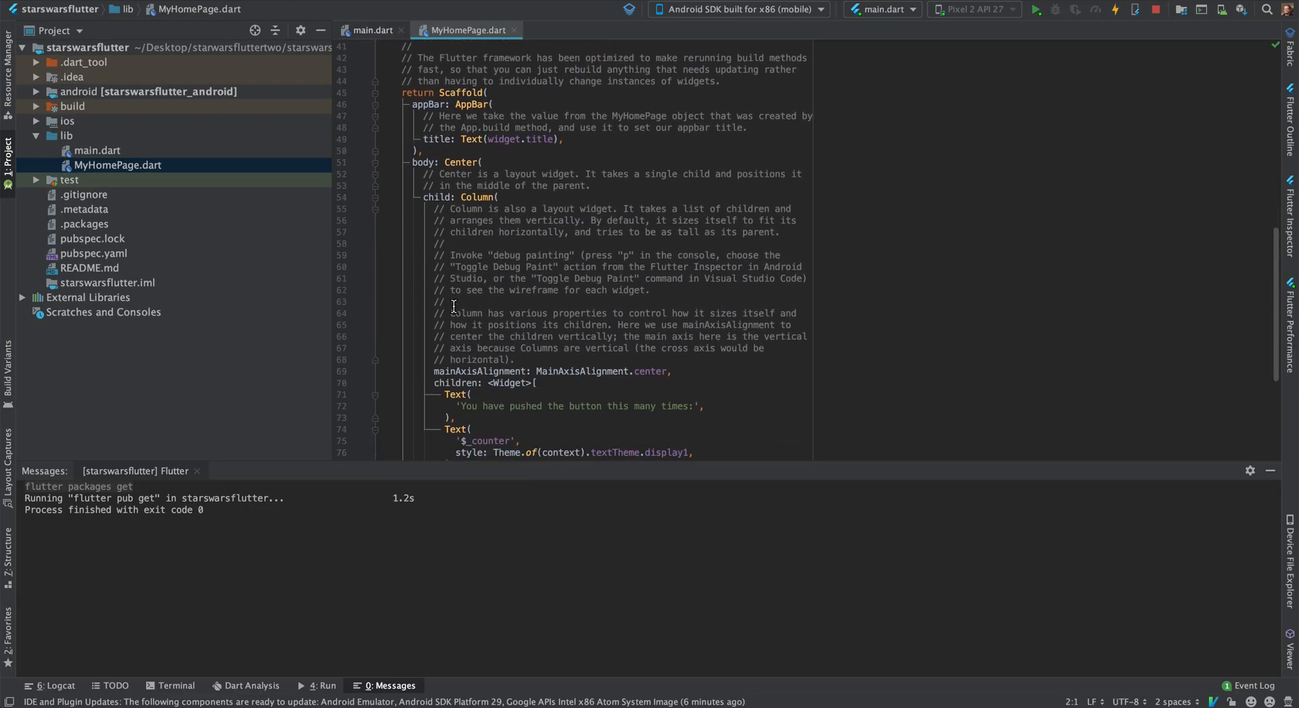
pyautogui.scroll(-3)
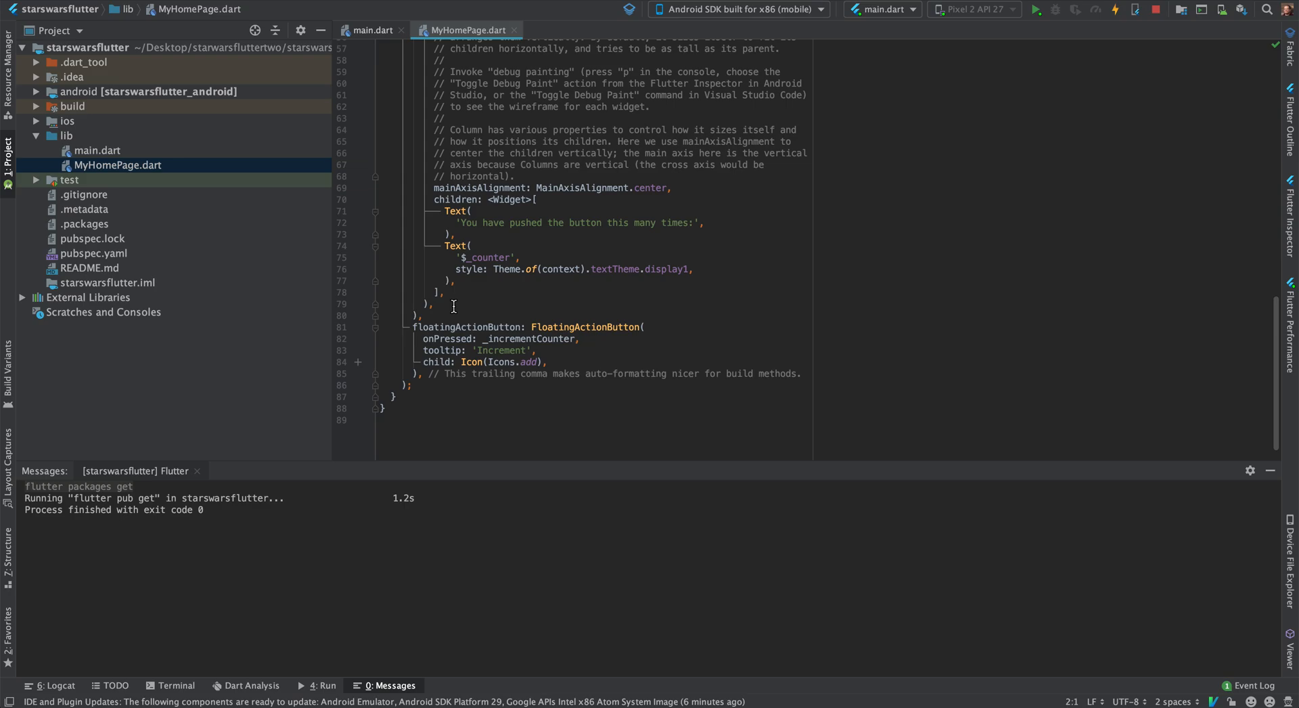
pyautogui.moveTo(422, 375)
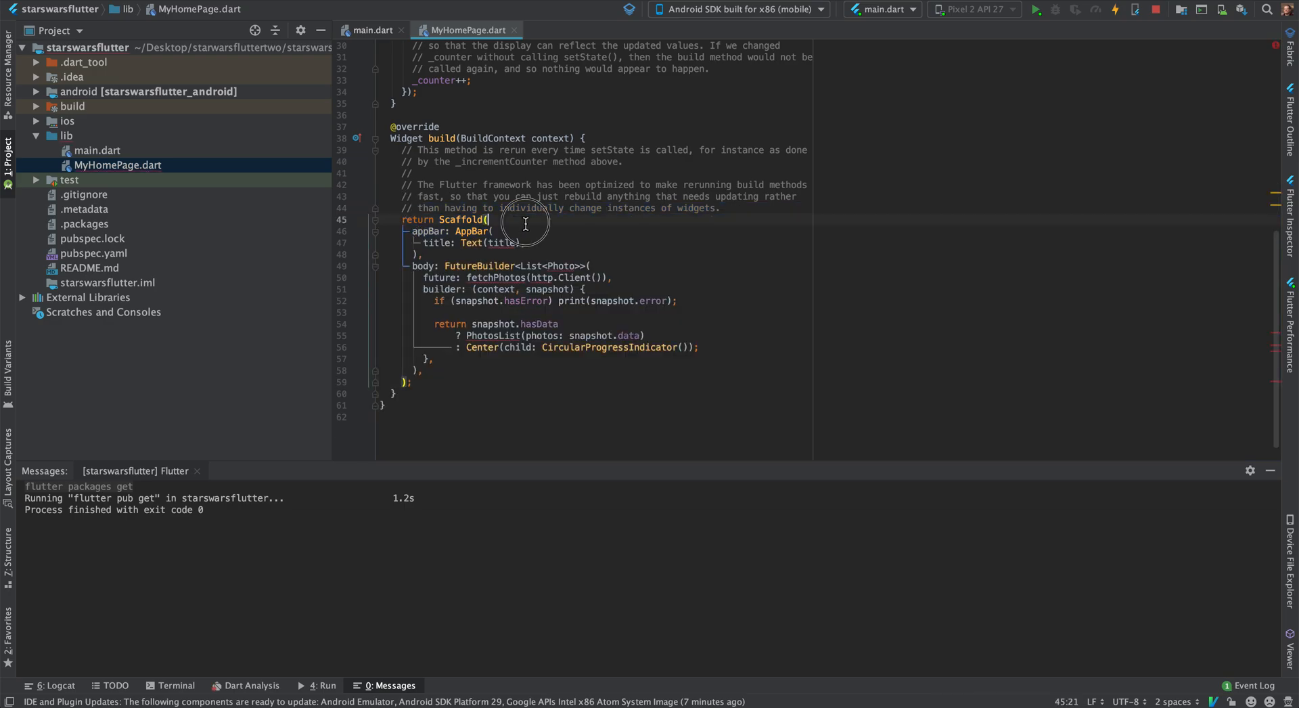
pyautogui.click(548, 265)
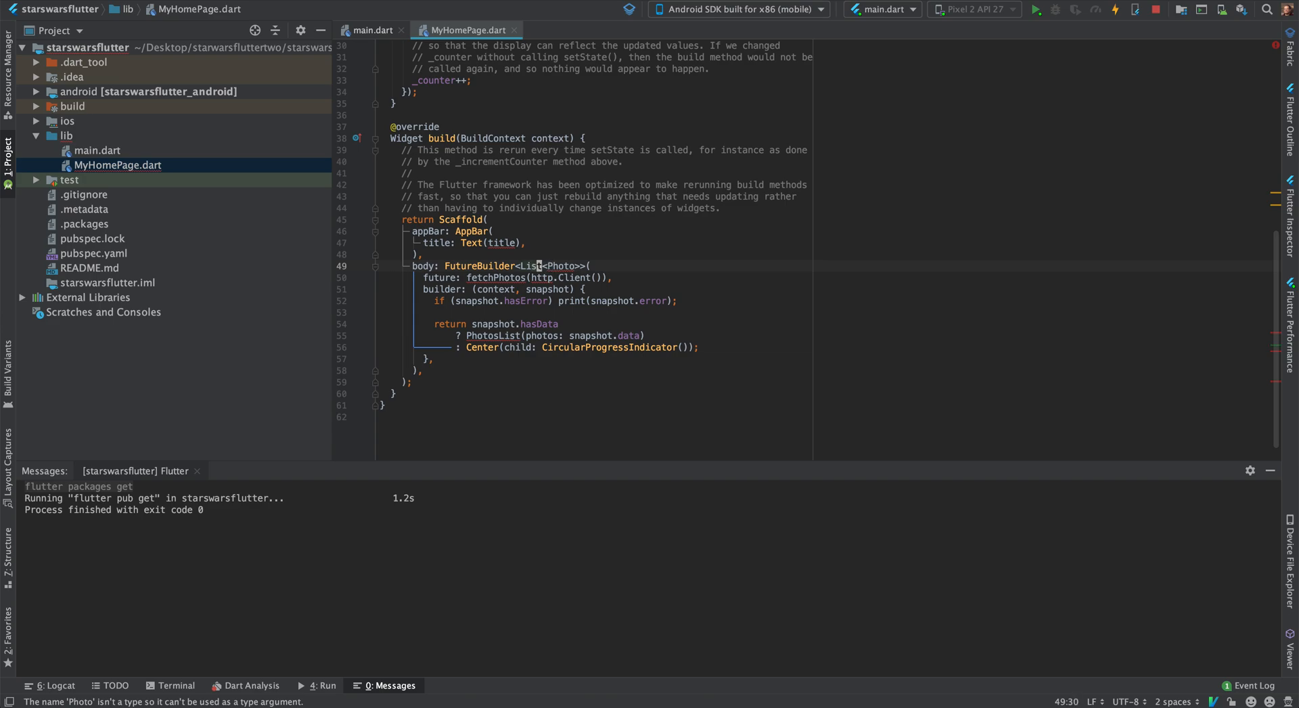
pyautogui.write('dynamic')
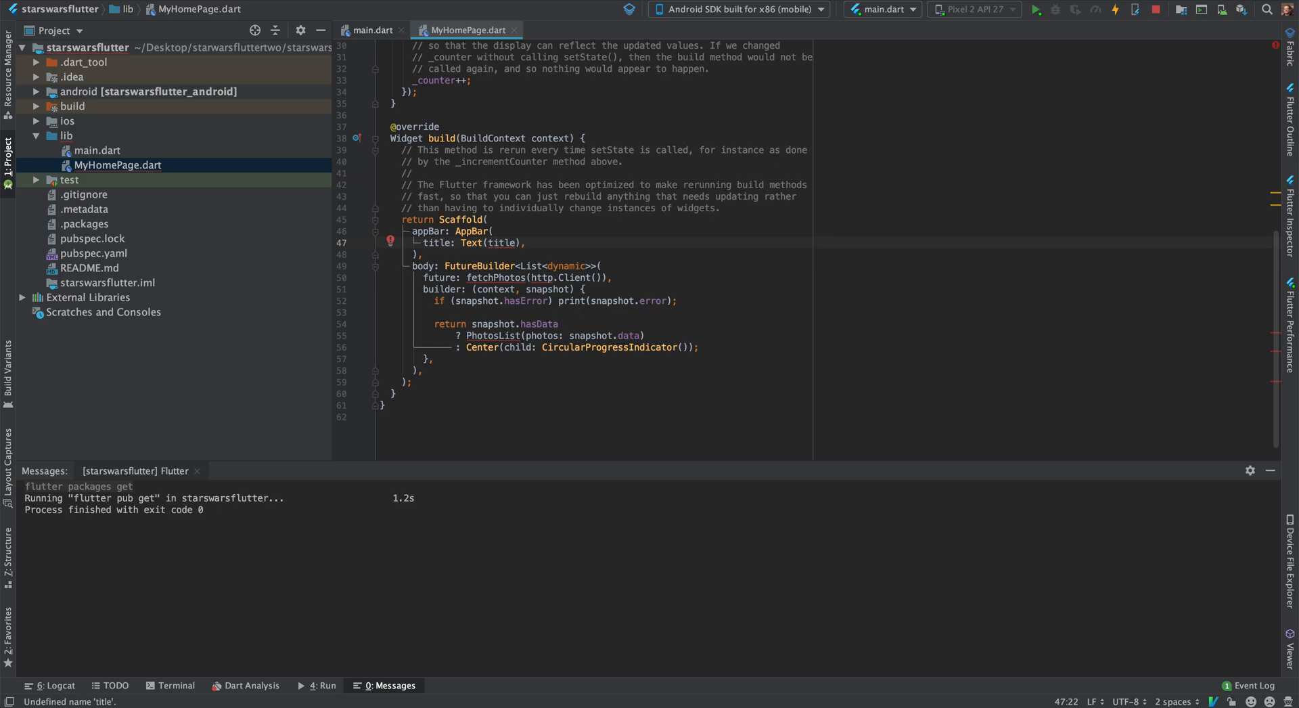
pyautogui.scroll(3)
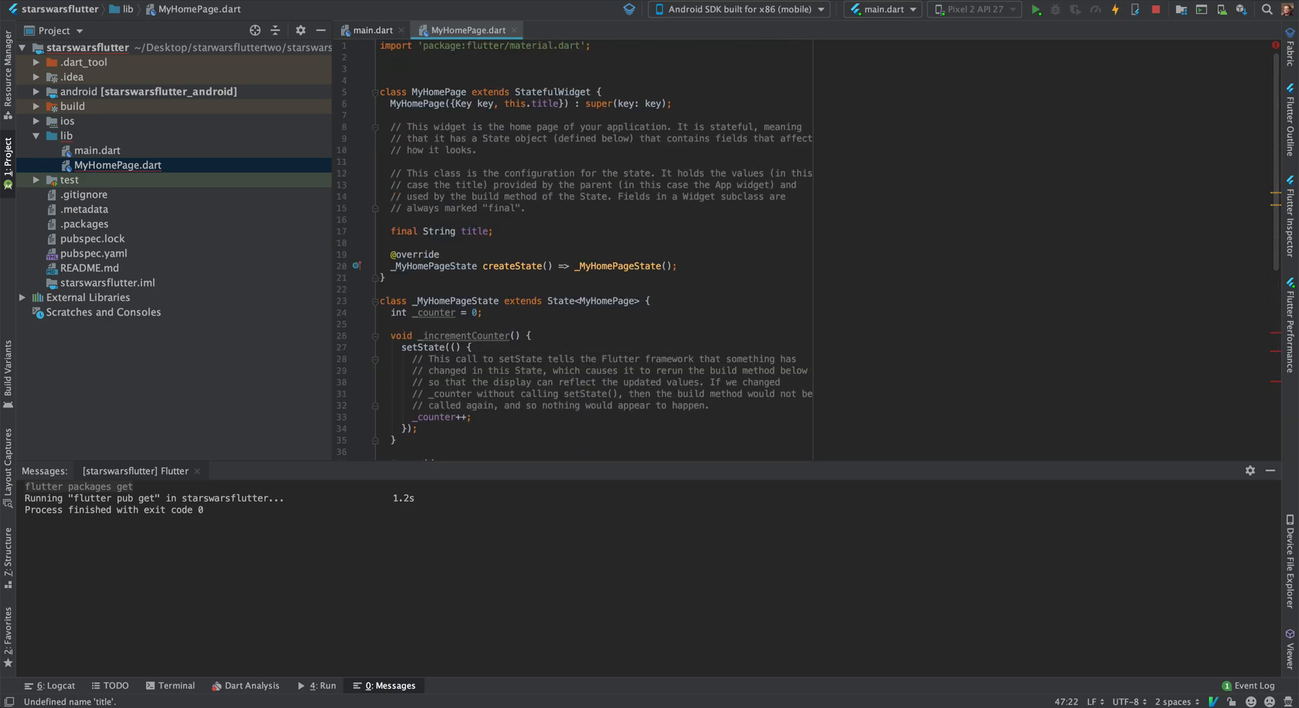
pyautogui.scroll(-3)
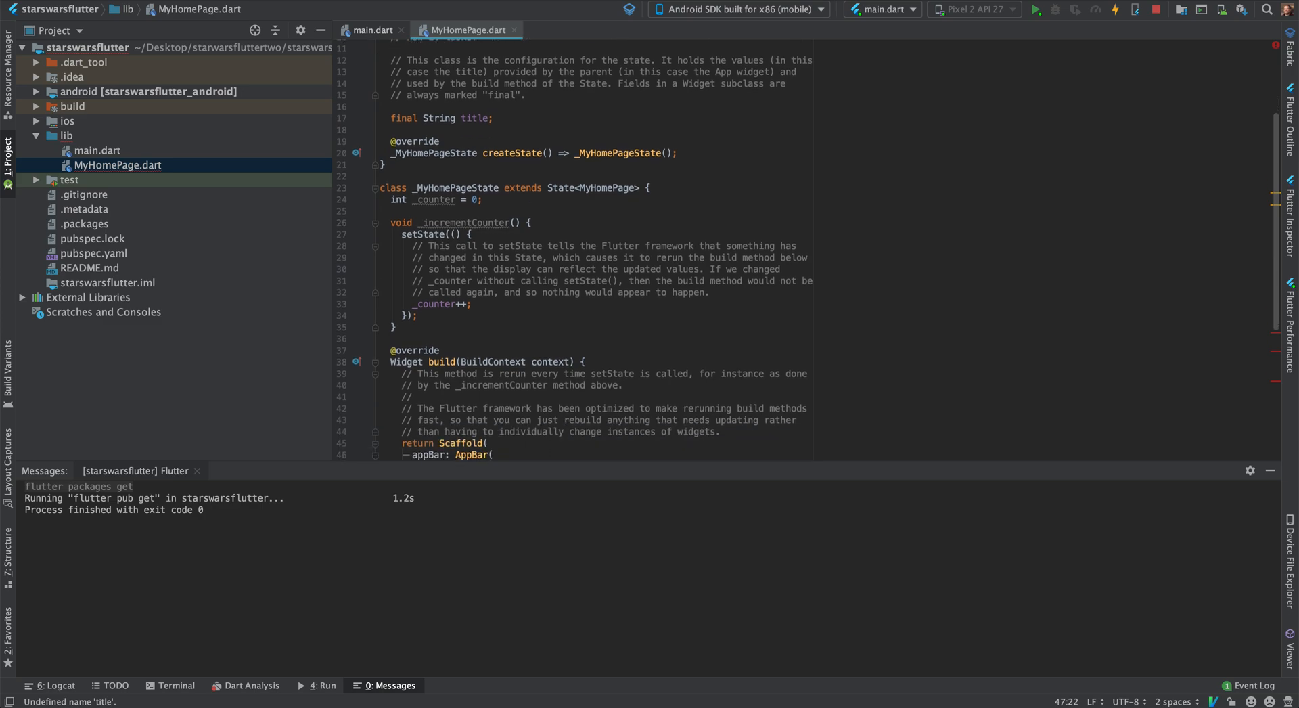
pyautogui.scroll(-3)
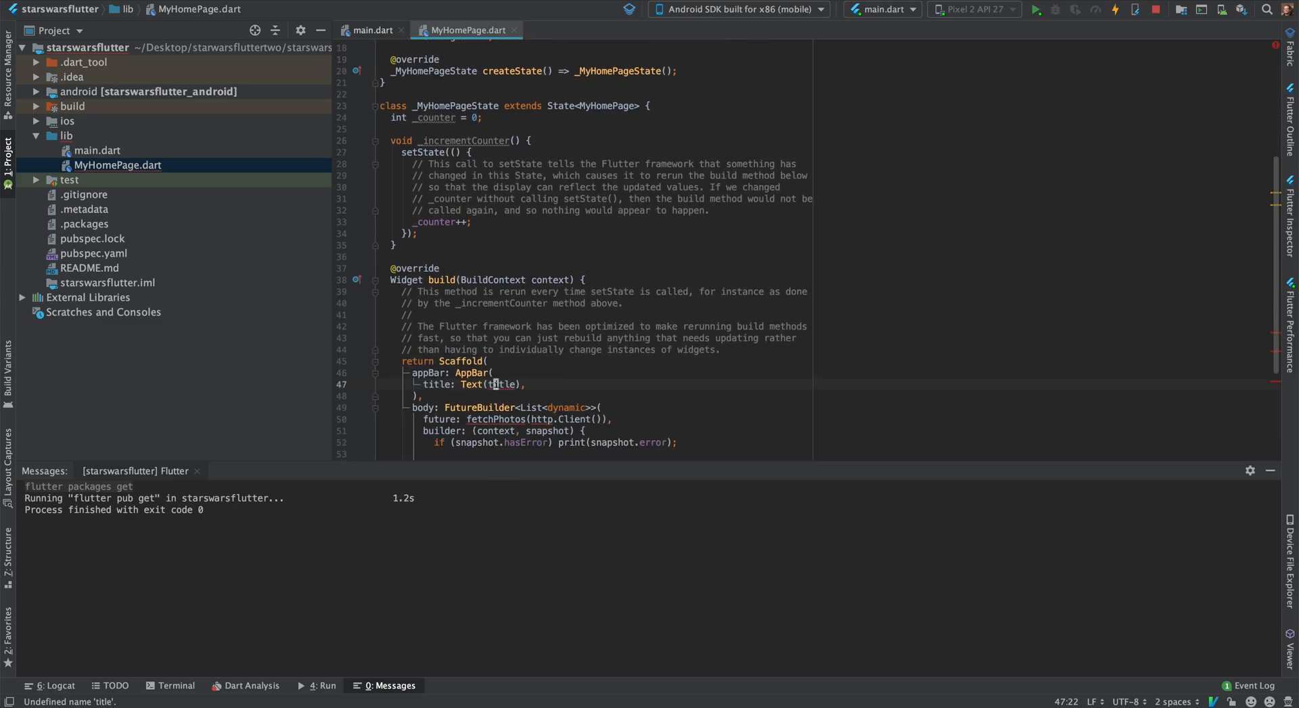
pyautogui.scroll(3)
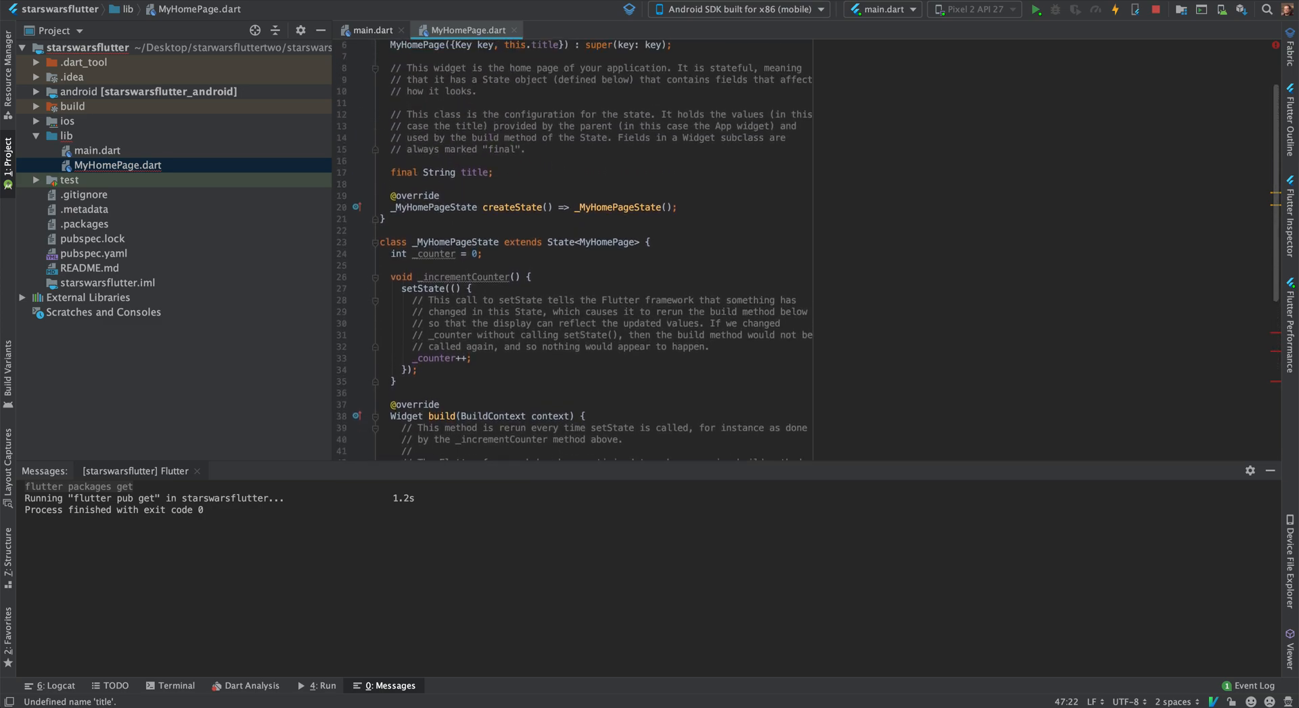
pyautogui.scroll(3)
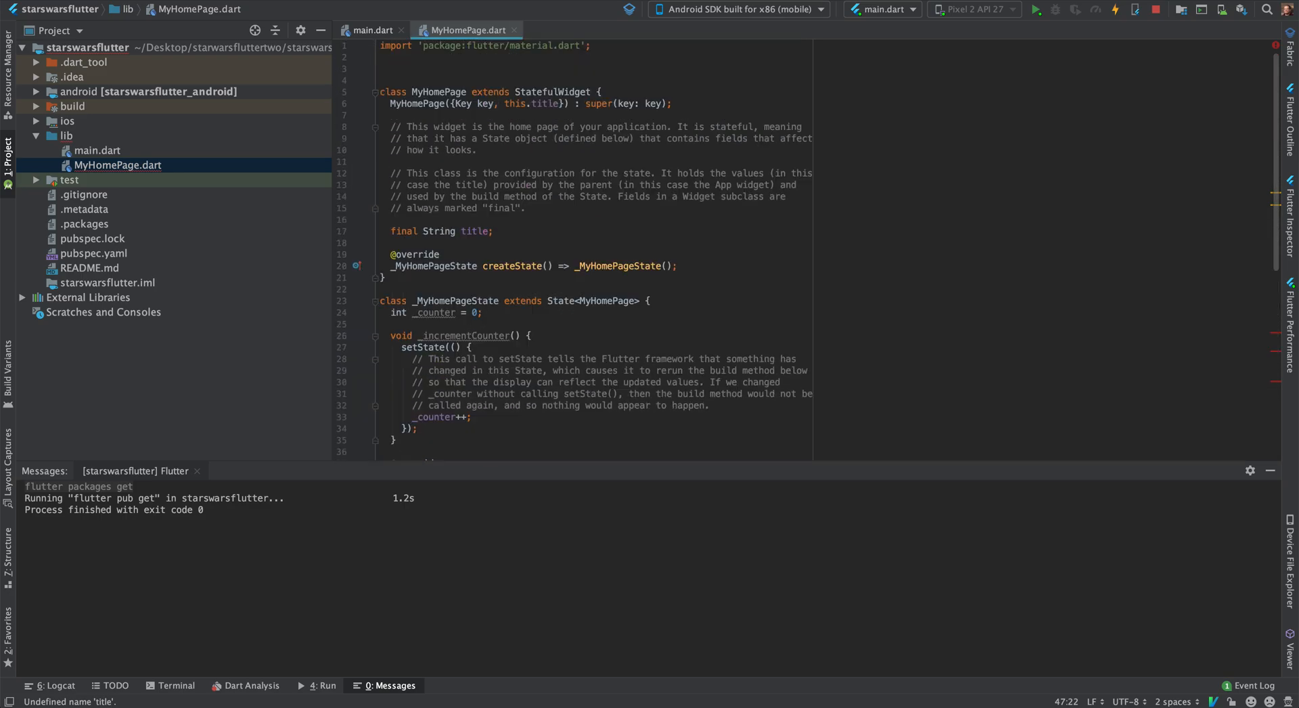
pyautogui.scroll(-3)
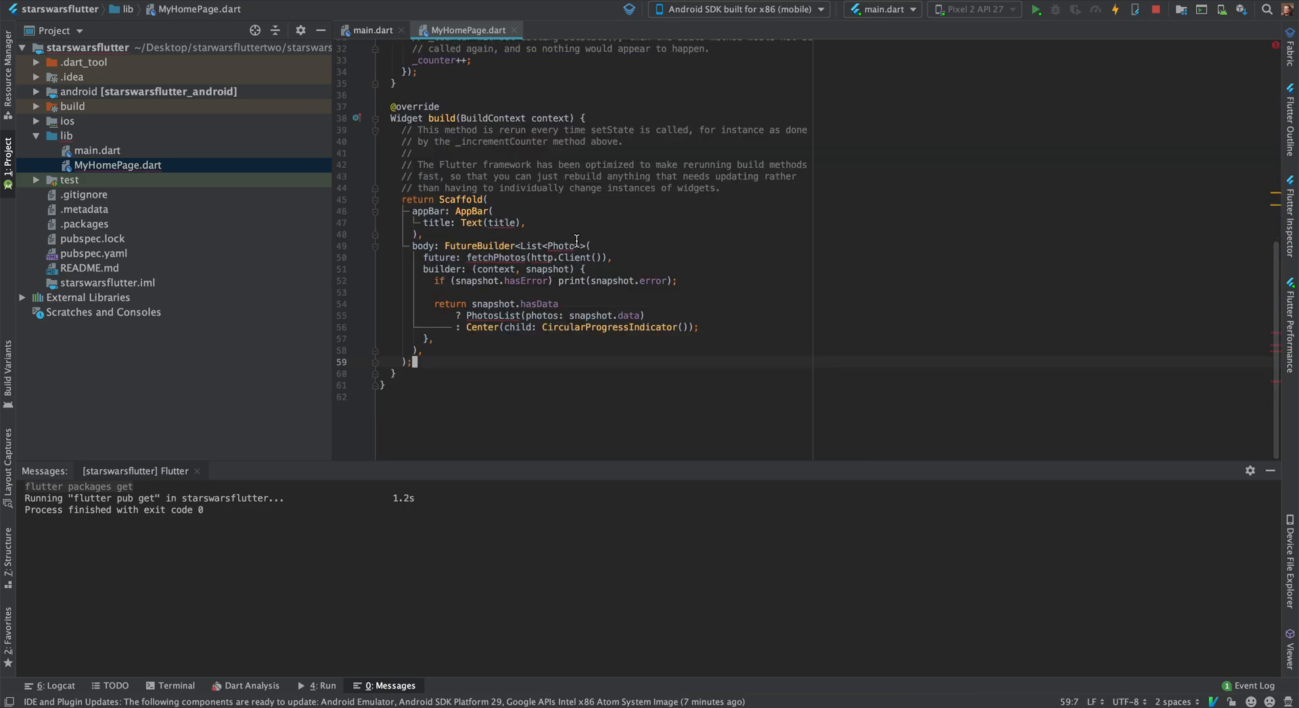
# - Make the app bar title widget.title, type the FutureBuilder List<dynamic>, and return to main.dart
pyautogui.click(504, 223)
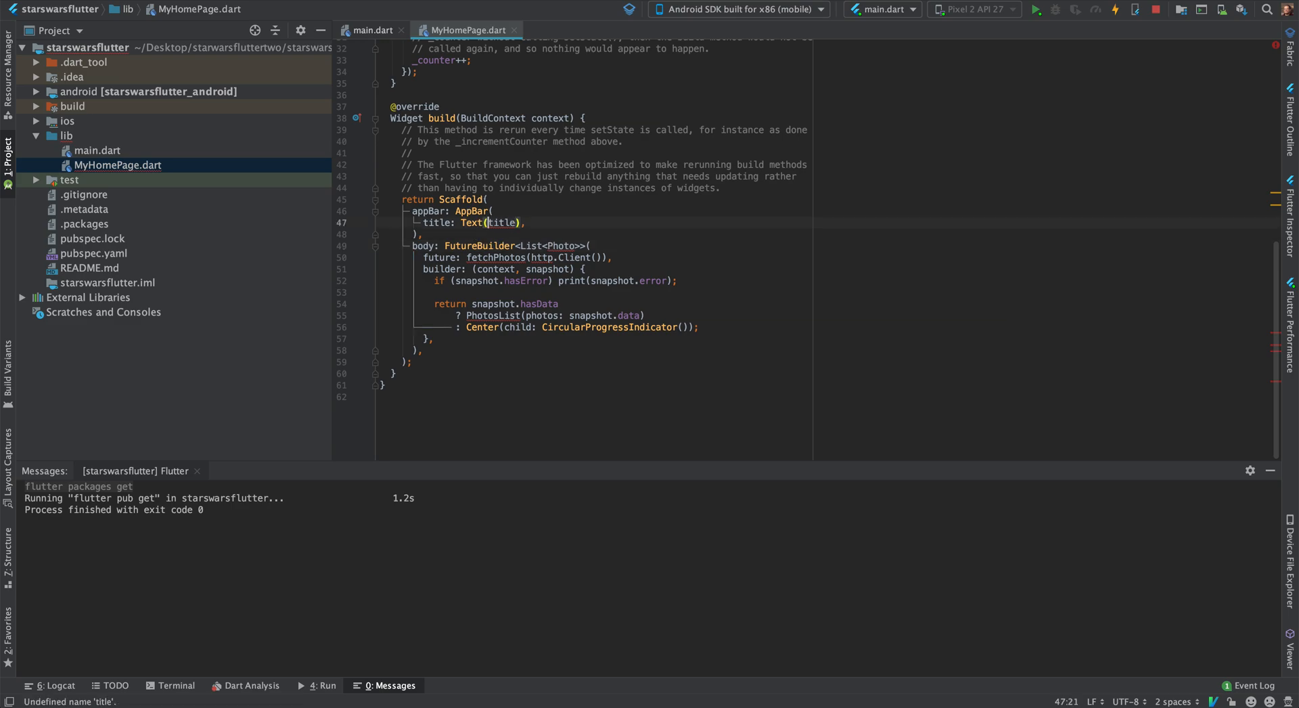
pyautogui.write('widget.')
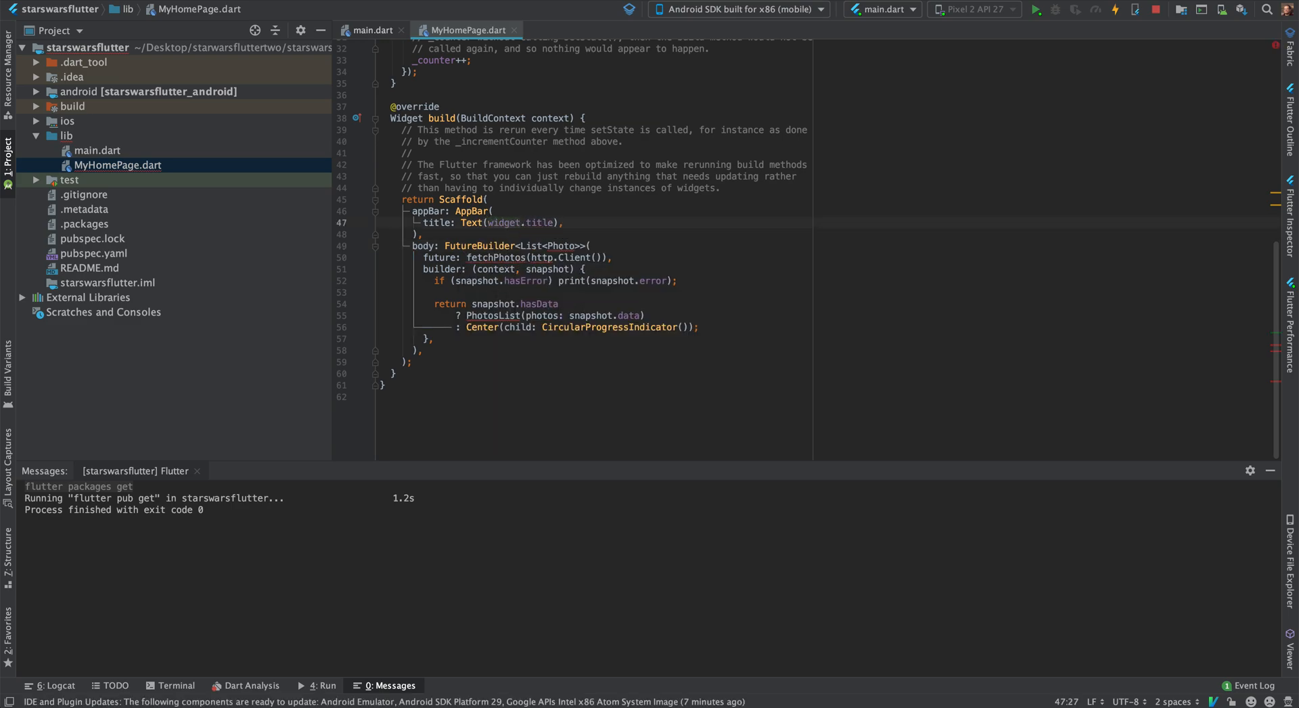
pyautogui.scroll(3)
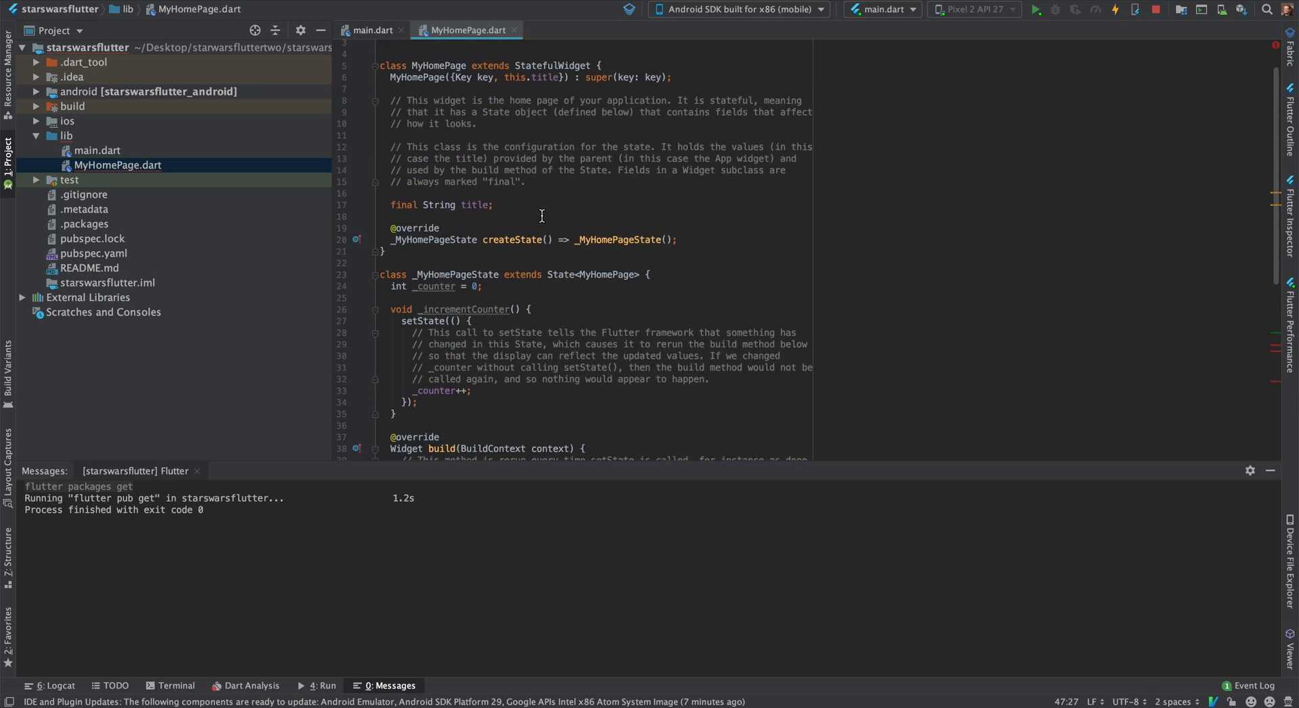
pyautogui.scroll(-3)
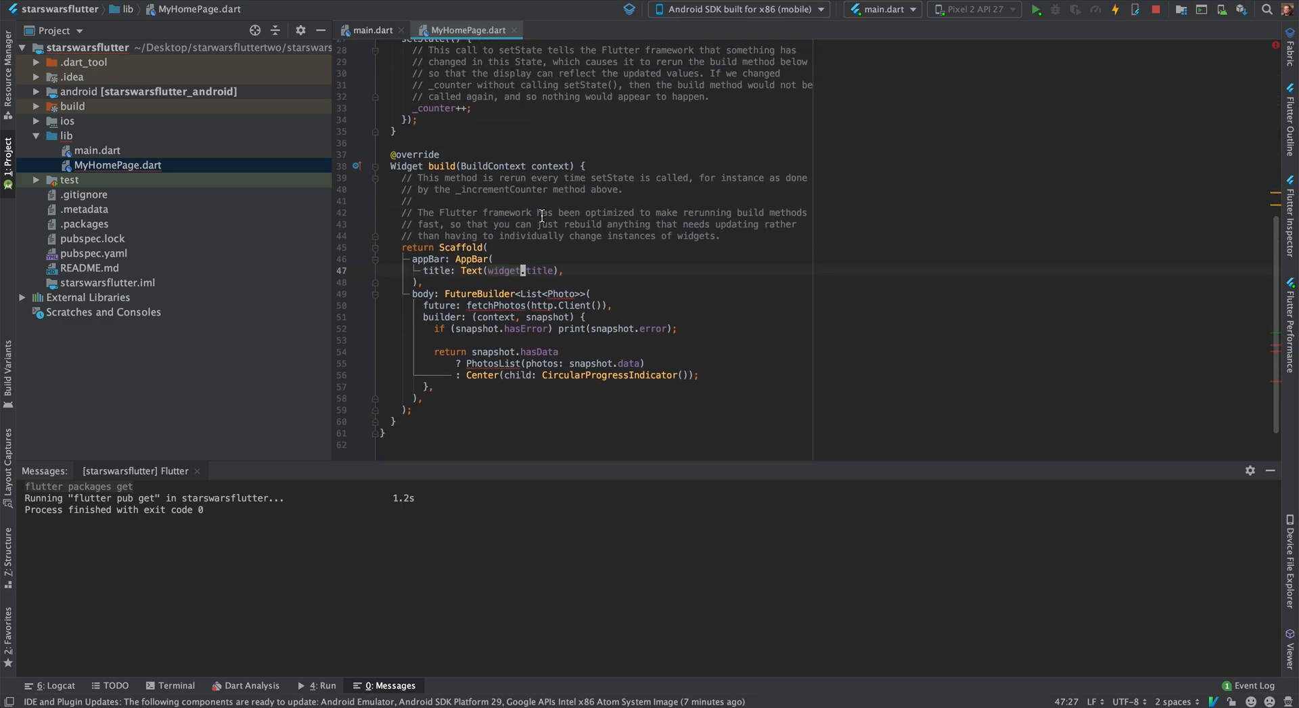
pyautogui.click(511, 305)
pyautogui.write('y')
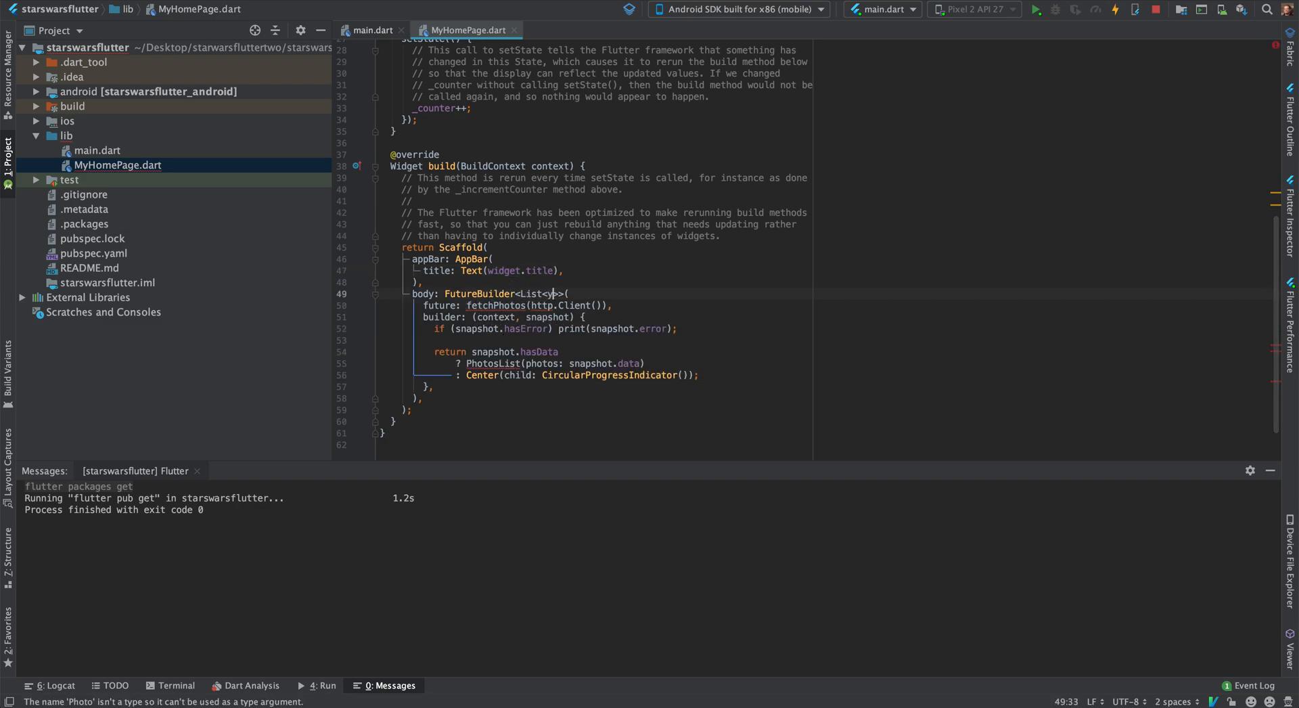
pyautogui.write('dynamic')
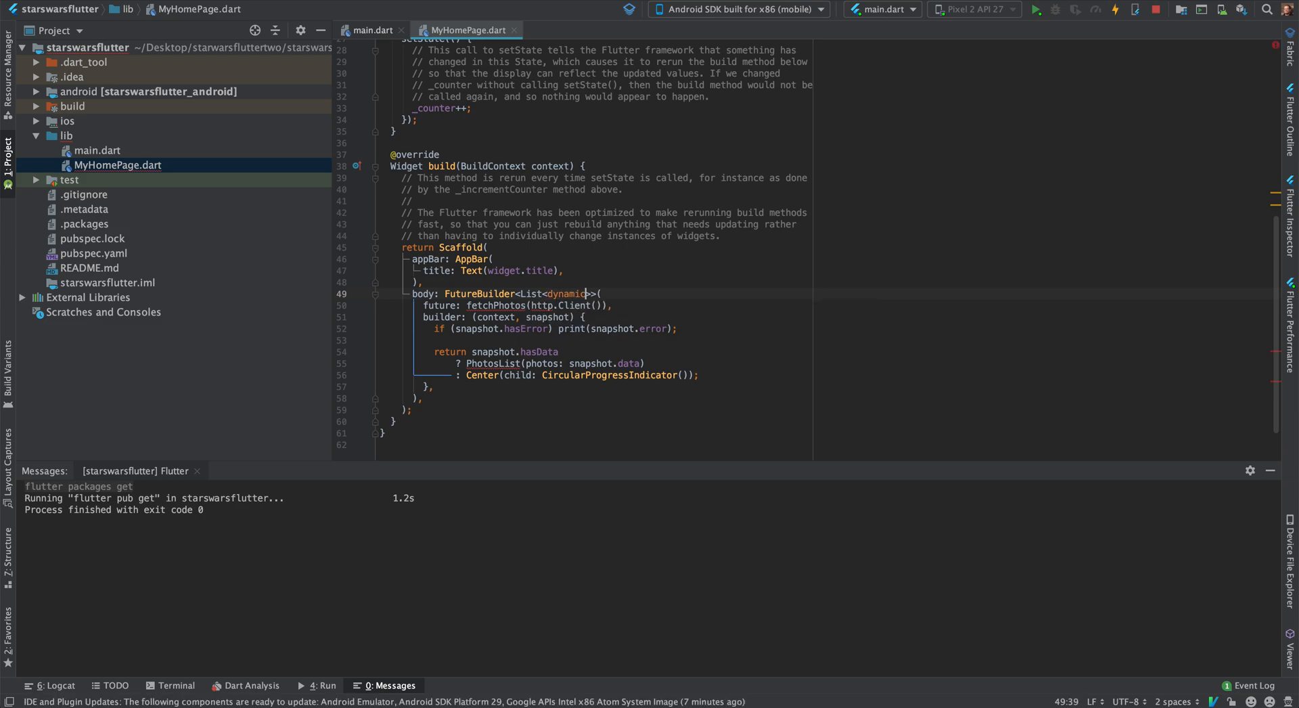
pyautogui.click(585, 375)
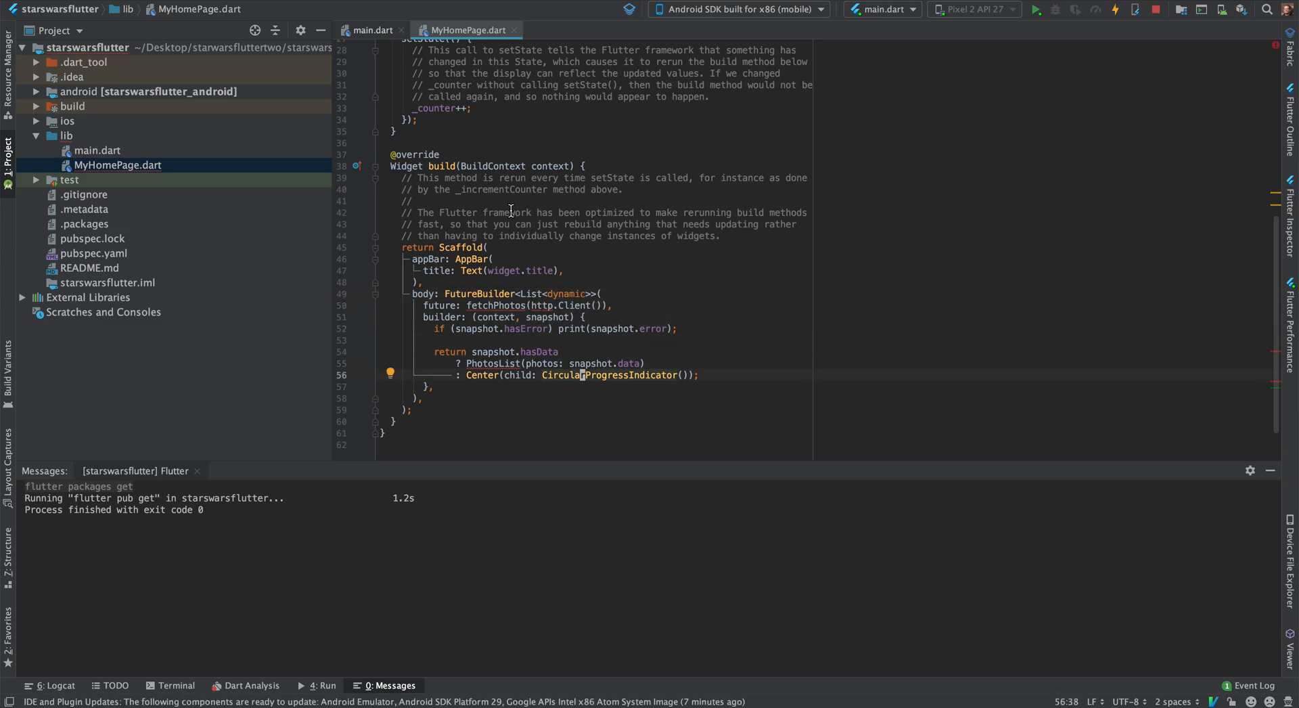
pyautogui.moveTo(496, 362)
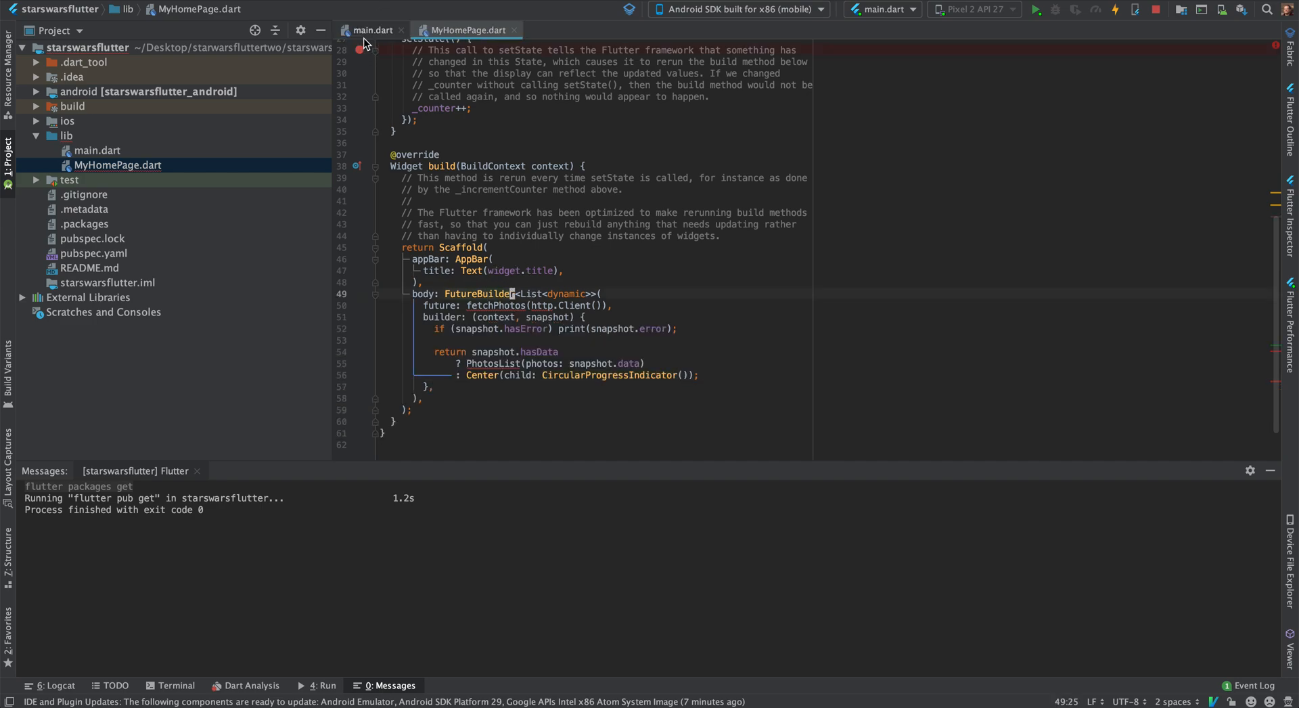
pyautogui.click(372, 30)
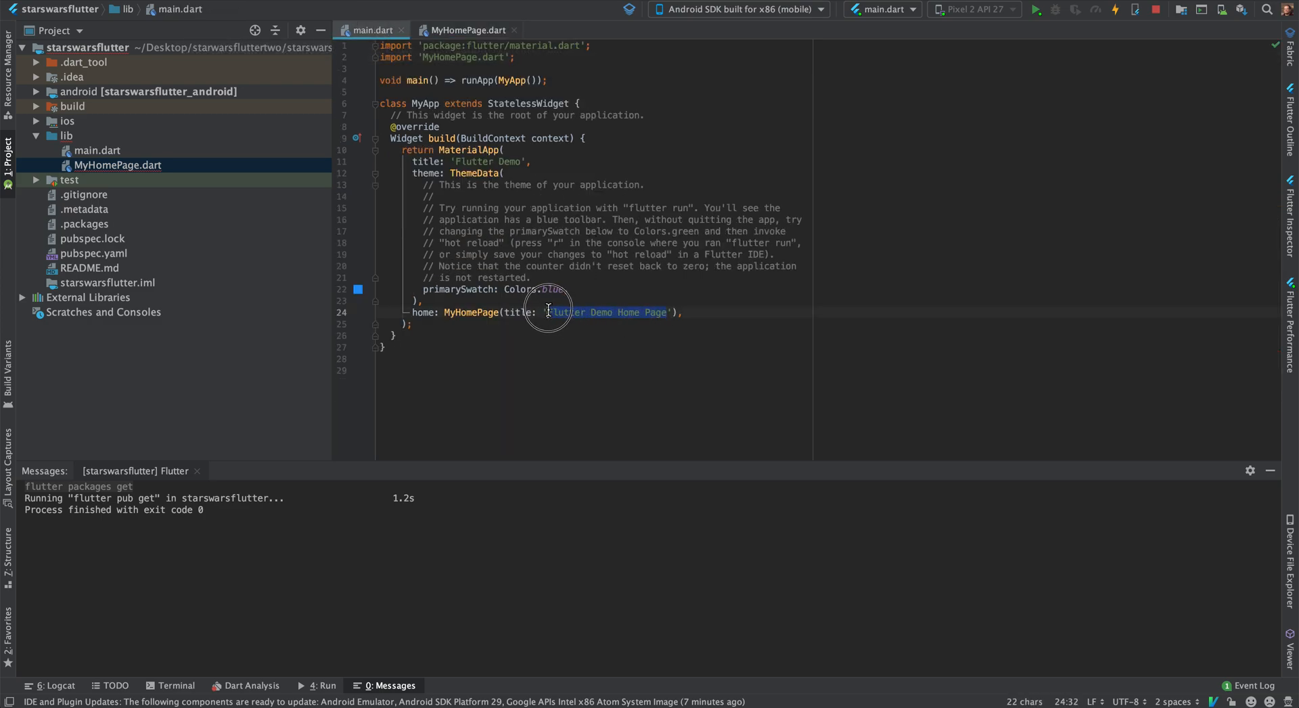
# - Replace the home page title in main.dart with 'Star Wars' and switch back to MyHomePage.dart
pyautogui.press('Delete')
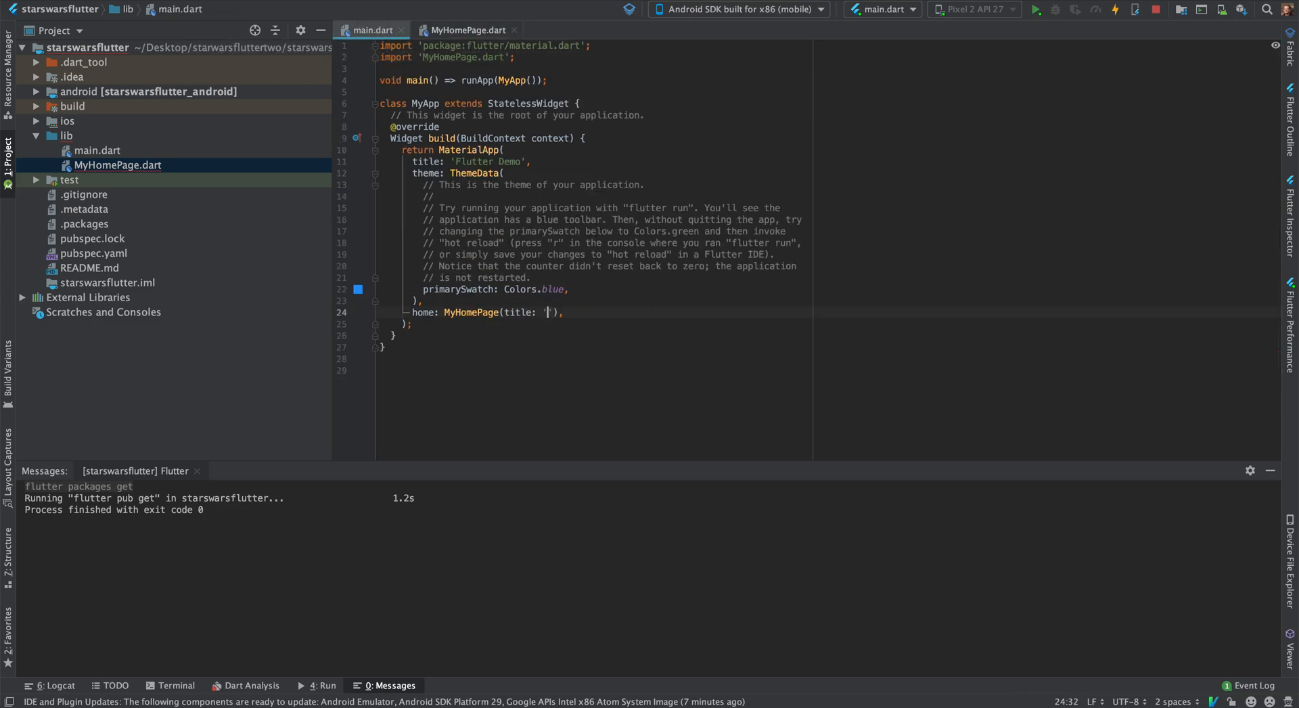
pyautogui.write('Star War')
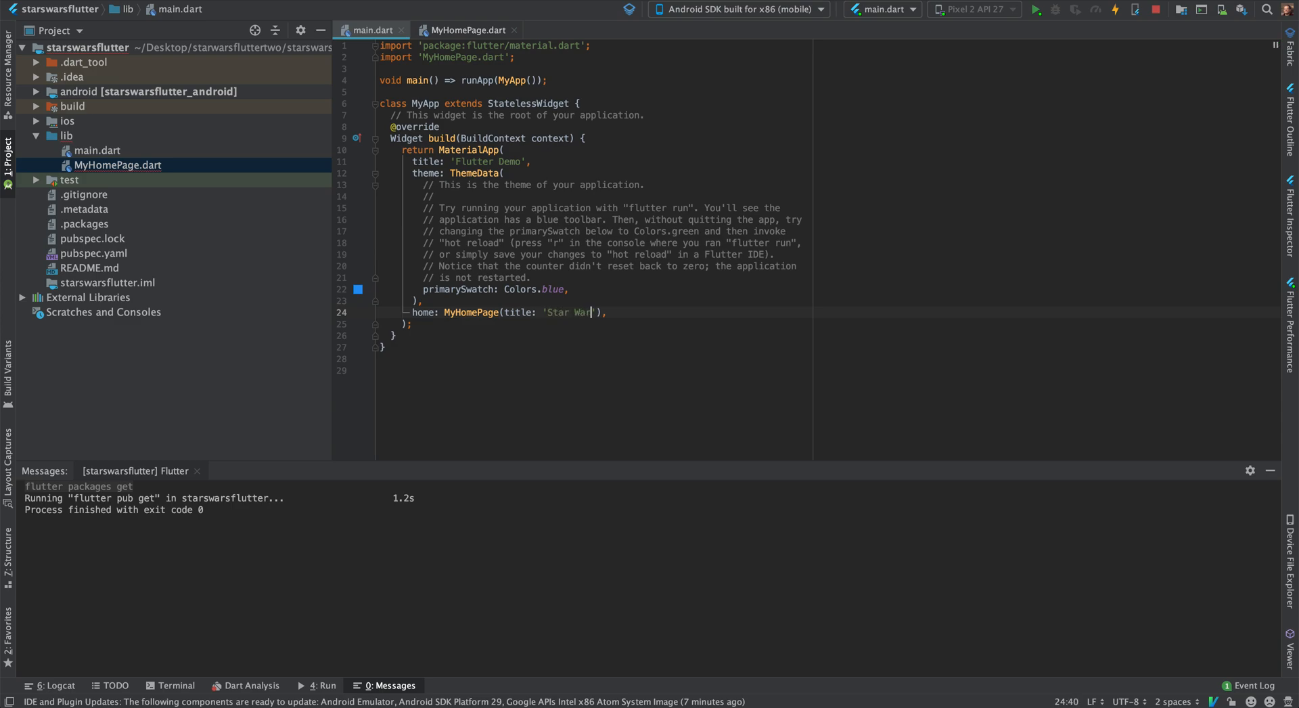
pyautogui.write('s')
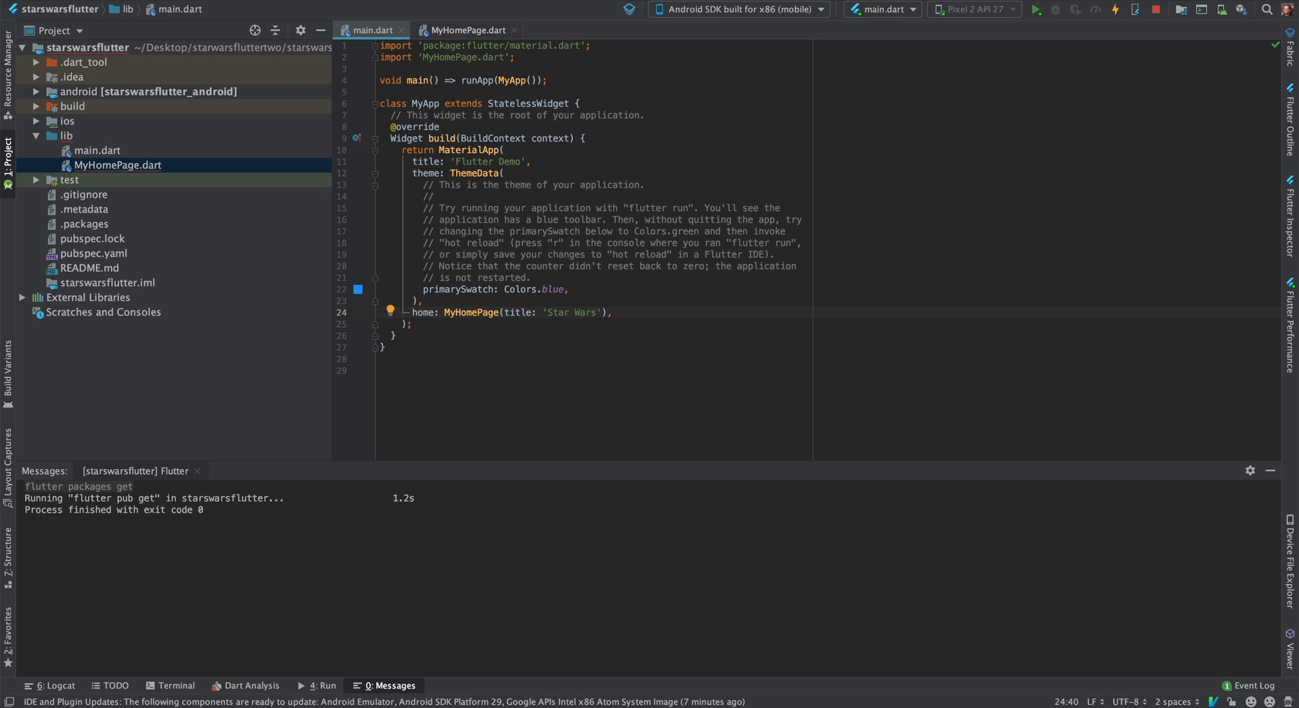
pyautogui.click(468, 30)
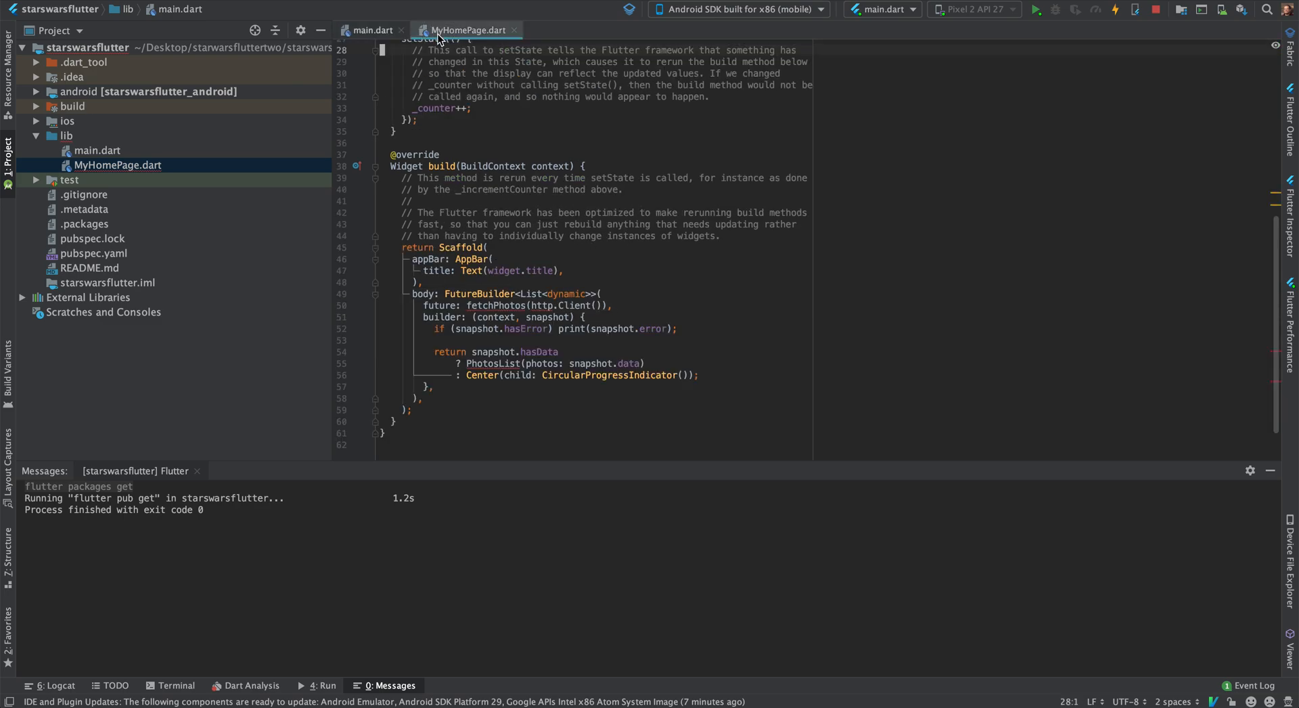
pyautogui.click(482, 213)
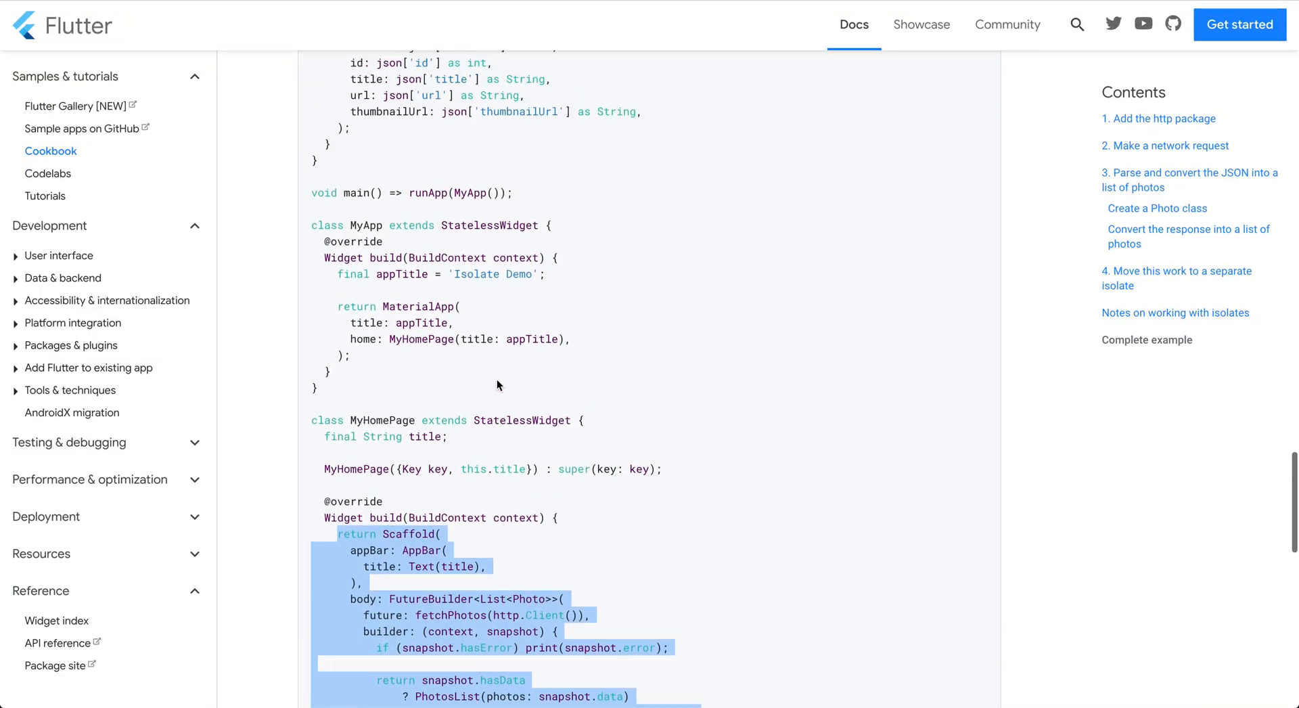
# - Paste fetchPhotos above MyHomePage, retype its return as Future<dynamic>, and comment out the compute return
pyautogui.scroll(3)
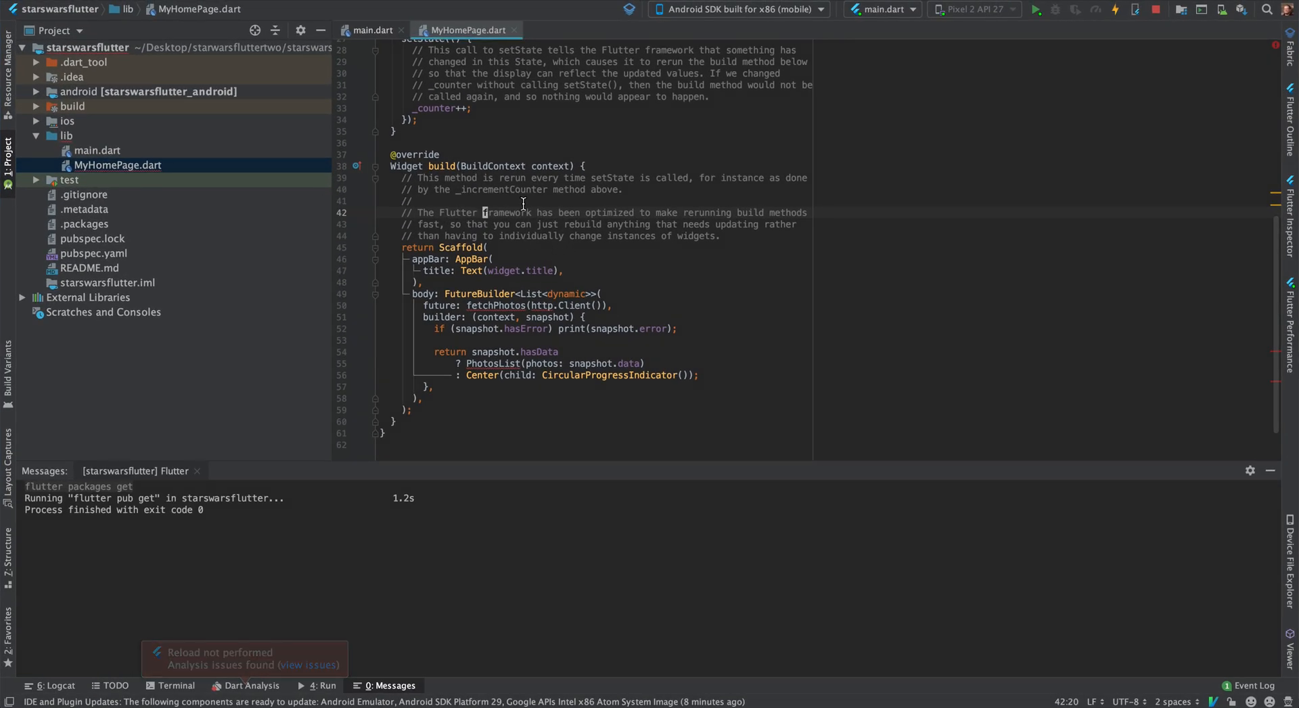
pyautogui.scroll(3)
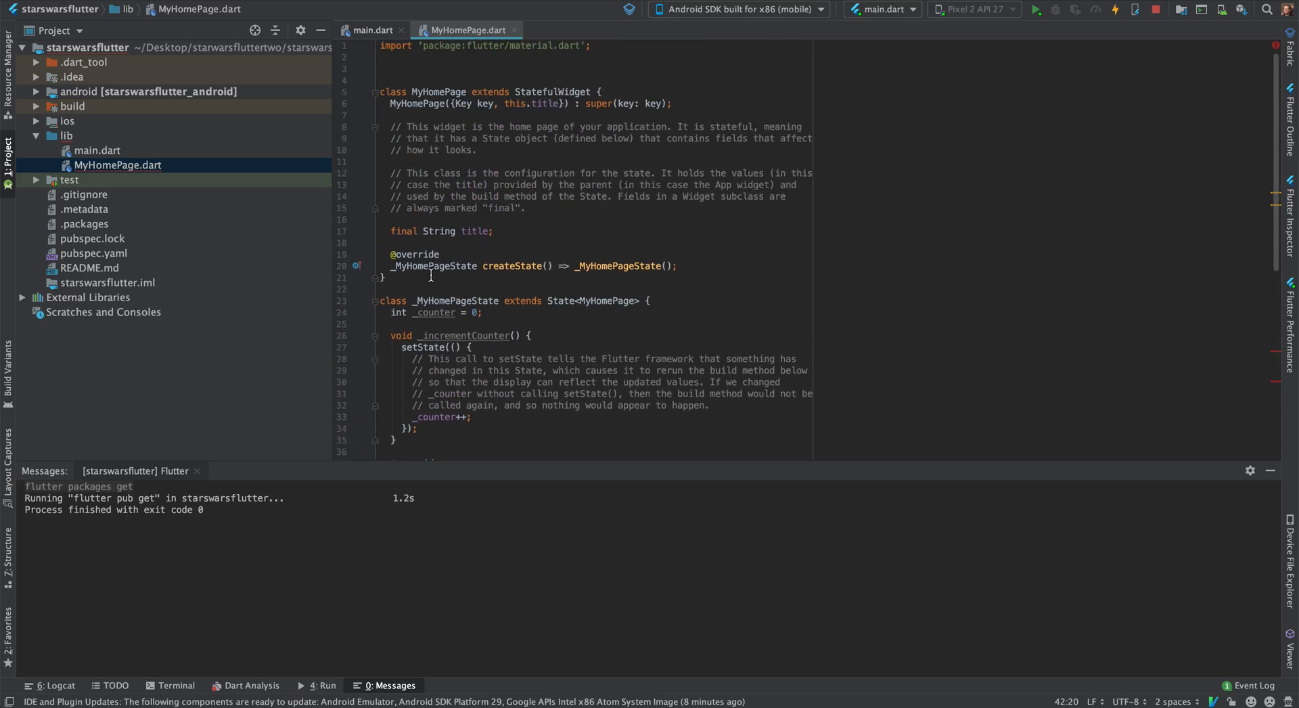
pyautogui.click(426, 69)
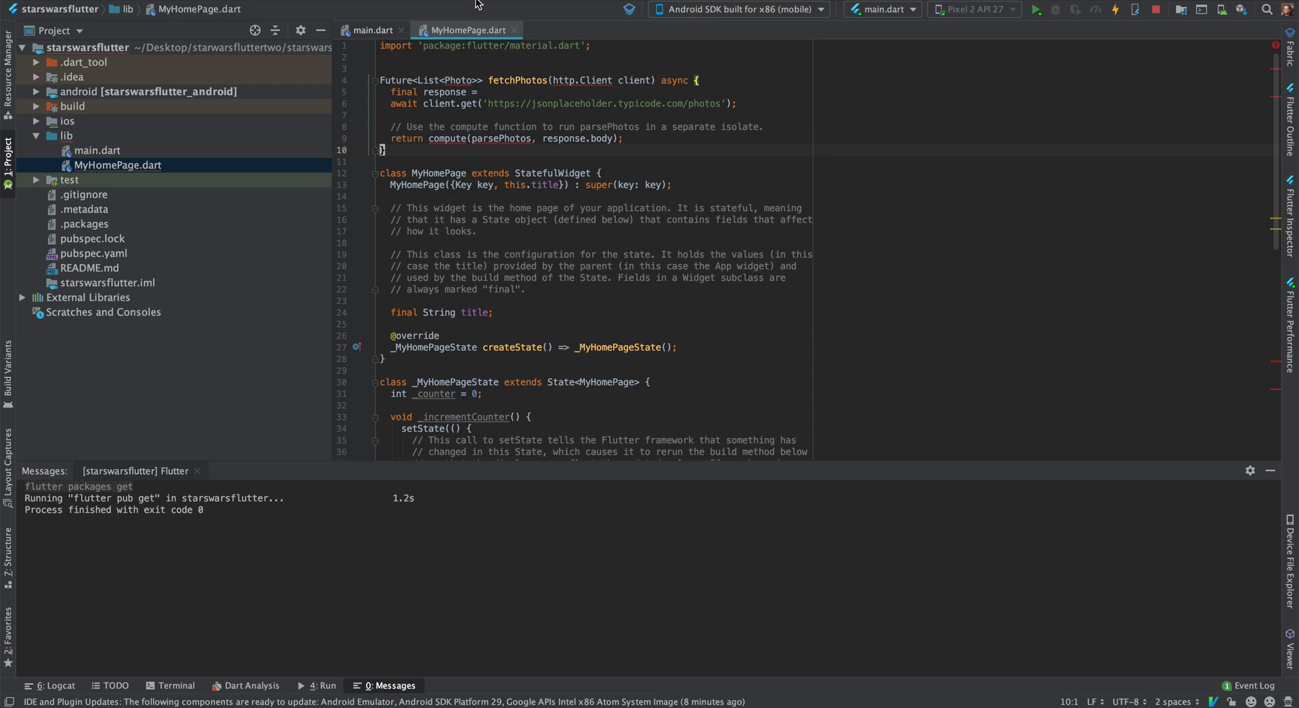
pyautogui.click(449, 80)
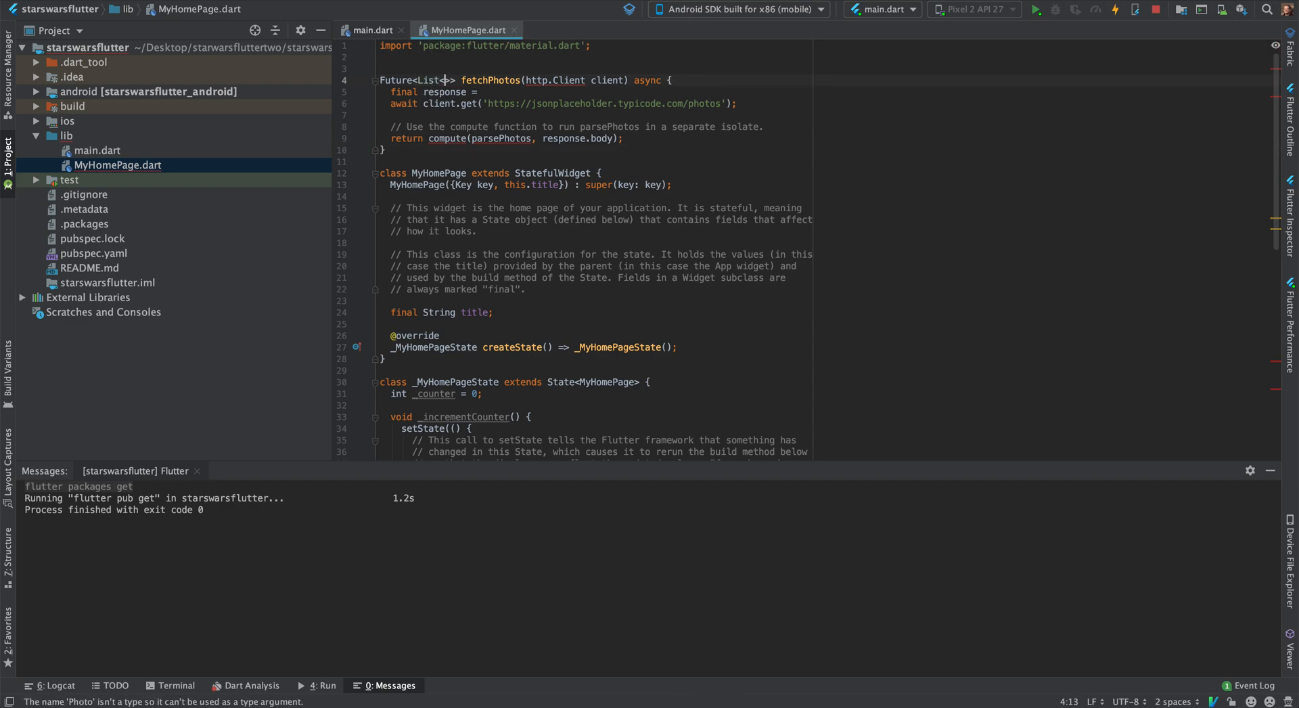
pyautogui.write('dya')
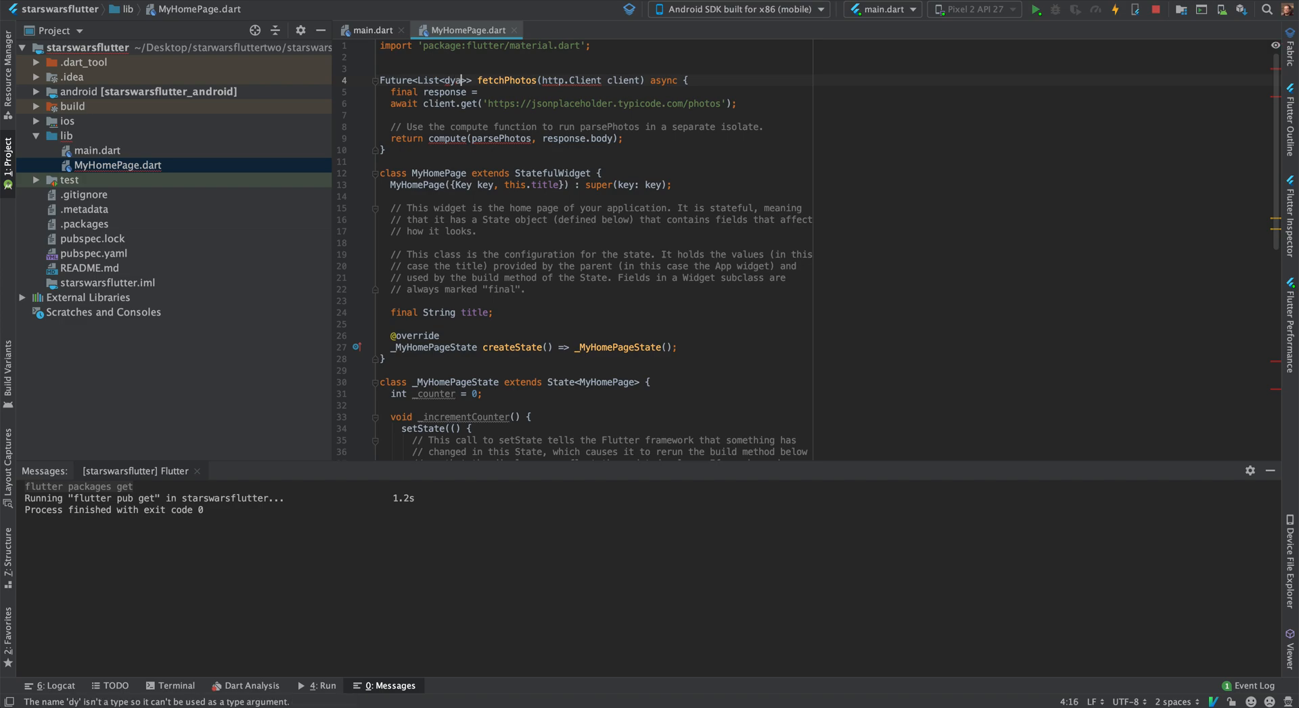
pyautogui.write('mi')
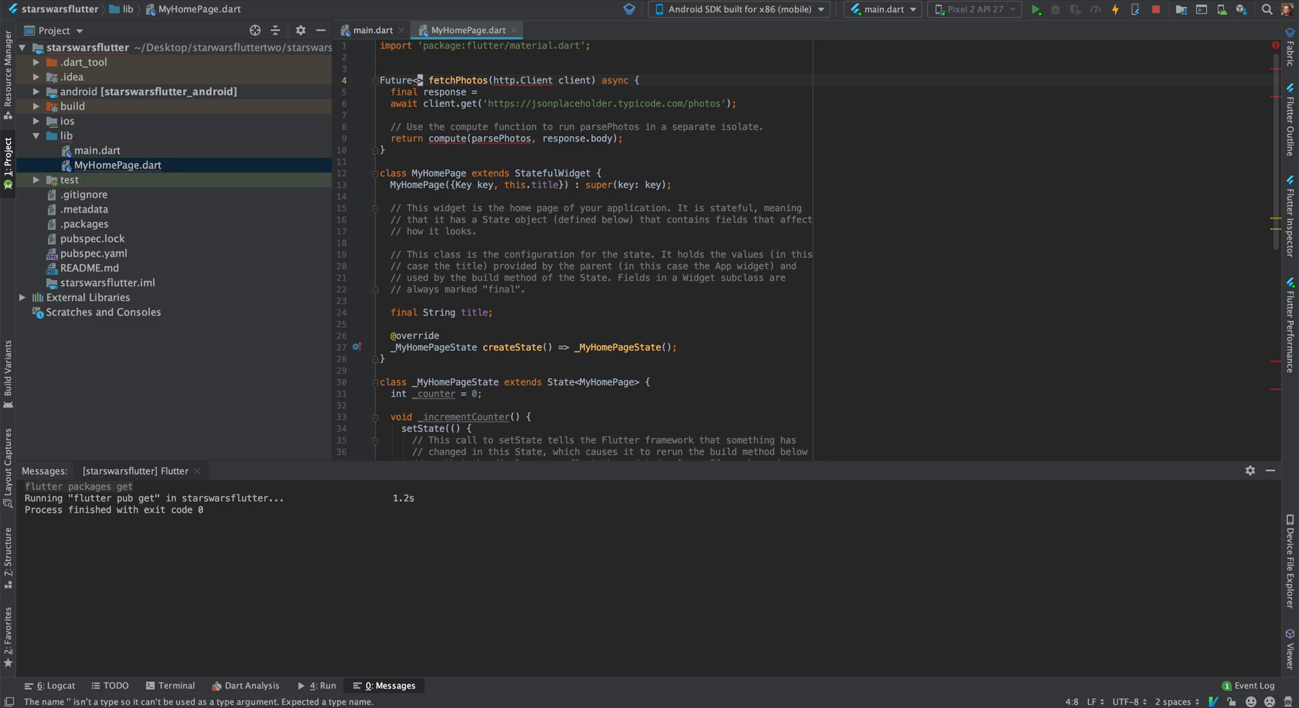
pyautogui.write('dynamic')
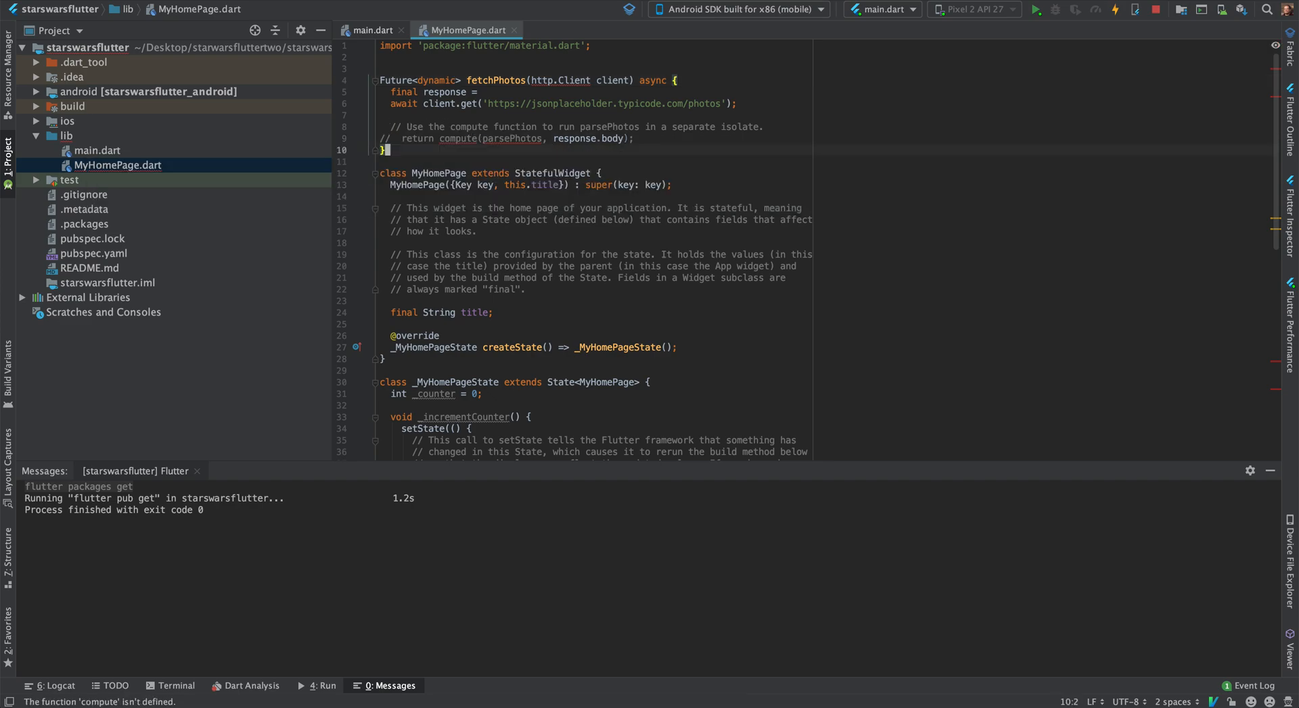
pyautogui.click(441, 105)
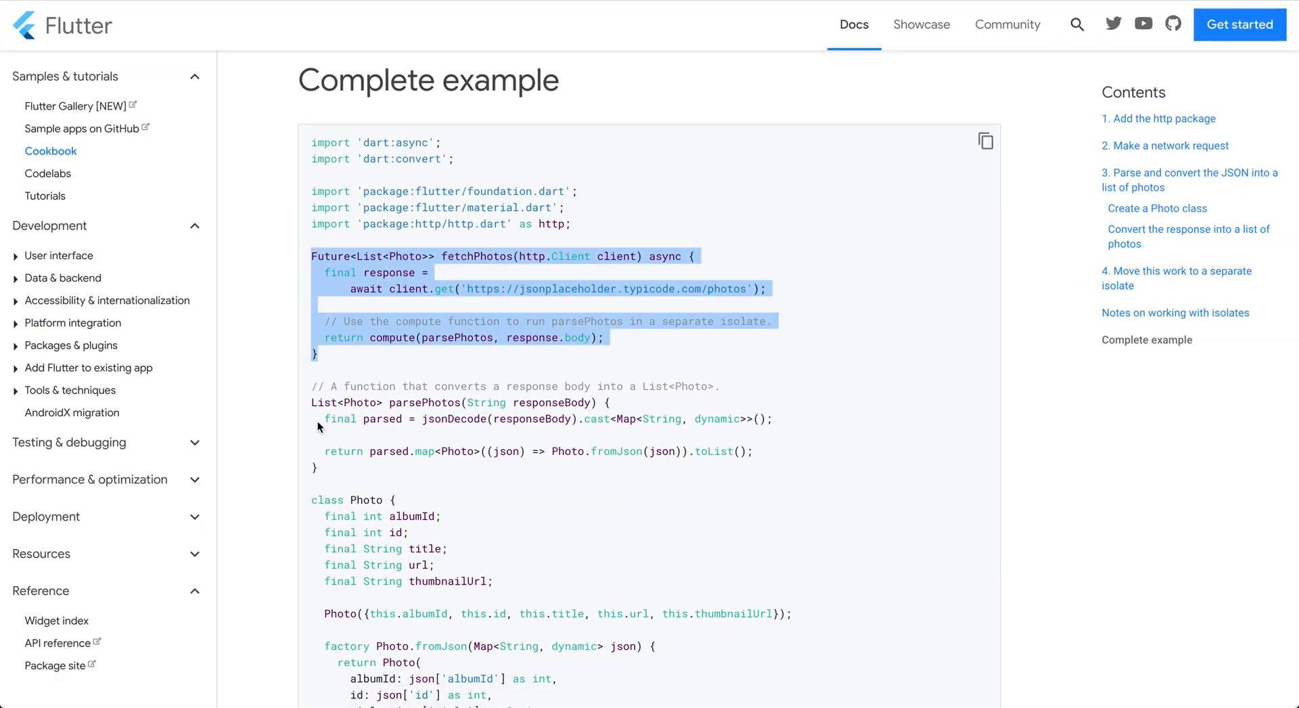
pyautogui.moveTo(339, 483)
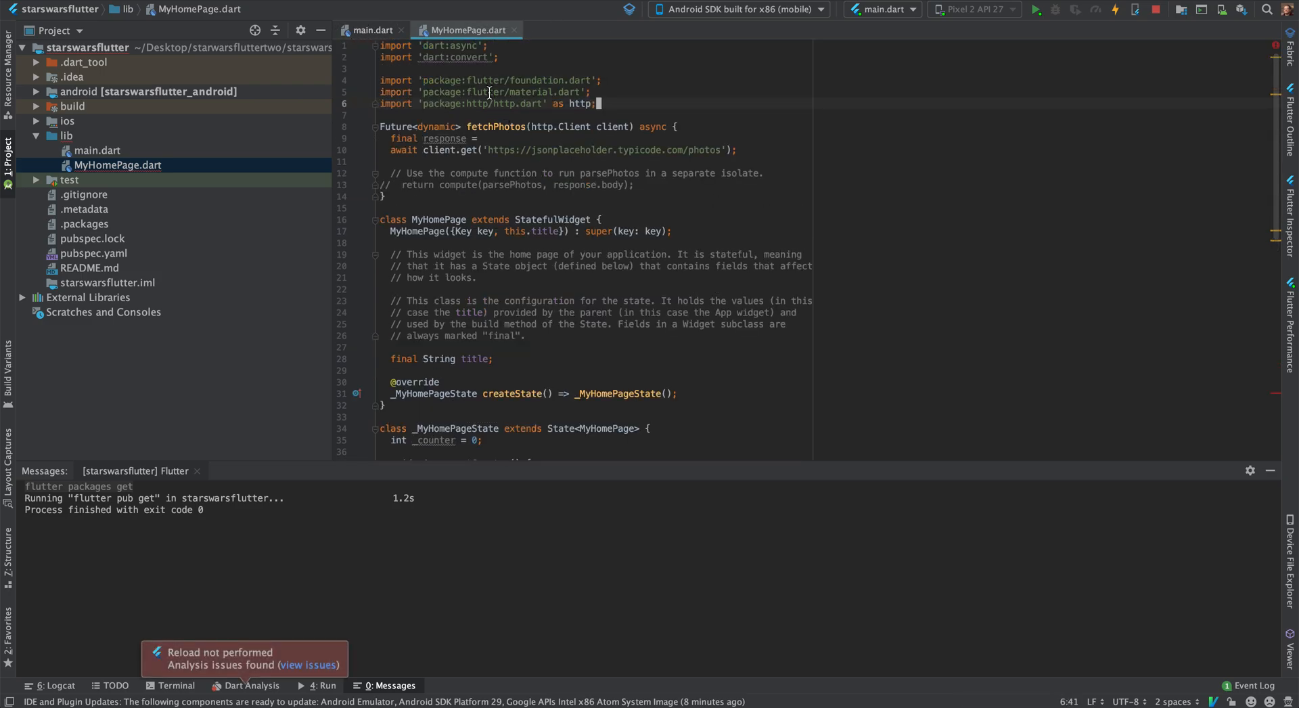
# - In fetchPhotos, decode response.body with json.decode into data and add 'return data;'
pyautogui.scroll(-3)
pyautogui.write('swapi.co/api/people/?format=')
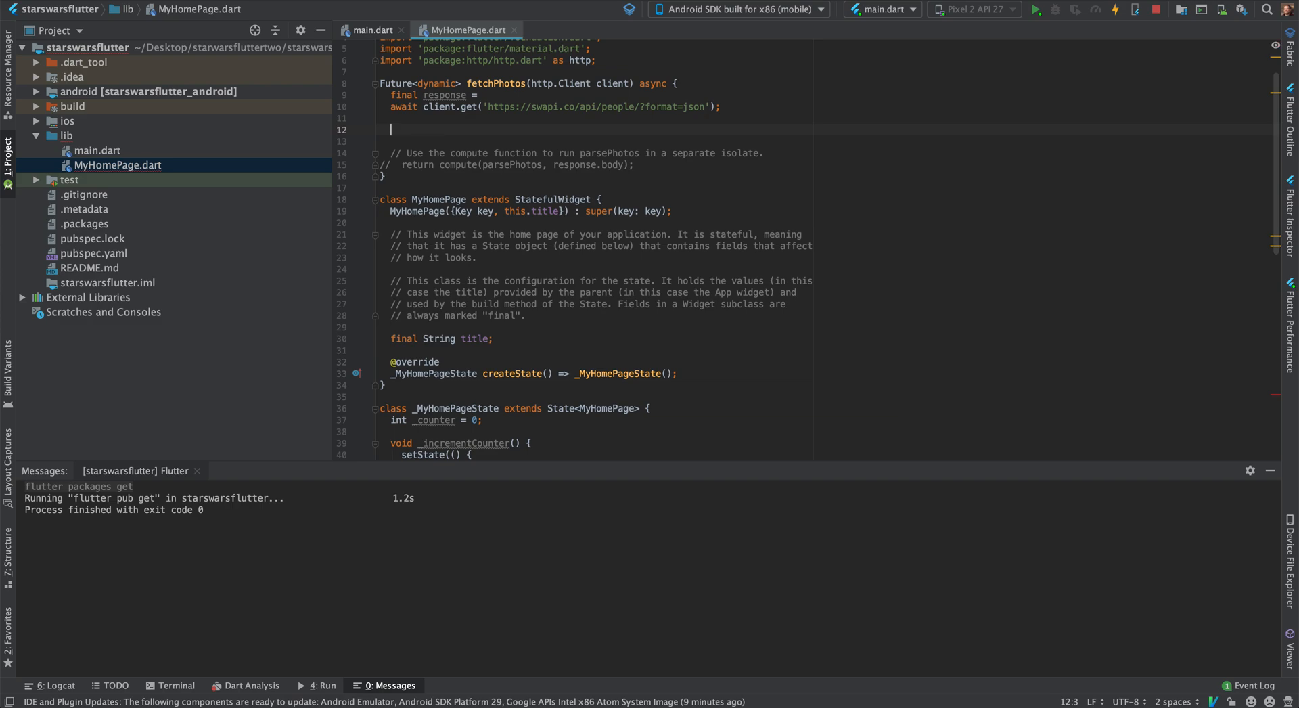
pyautogui.write('var darta')
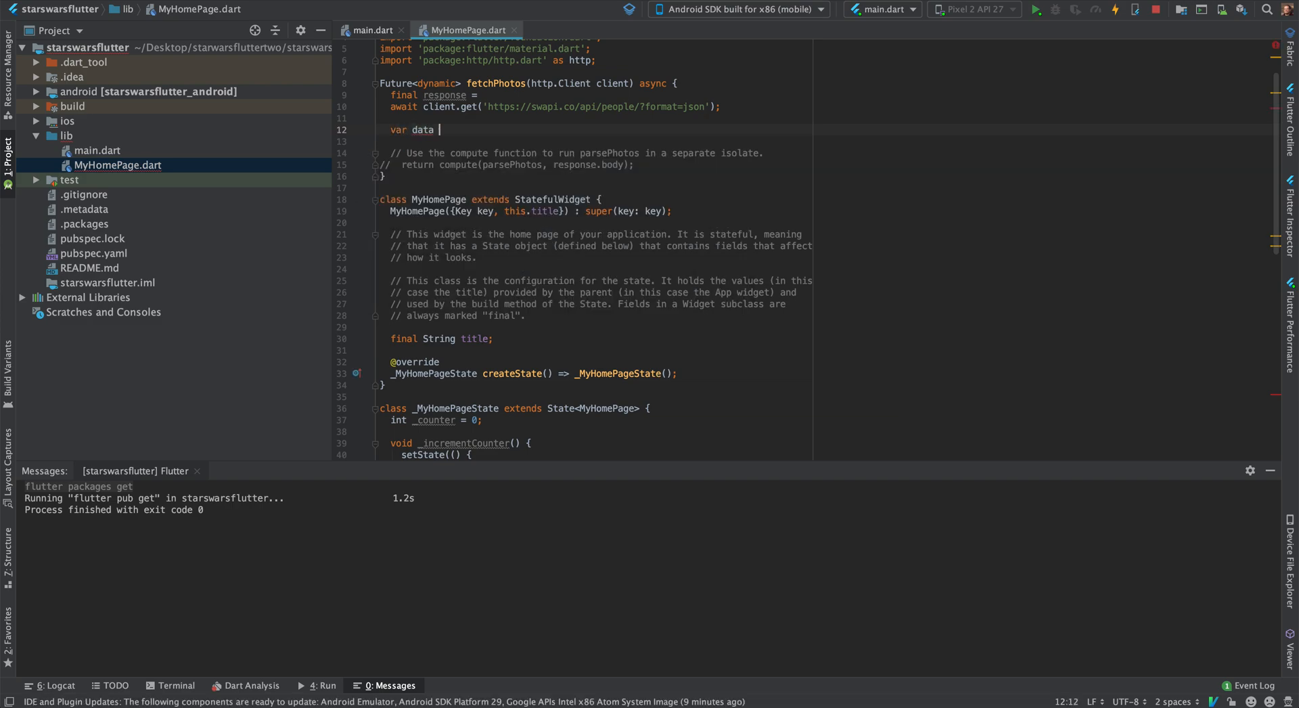
pyautogui.write('= r')
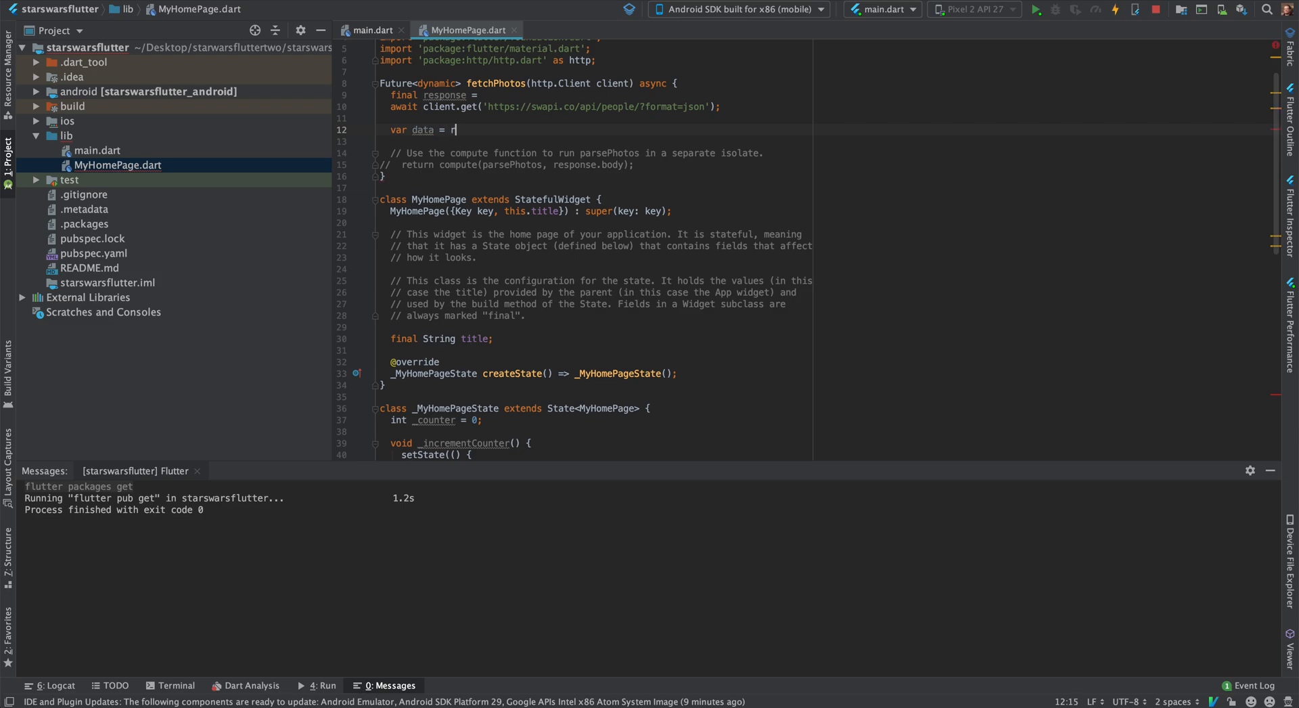
pyautogui.write('r')
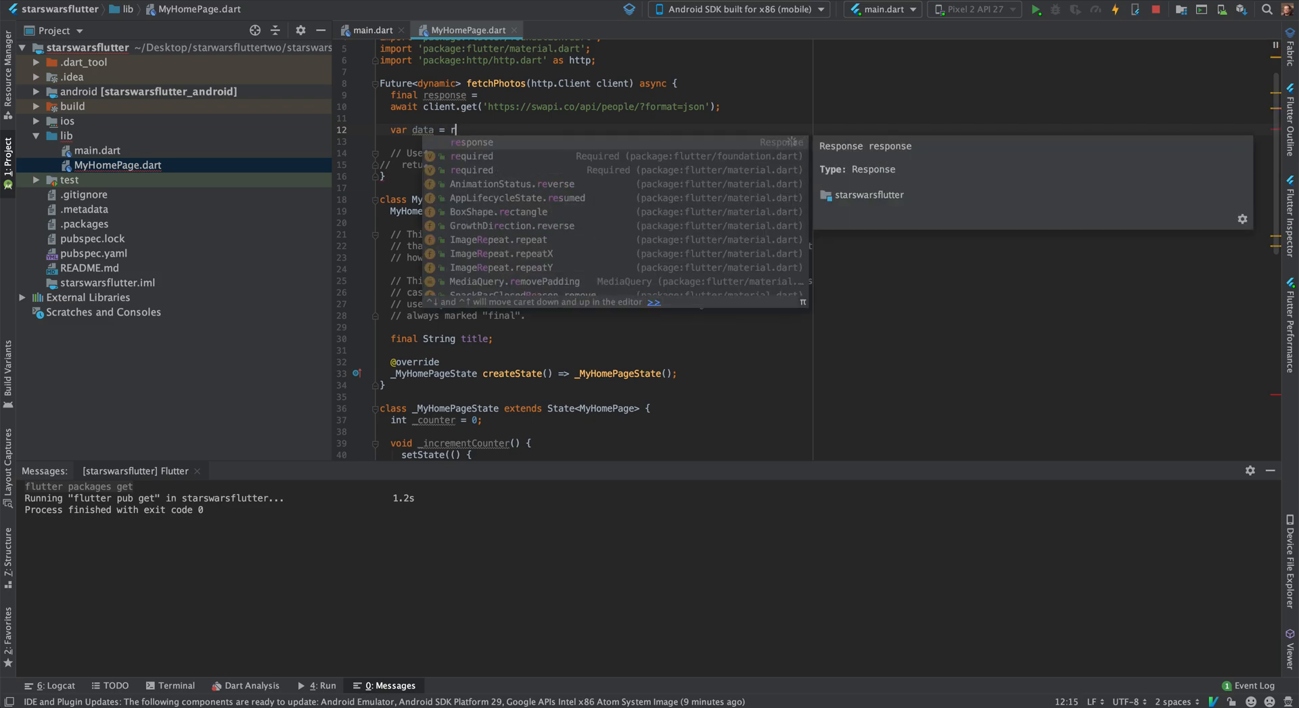
pyautogui.write('json')
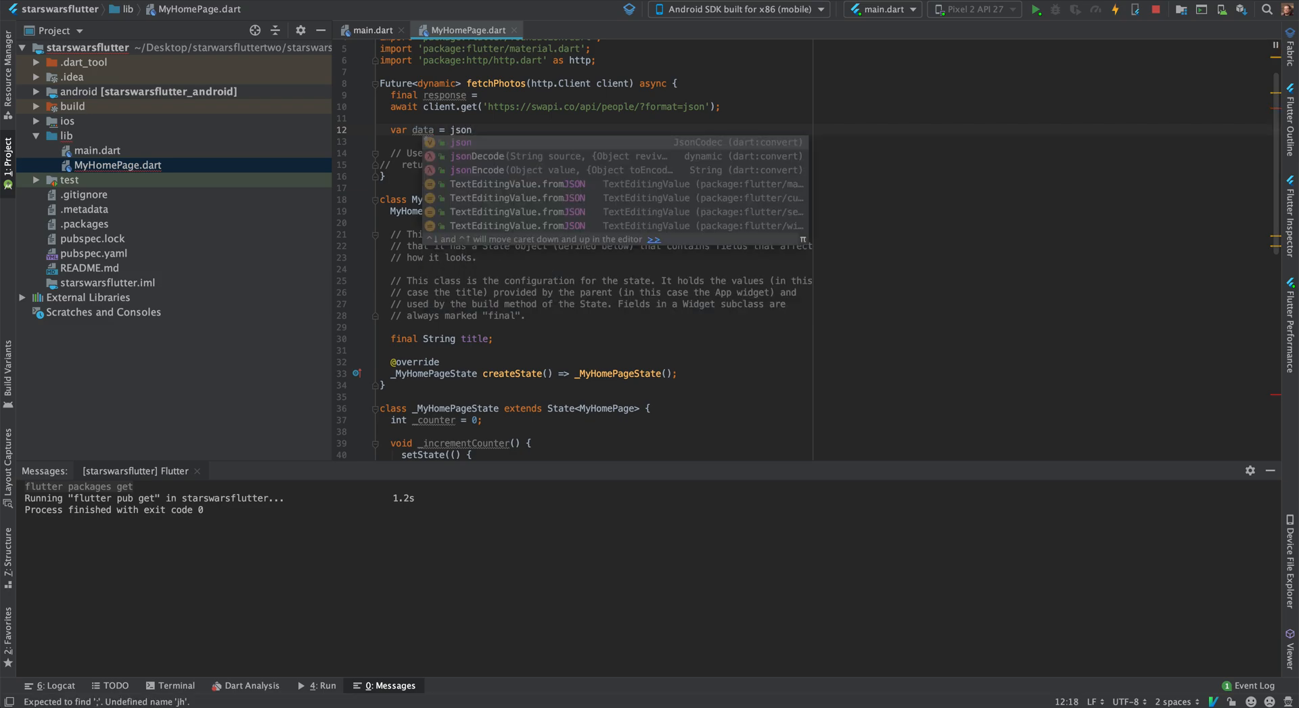
pyautogui.write('.decode(source')
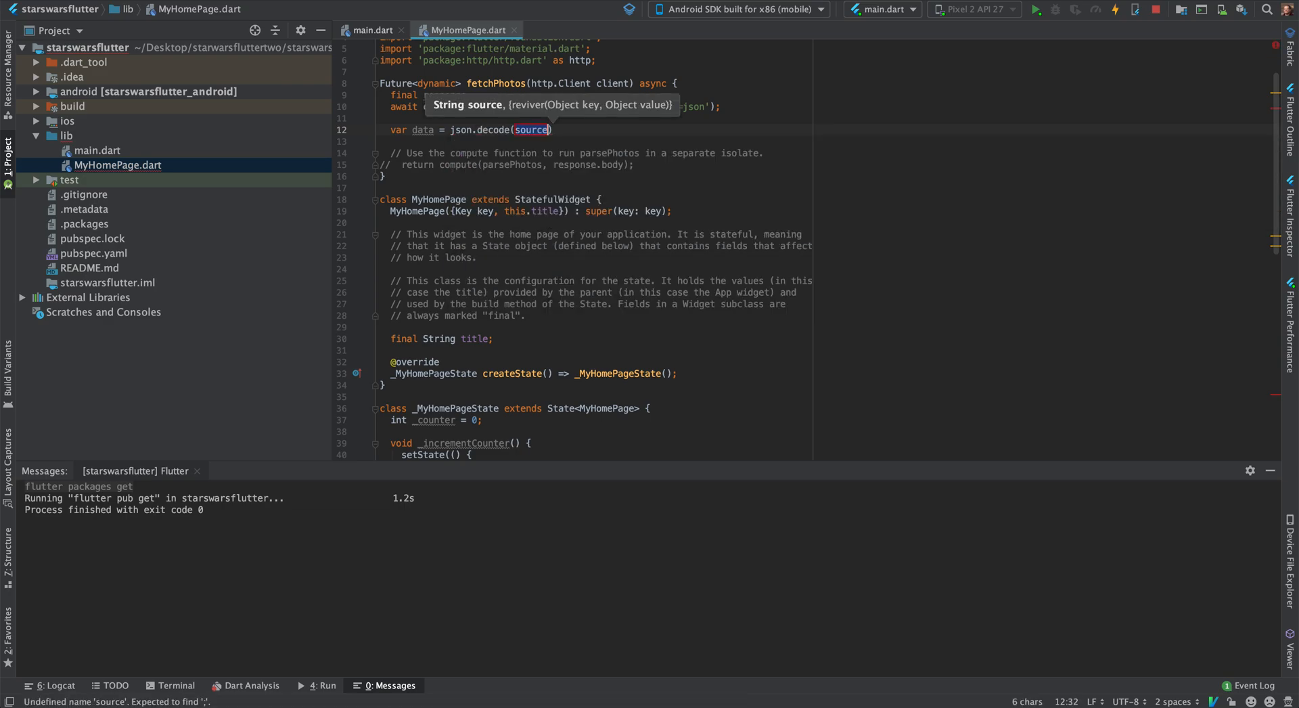
pyautogui.write('response.bo')
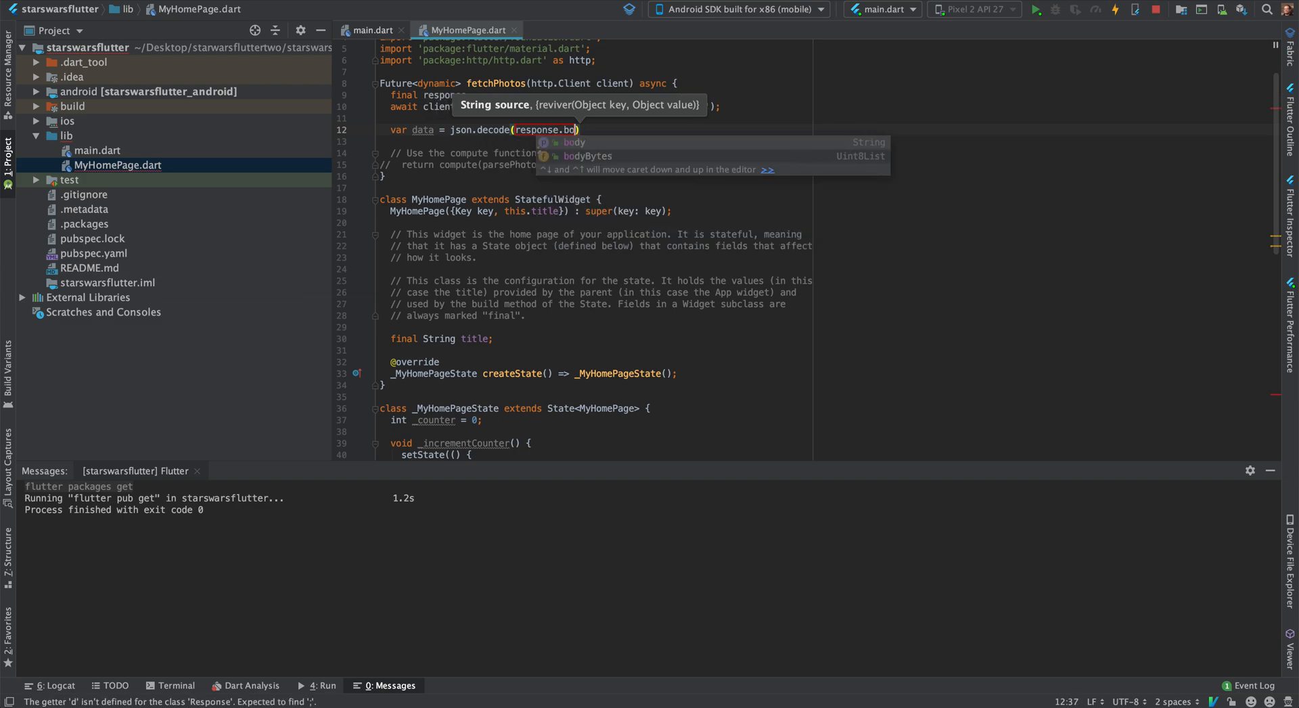
pyautogui.click(574, 142)
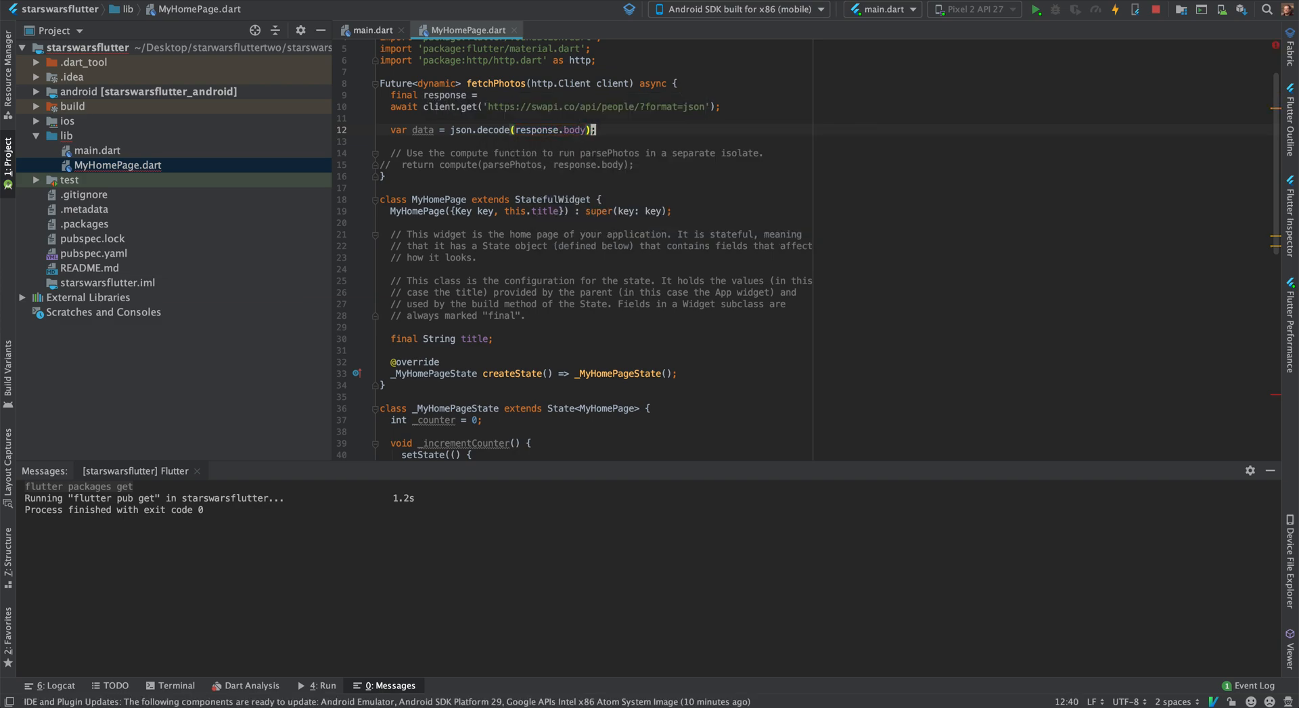
pyautogui.write('return data;')
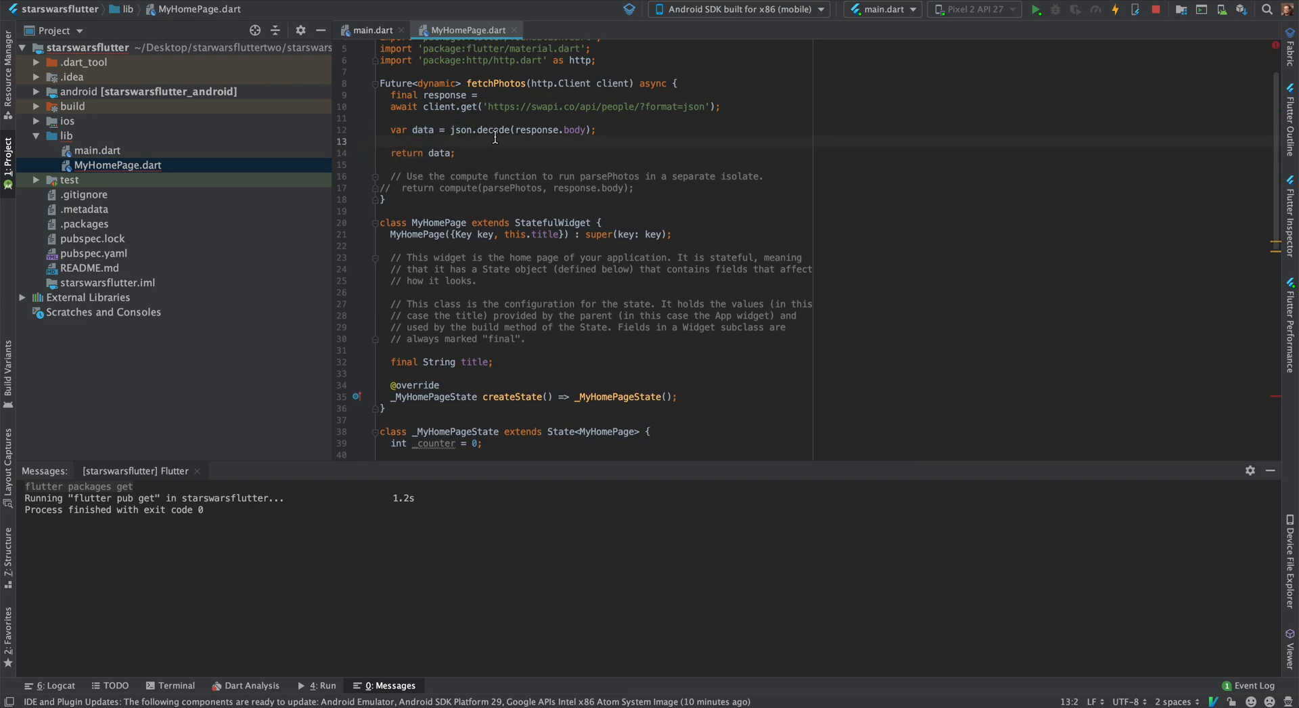
# - Scroll through MyHomePage.dart while renaming fetchPhotos to fetchPeople and PhotosList to PeopleList
pyautogui.scroll(-3)
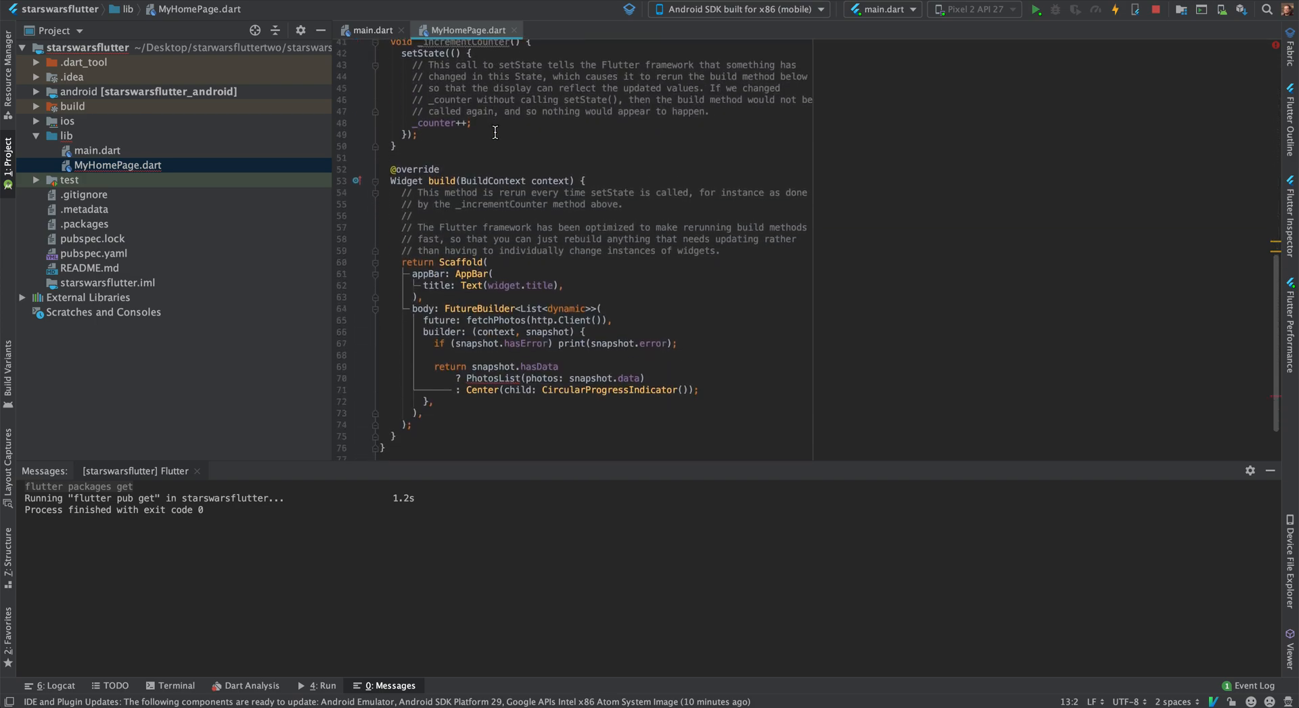
pyautogui.scroll(-3)
pyautogui.write('eople')
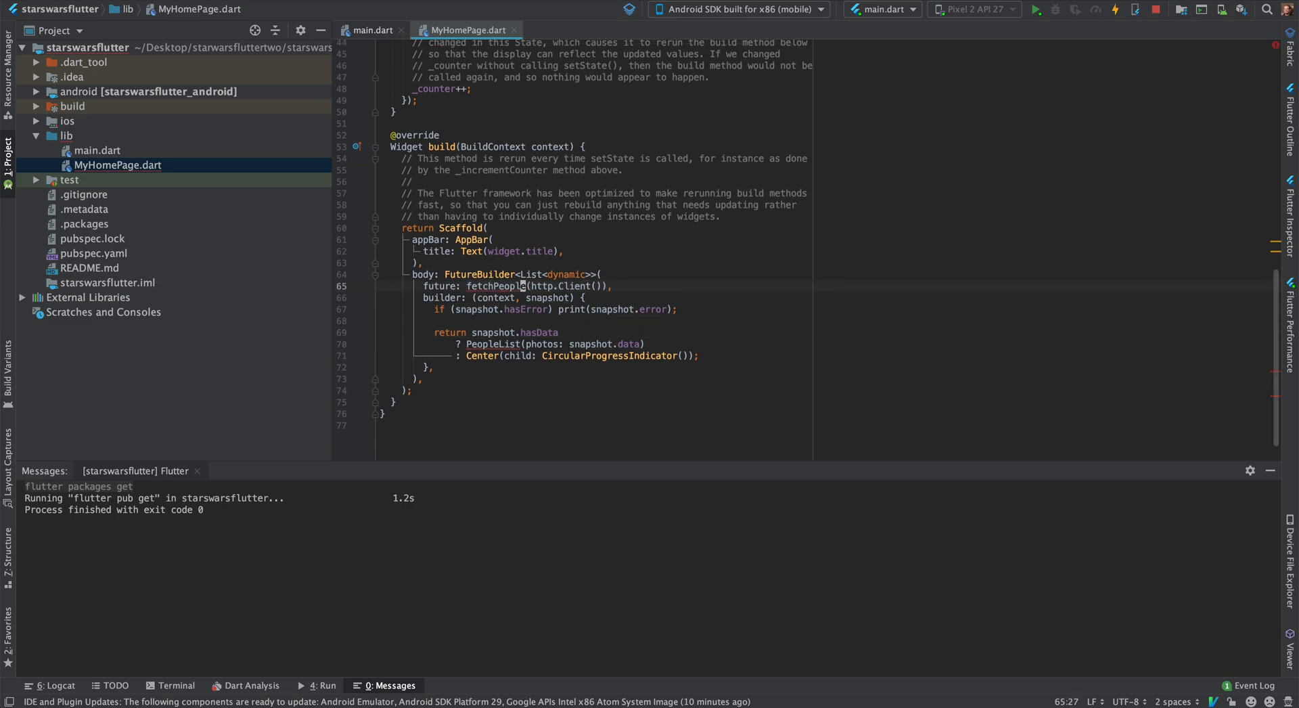
pyautogui.scroll(3)
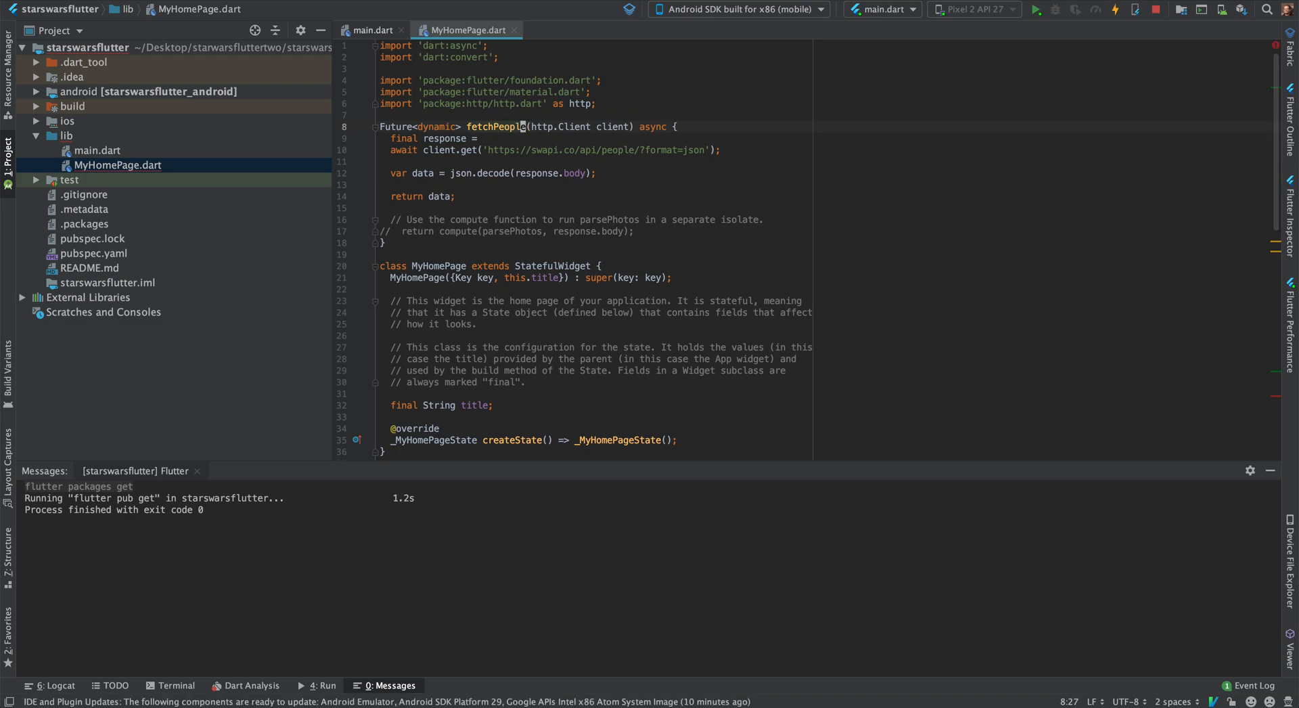
pyautogui.scroll(-3)
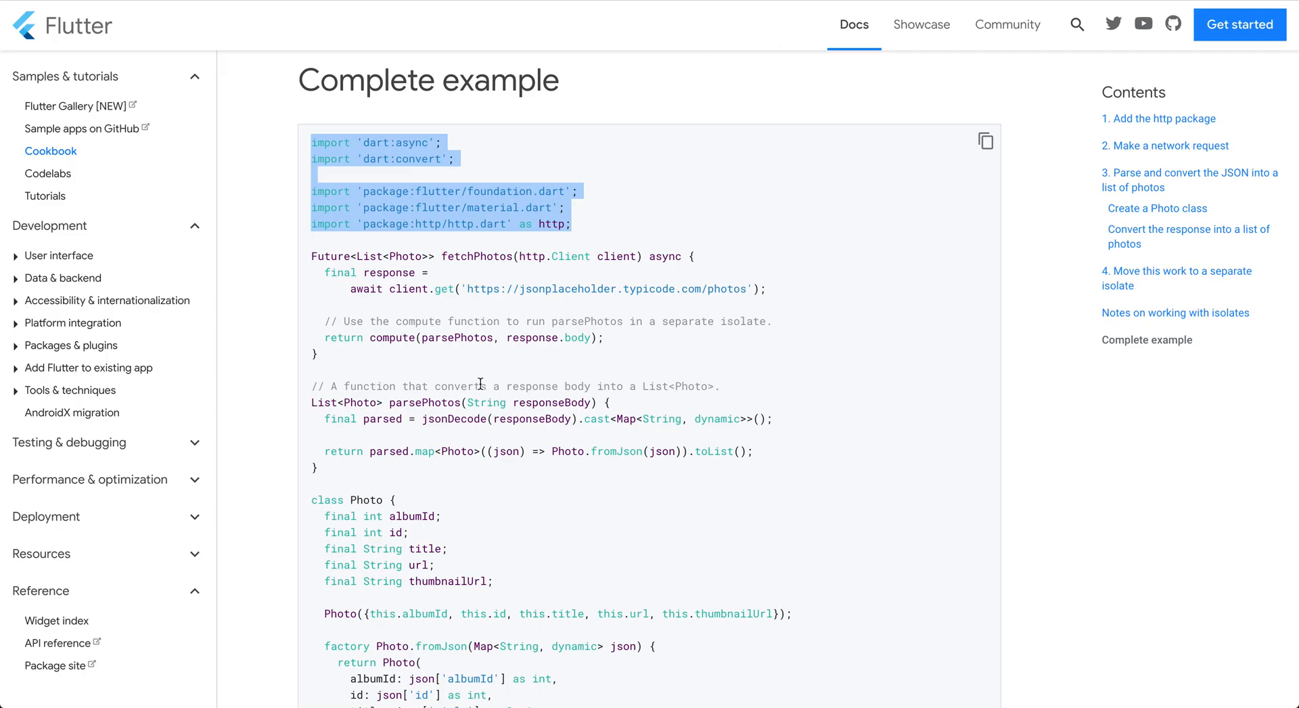
pyautogui.scroll(-3)
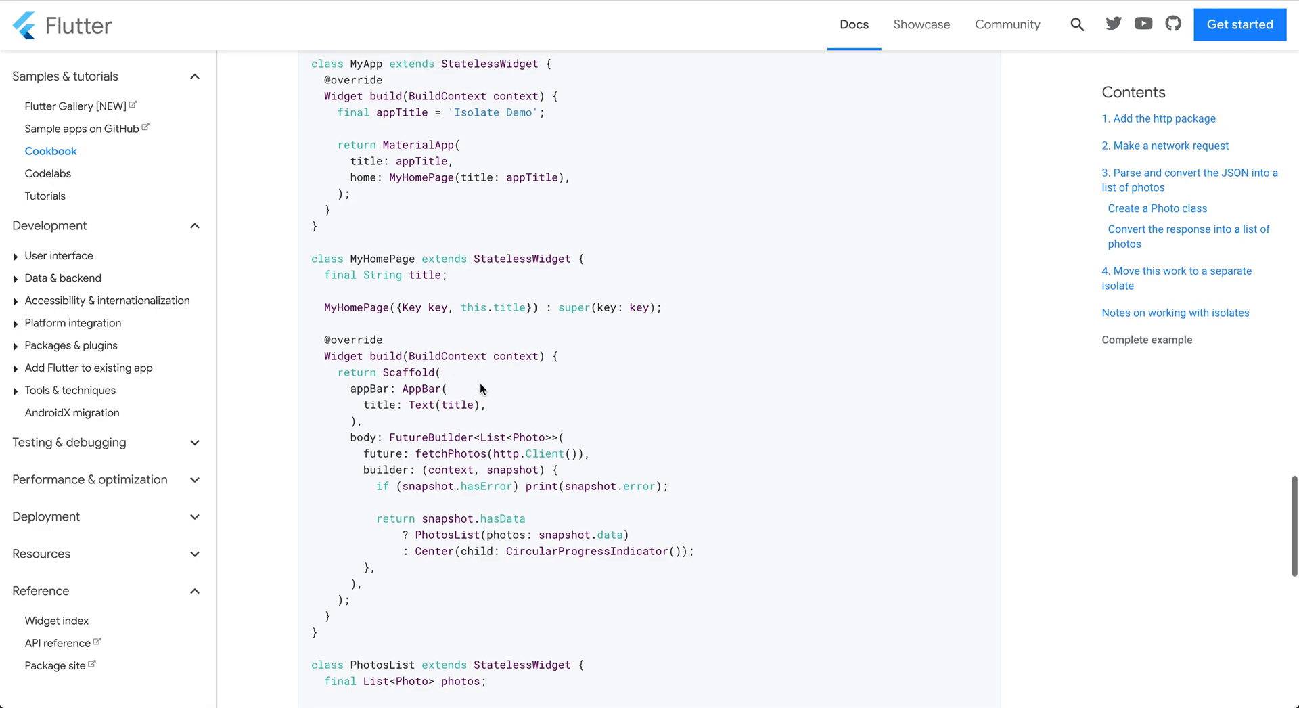
pyautogui.scroll(-3)
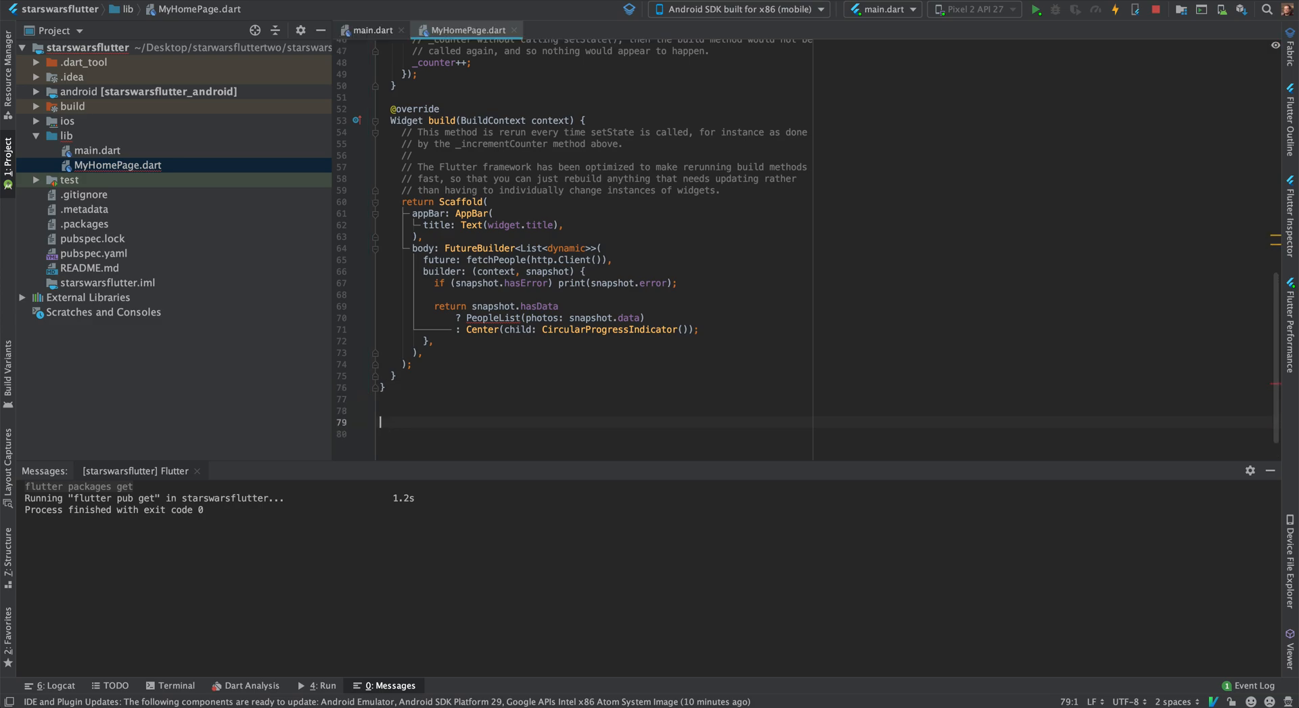
# - In the PeopleList class, add a 'final dynamic people' field and set it via this.people in the constructor
pyautogui.scroll(-3)
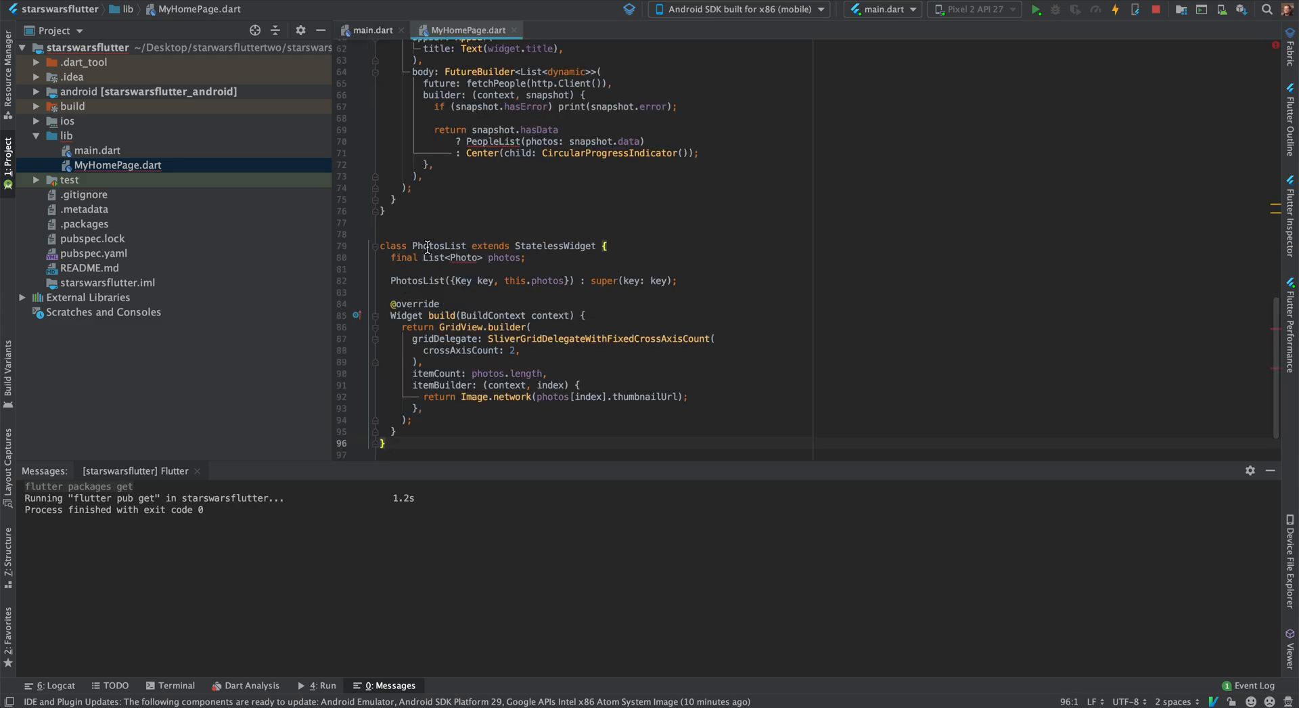
pyautogui.click(452, 257)
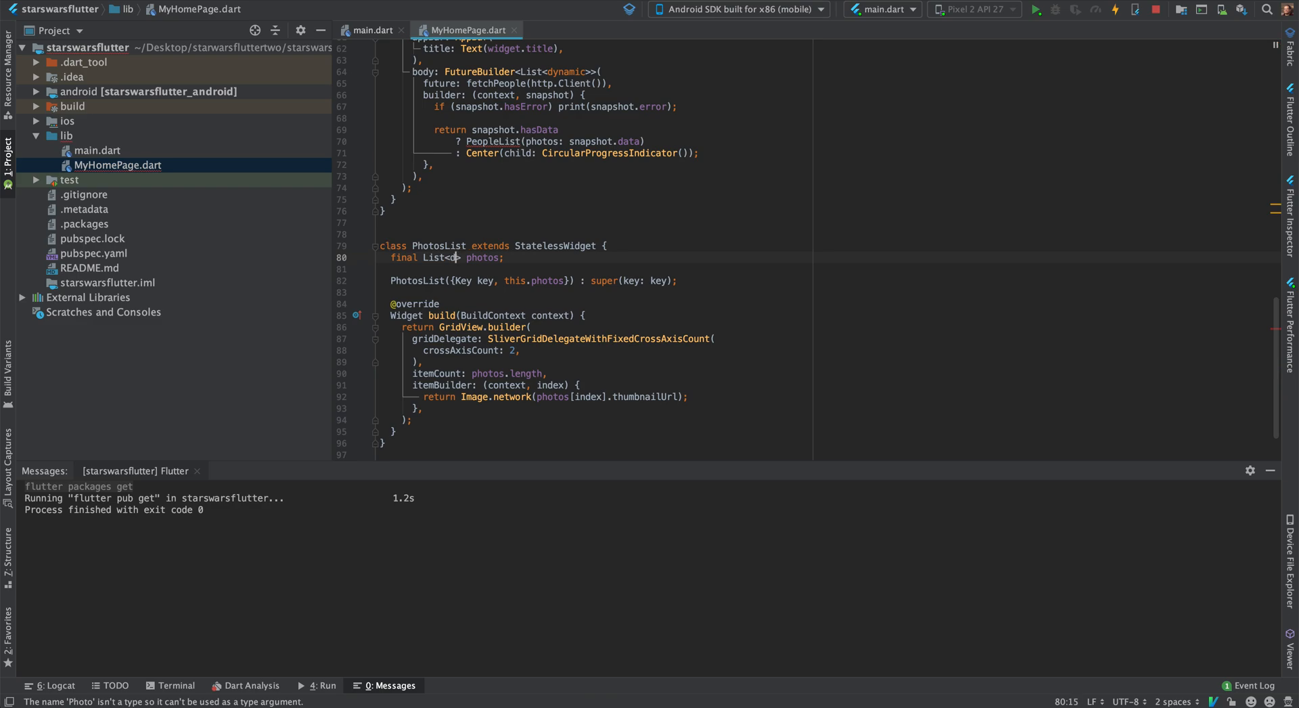
pyautogui.write('dynamic')
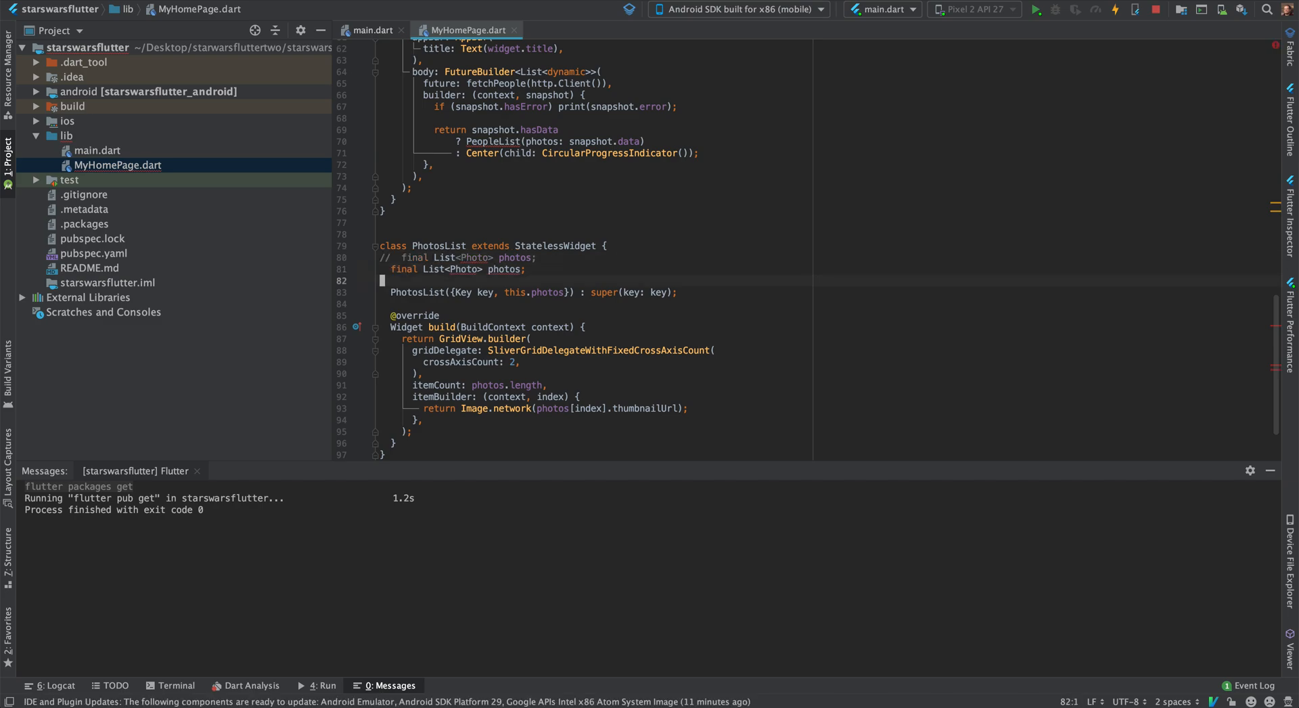
pyautogui.click(435, 268)
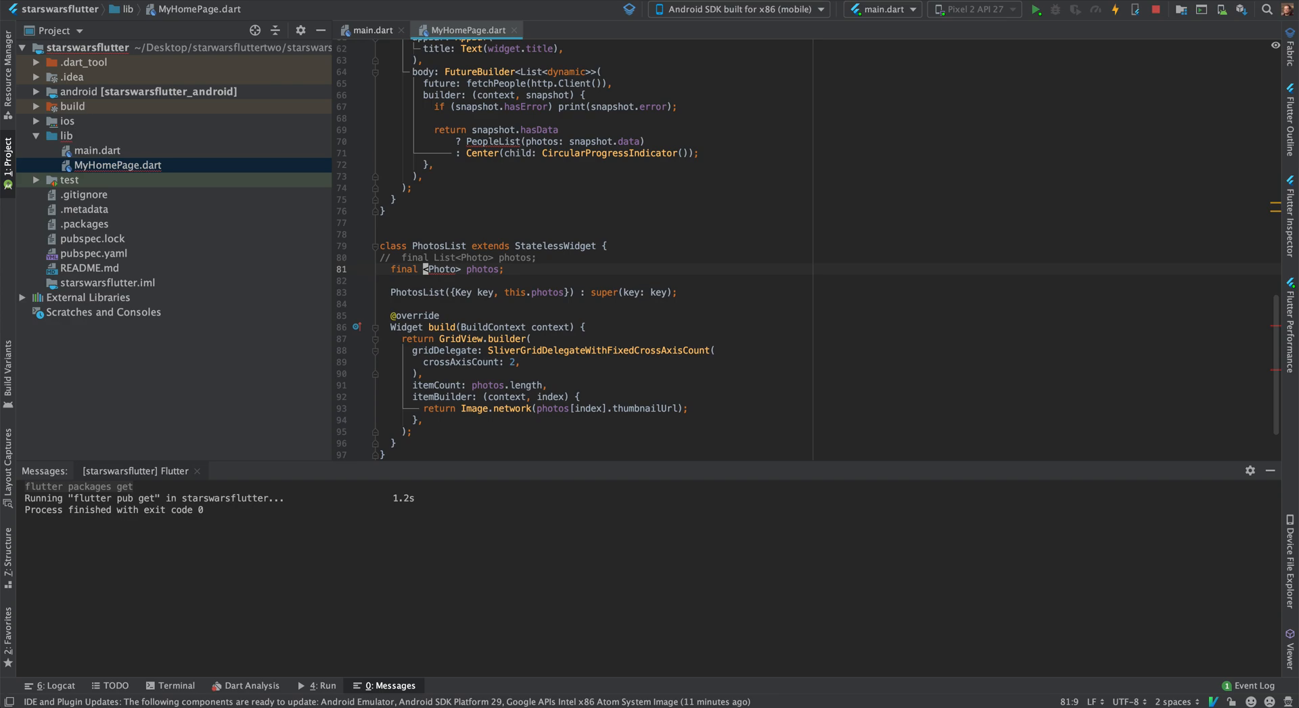
pyautogui.write('dy')
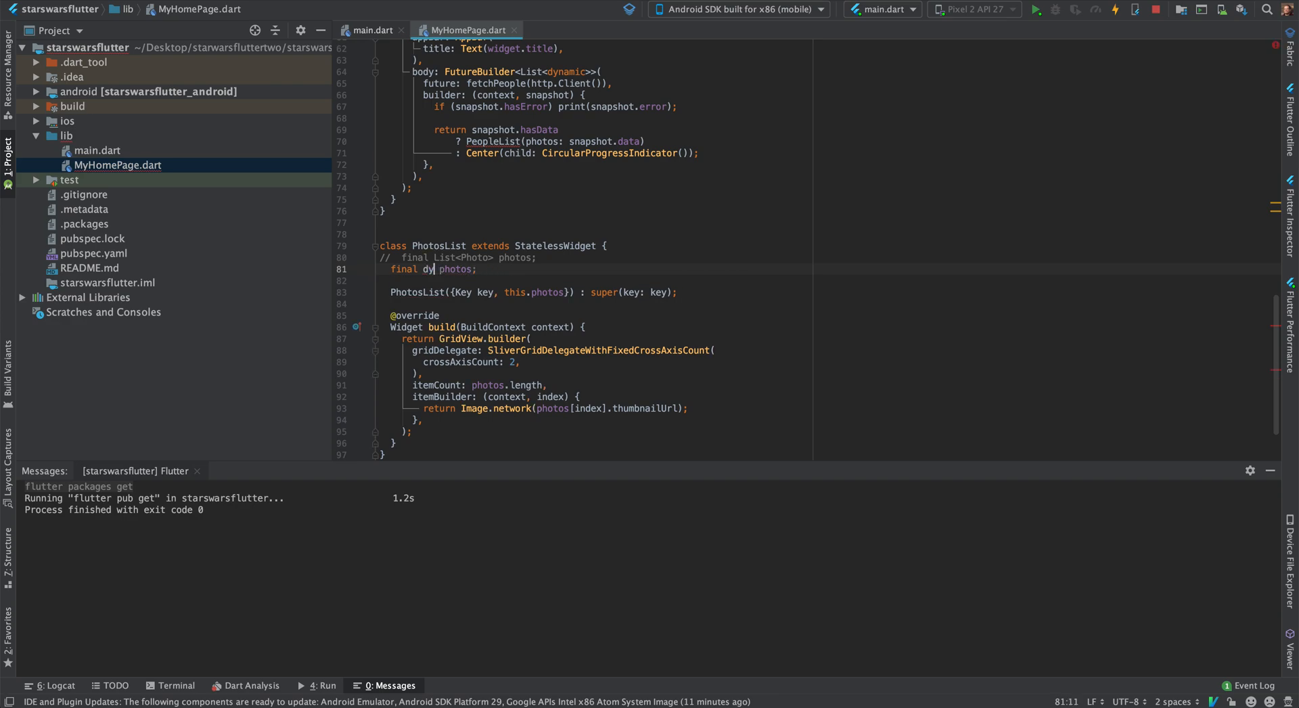
pyautogui.write('namic')
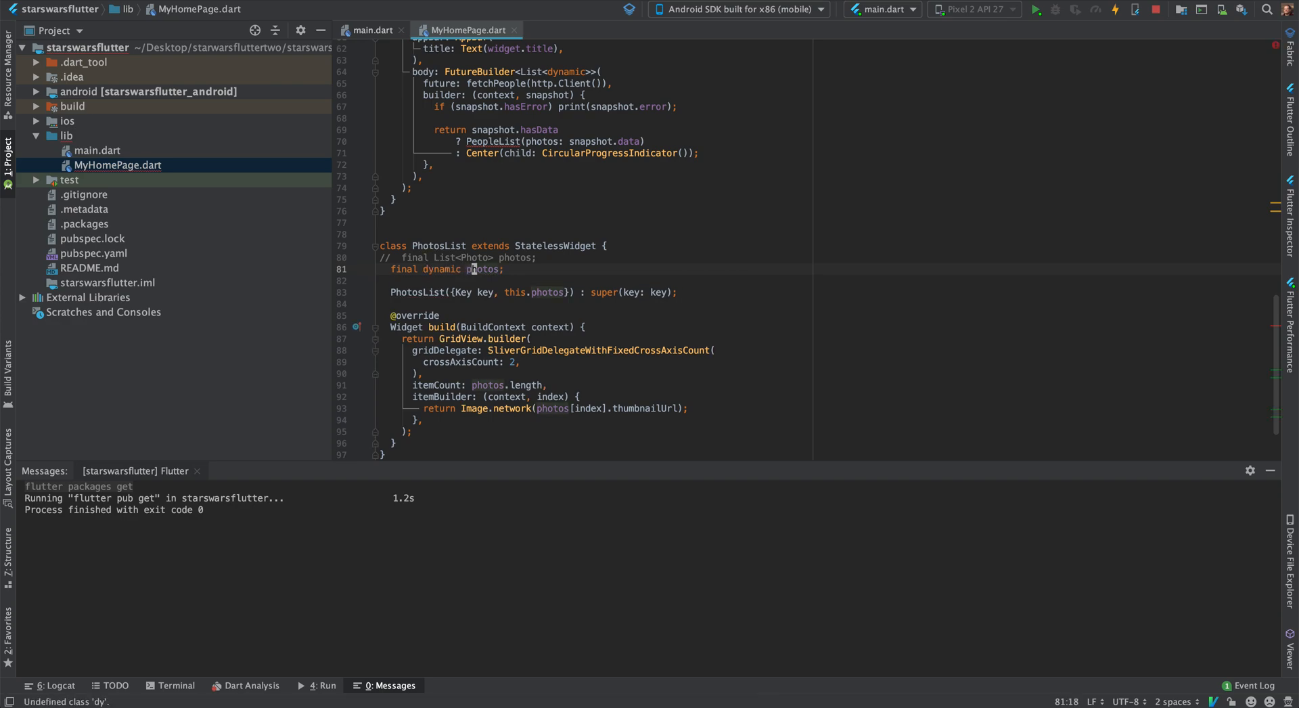
pyautogui.write('people')
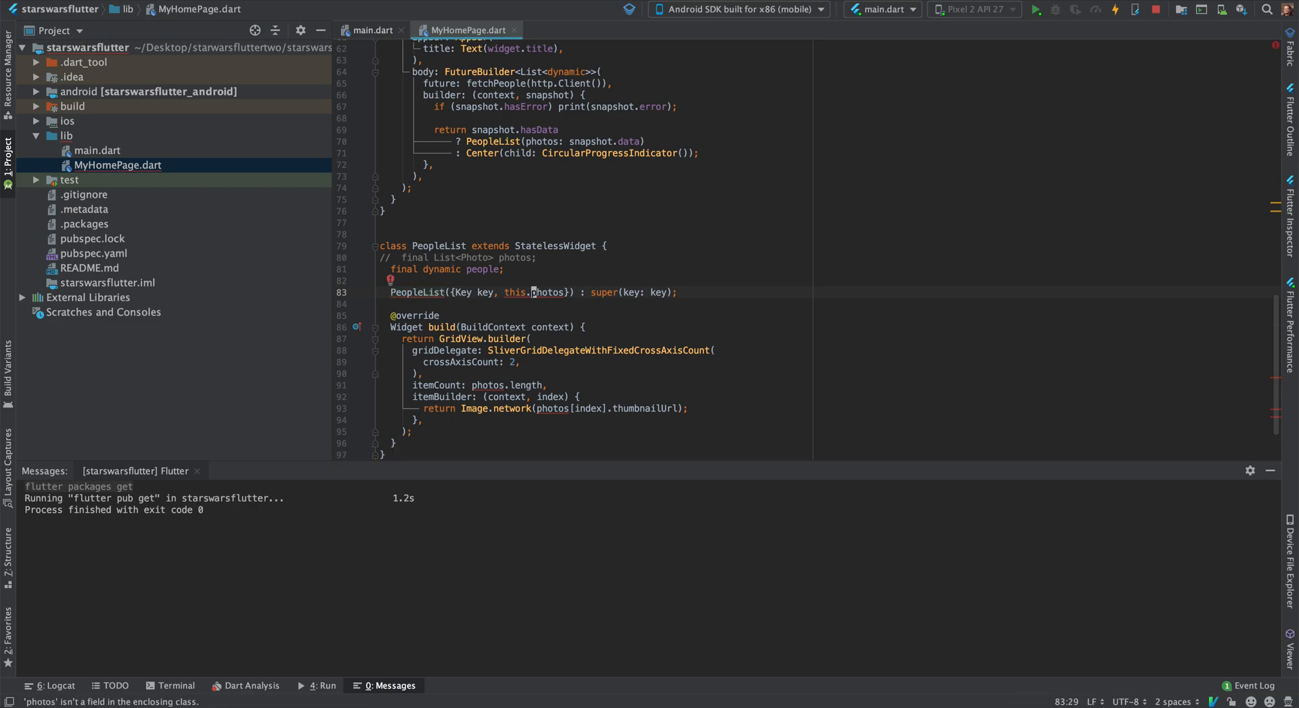
pyautogui.write('people')
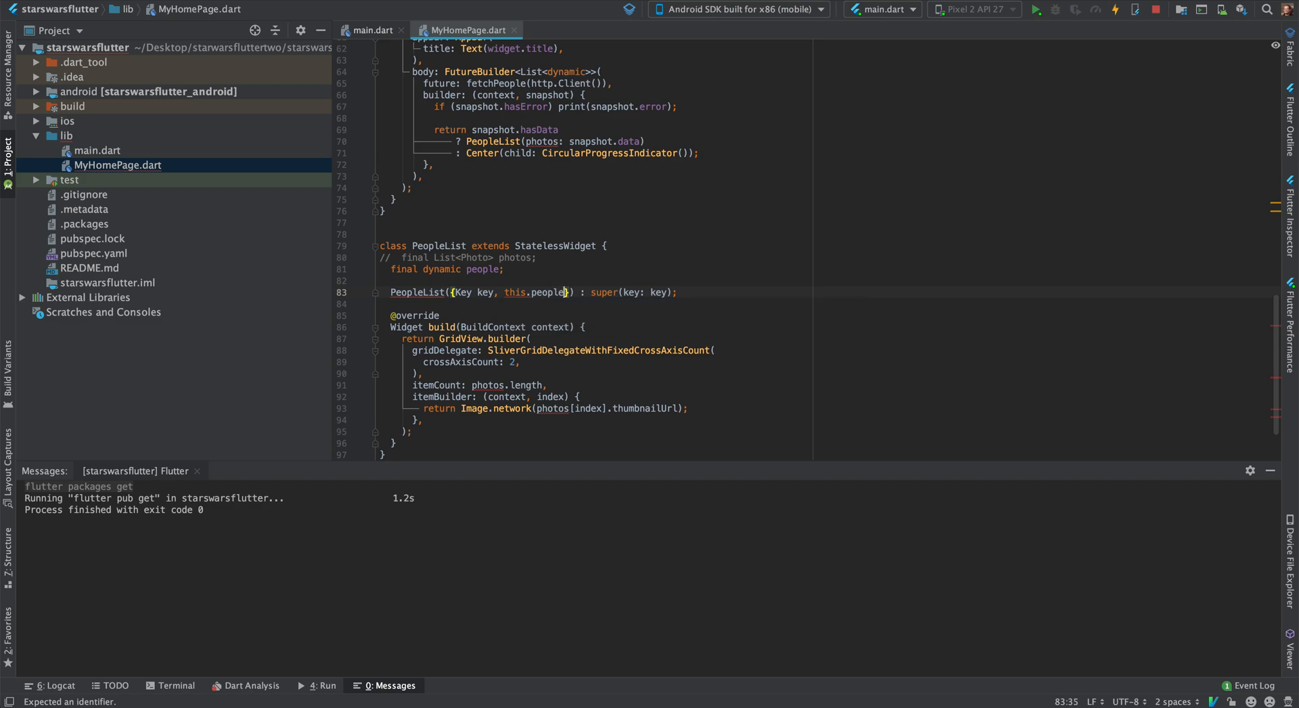
pyautogui.click(562, 349)
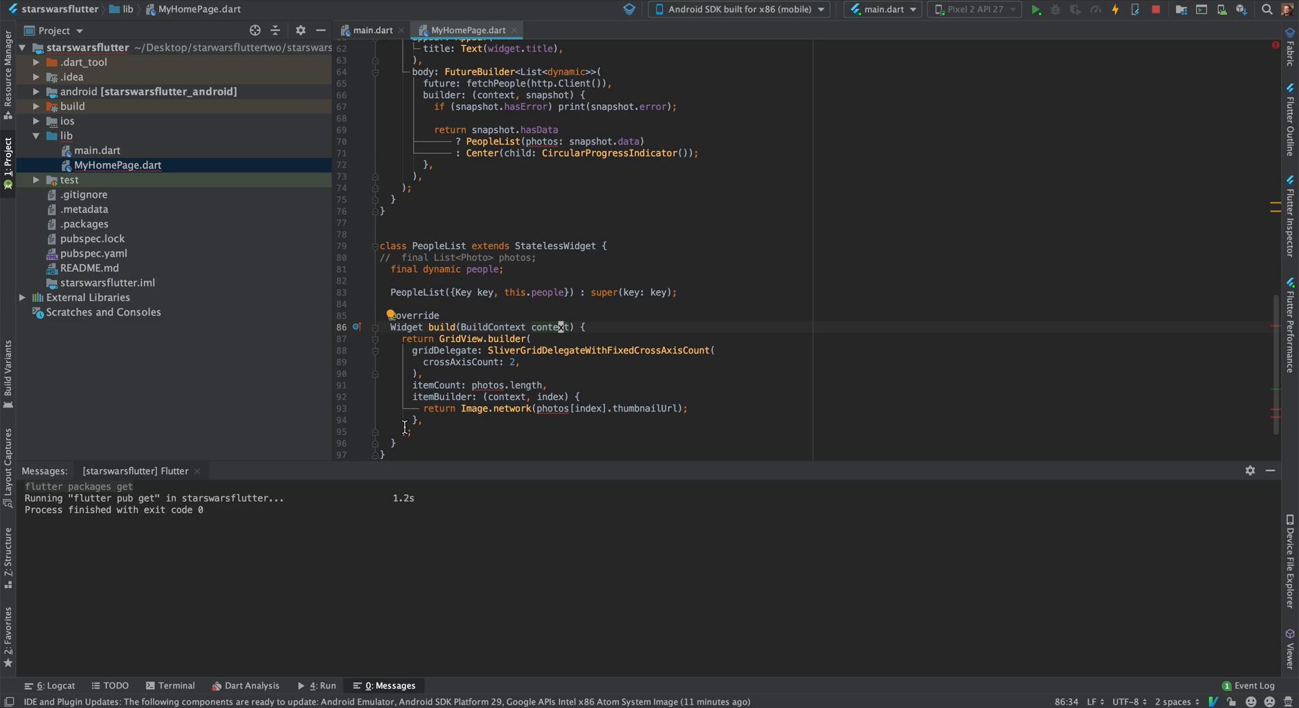
# - Turn GridView.builder into ListView.builder without gridDelegate, reading itemCount and items from people
pyautogui.click(460, 339)
pyautogui.write('List')
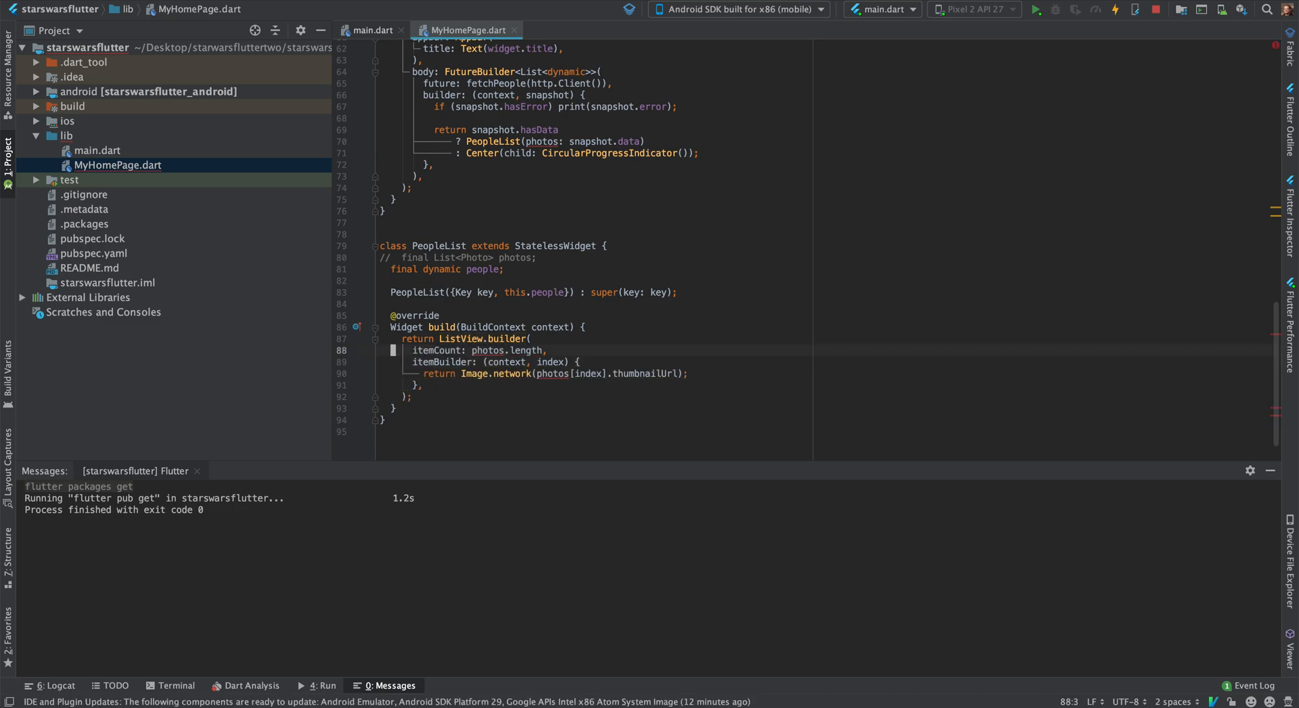
pyautogui.write('/phot')
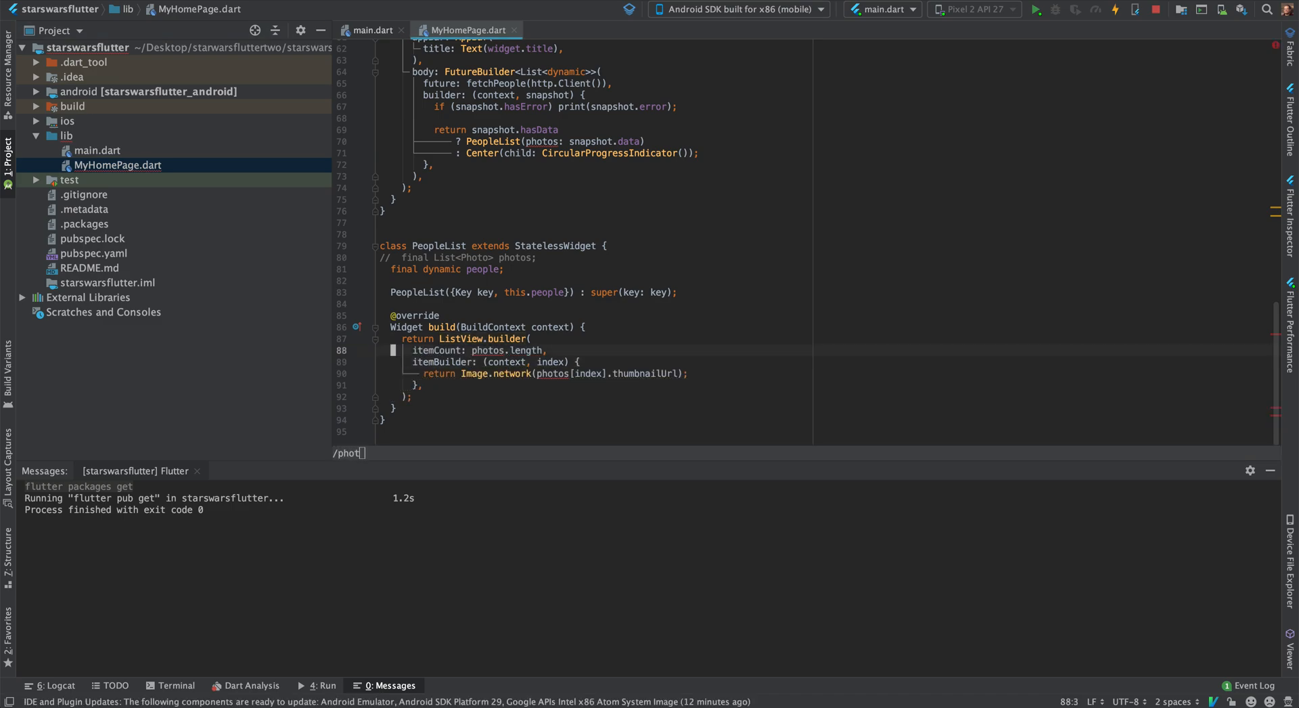
pyautogui.click(475, 350)
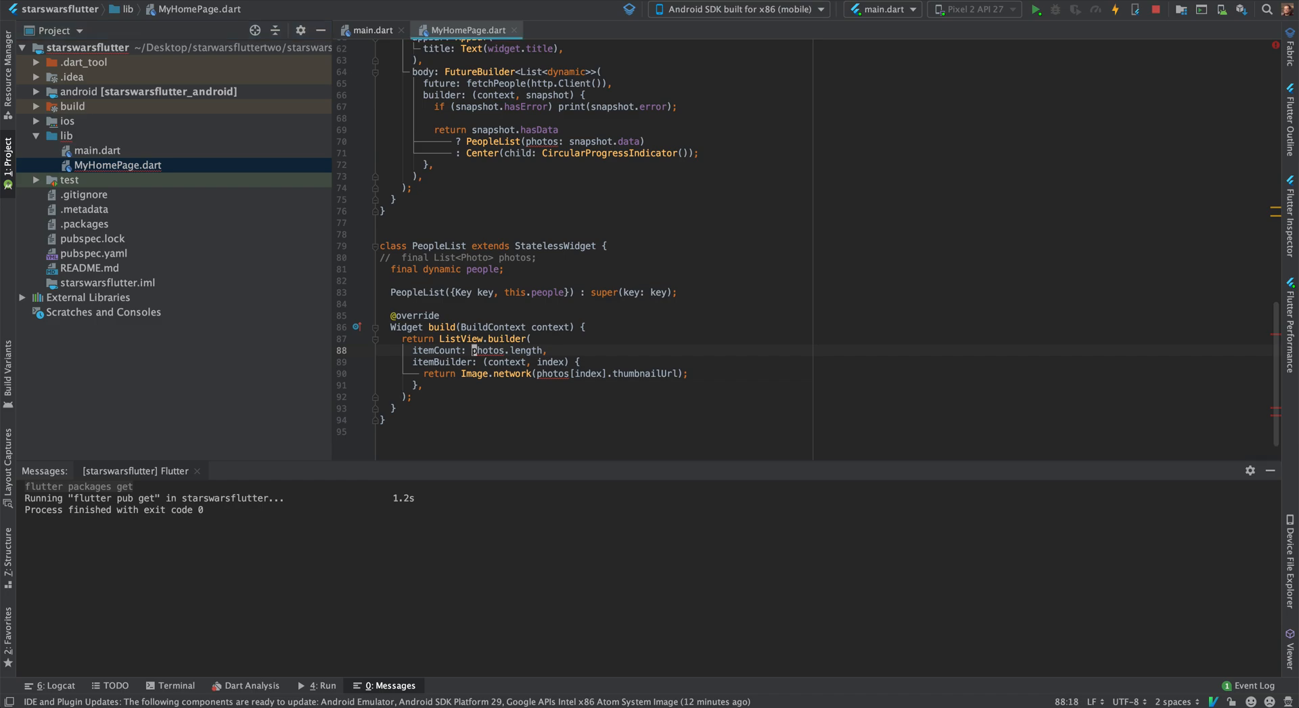
pyautogui.write('po')
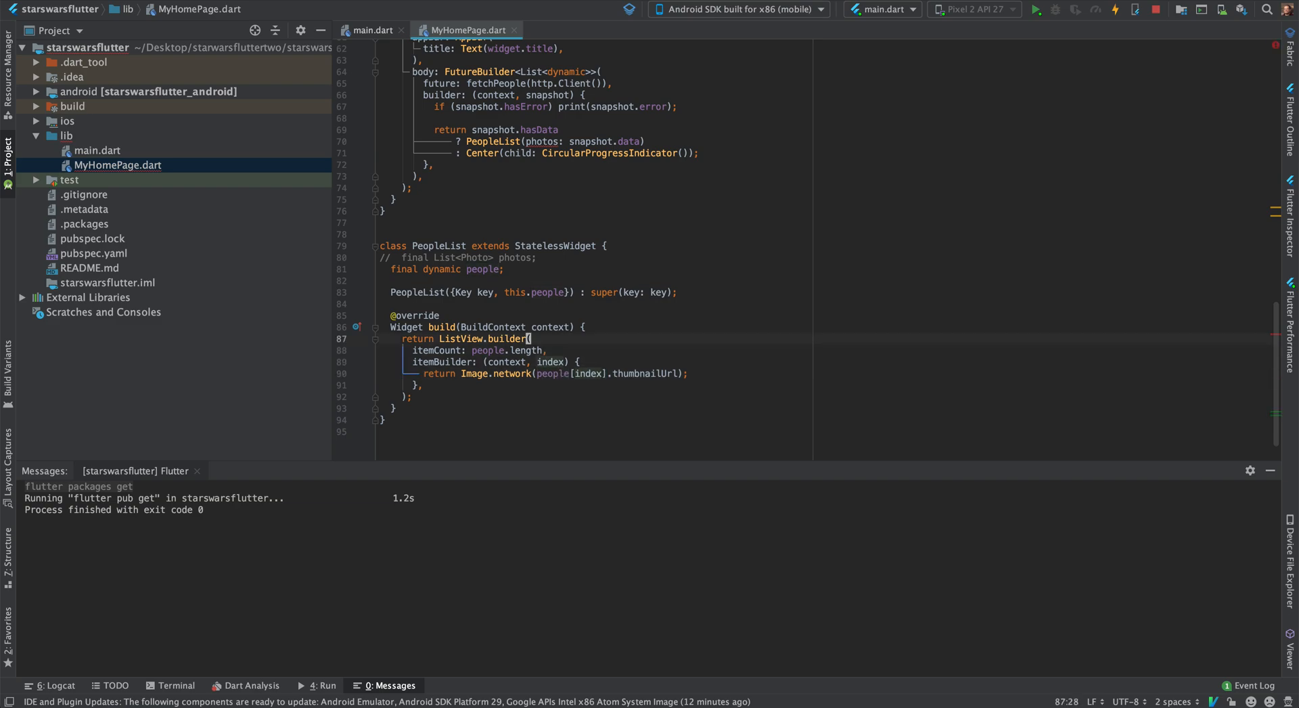
pyautogui.click(560, 363)
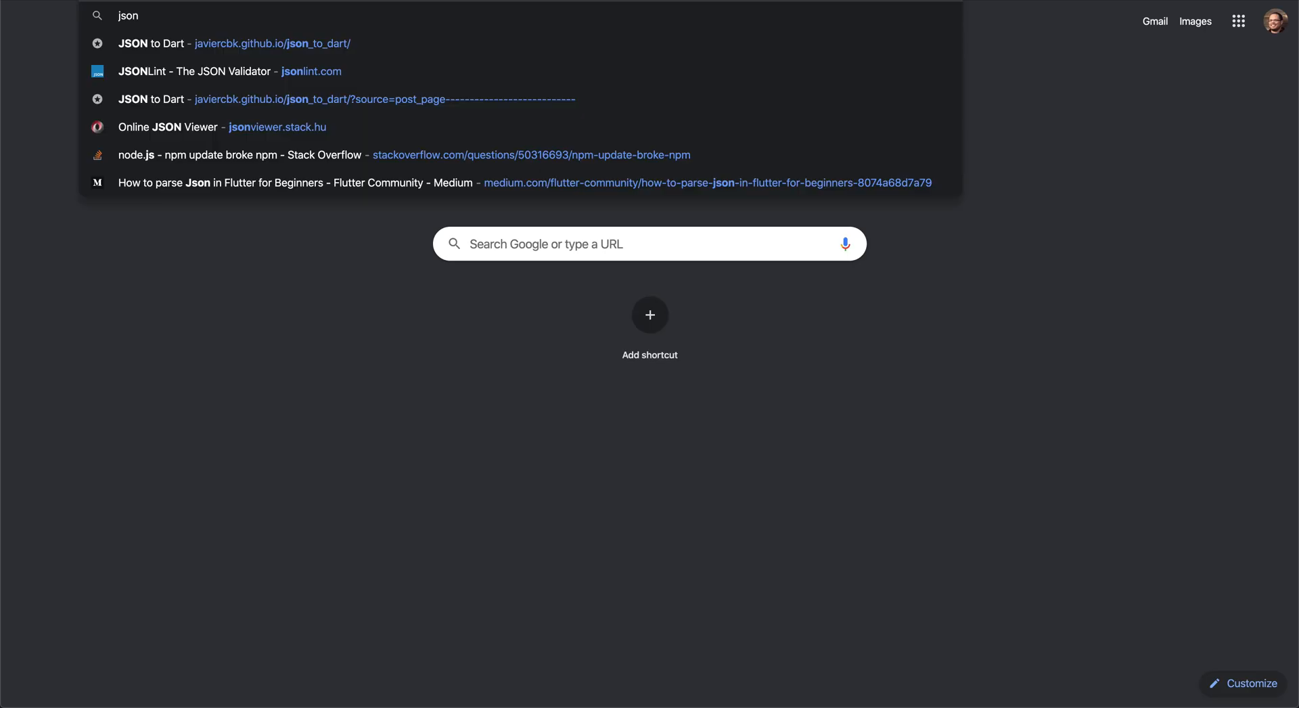
# - Open JSONLint in a new tab and paste the SWAPI people response into the editor
pyautogui.click(193, 72)
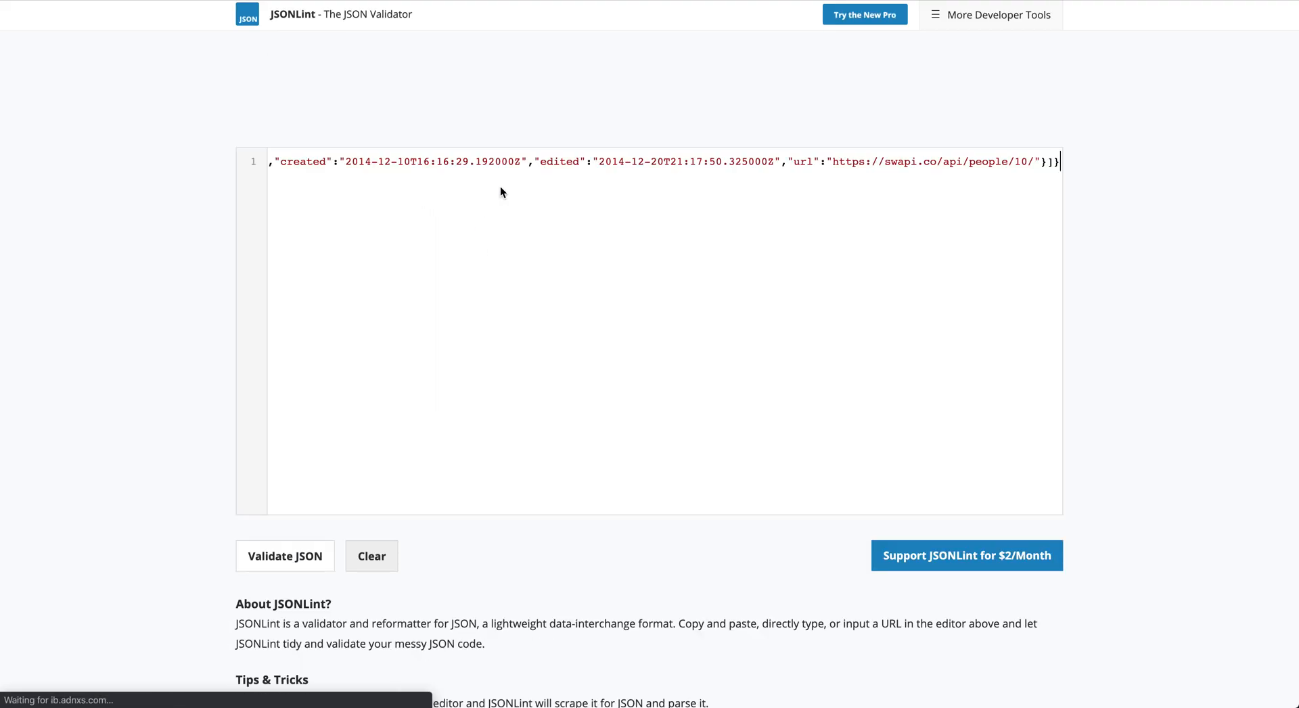
pyautogui.click(284, 555)
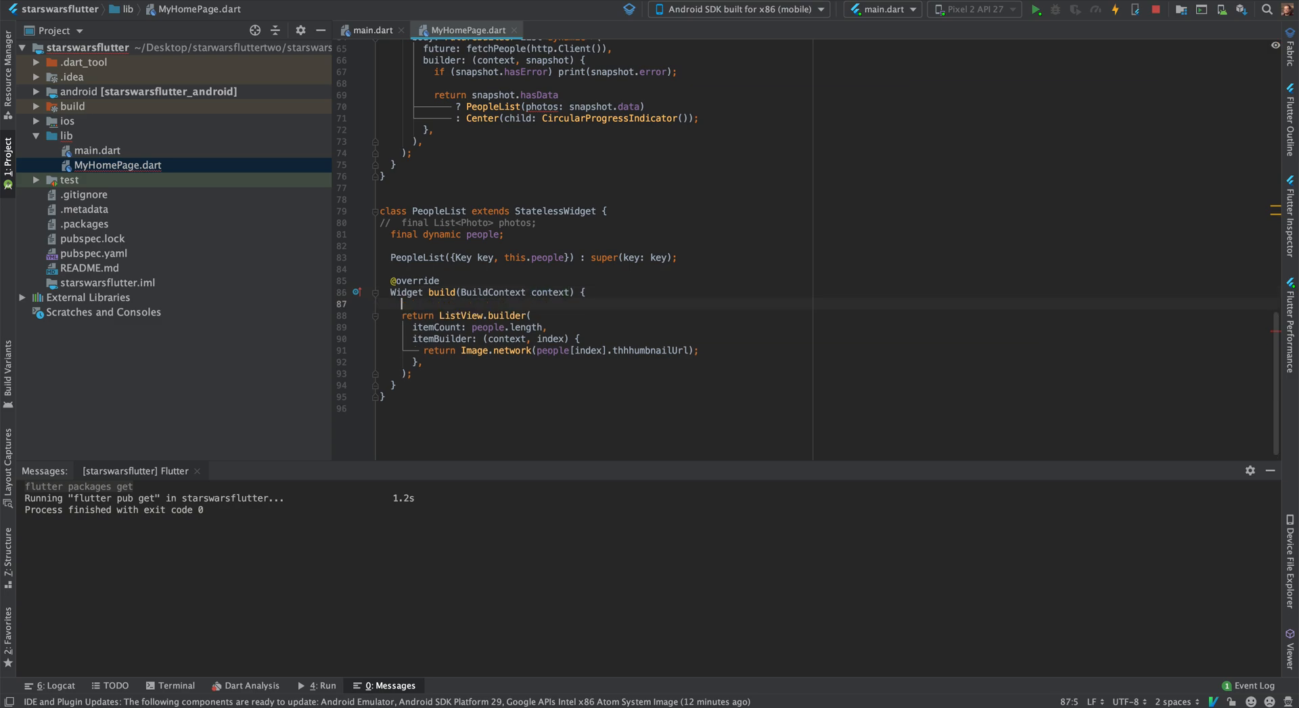
# - Add var results = people['results'] and use results for the ListView item count
pyautogui.write('var')
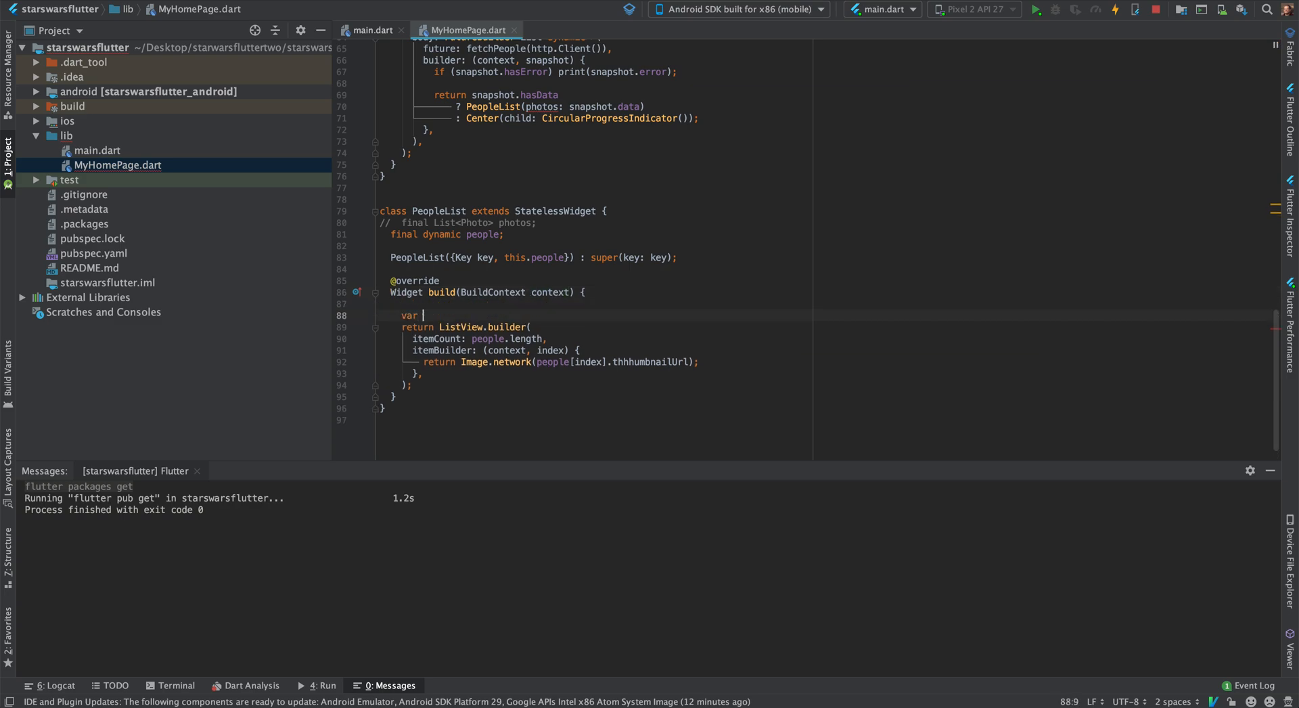
pyautogui.write('results = people[')
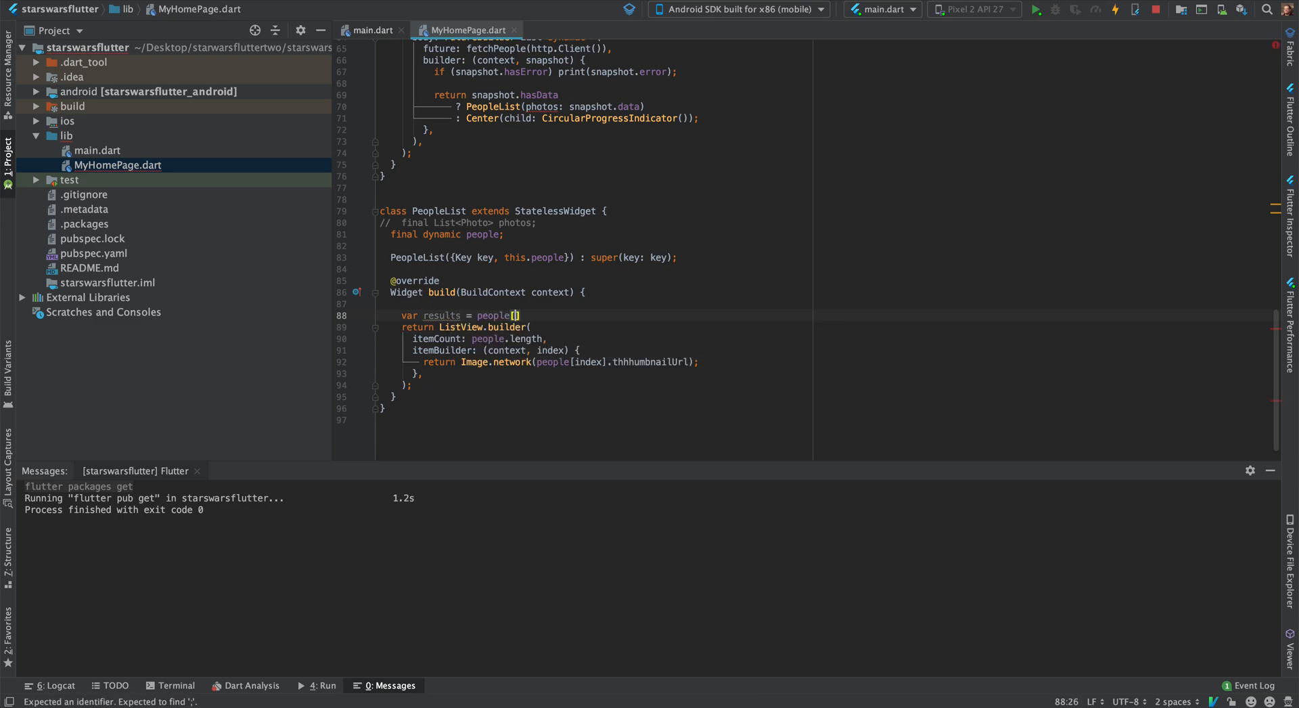
pyautogui.write("'result'")
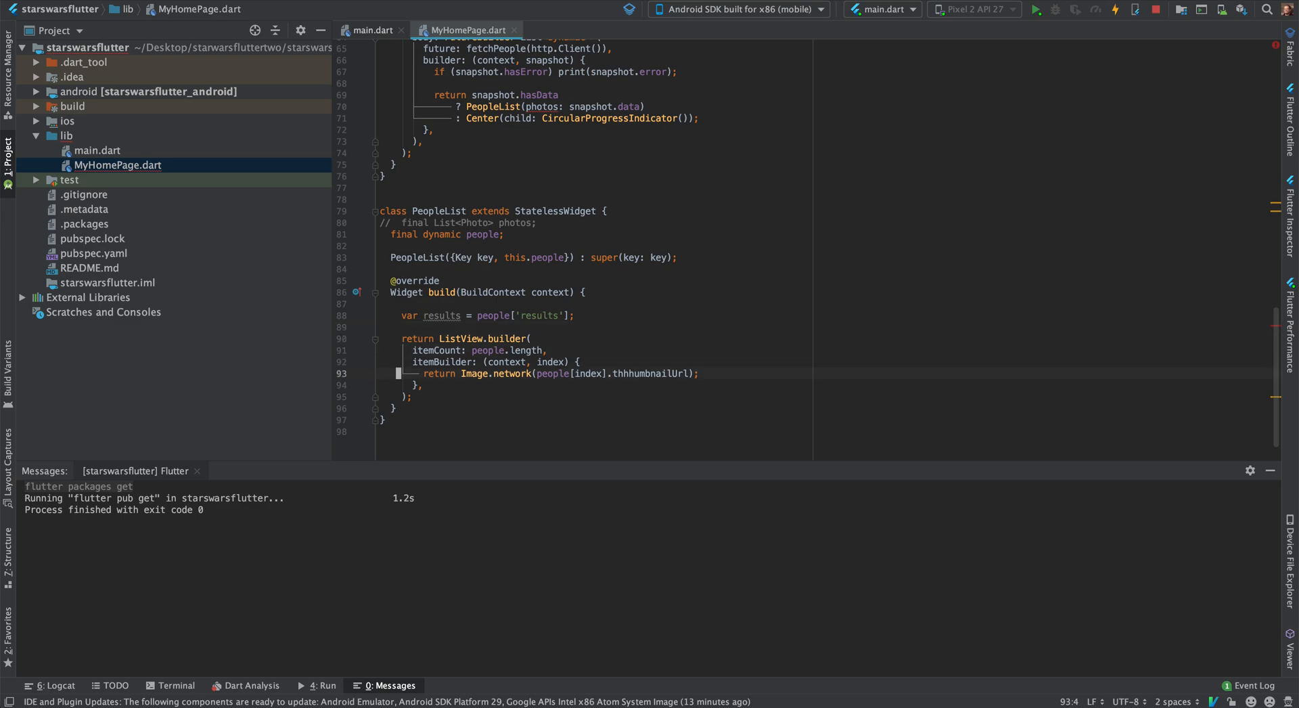
pyautogui.click(475, 338)
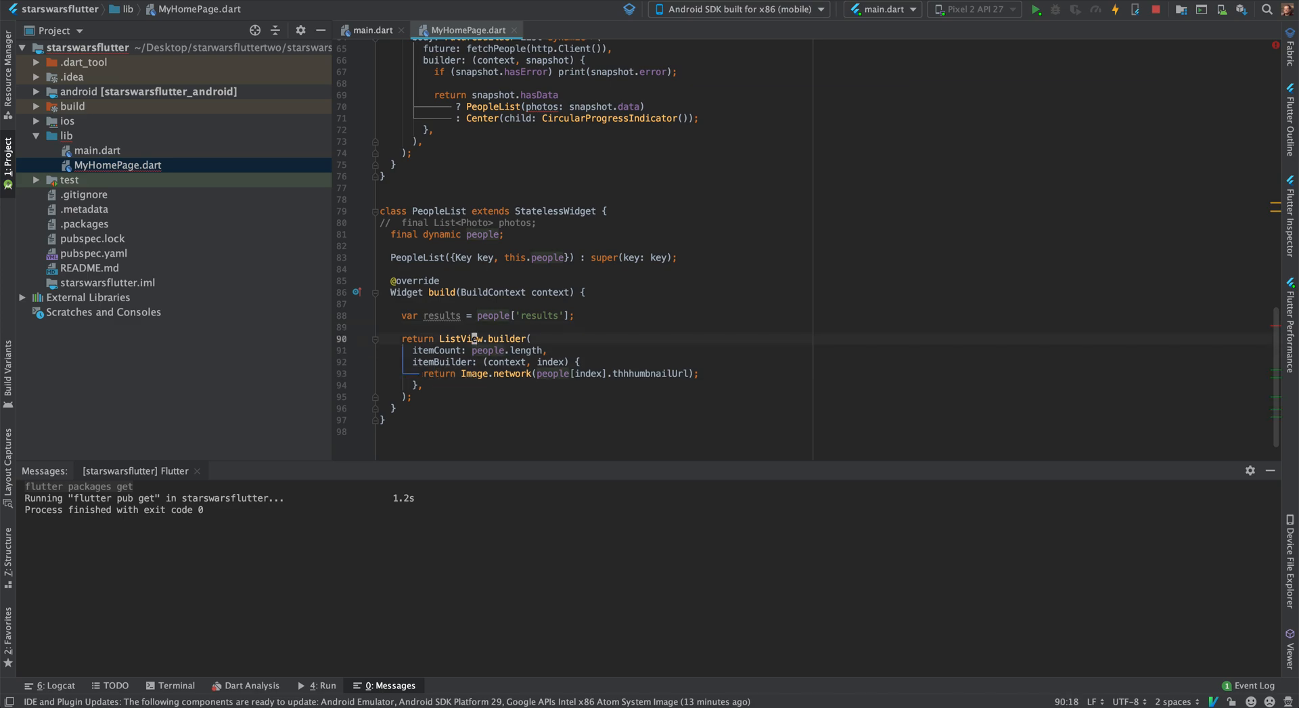
pyautogui.click(474, 349)
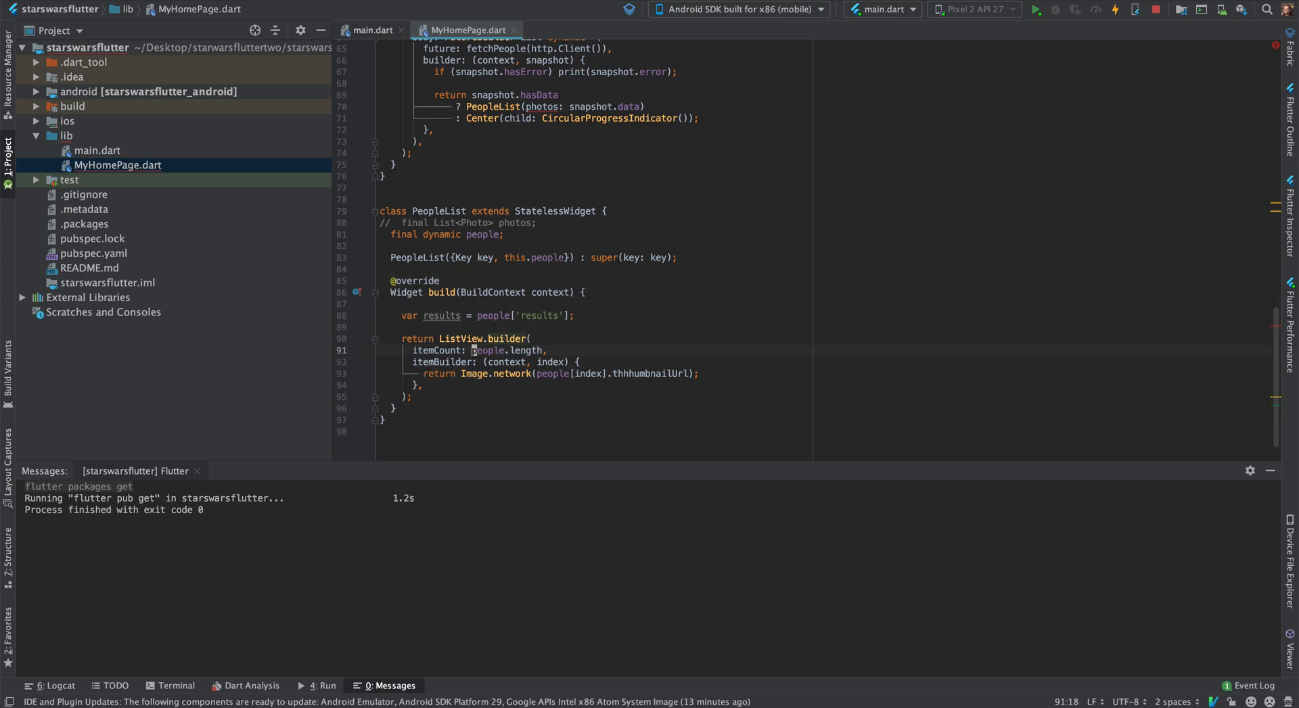
pyautogui.write('results')
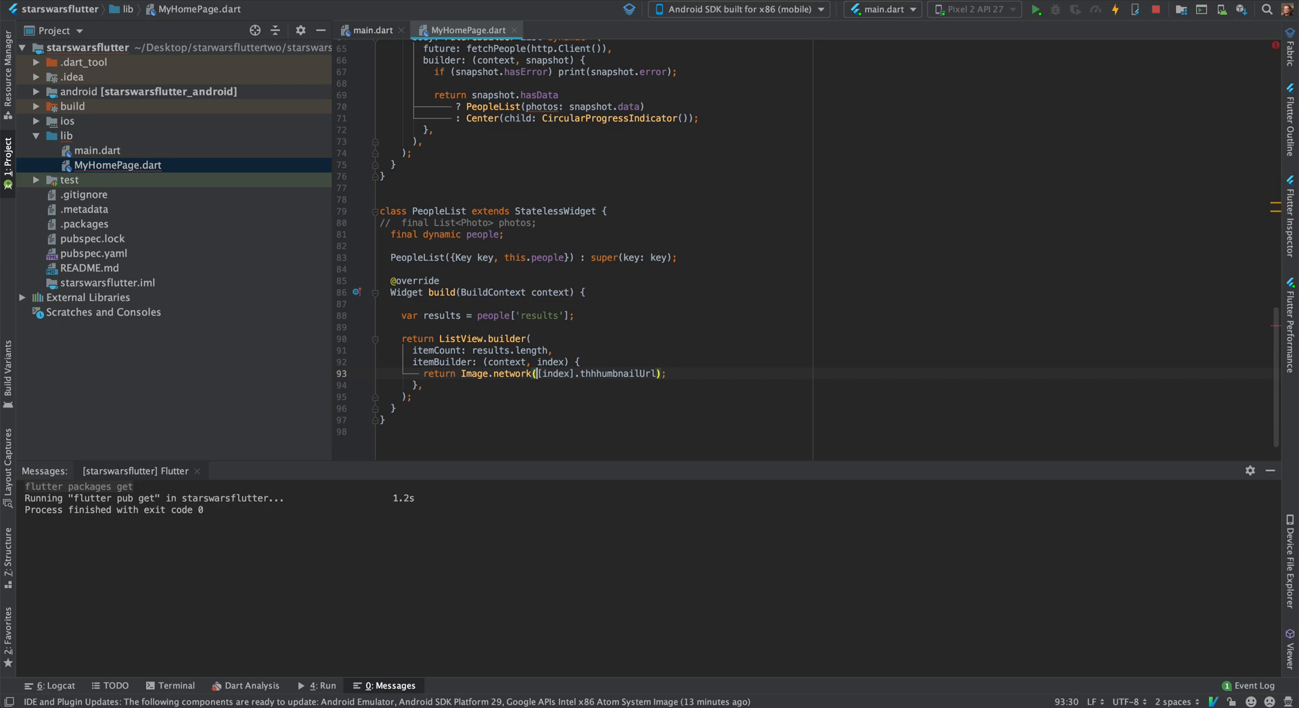
# - Return Text(results[index]['name']) per item and pass the snapshot data to PeopleList as people
pyautogui.write('results')
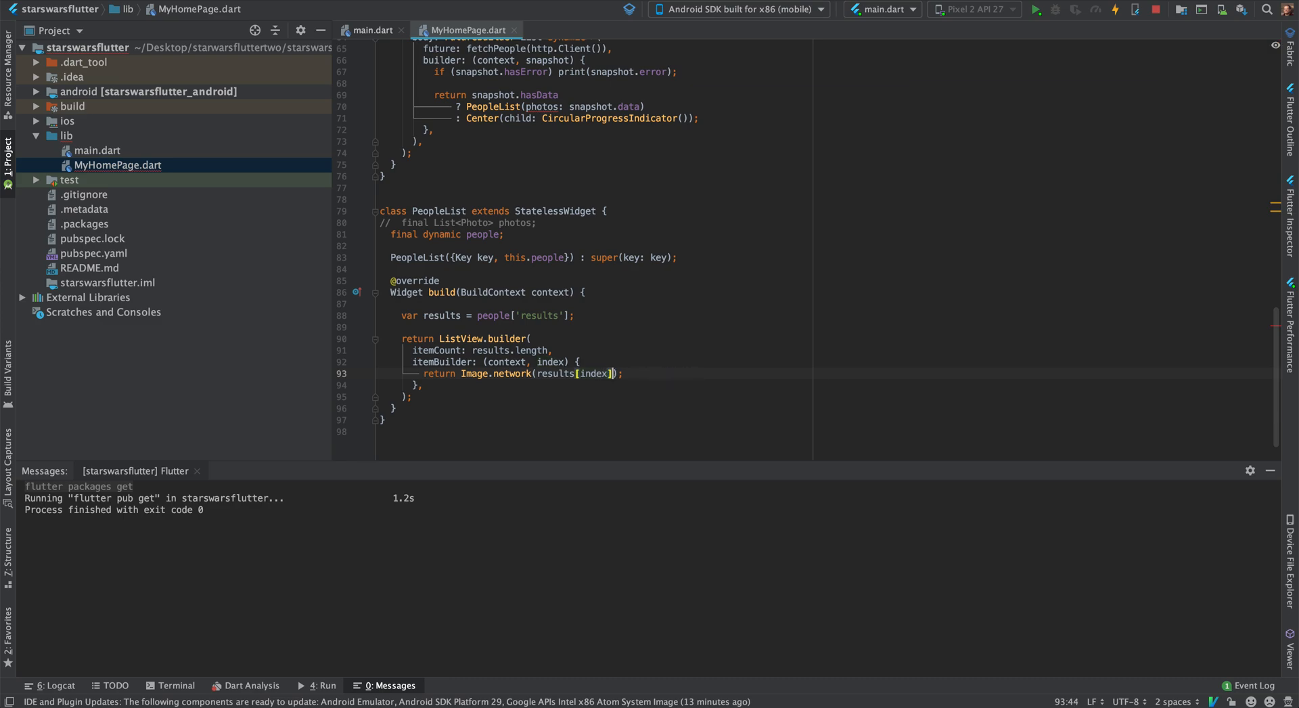
pyautogui.write("['name']")
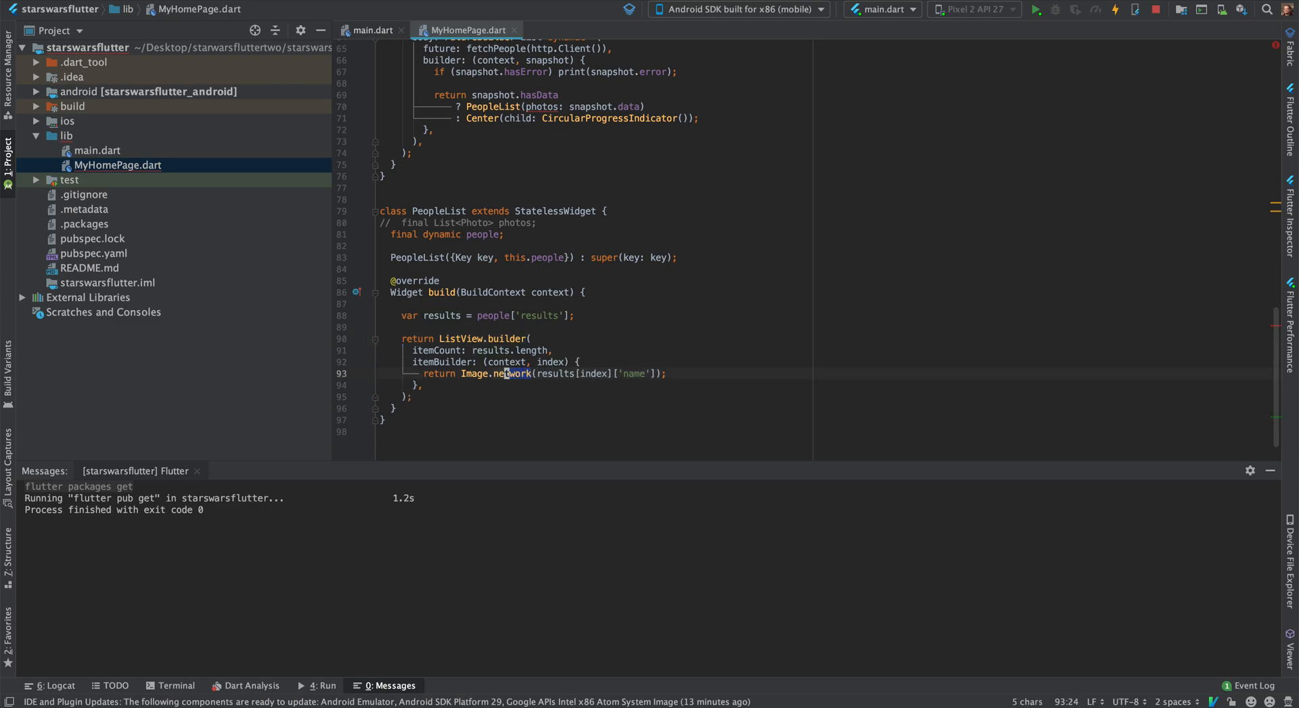
pyautogui.write('Tex')
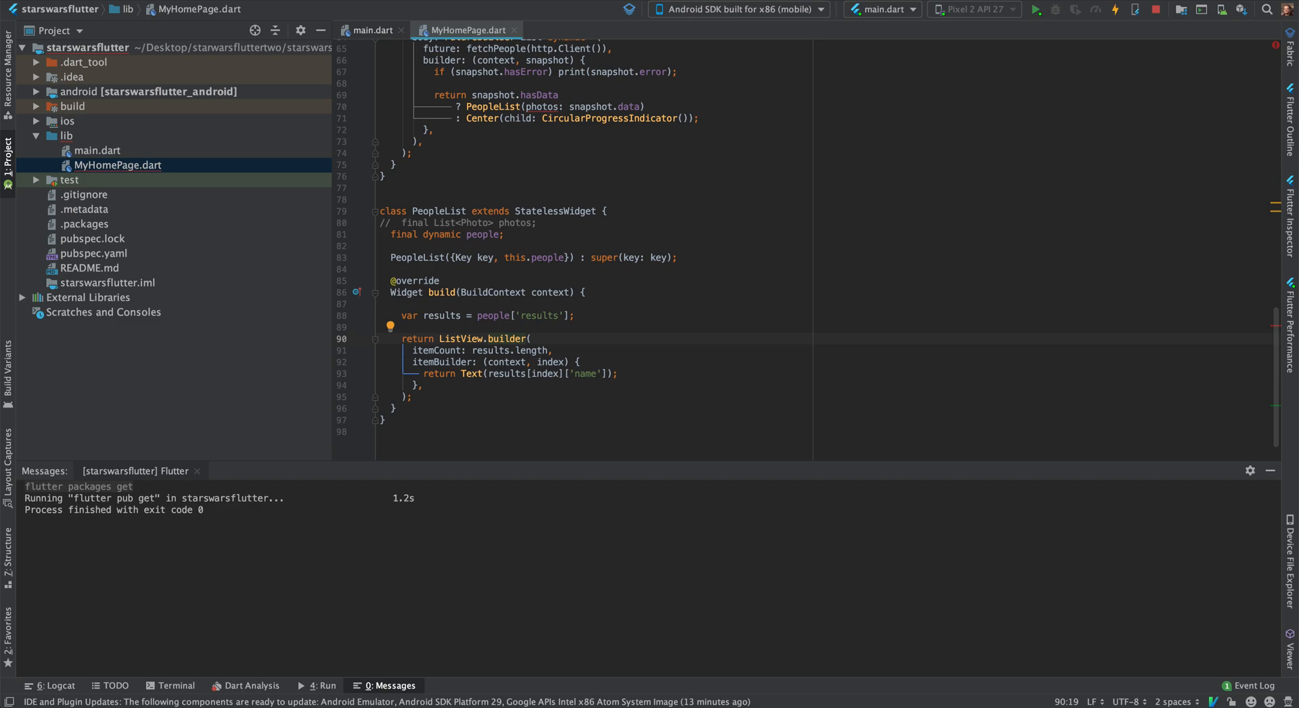
pyautogui.click(543, 107)
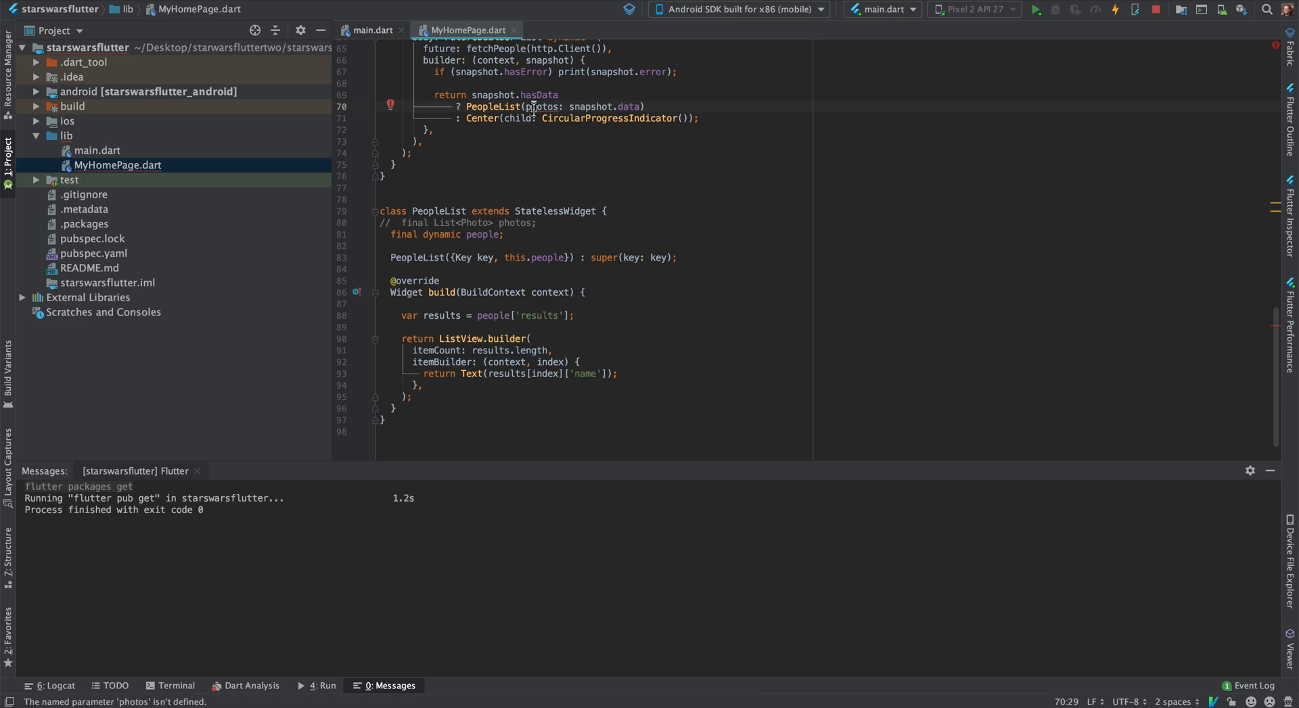
pyautogui.write('people')
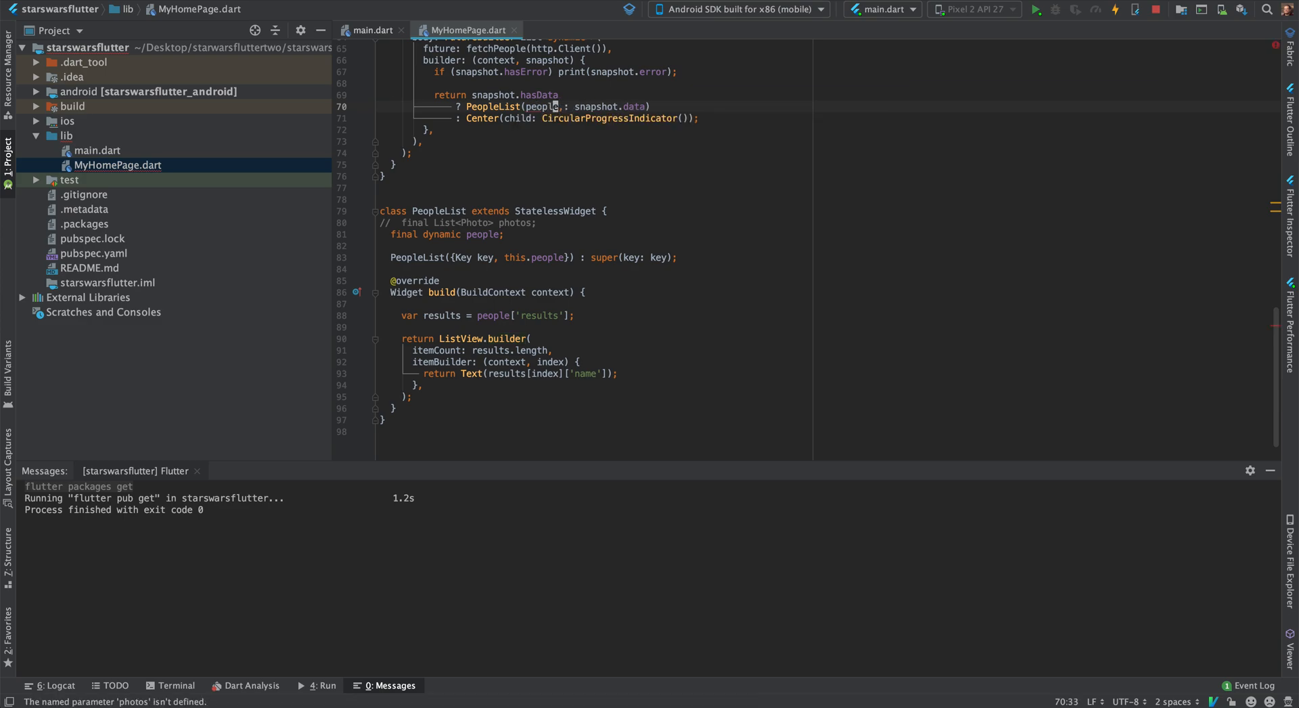
pyautogui.scroll(3)
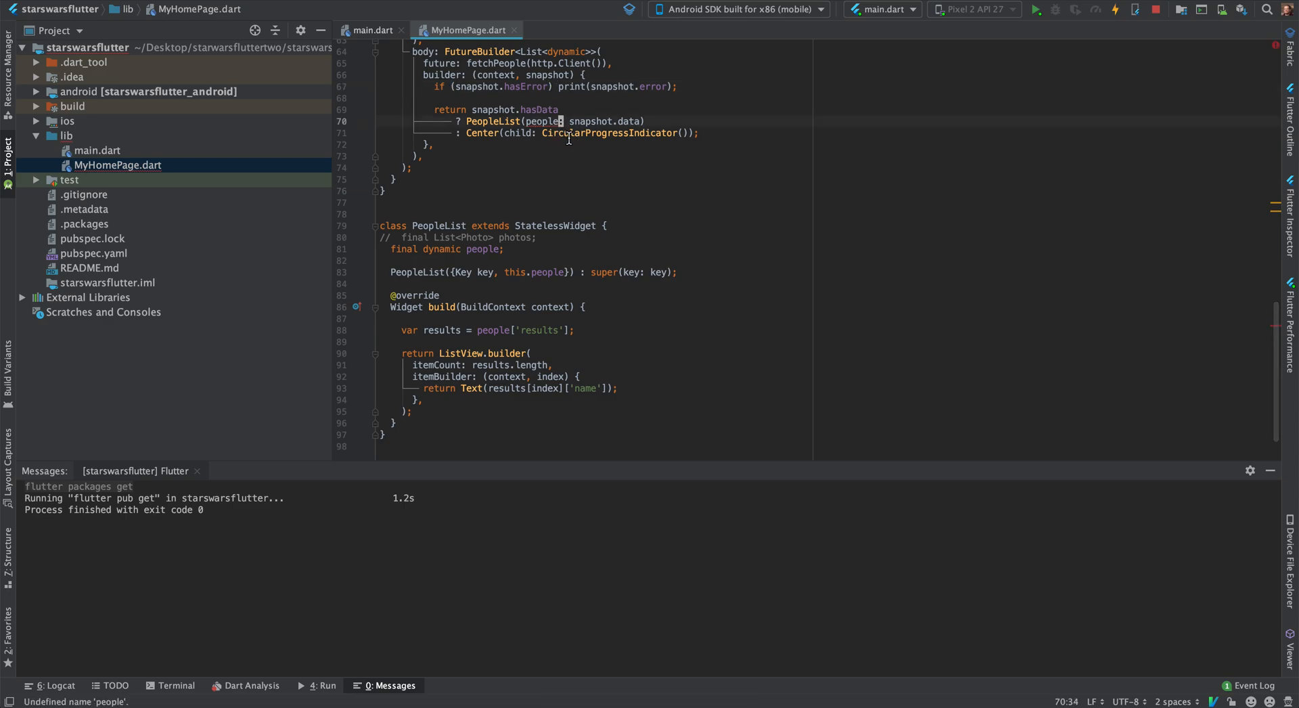
pyautogui.scroll(3)
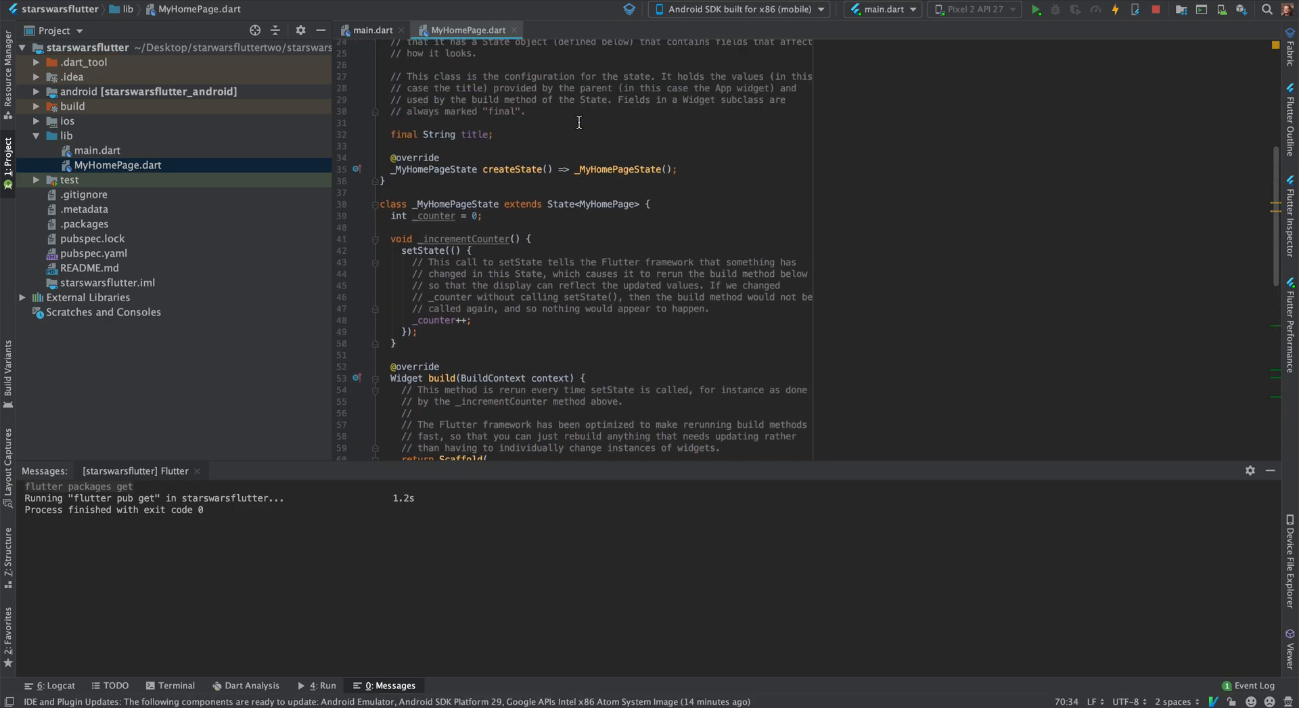
pyautogui.scroll(3)
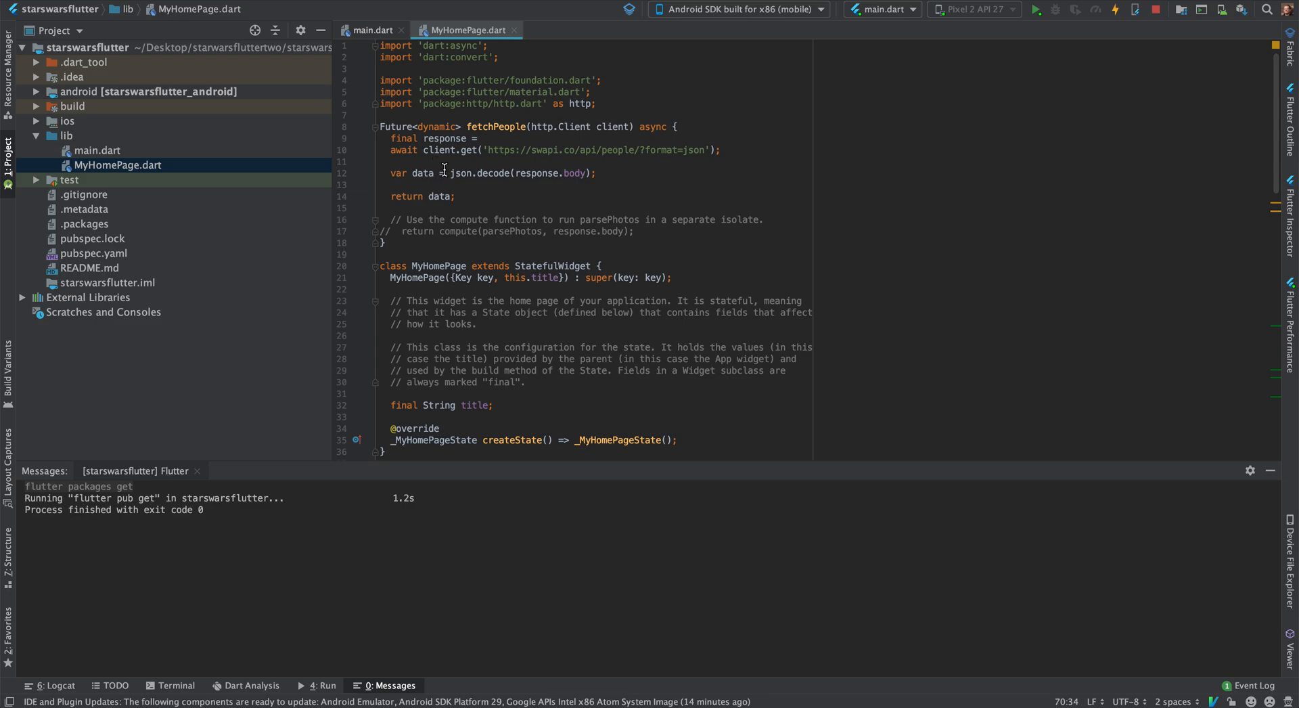
# - Await json.decode, run on the emulator, then retype the FutureBuilder as dynamic so character names list
pyautogui.write('await')
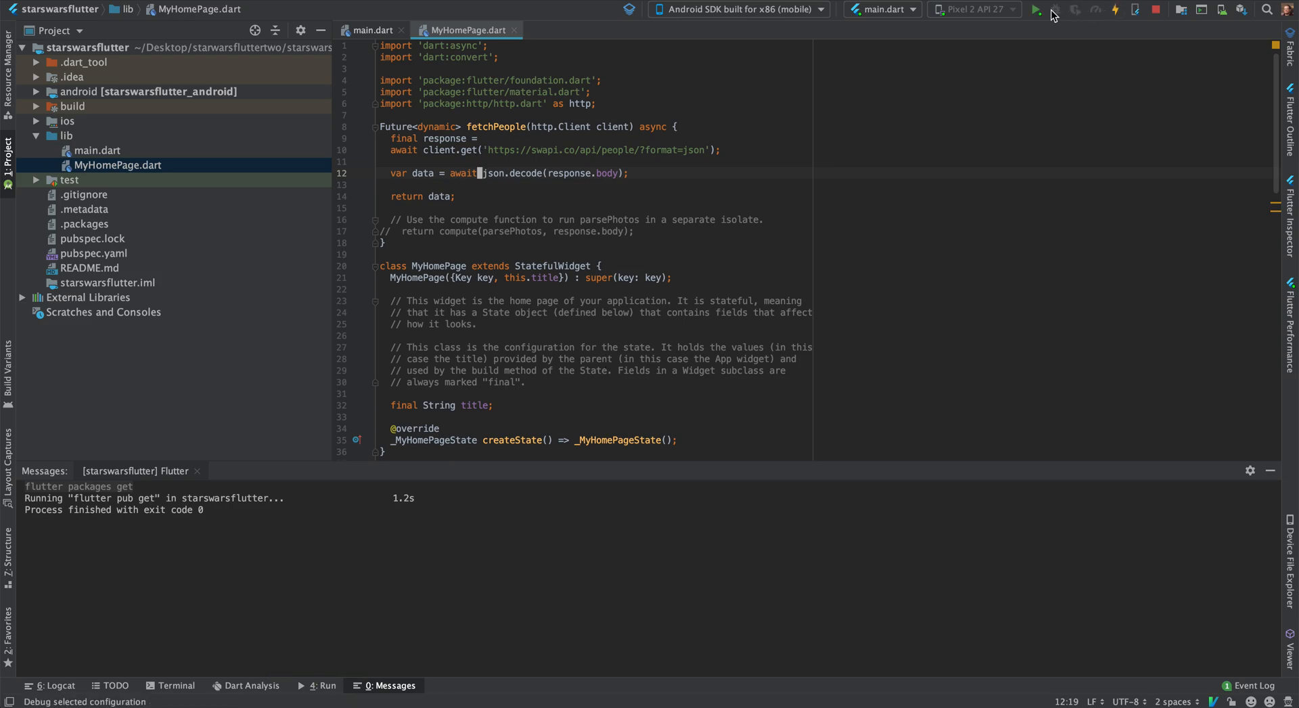
pyautogui.click(1036, 9)
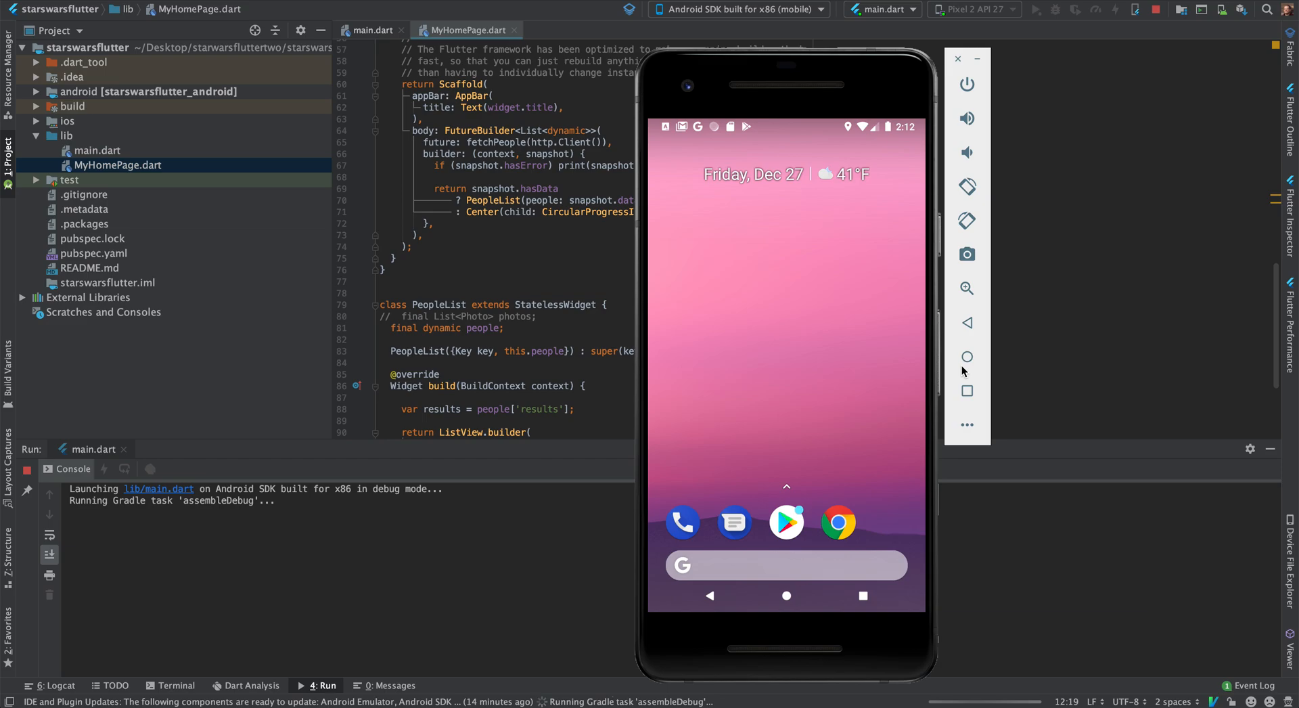
pyautogui.moveTo(966, 390)
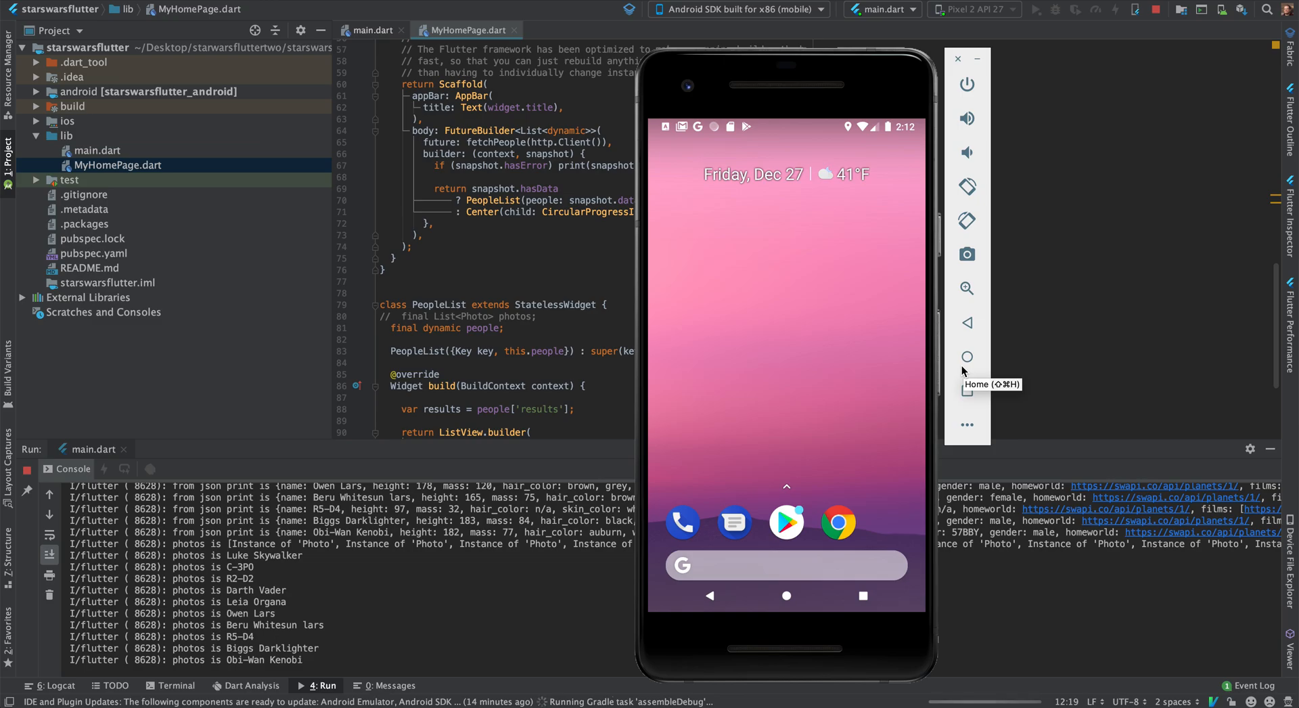
pyautogui.moveTo(106, 561)
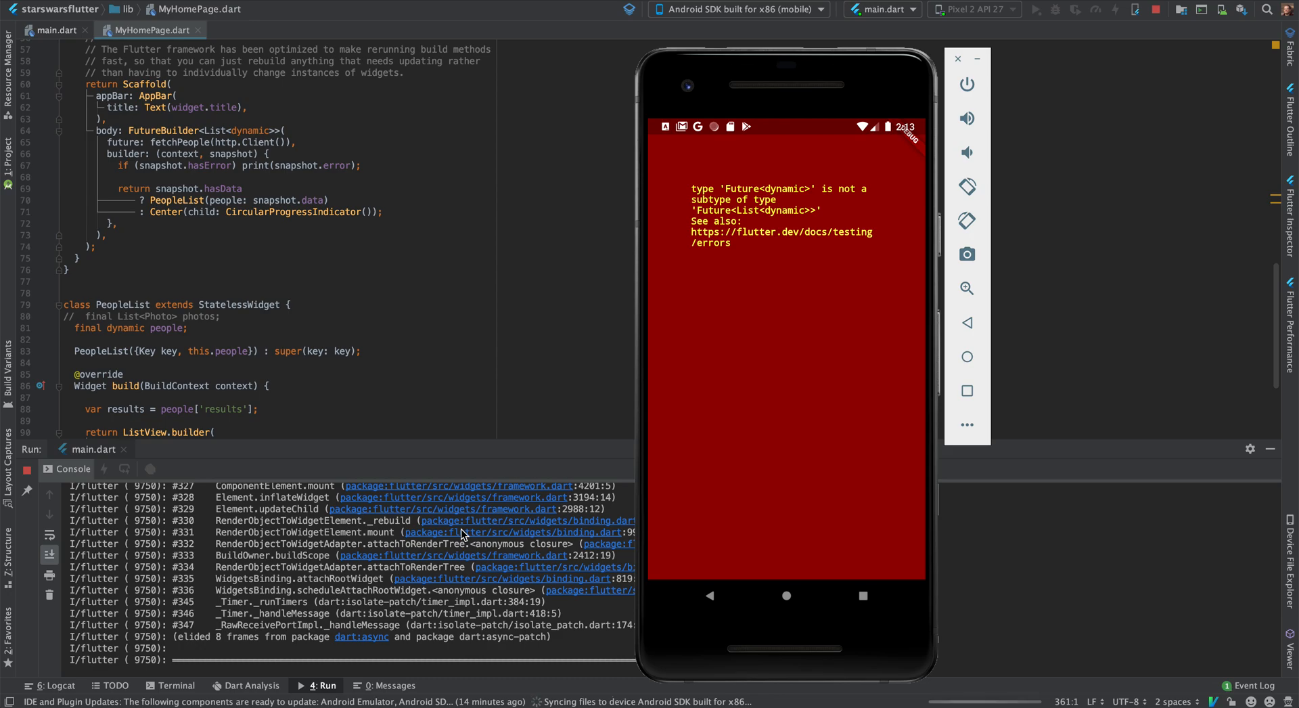
pyautogui.click(957, 58)
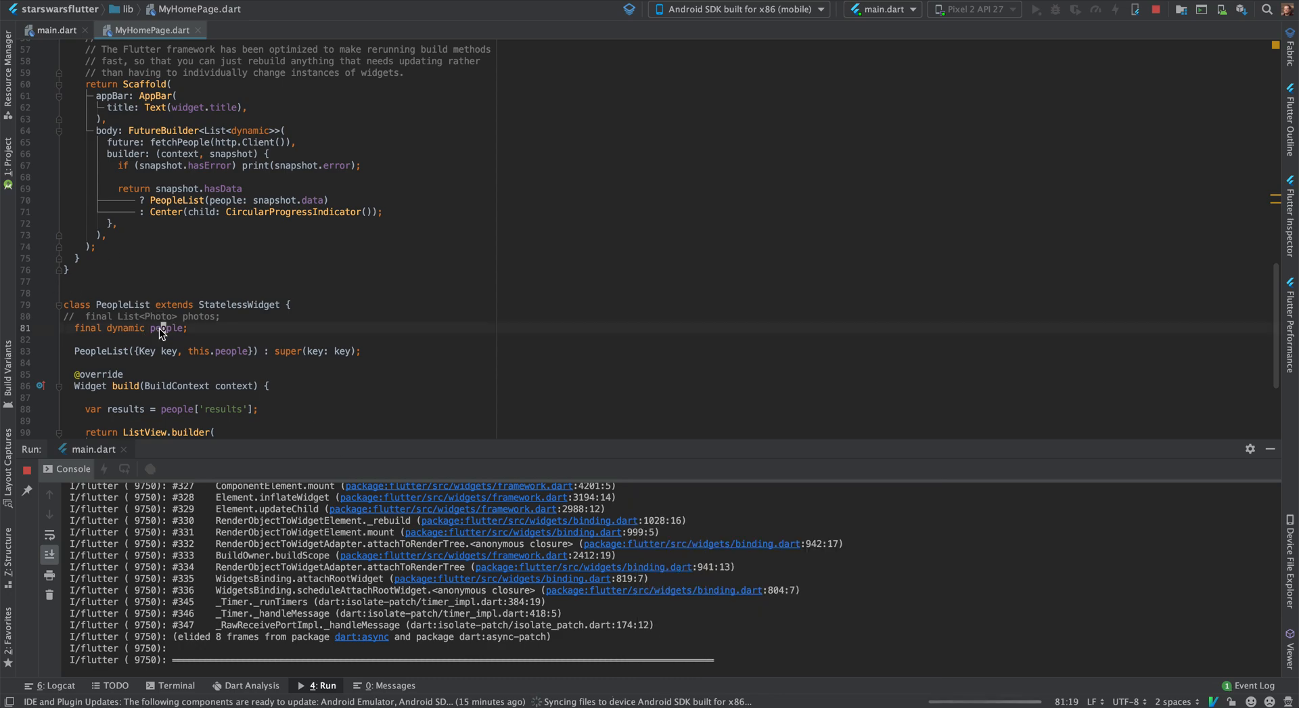
pyautogui.scroll(3)
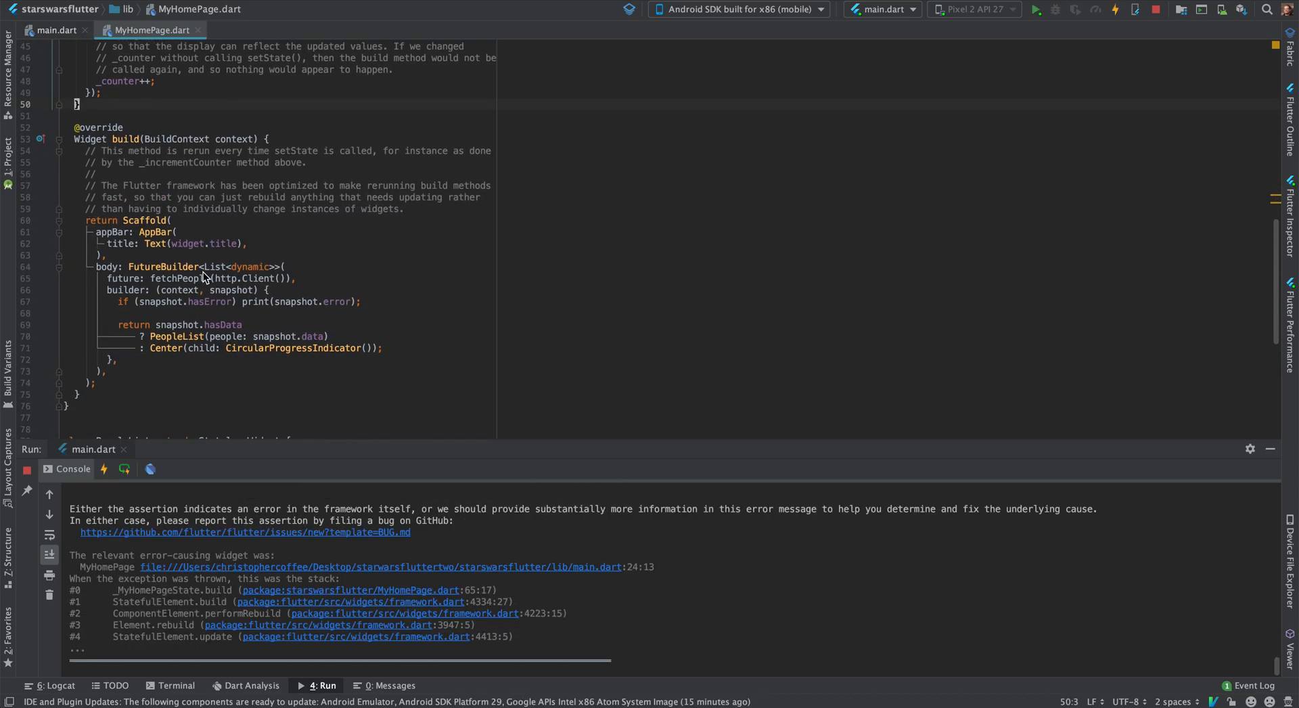
pyautogui.doubleClick(210, 267)
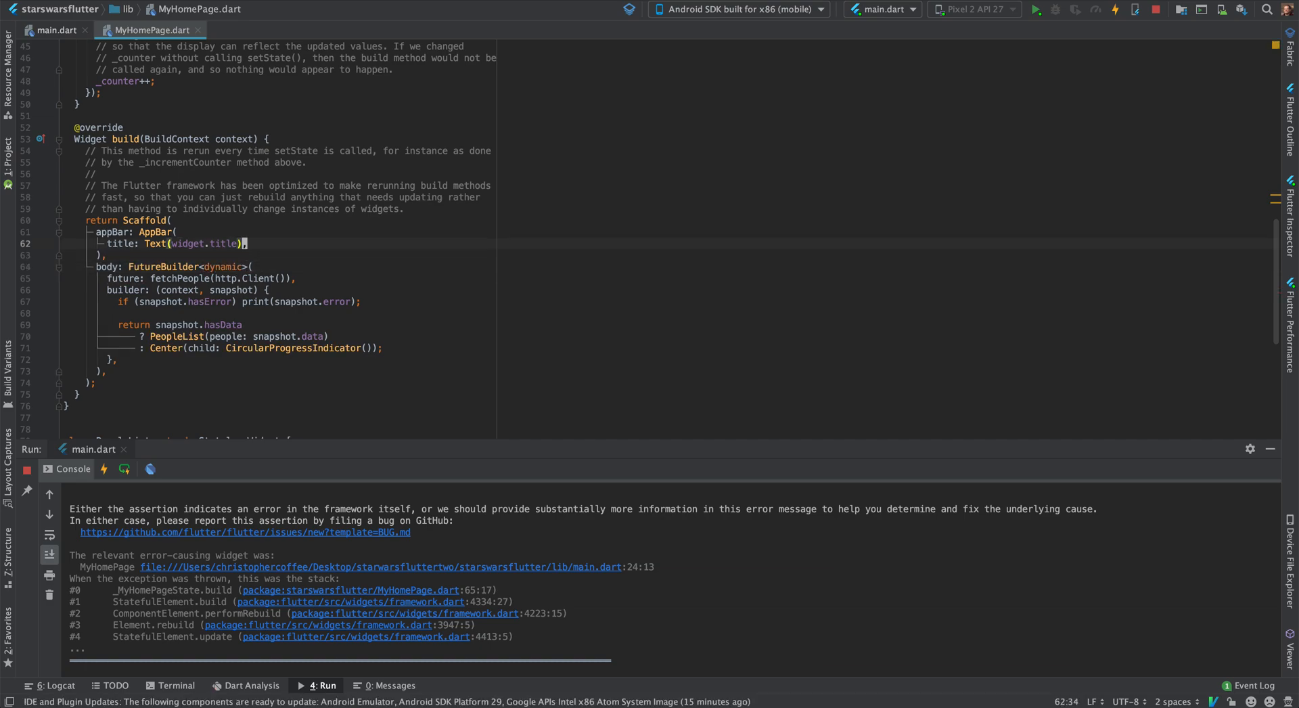
pyautogui.click(244, 289)
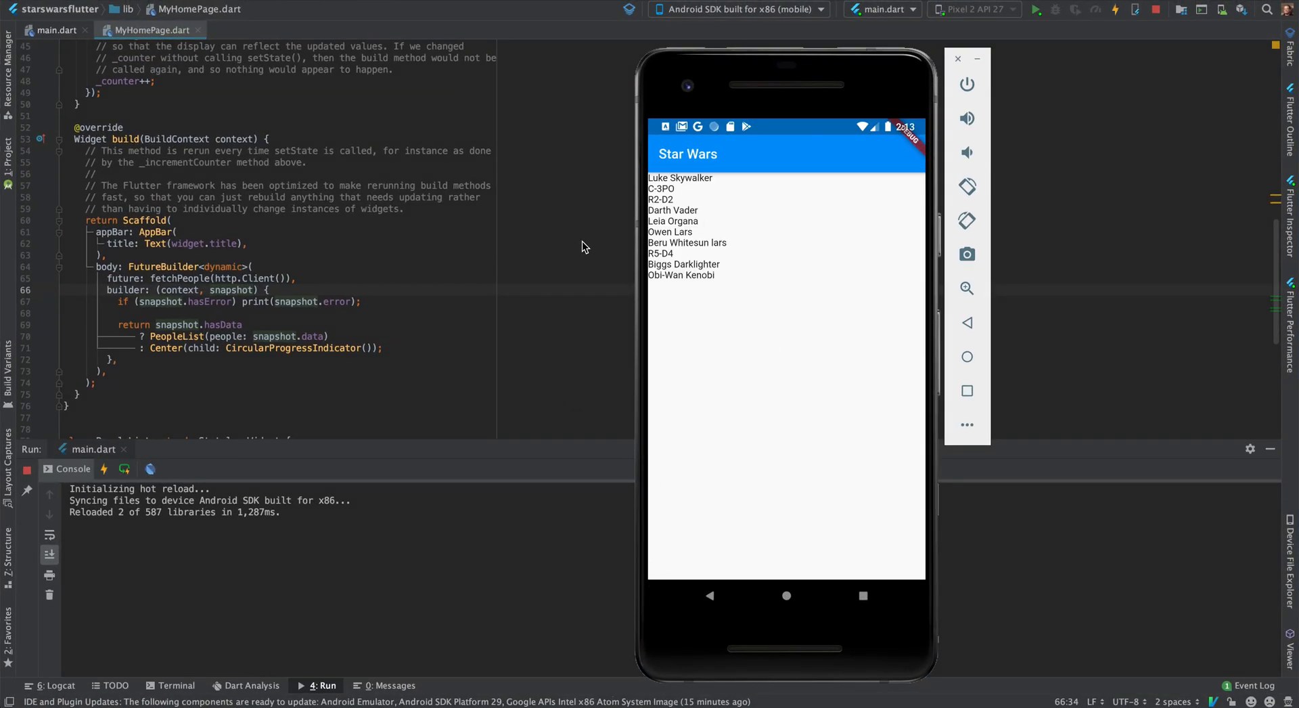
pyautogui.moveTo(536, 307)
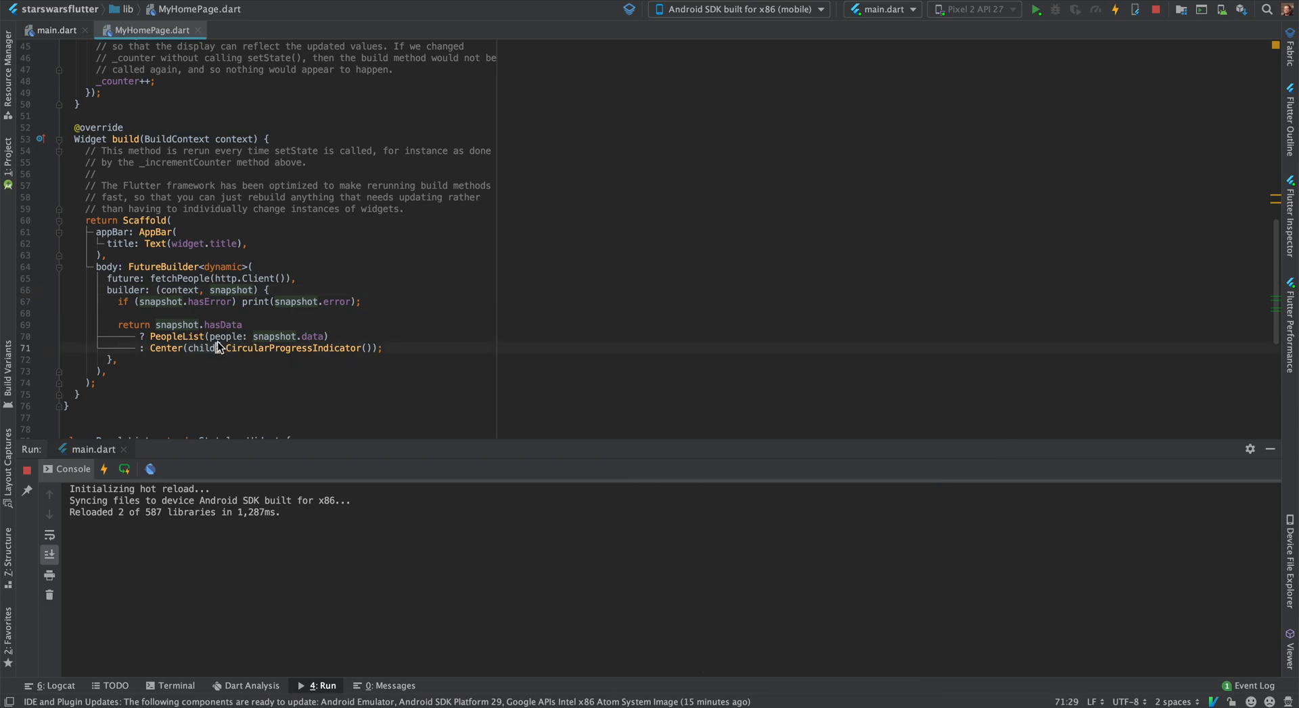
# - Return a ListTile with title Text(results[index]['name']) and a subtitle Text in itemBuilder
pyautogui.scroll(-3)
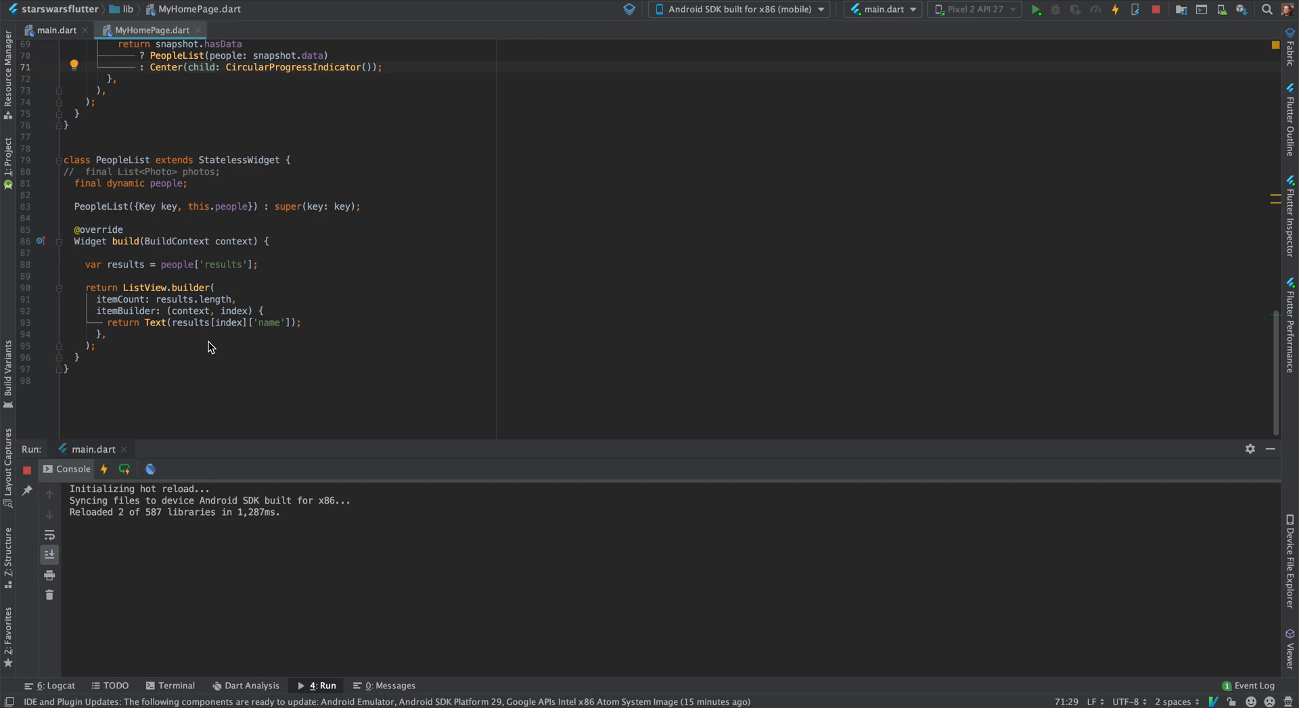
pyautogui.click(175, 322)
pyautogui.write('re')
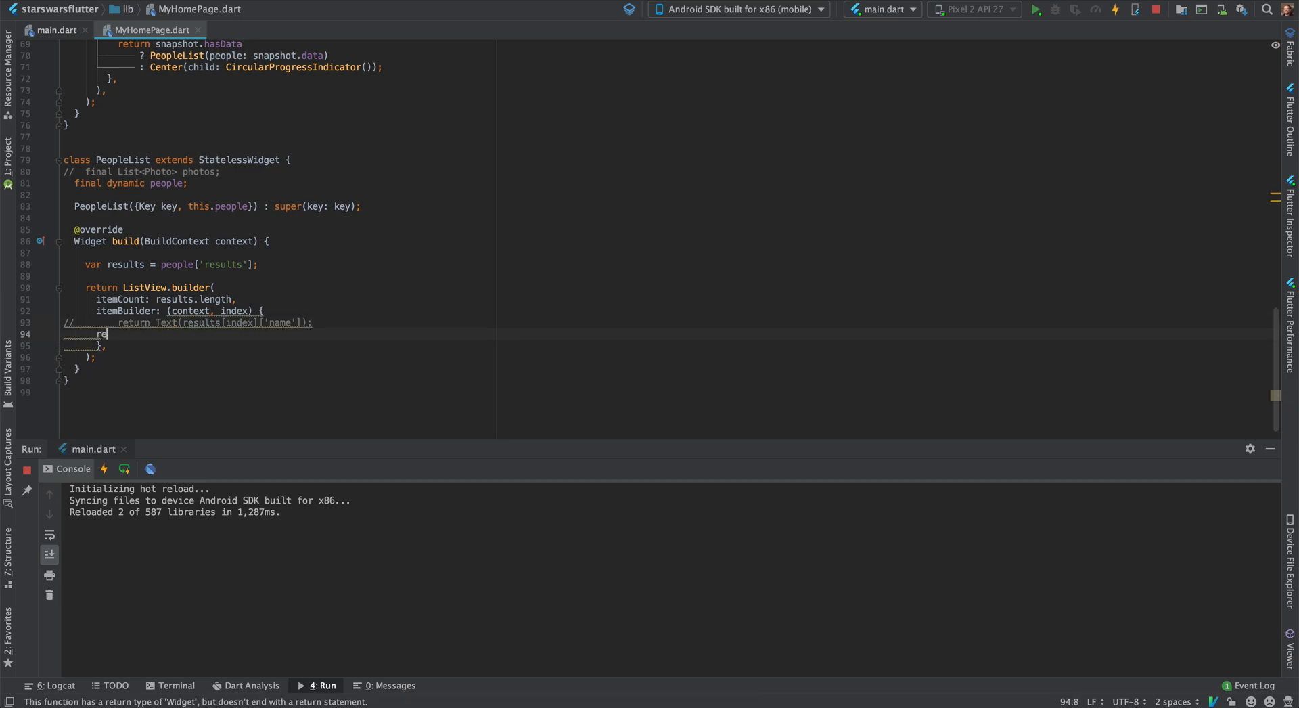
pyautogui.press('Backspace')
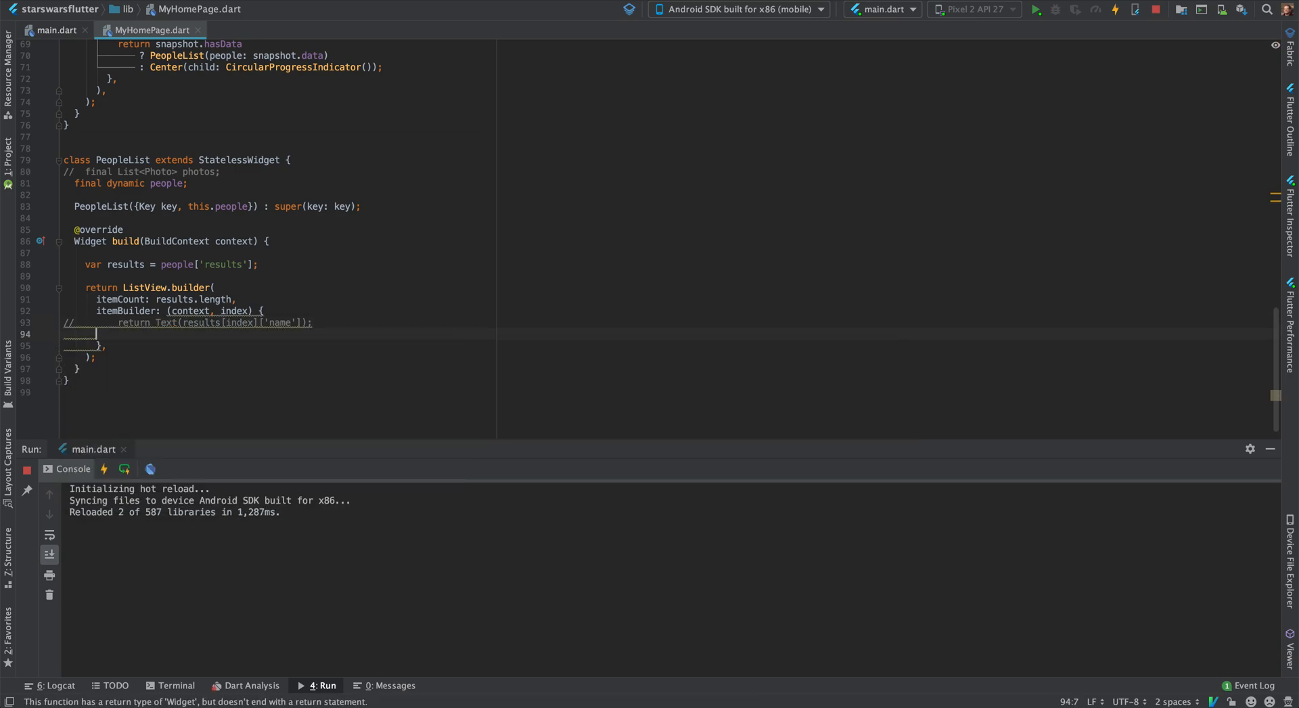
pyautogui.write('r')
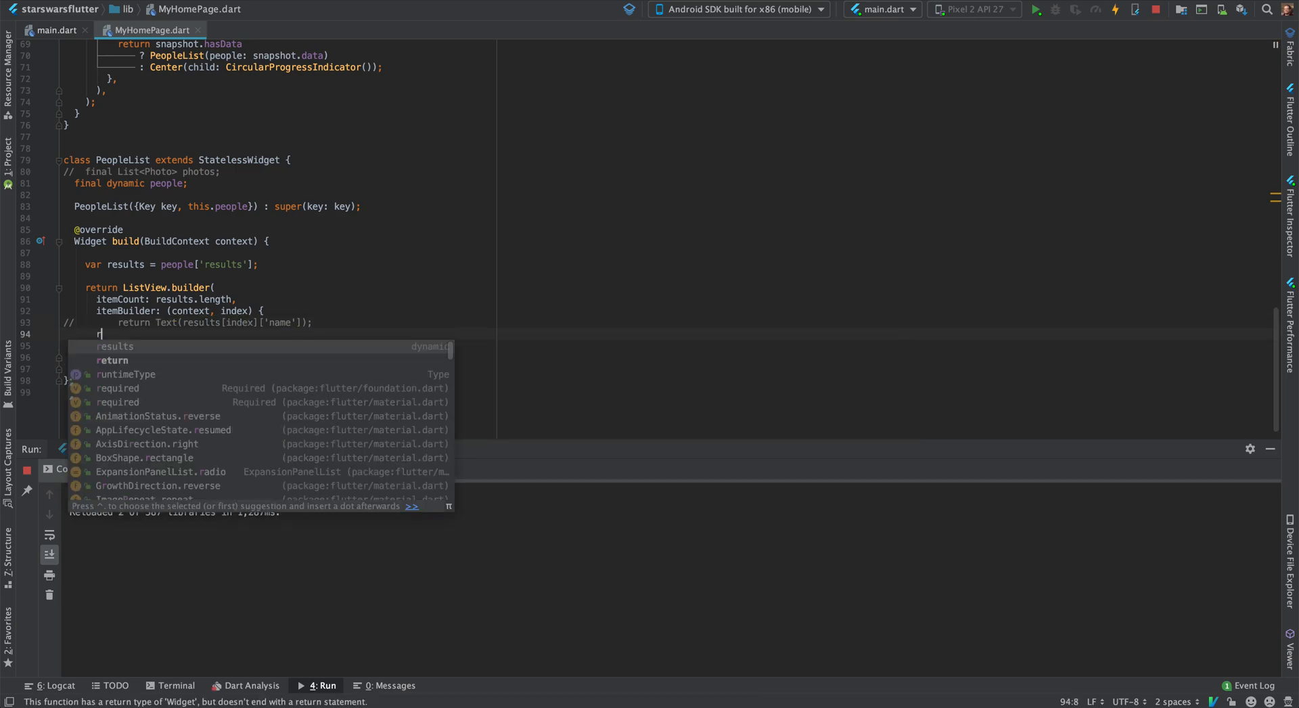
pyautogui.write('eturn ListTile(')
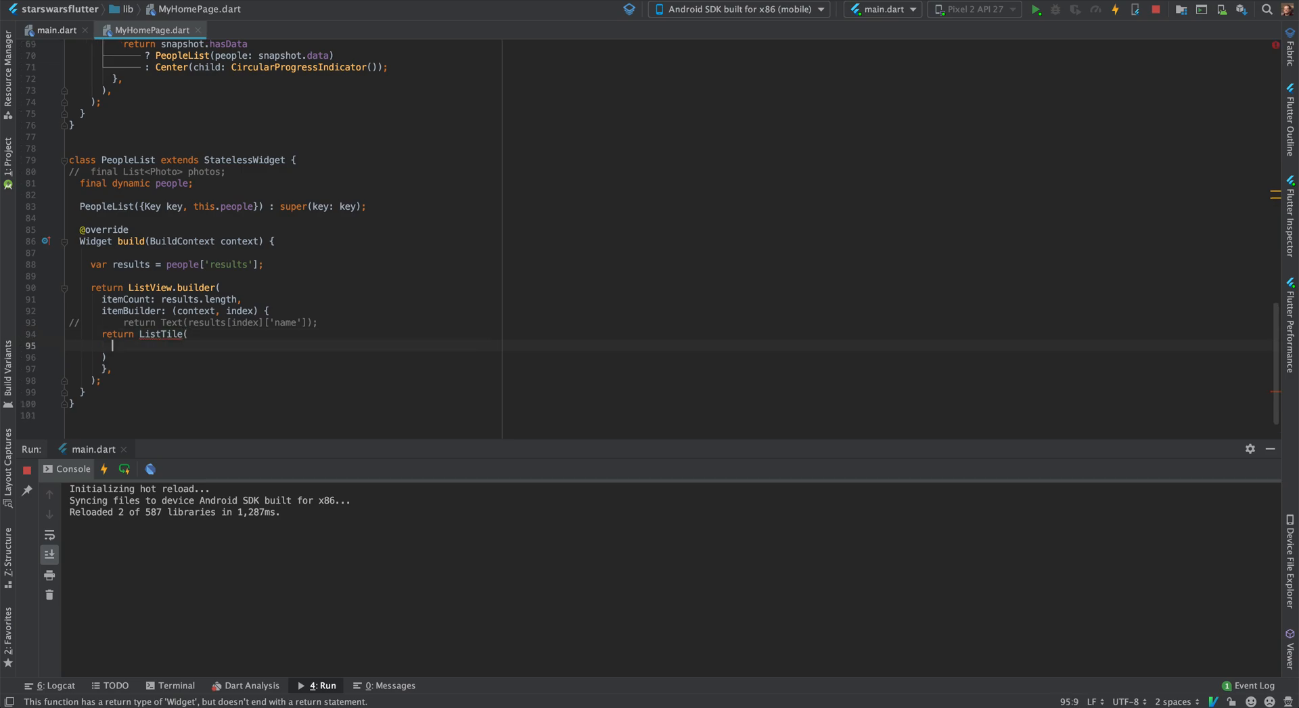
pyautogui.write('title: ,')
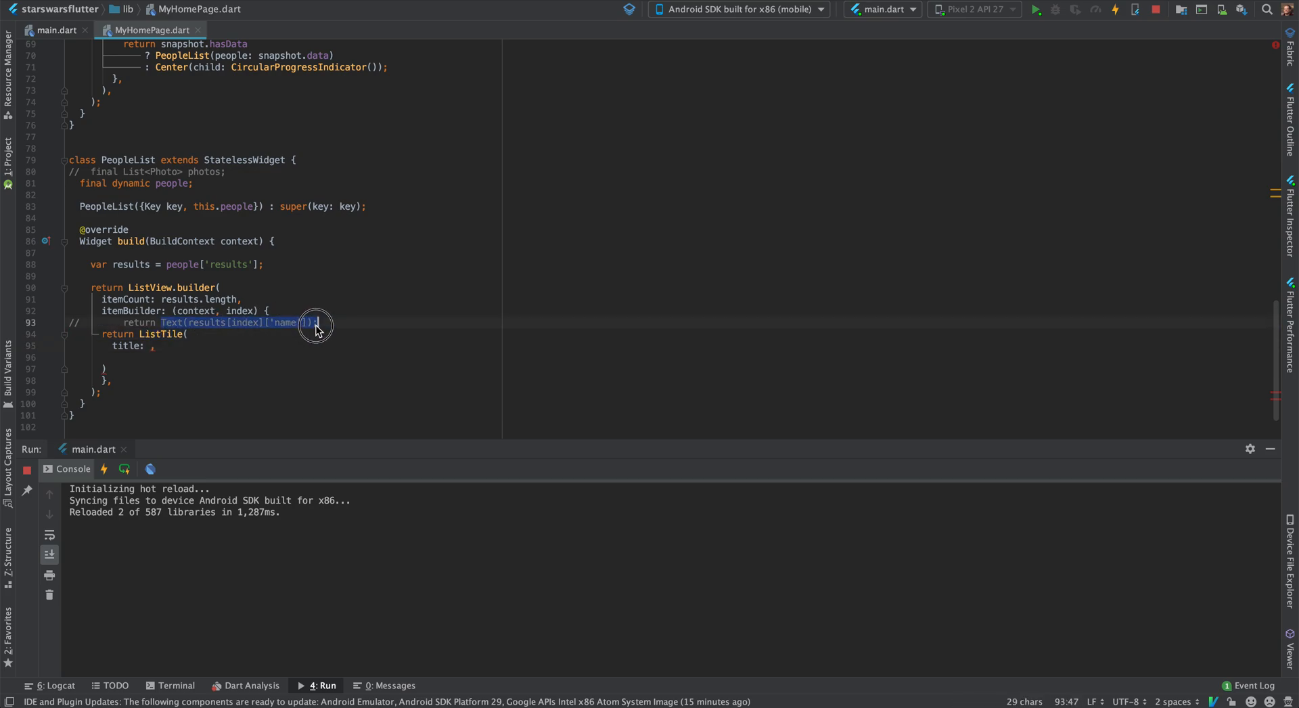
pyautogui.press('Delete')
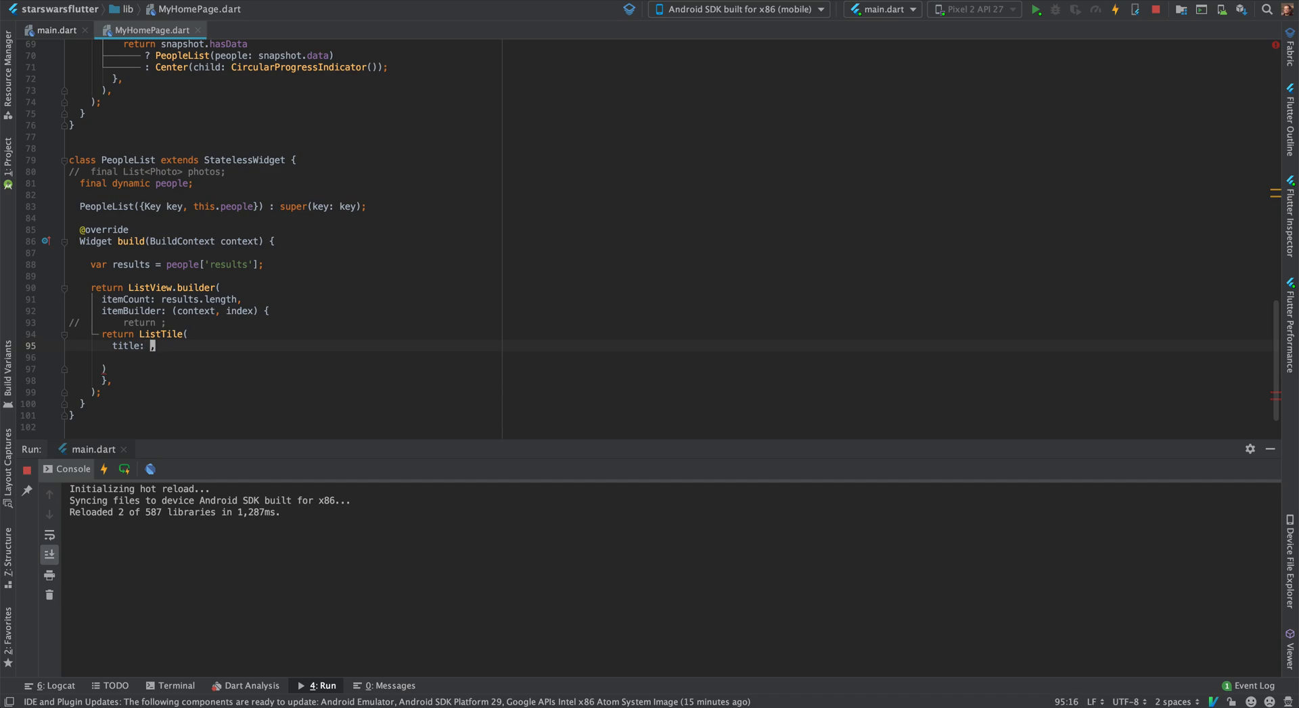
pyautogui.write("Text(results[index]['name']),")
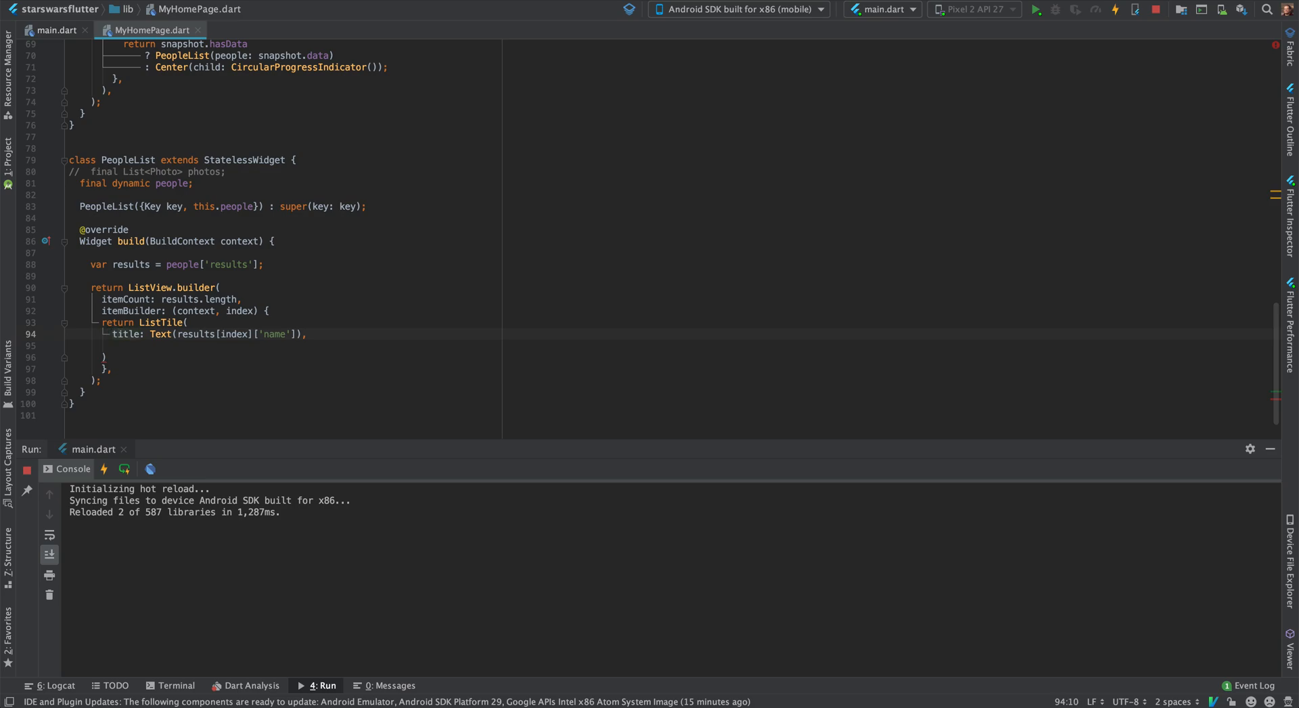
pyautogui.write('subtitle: ,')
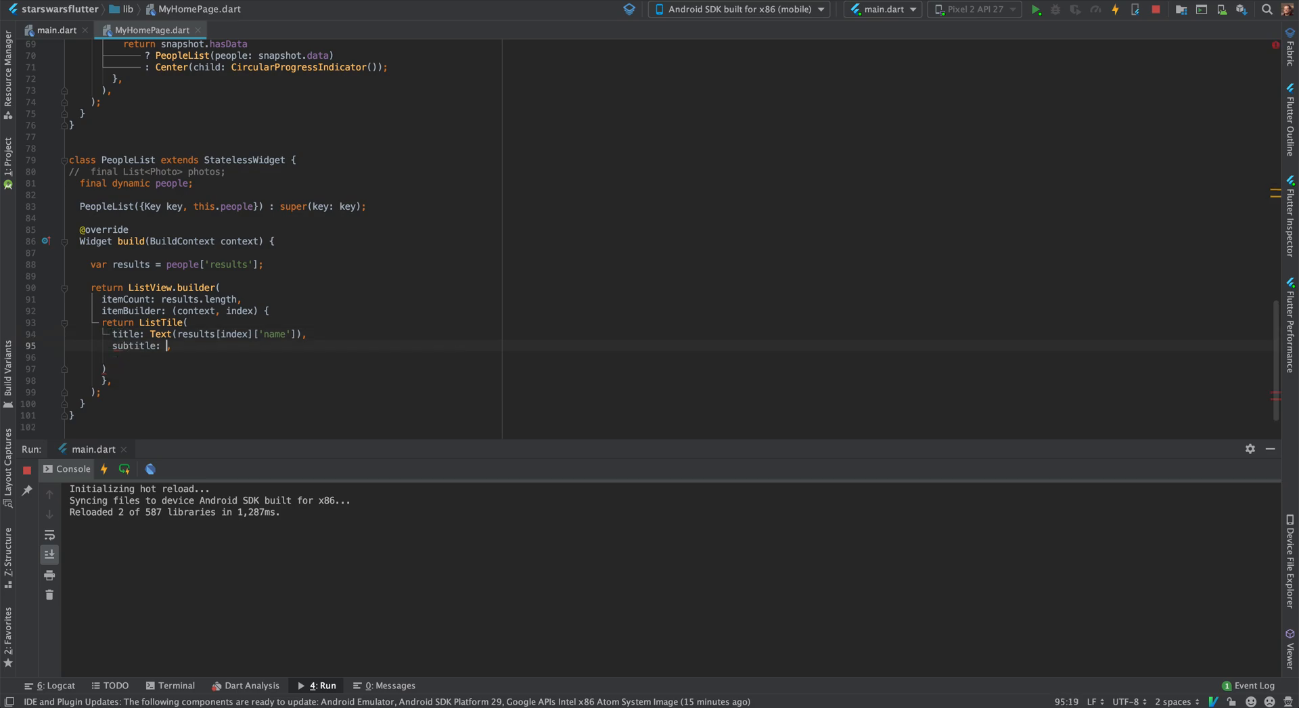
pyautogui.write('Text(')
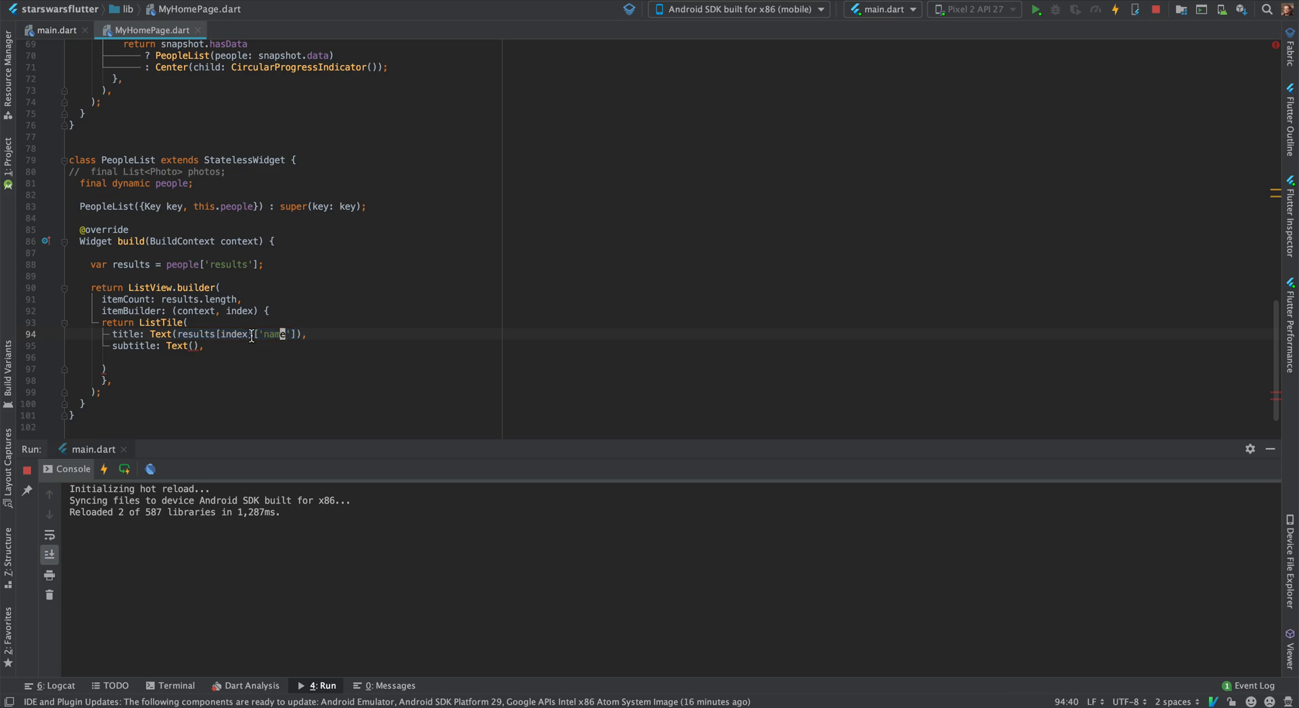
# - Declare var person = results[index]; and var name = person['name']; above the return
pyautogui.doubleClick(214, 334)
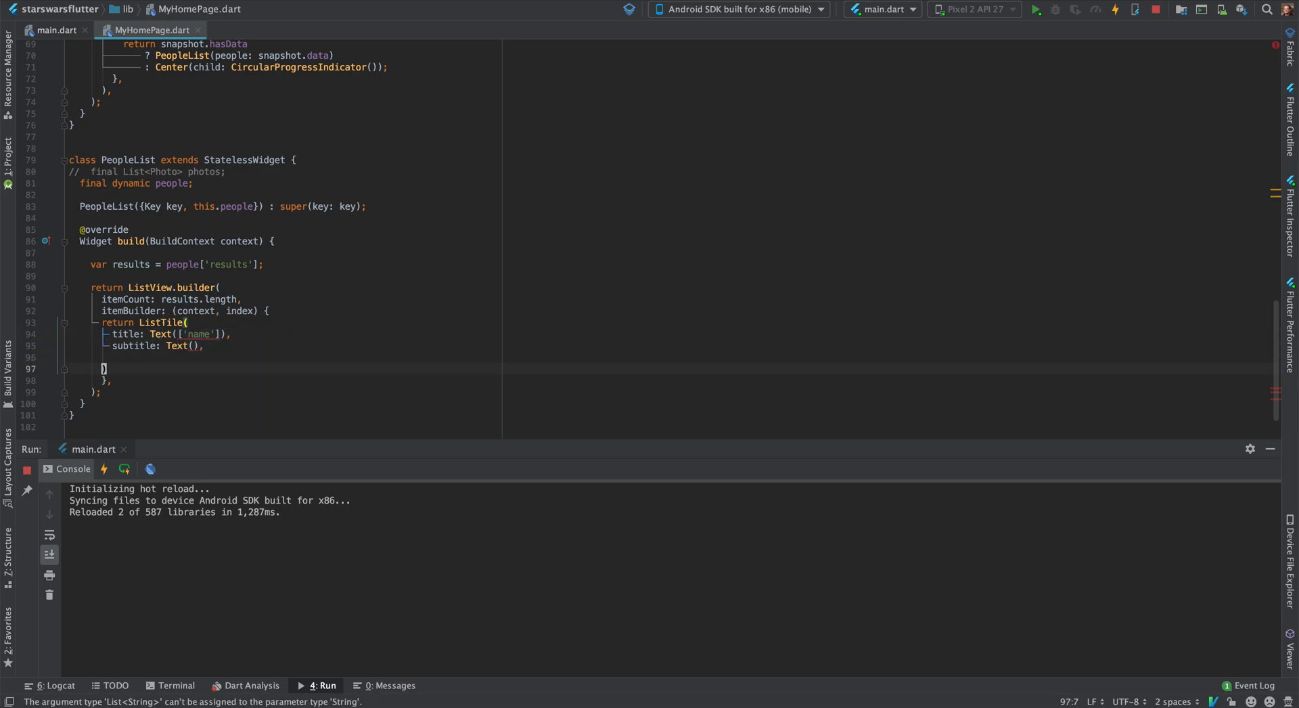
pyautogui.click(178, 299)
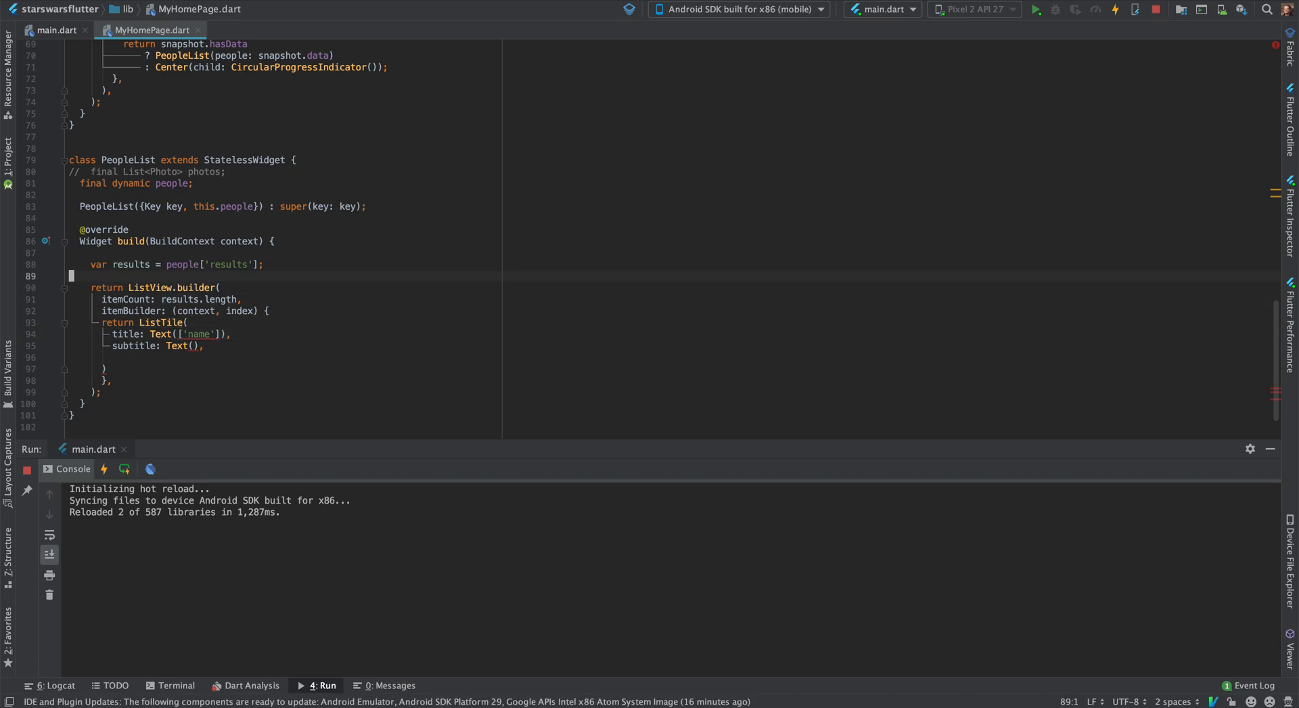
pyautogui.click(177, 288)
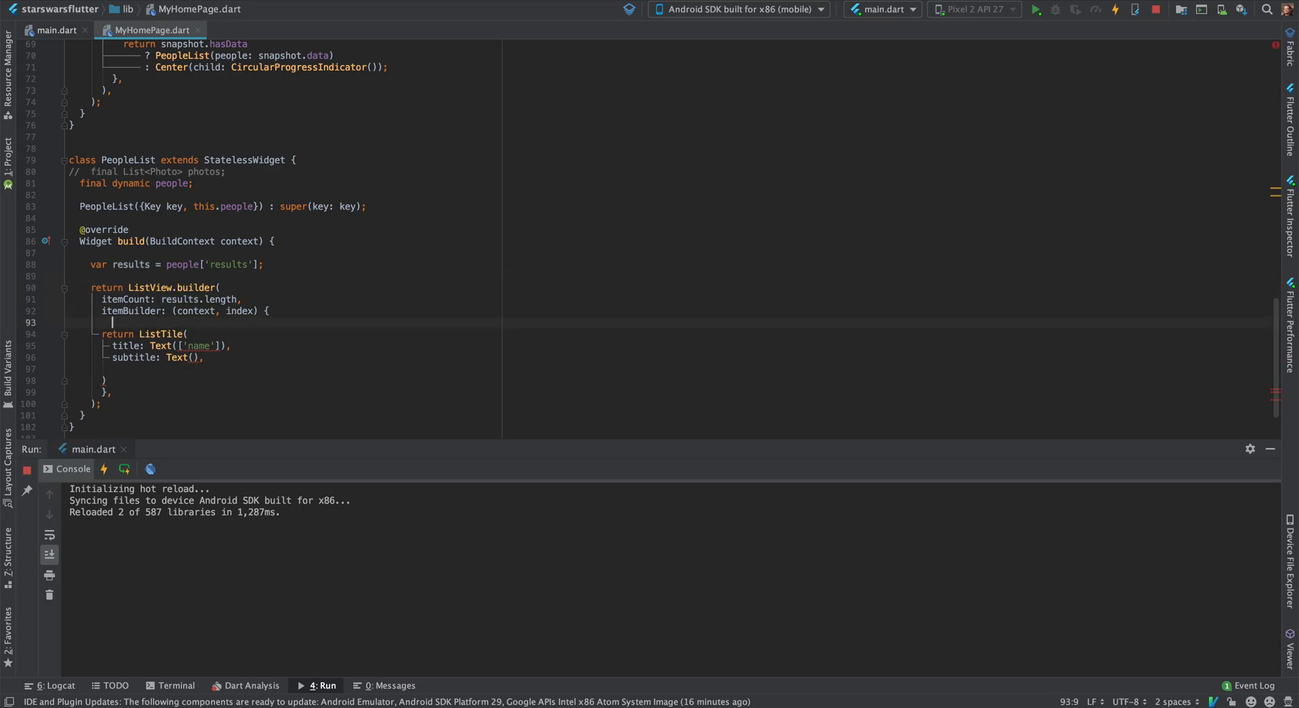
pyautogui.write('v')
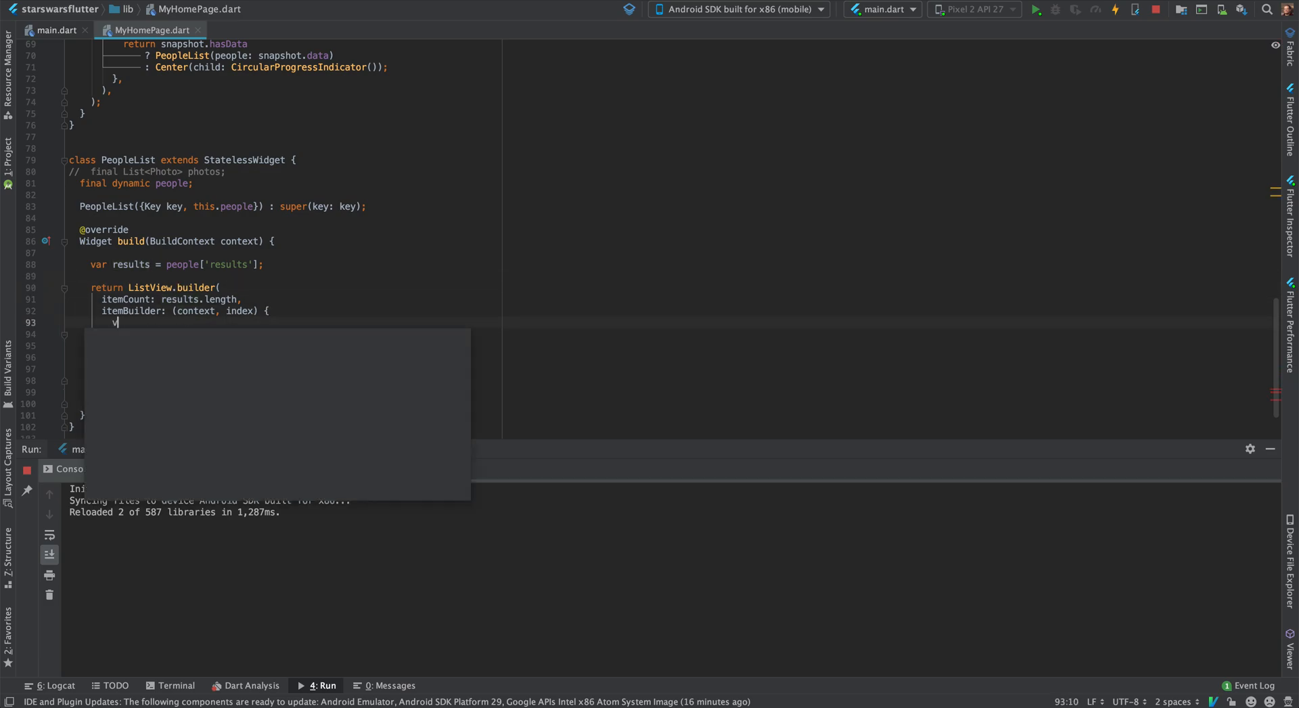
pyautogui.write('ar pers')
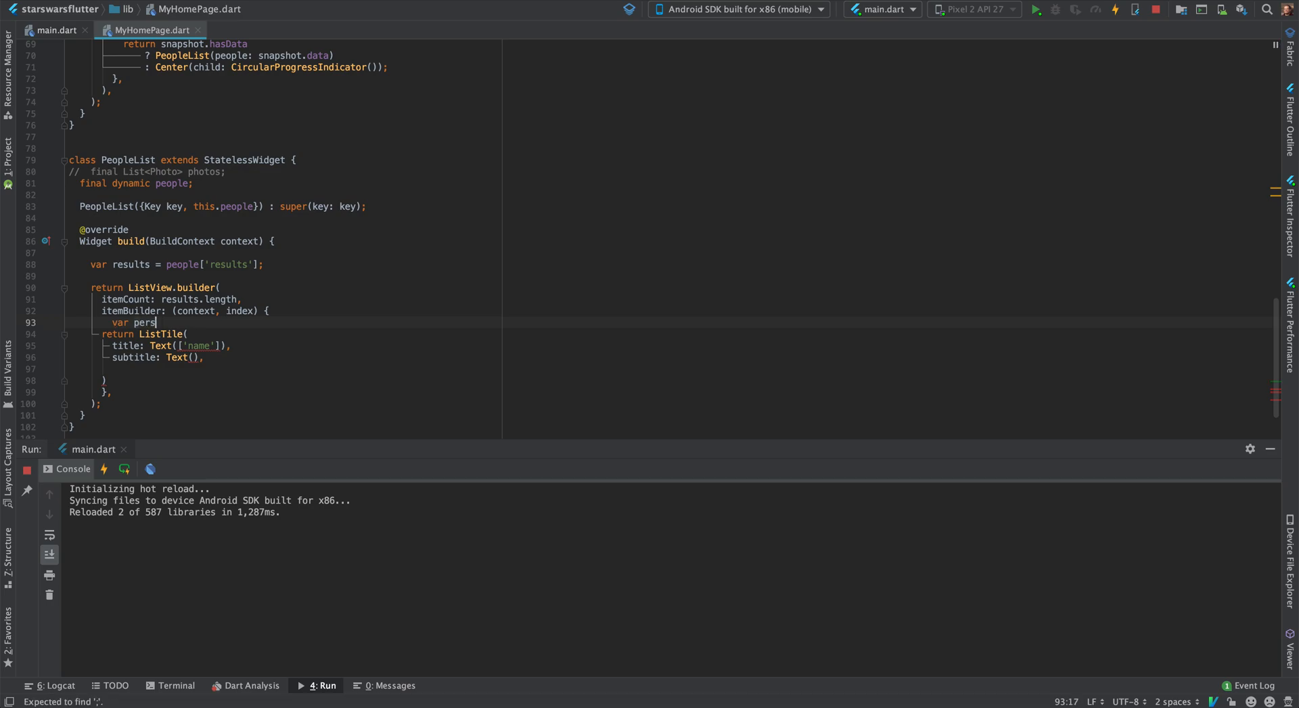
pyautogui.write('on = results[index];')
pyautogui.write('var')
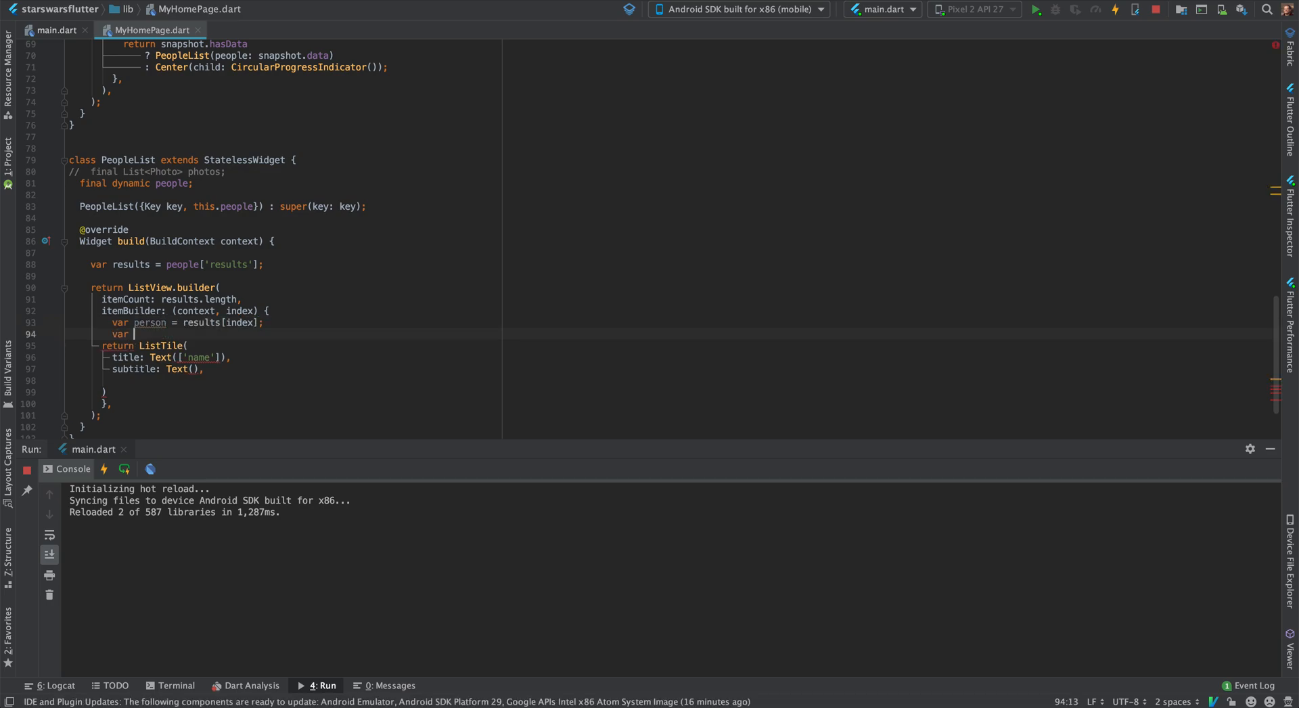
pyautogui.write('name =')
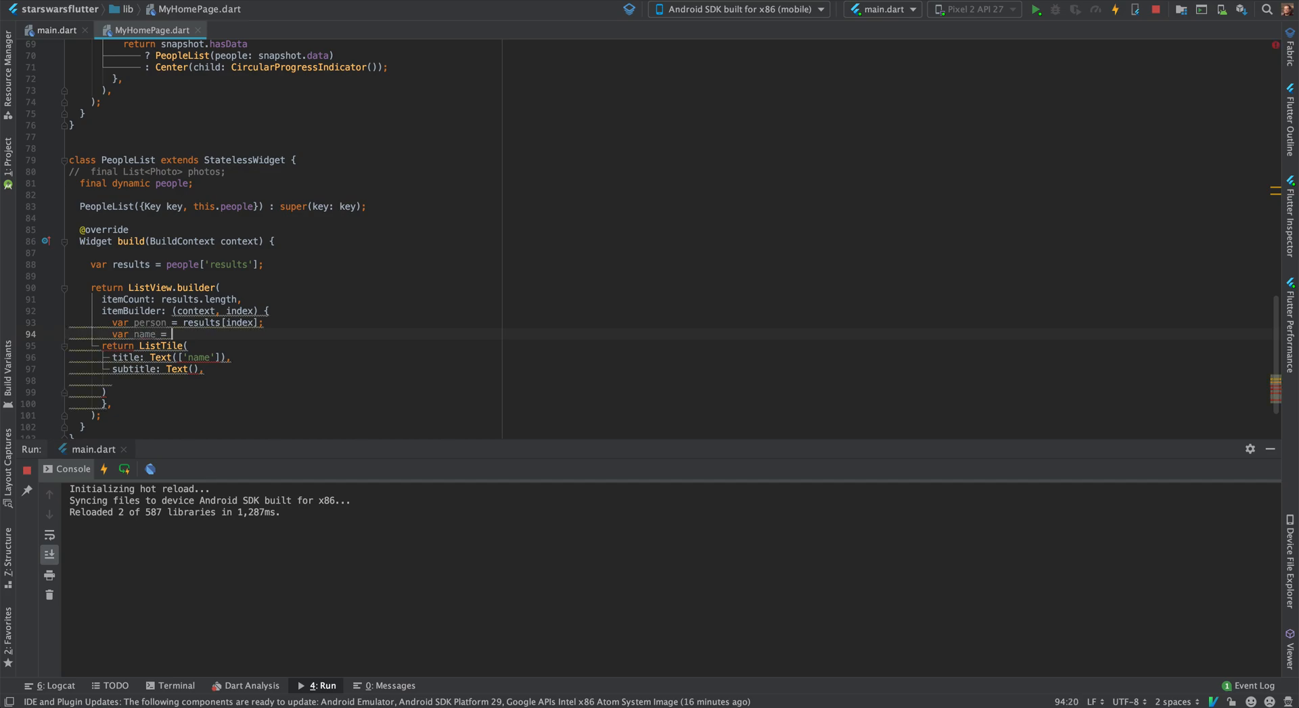
pyautogui.write('person[')
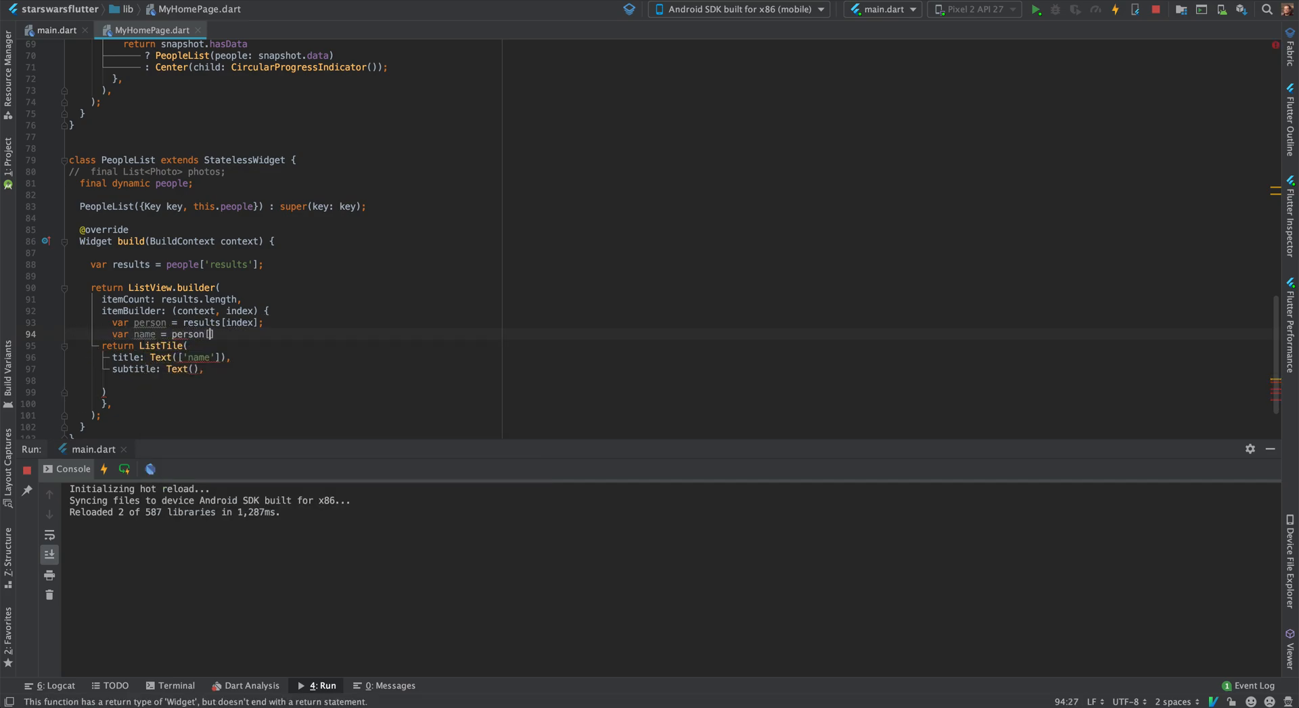
pyautogui.write("'name'];")
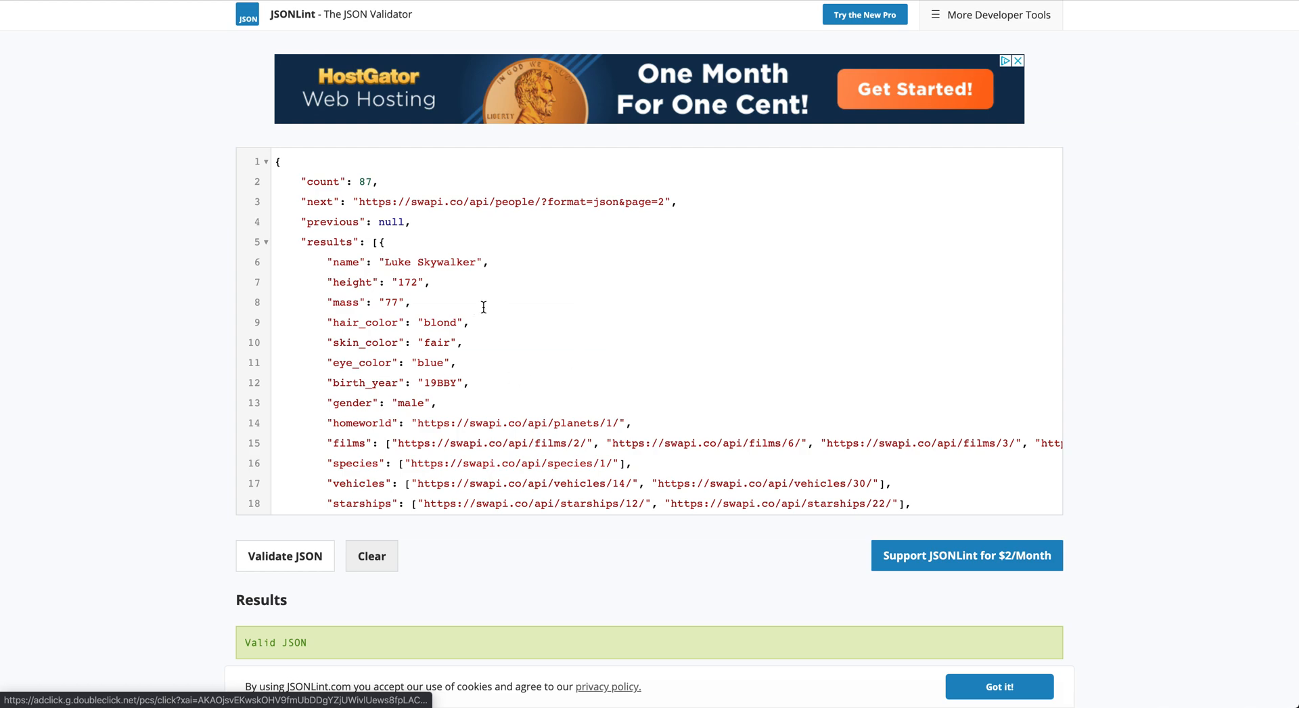
pyautogui.scroll(-3)
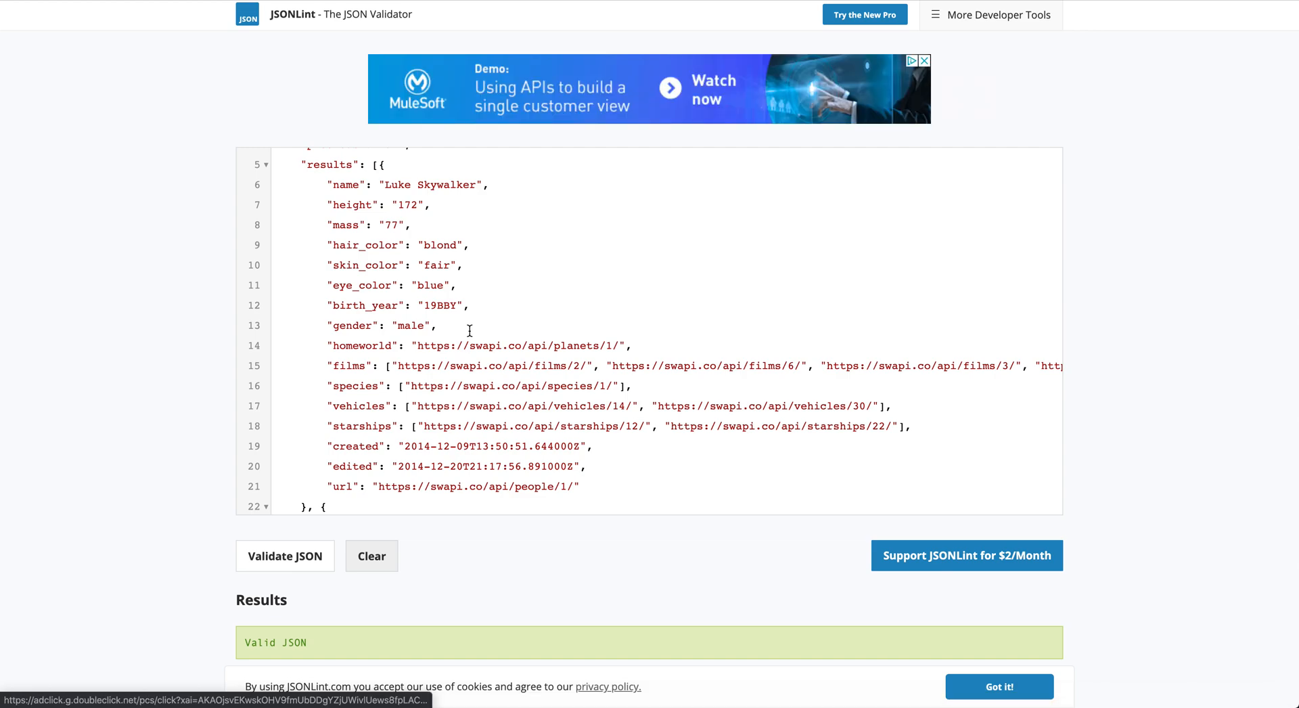
pyautogui.scroll(-3)
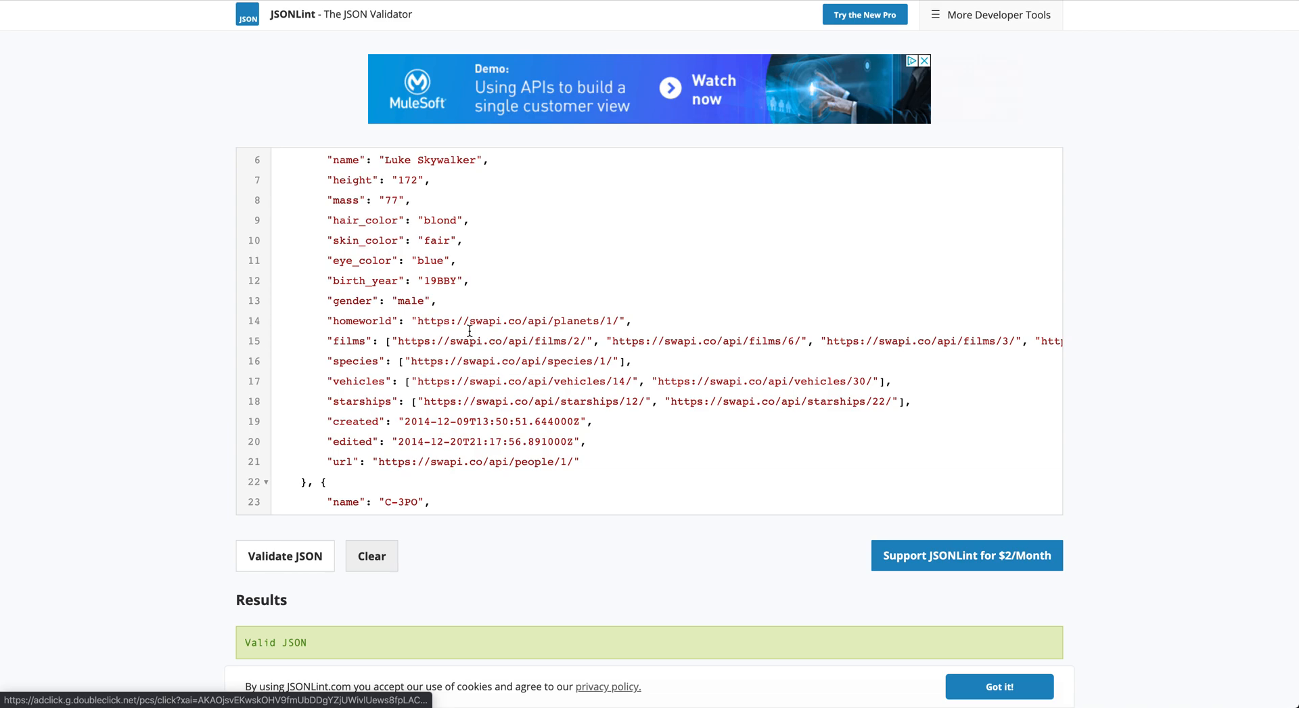
pyautogui.moveTo(686, 191)
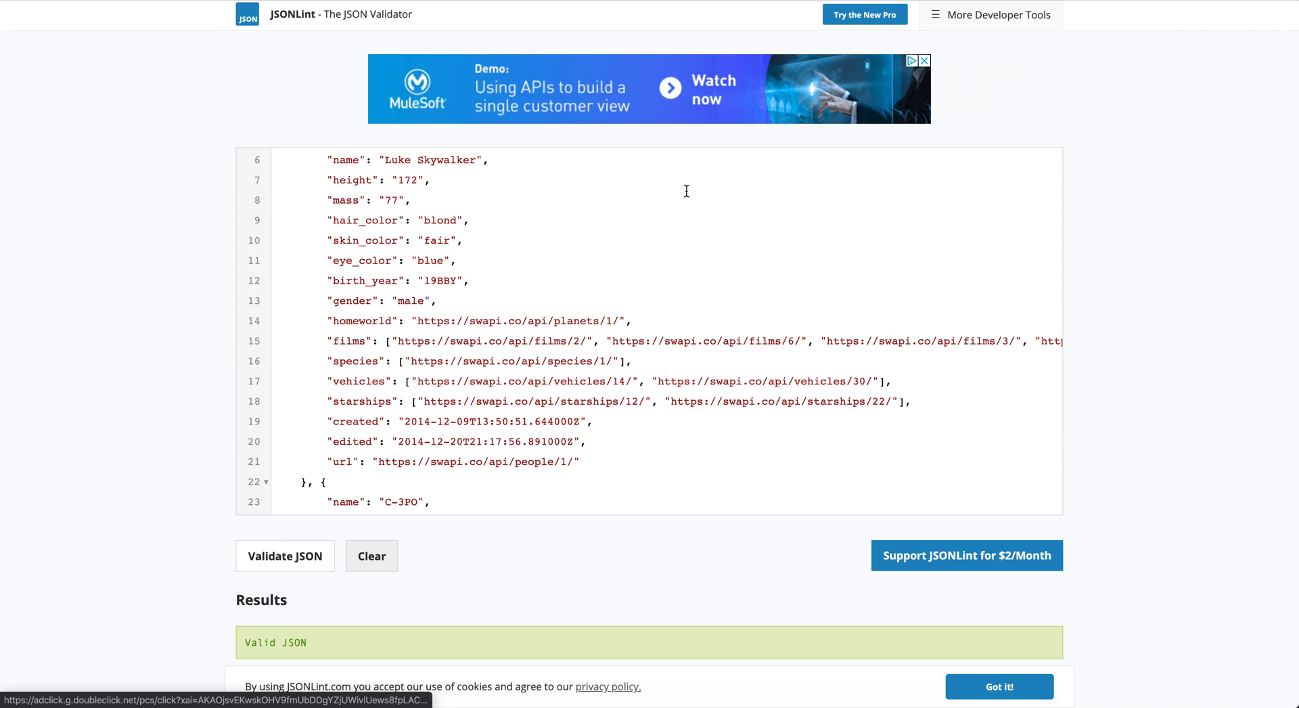
pyautogui.doubleClick(363, 279)
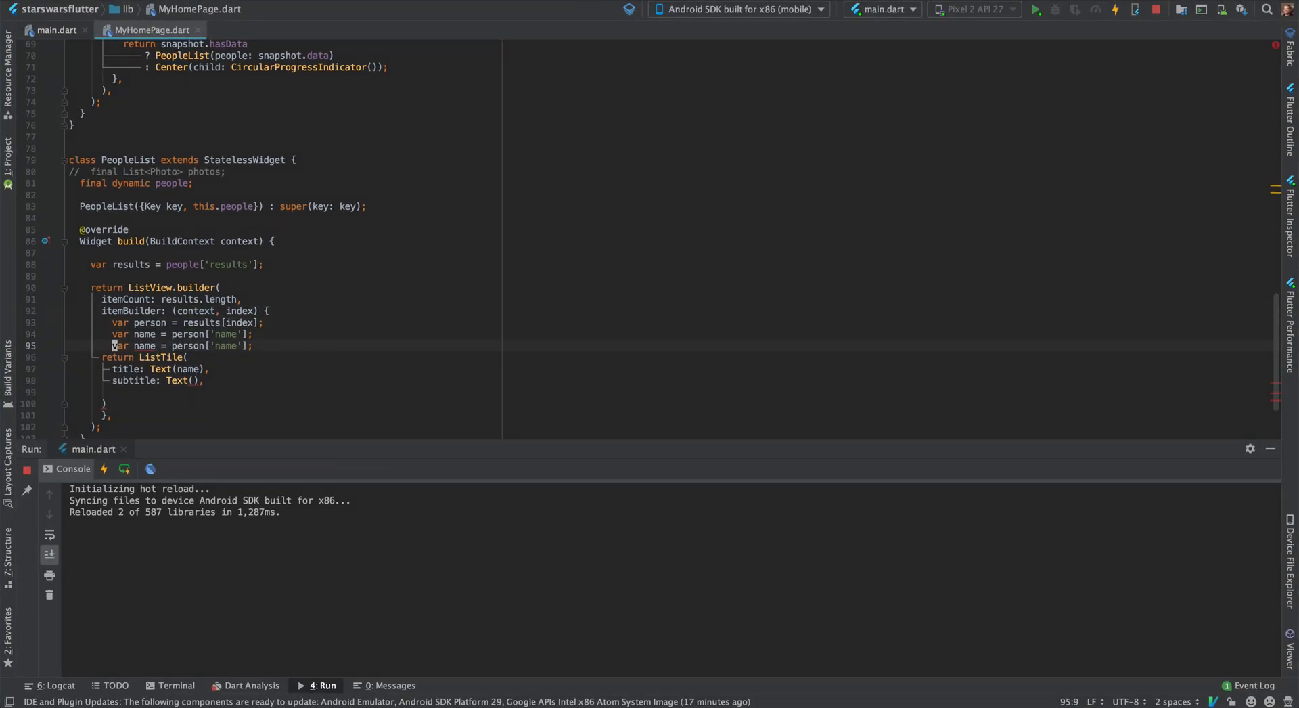
# - Declare var birthYear = person['birth_year']; and use Text(birthYear) as the ListTile subtitle
pyautogui.write('birthY')
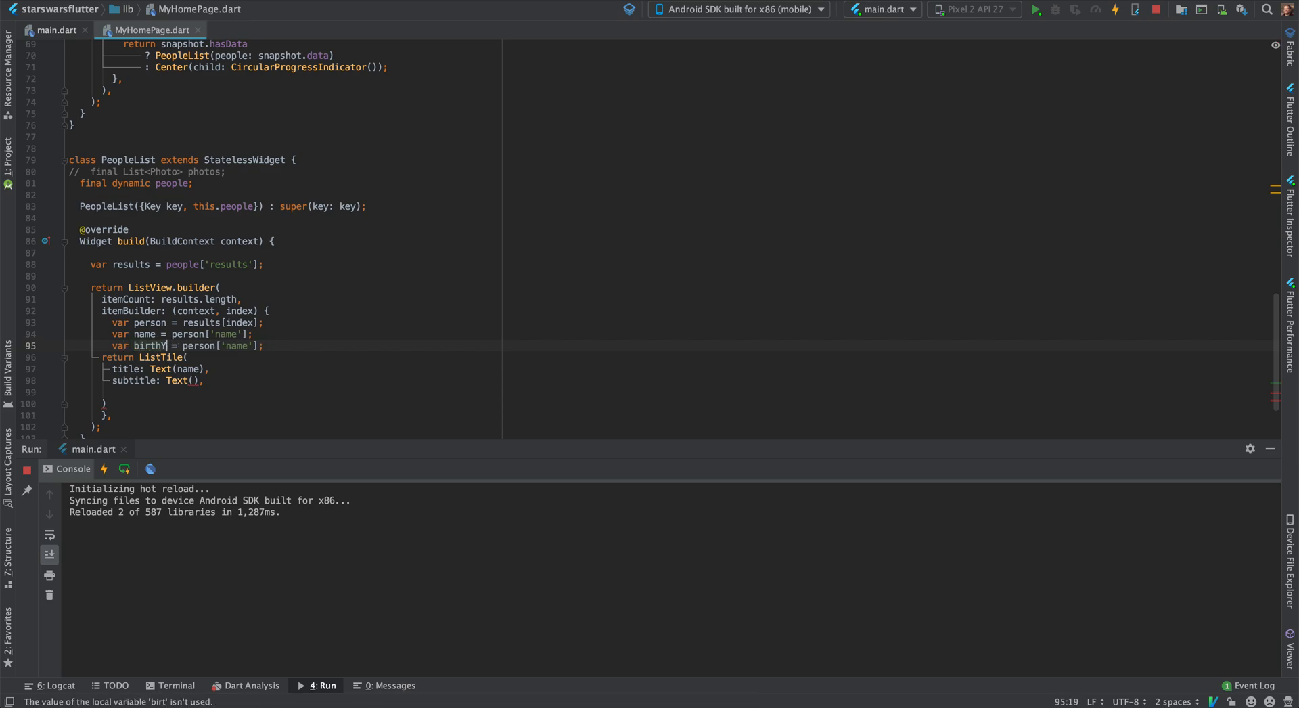
pyautogui.write('ear')
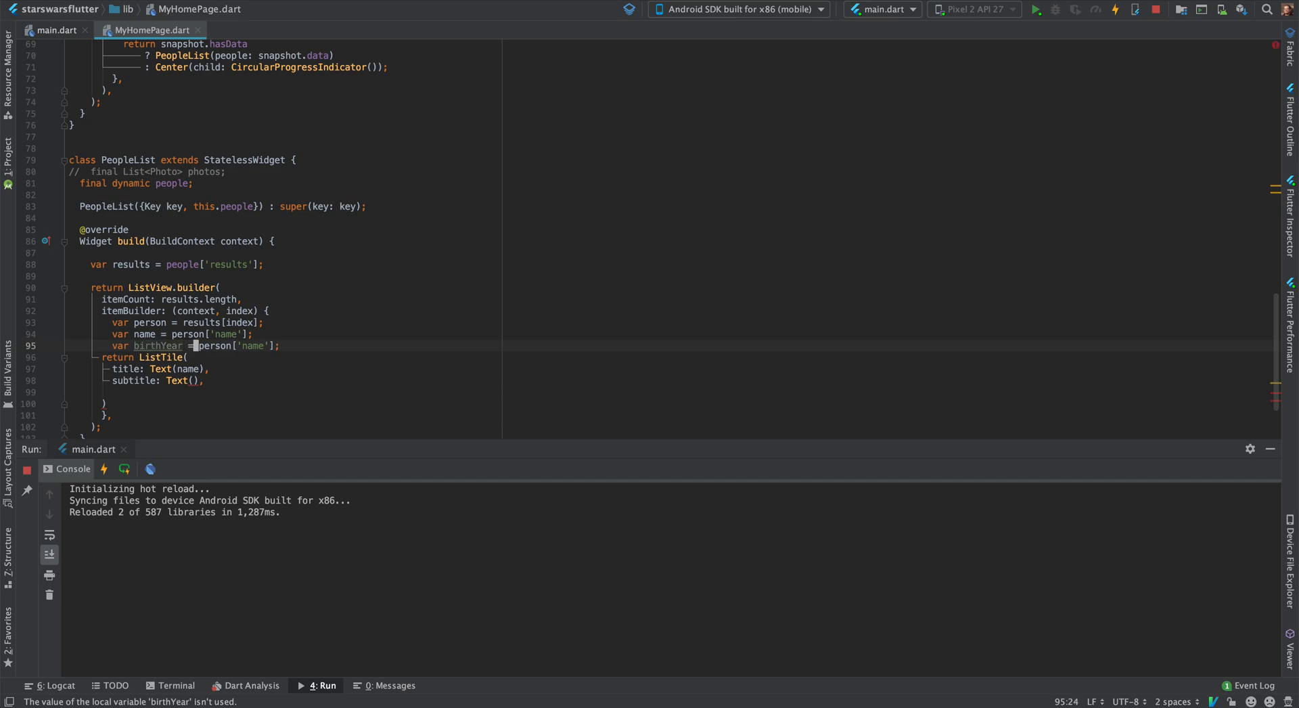
pyautogui.scroll(3)
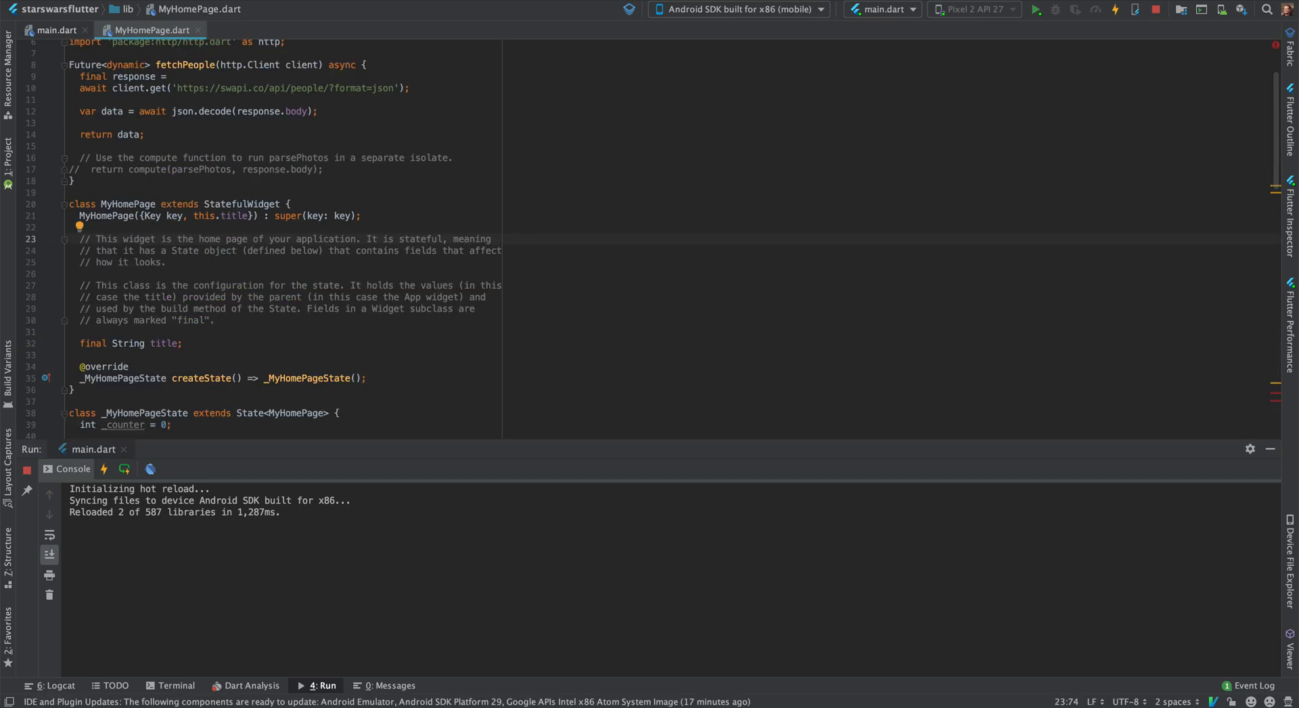
pyautogui.scroll(-3)
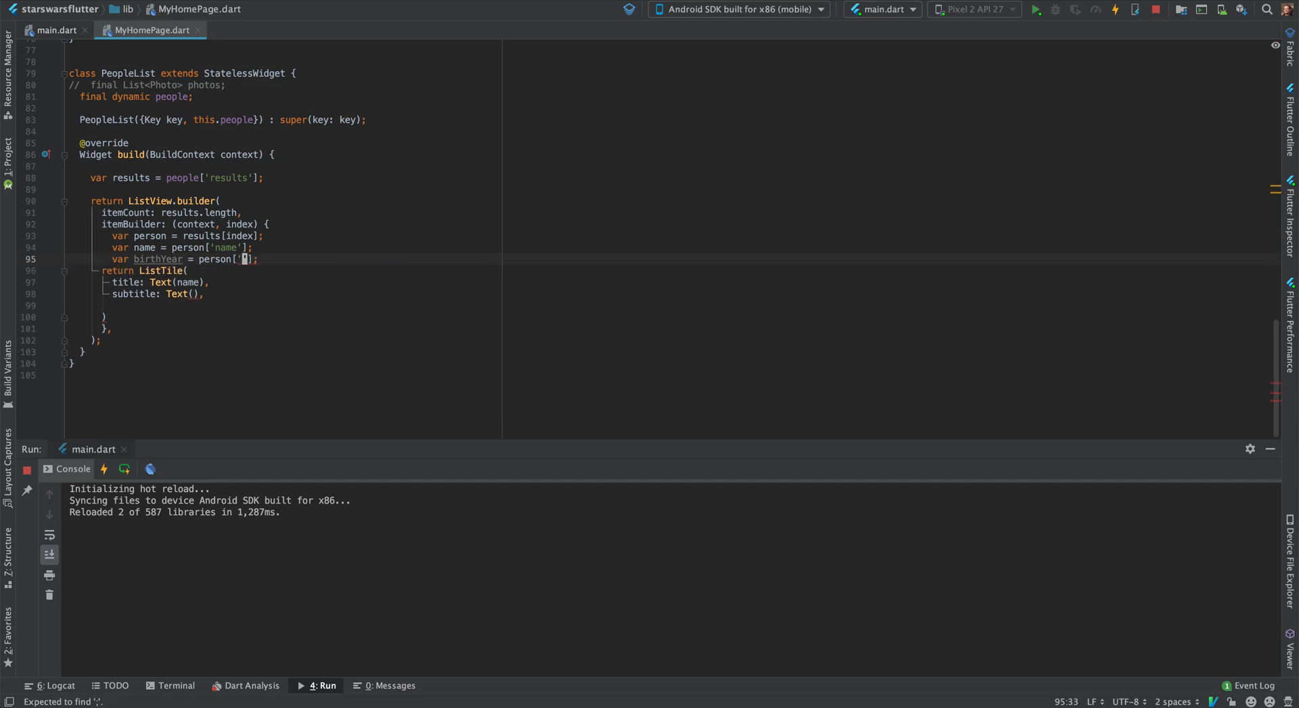
pyautogui.write('birth')
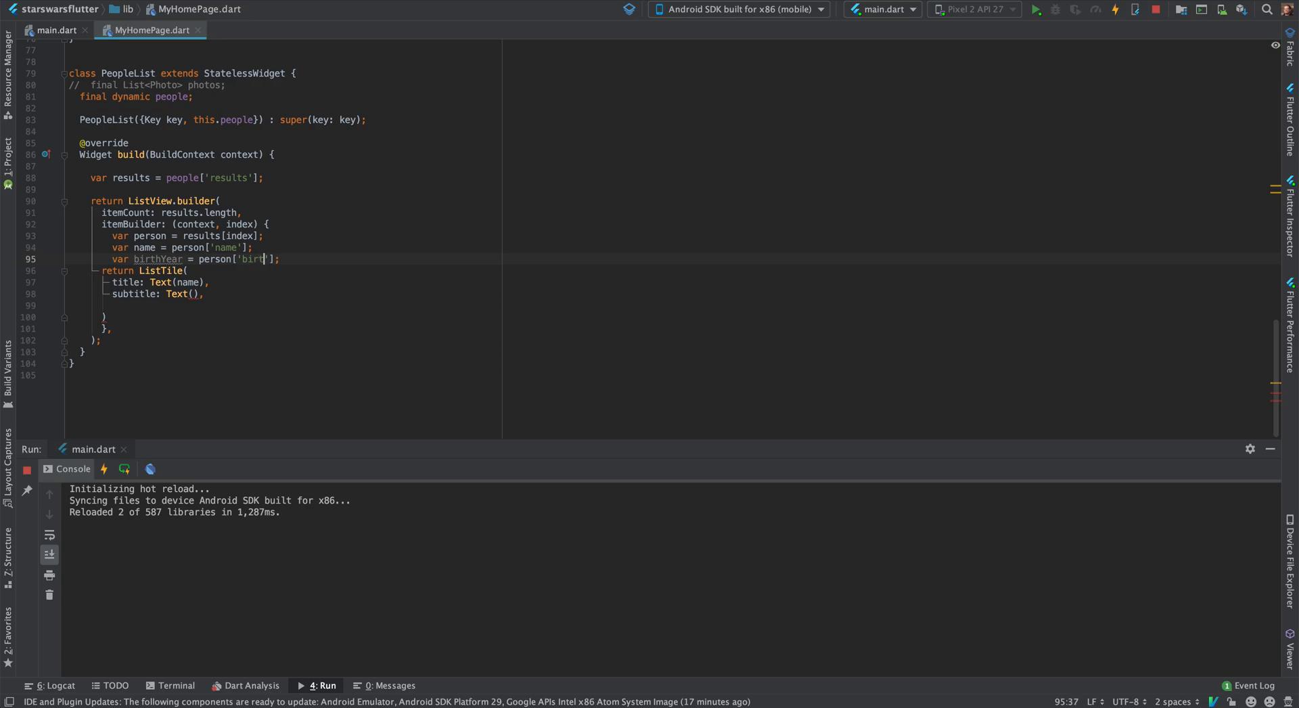
pyautogui.write('_year')
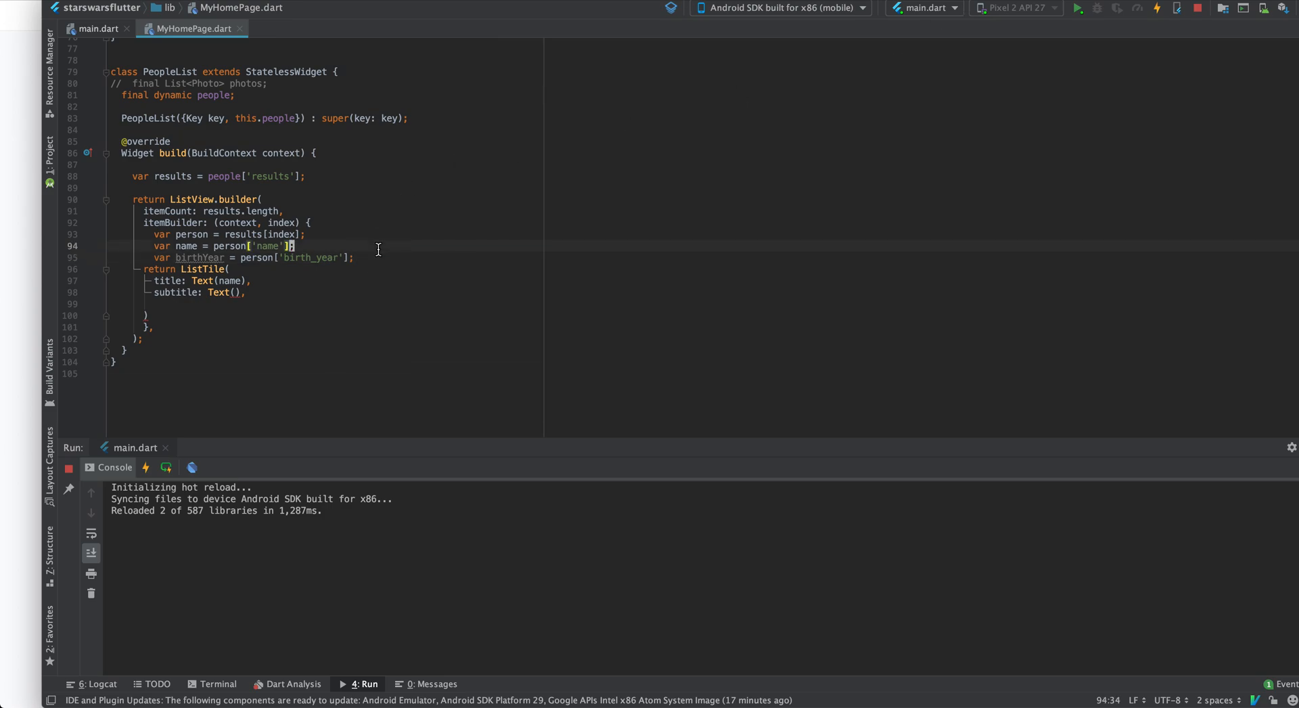
pyautogui.click(236, 293)
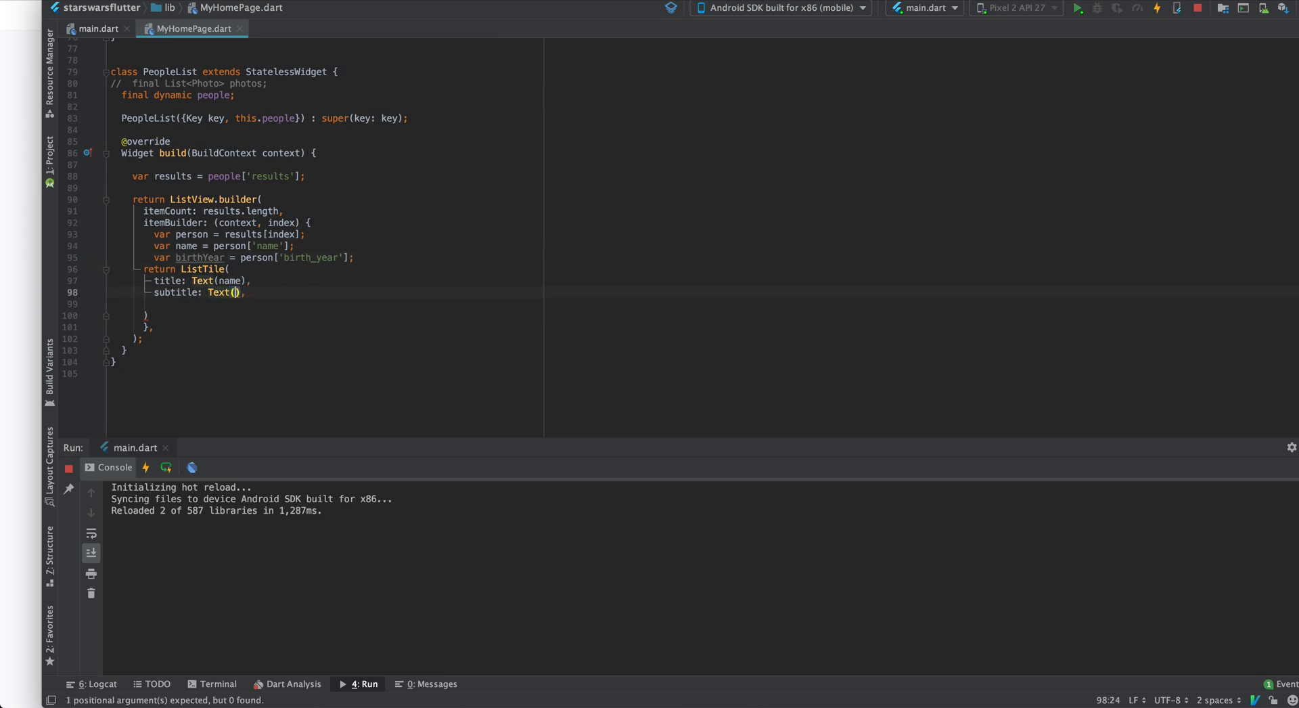
pyautogui.write('birthYear')
pyautogui.click(325, 314)
pyautogui.write(';')
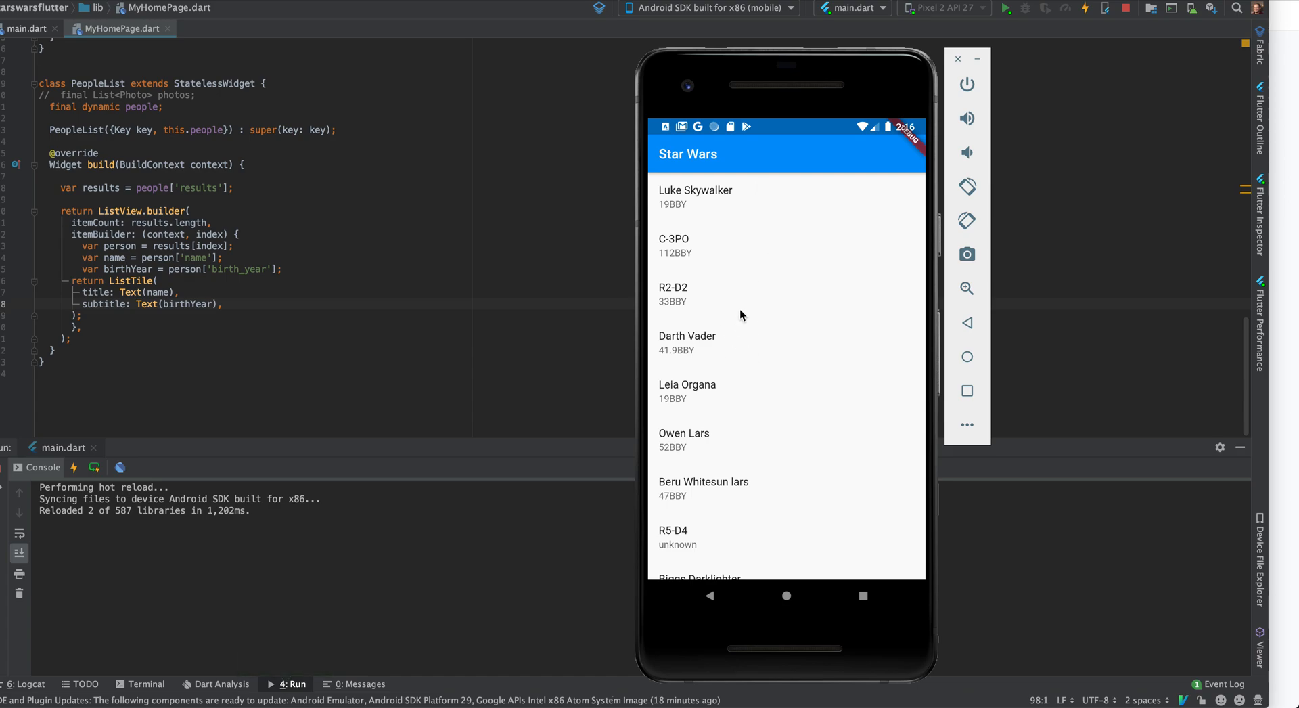
pyautogui.moveTo(672, 234)
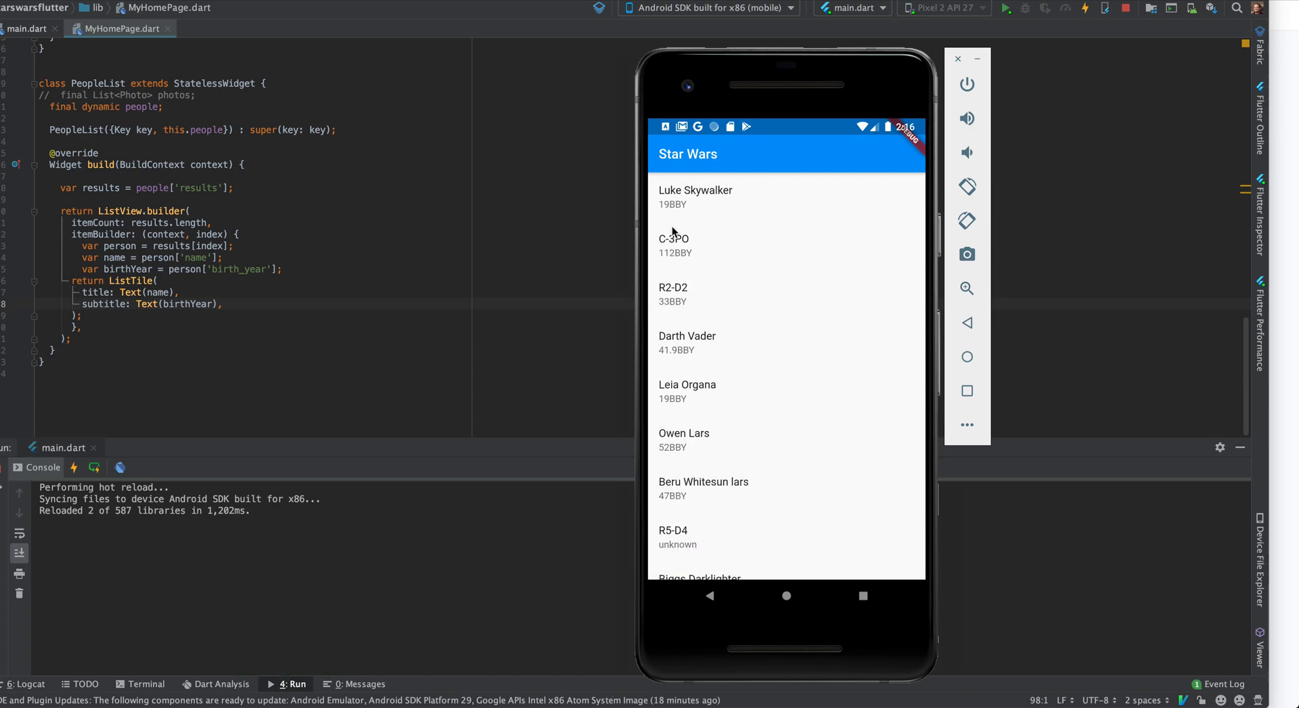
pyautogui.moveTo(547, 437)
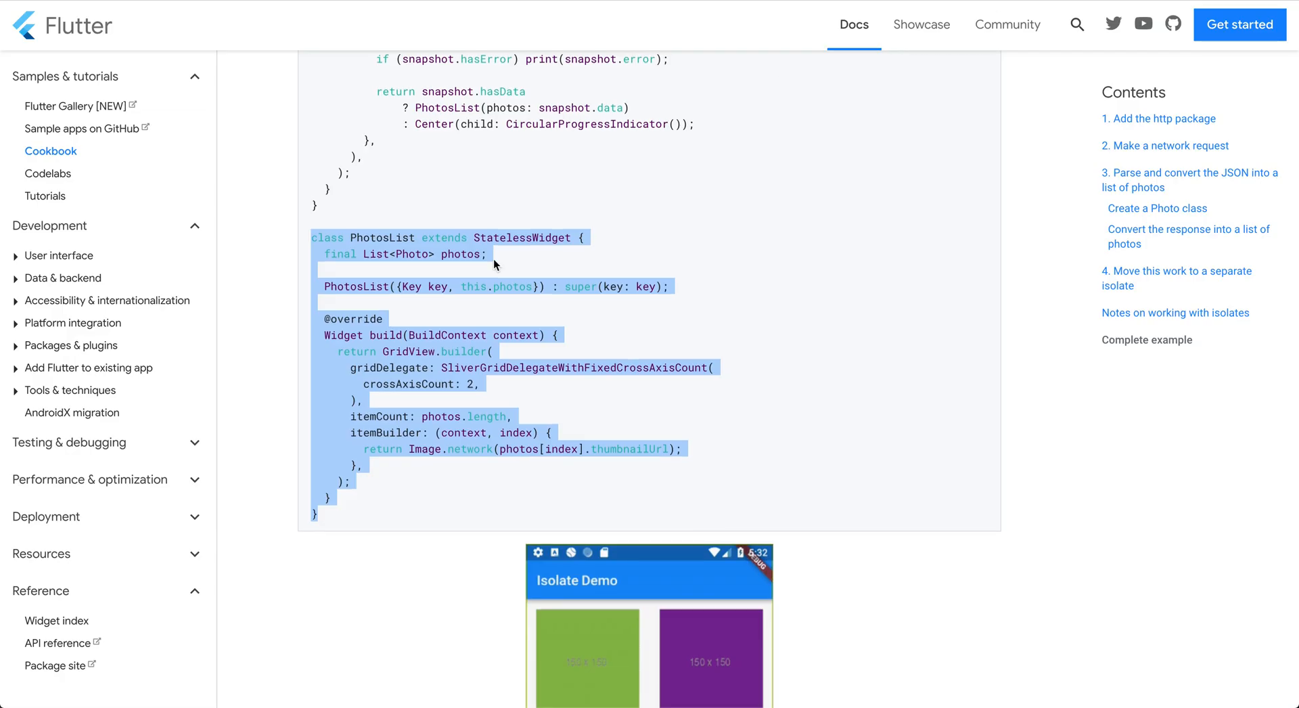
pyautogui.scroll(-3)
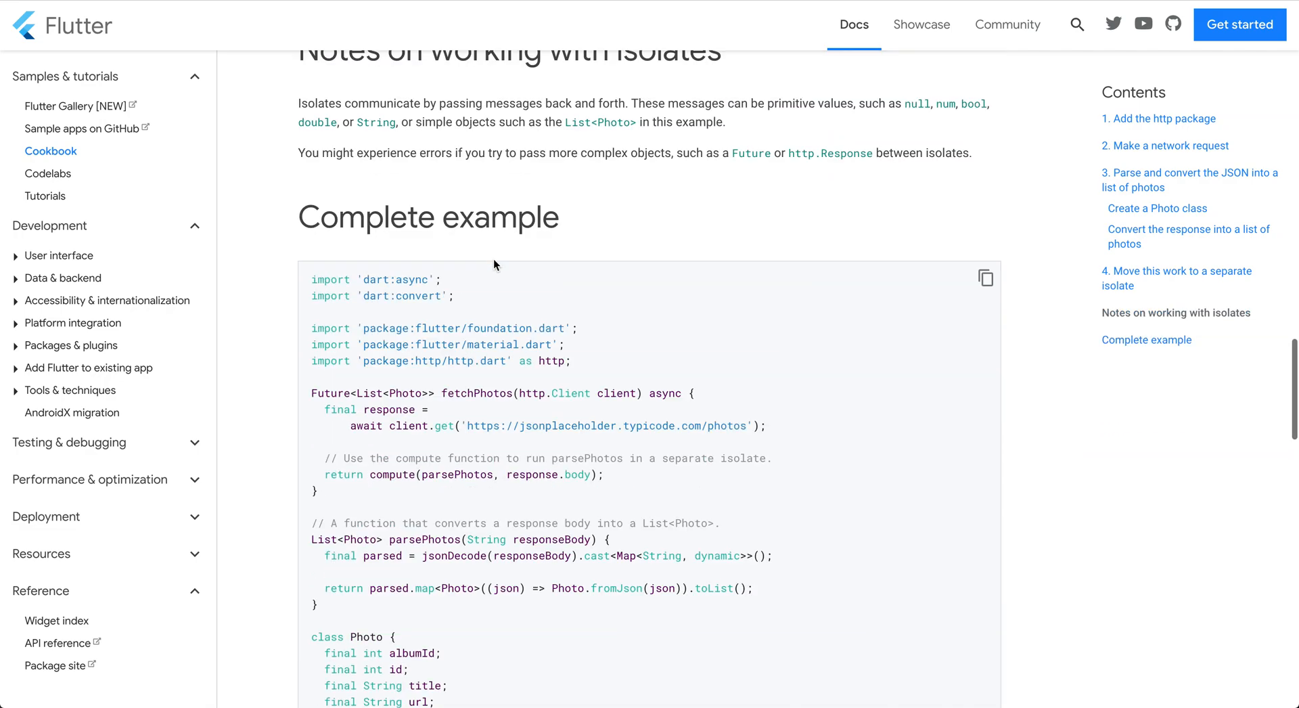
pyautogui.scroll(3)
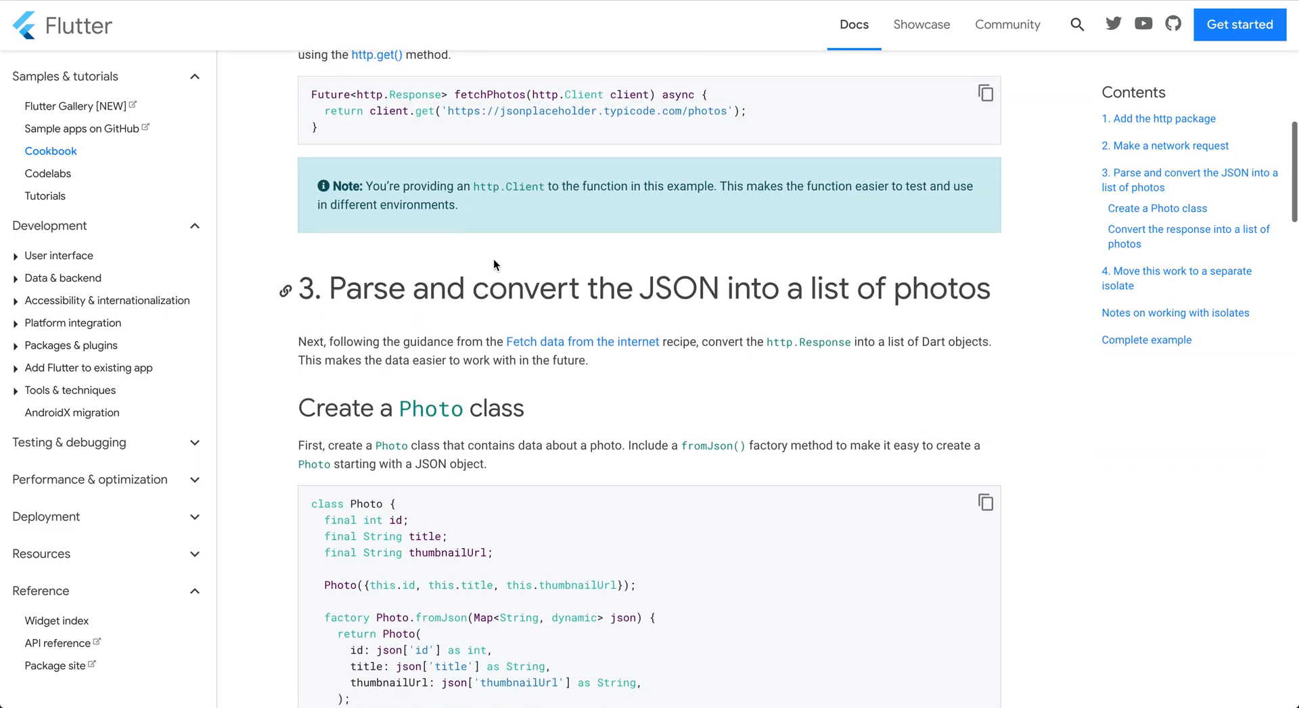
pyautogui.scroll(-3)
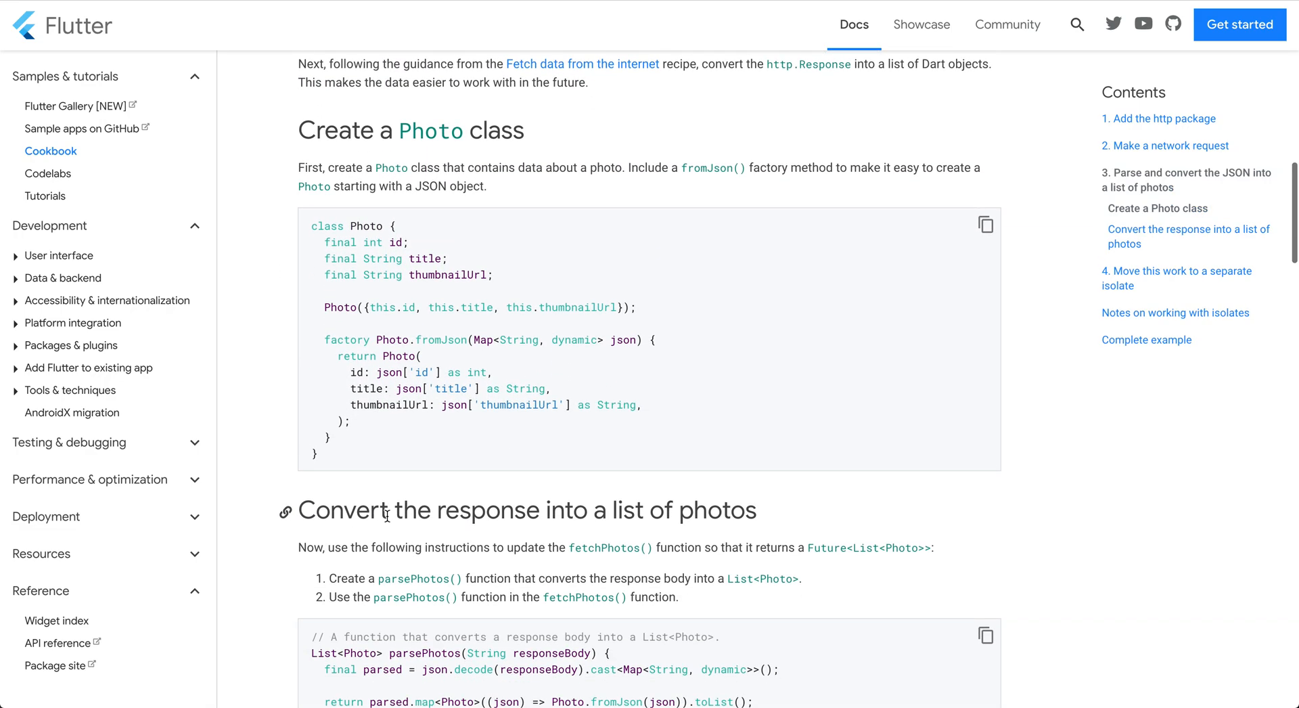
pyautogui.scroll(-3)
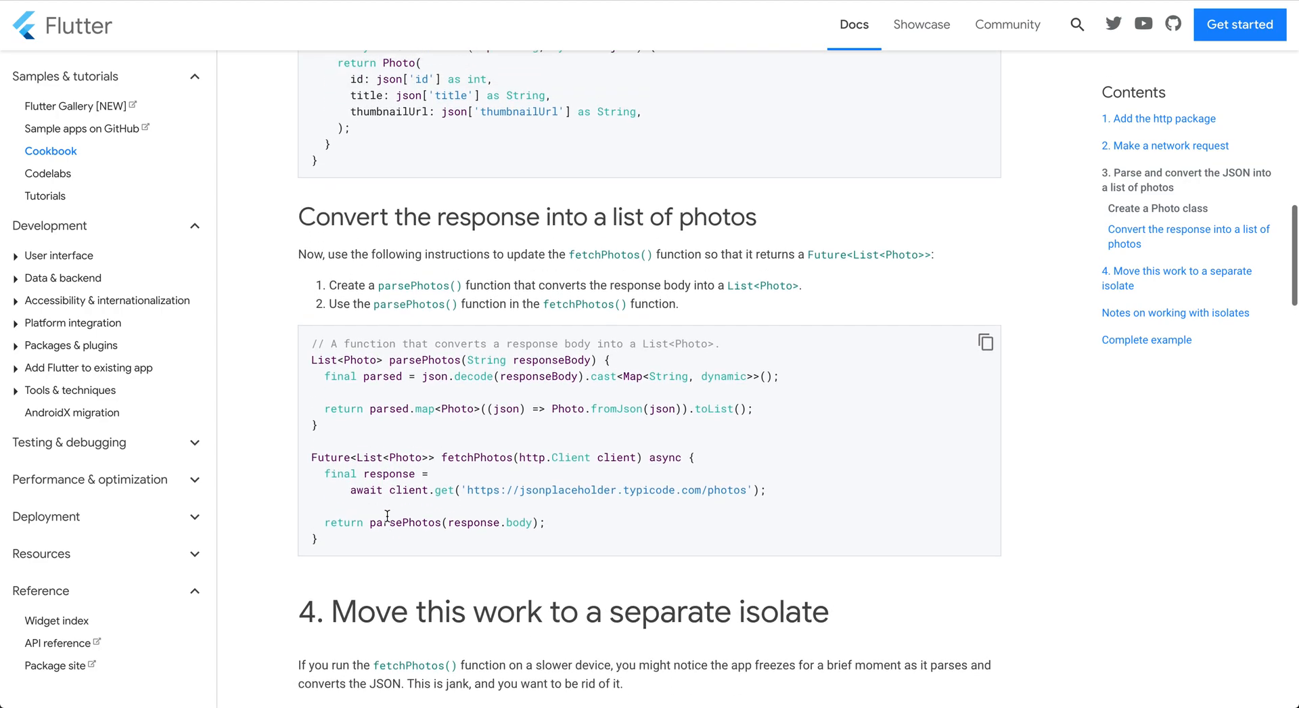
pyautogui.scroll(-3)
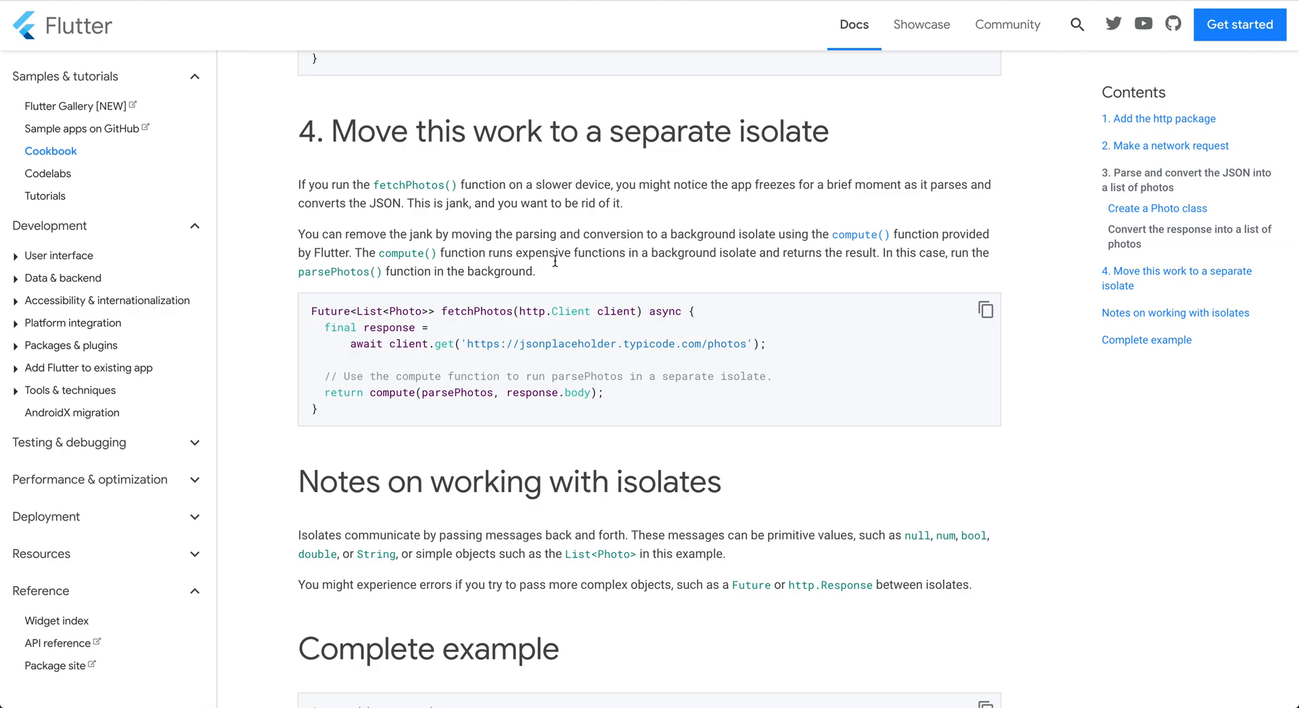
pyautogui.moveTo(567, 288)
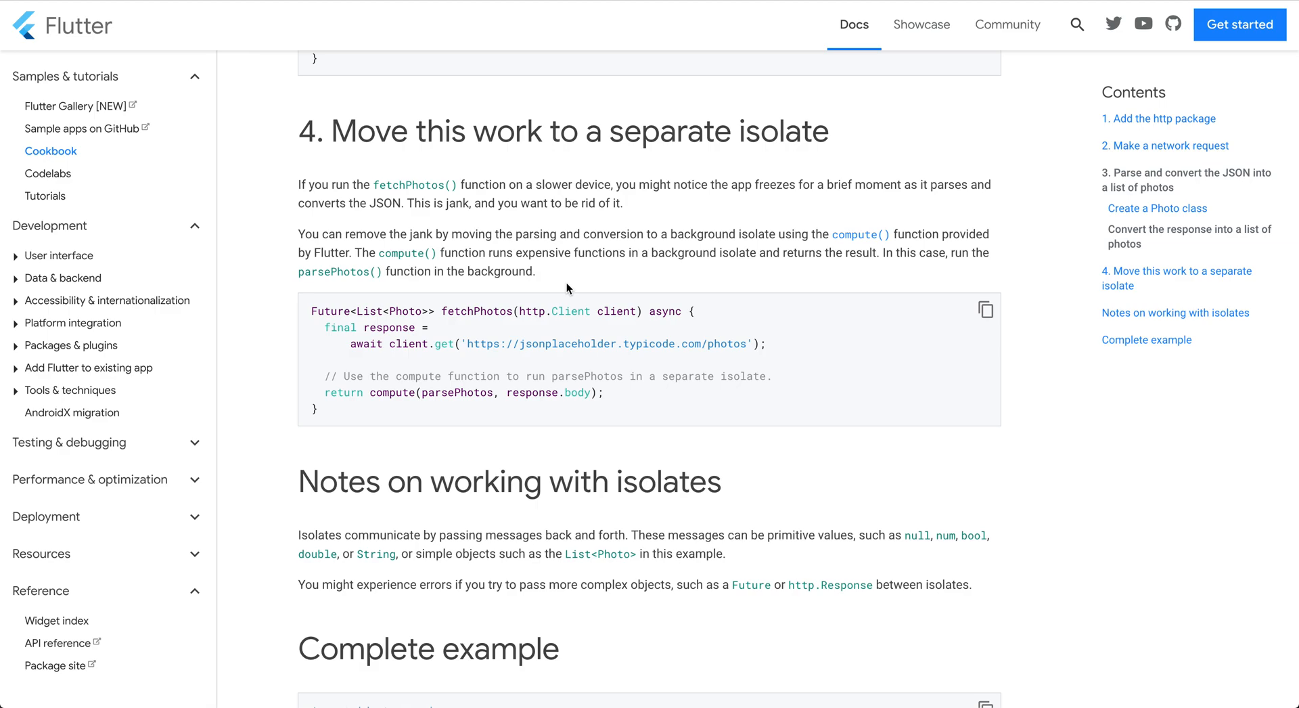
pyautogui.scroll(-3)
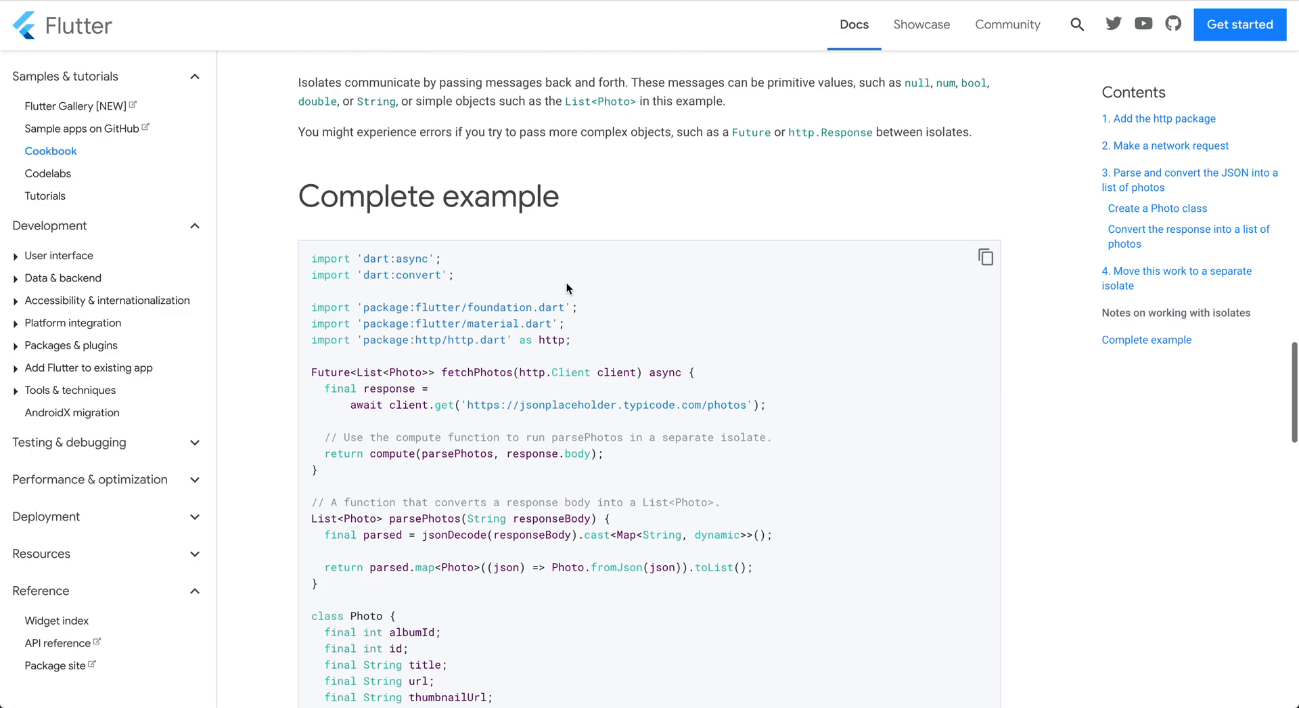